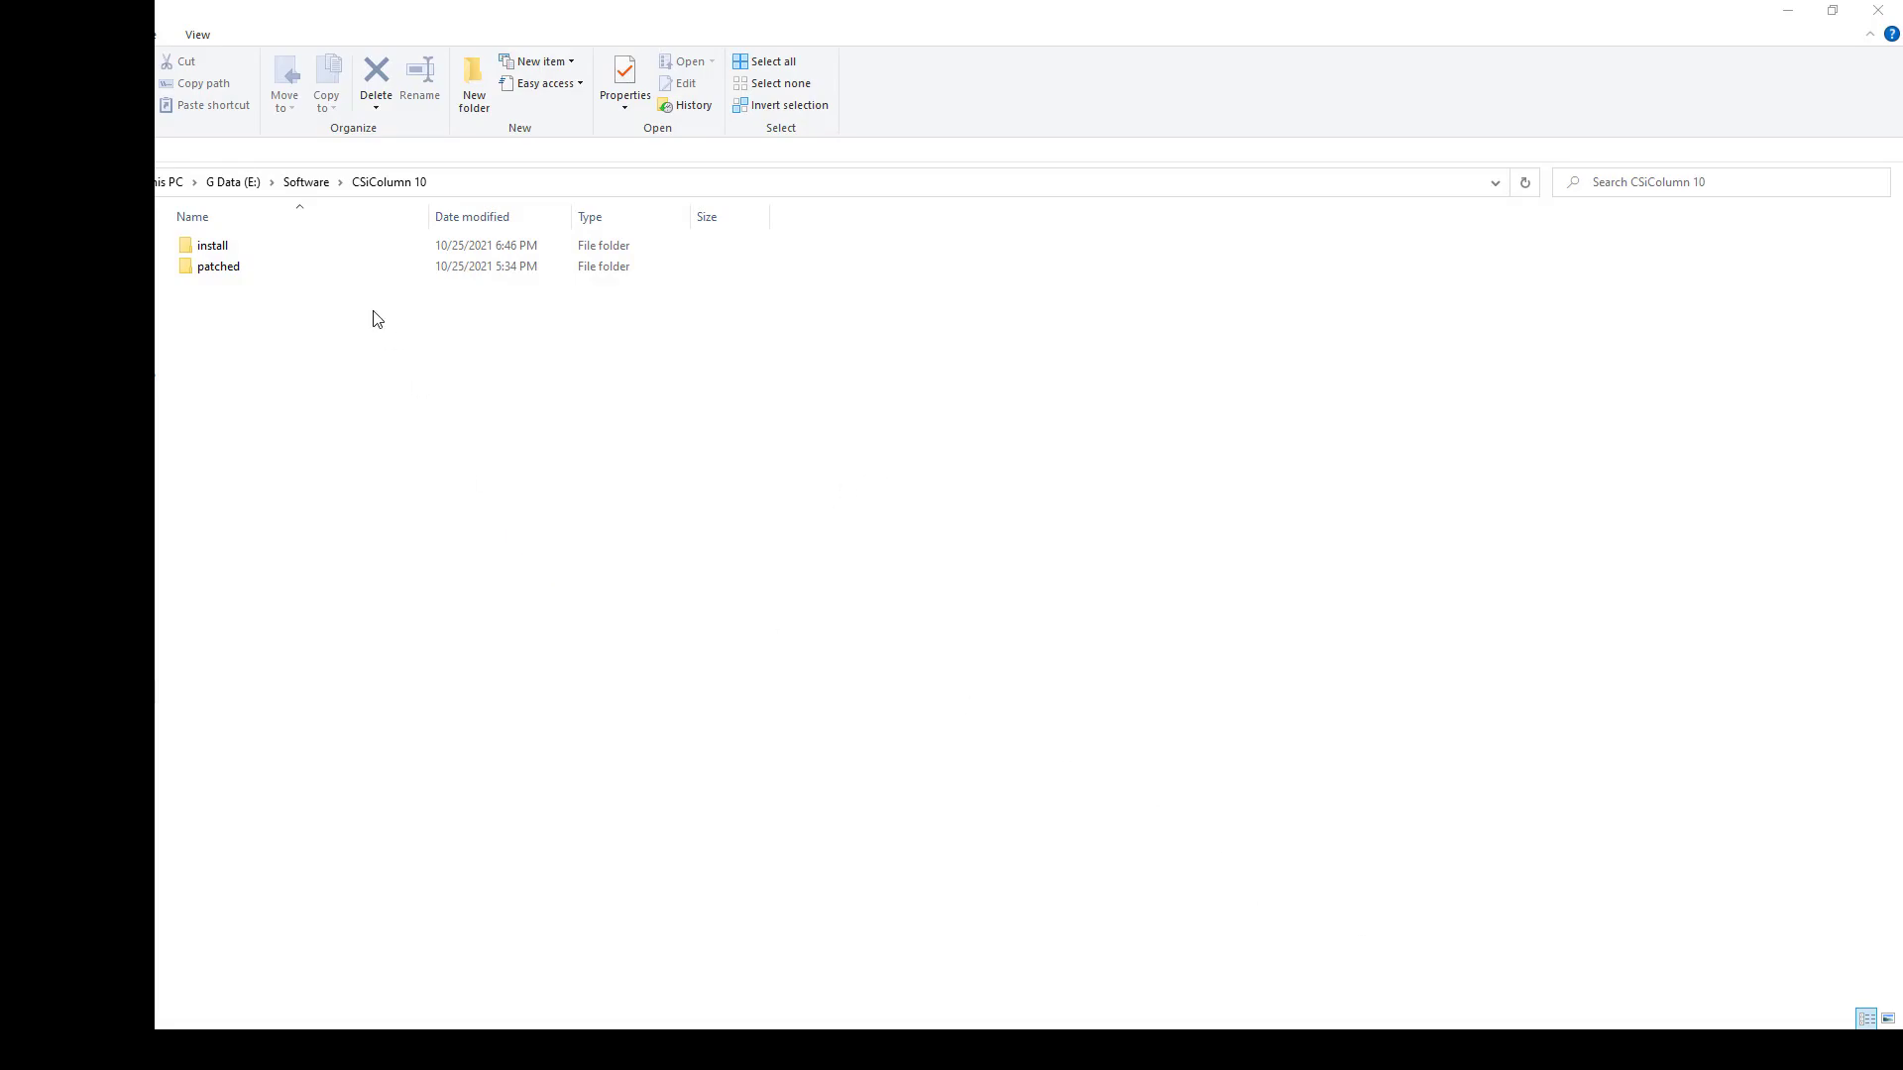
- Open the install folder, select CSiCOLv1000Setup.exe, and refresh the folder view
click(212, 245)
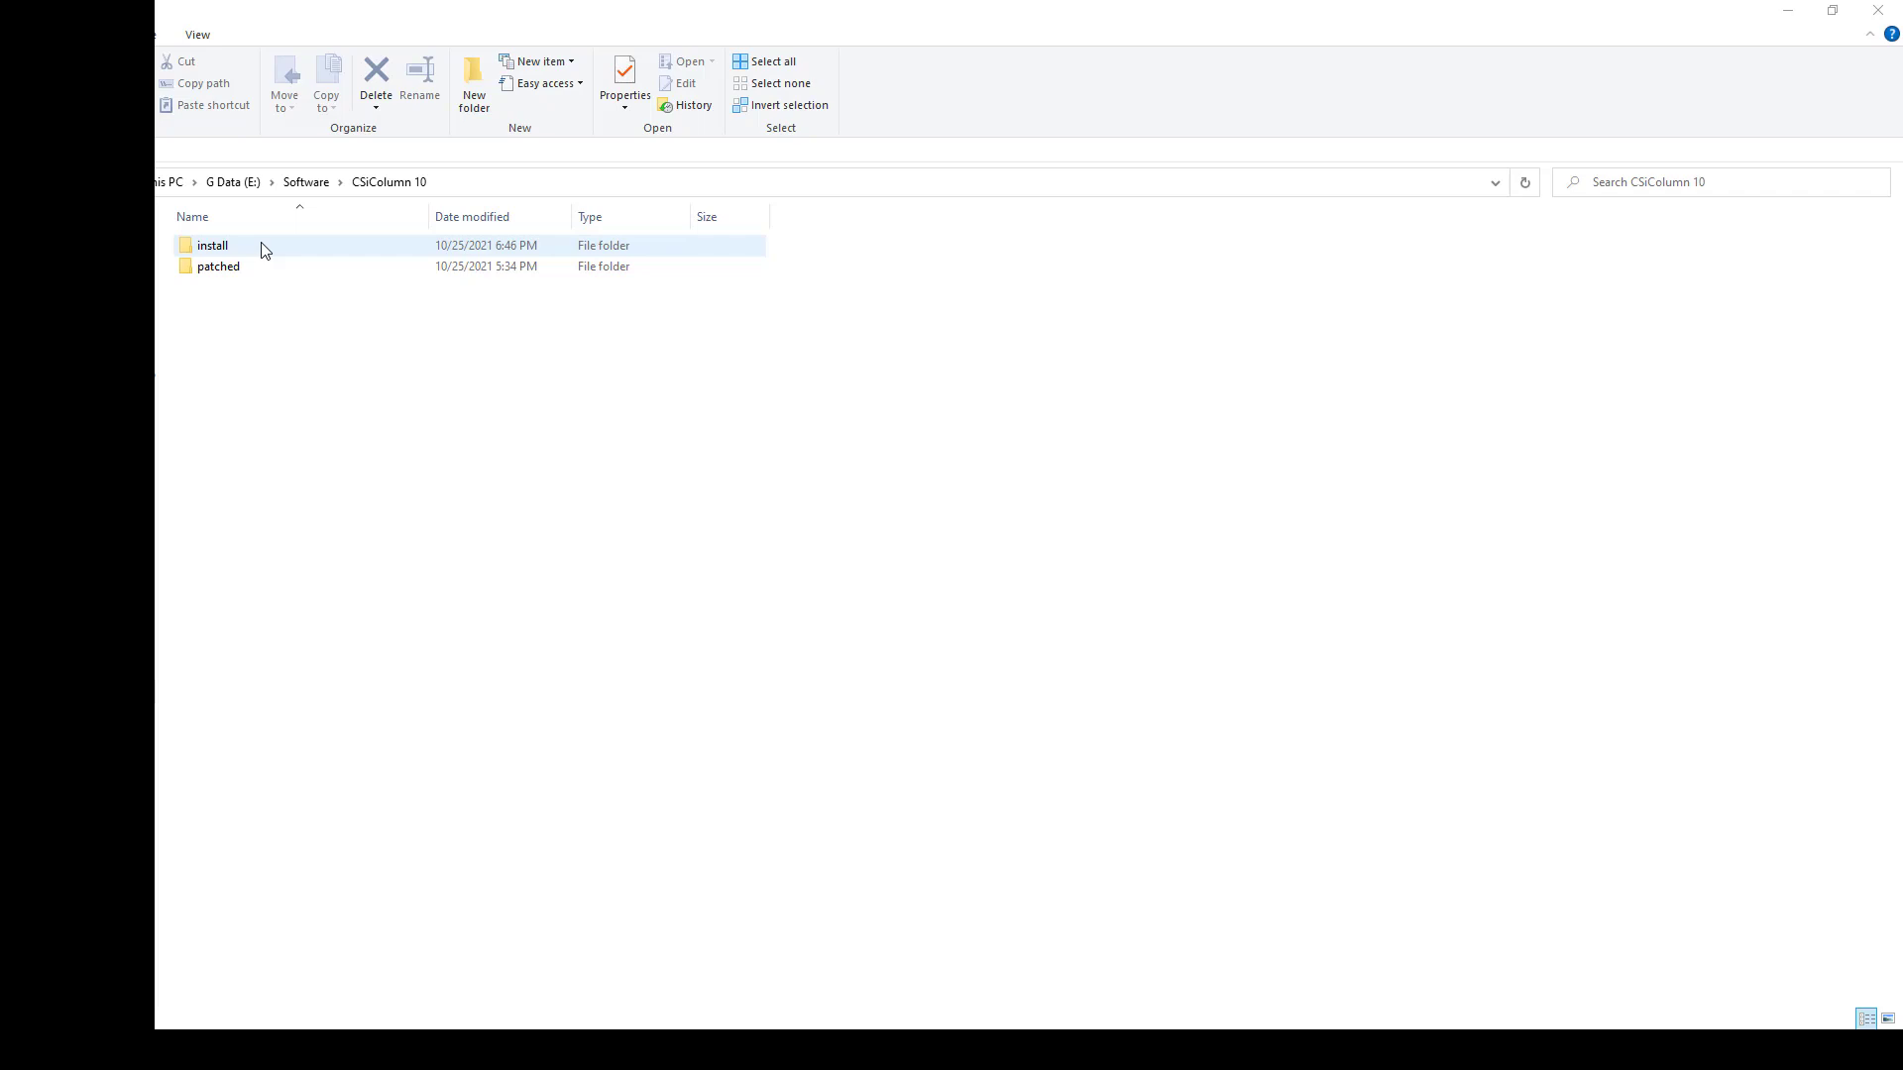
double_click(212, 245)
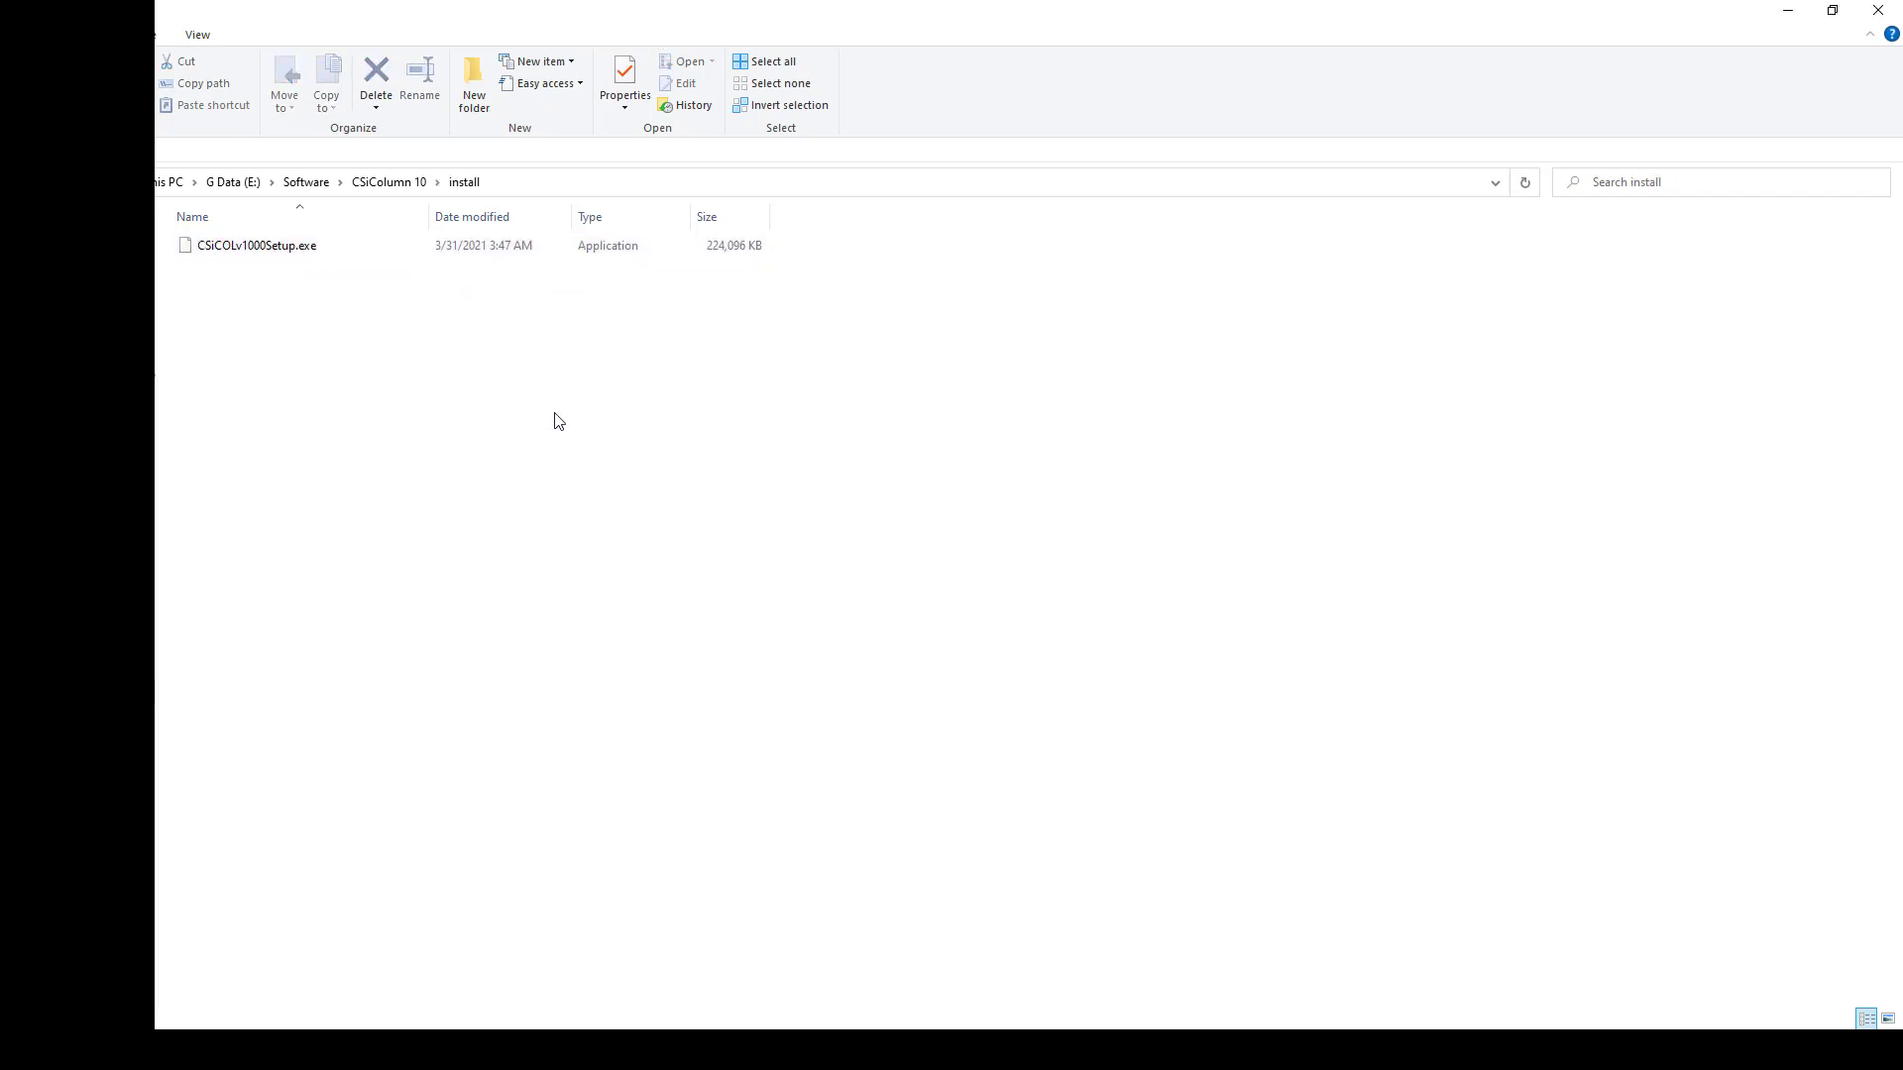
click(256, 246)
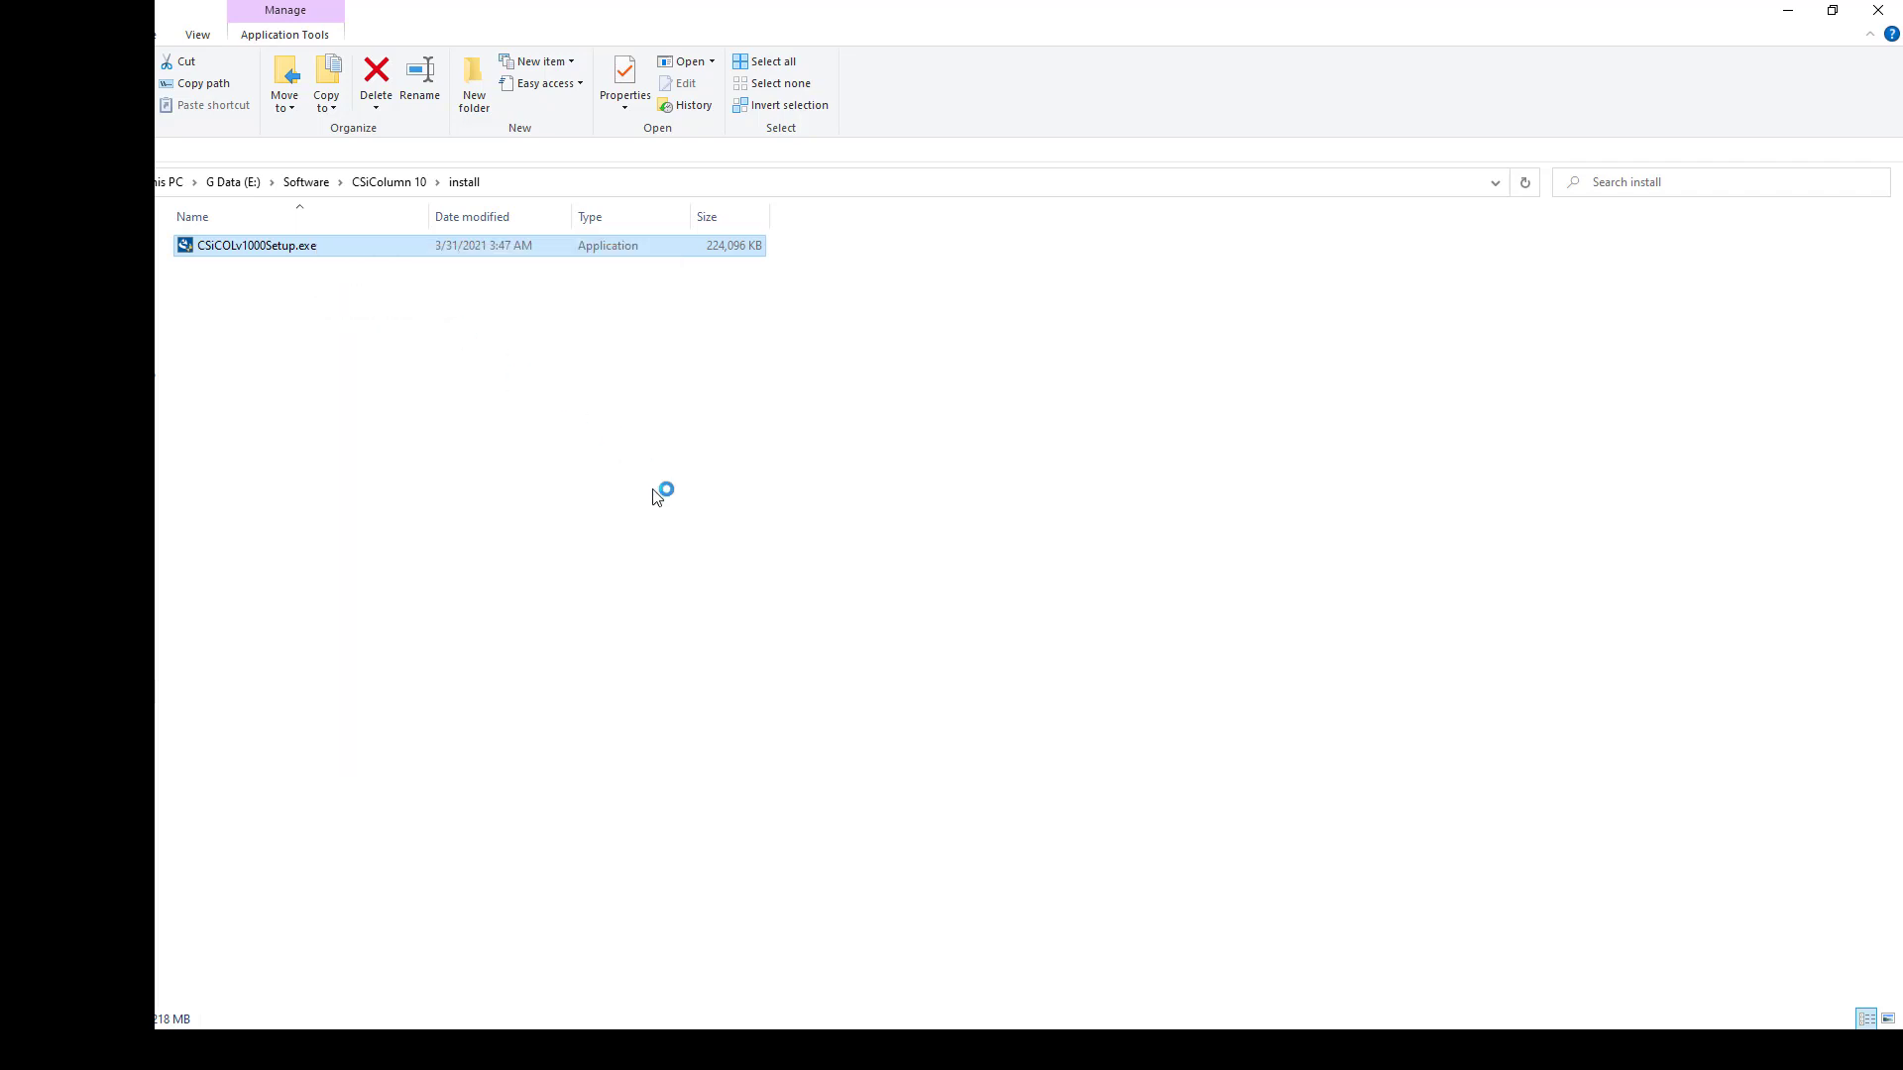
mouse_move(949, 710)
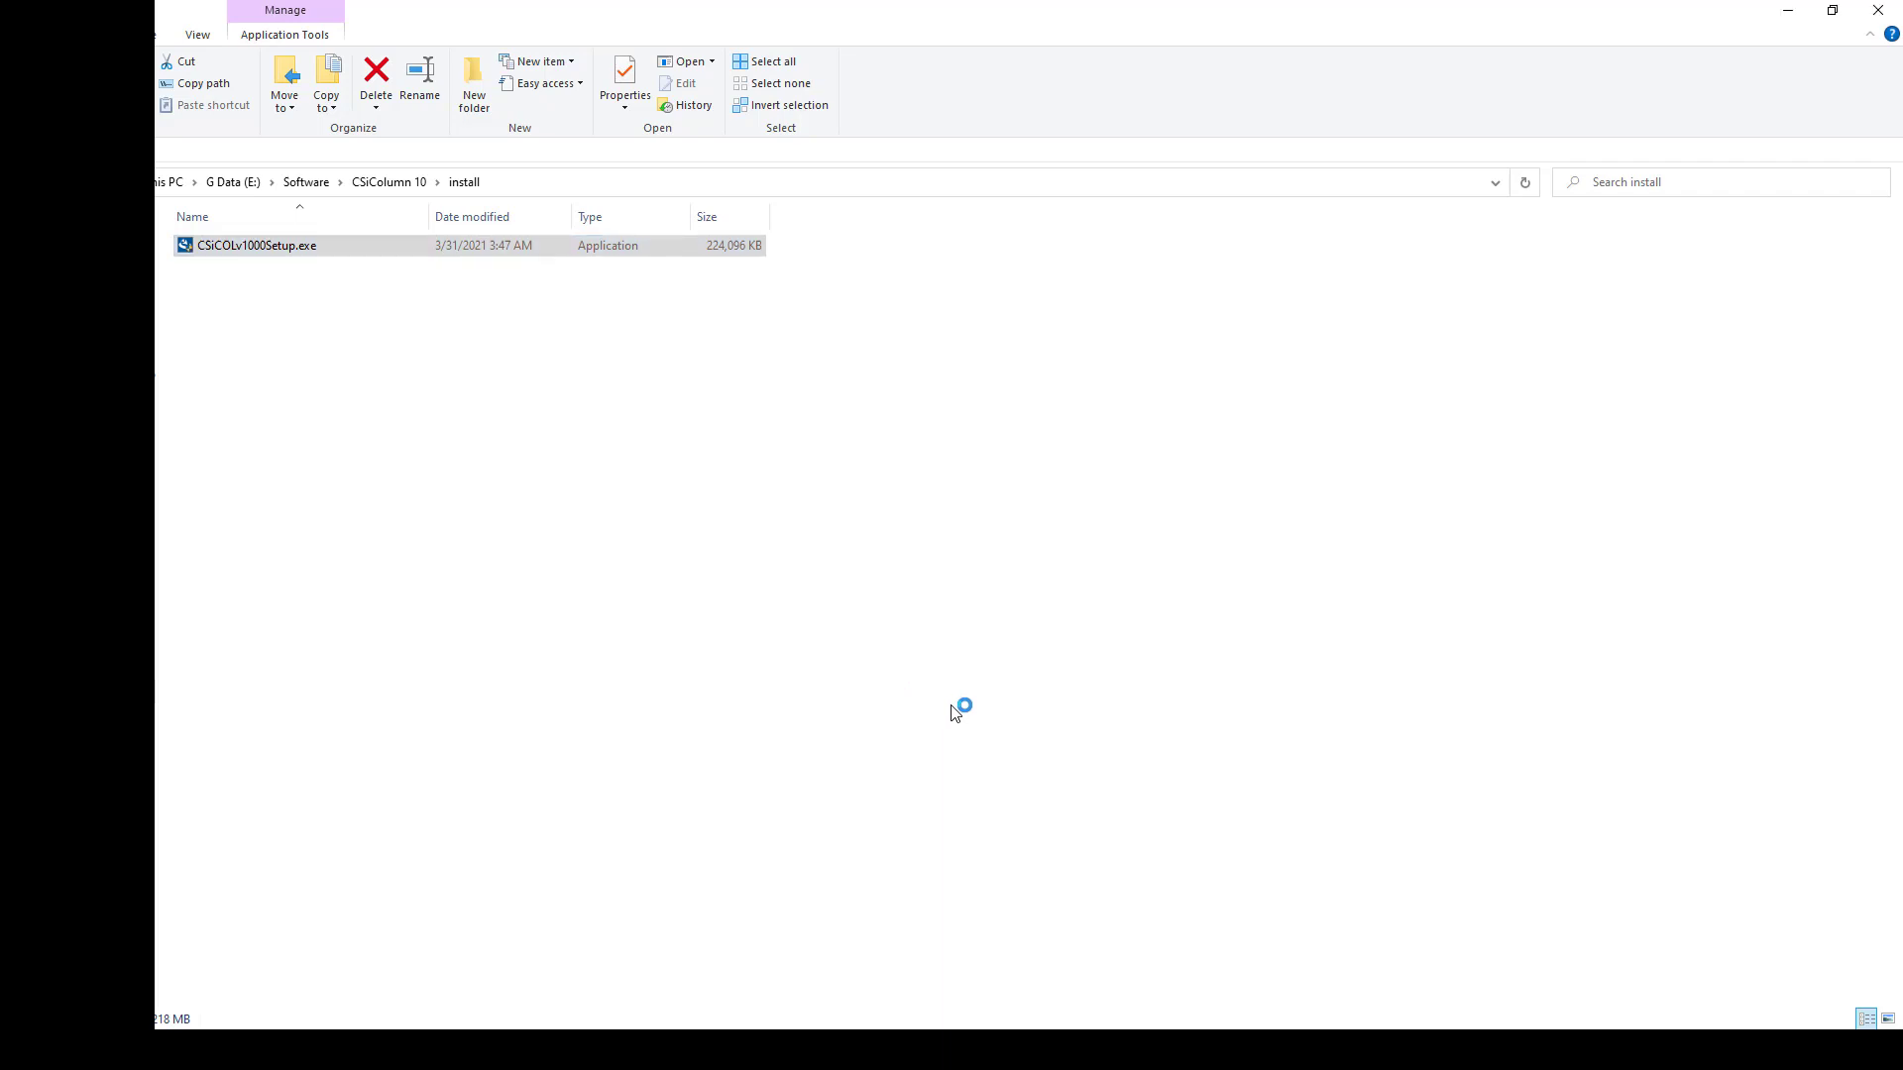
mouse_move(949, 696)
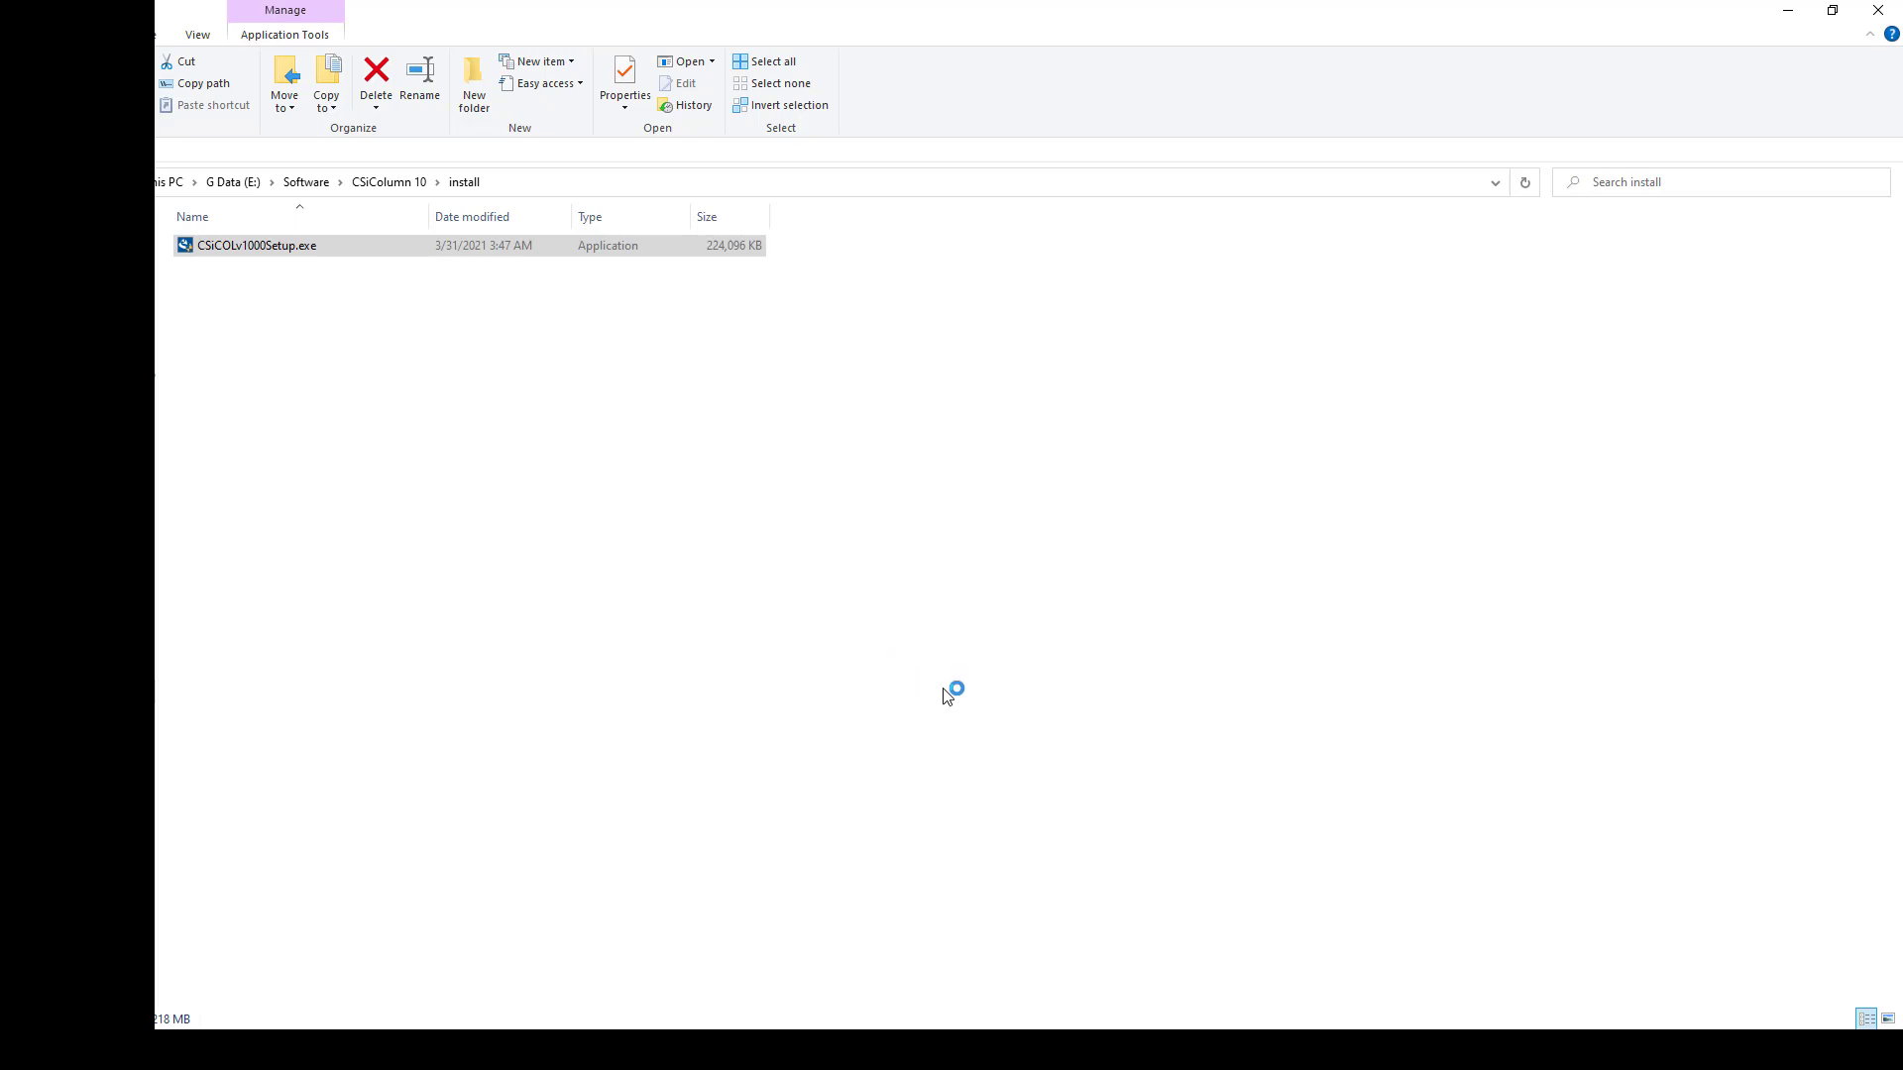
mouse_move(1768, 949)
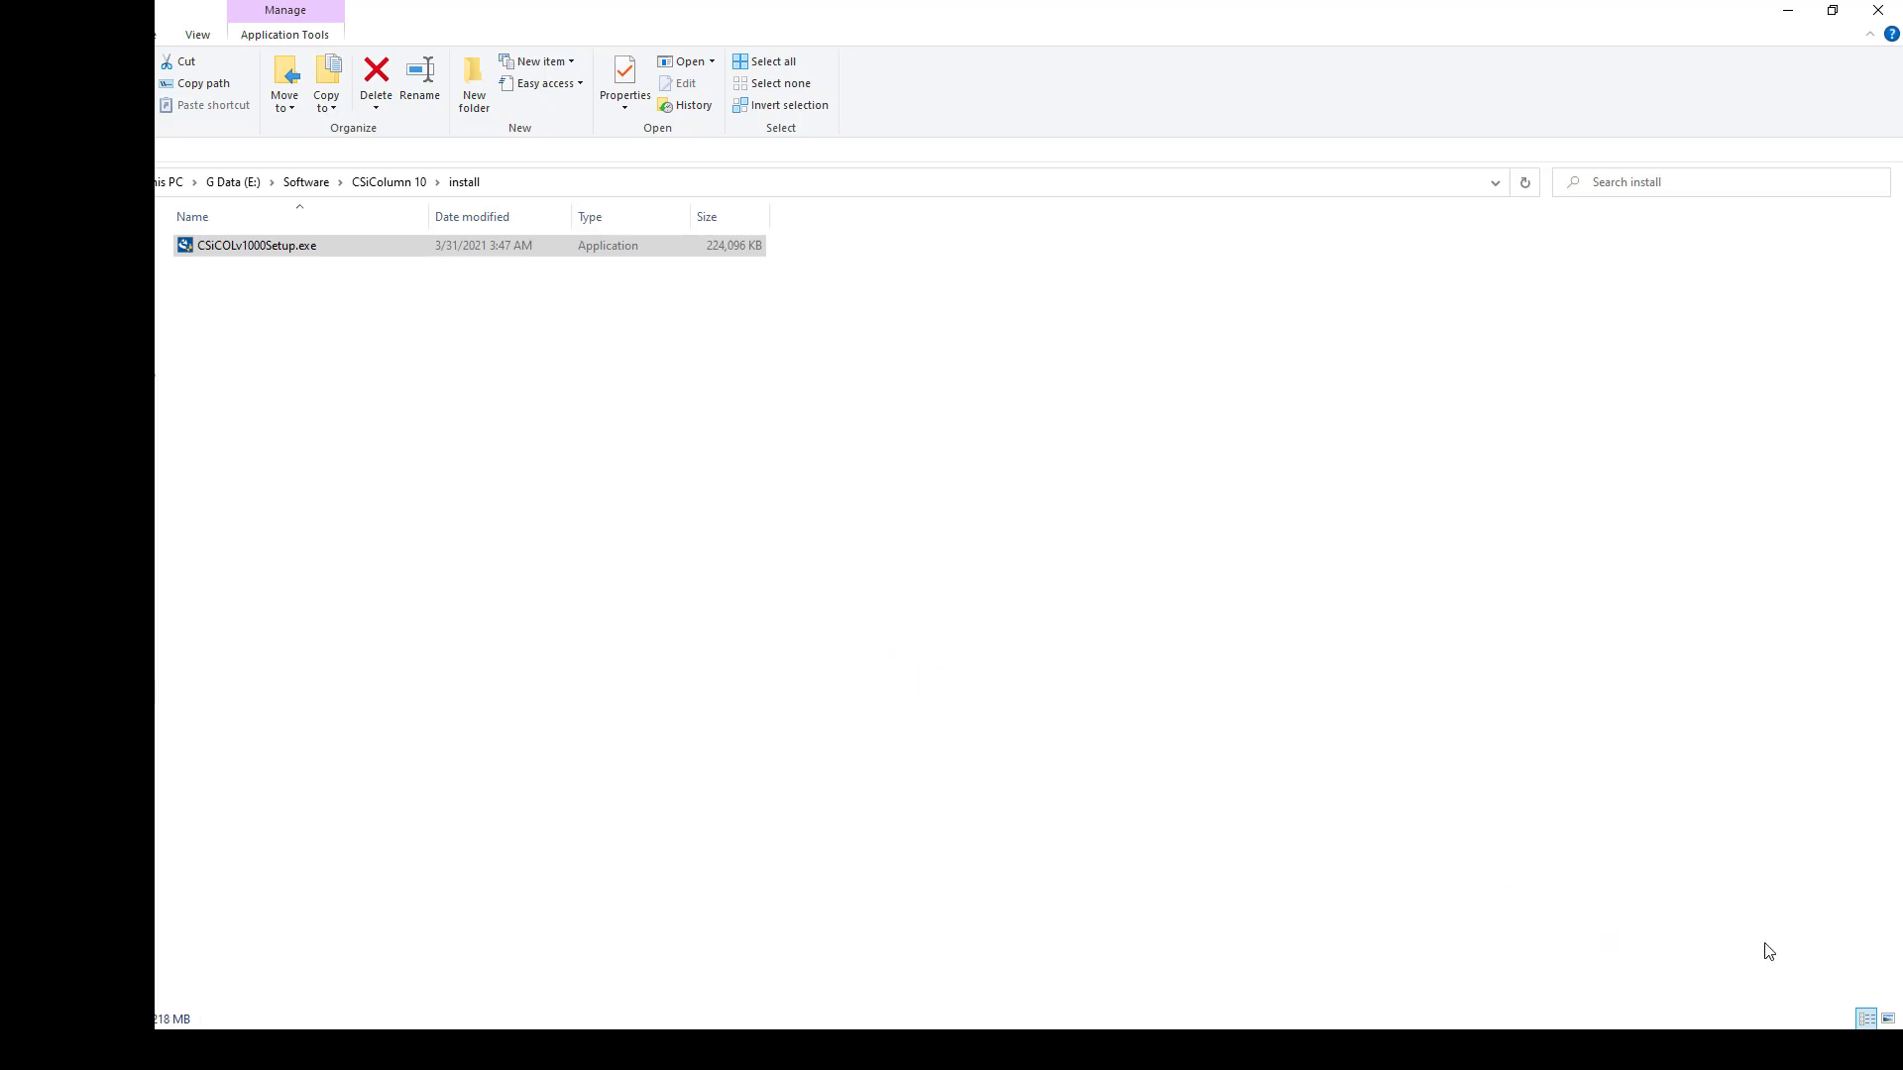
mouse_move(1756, 945)
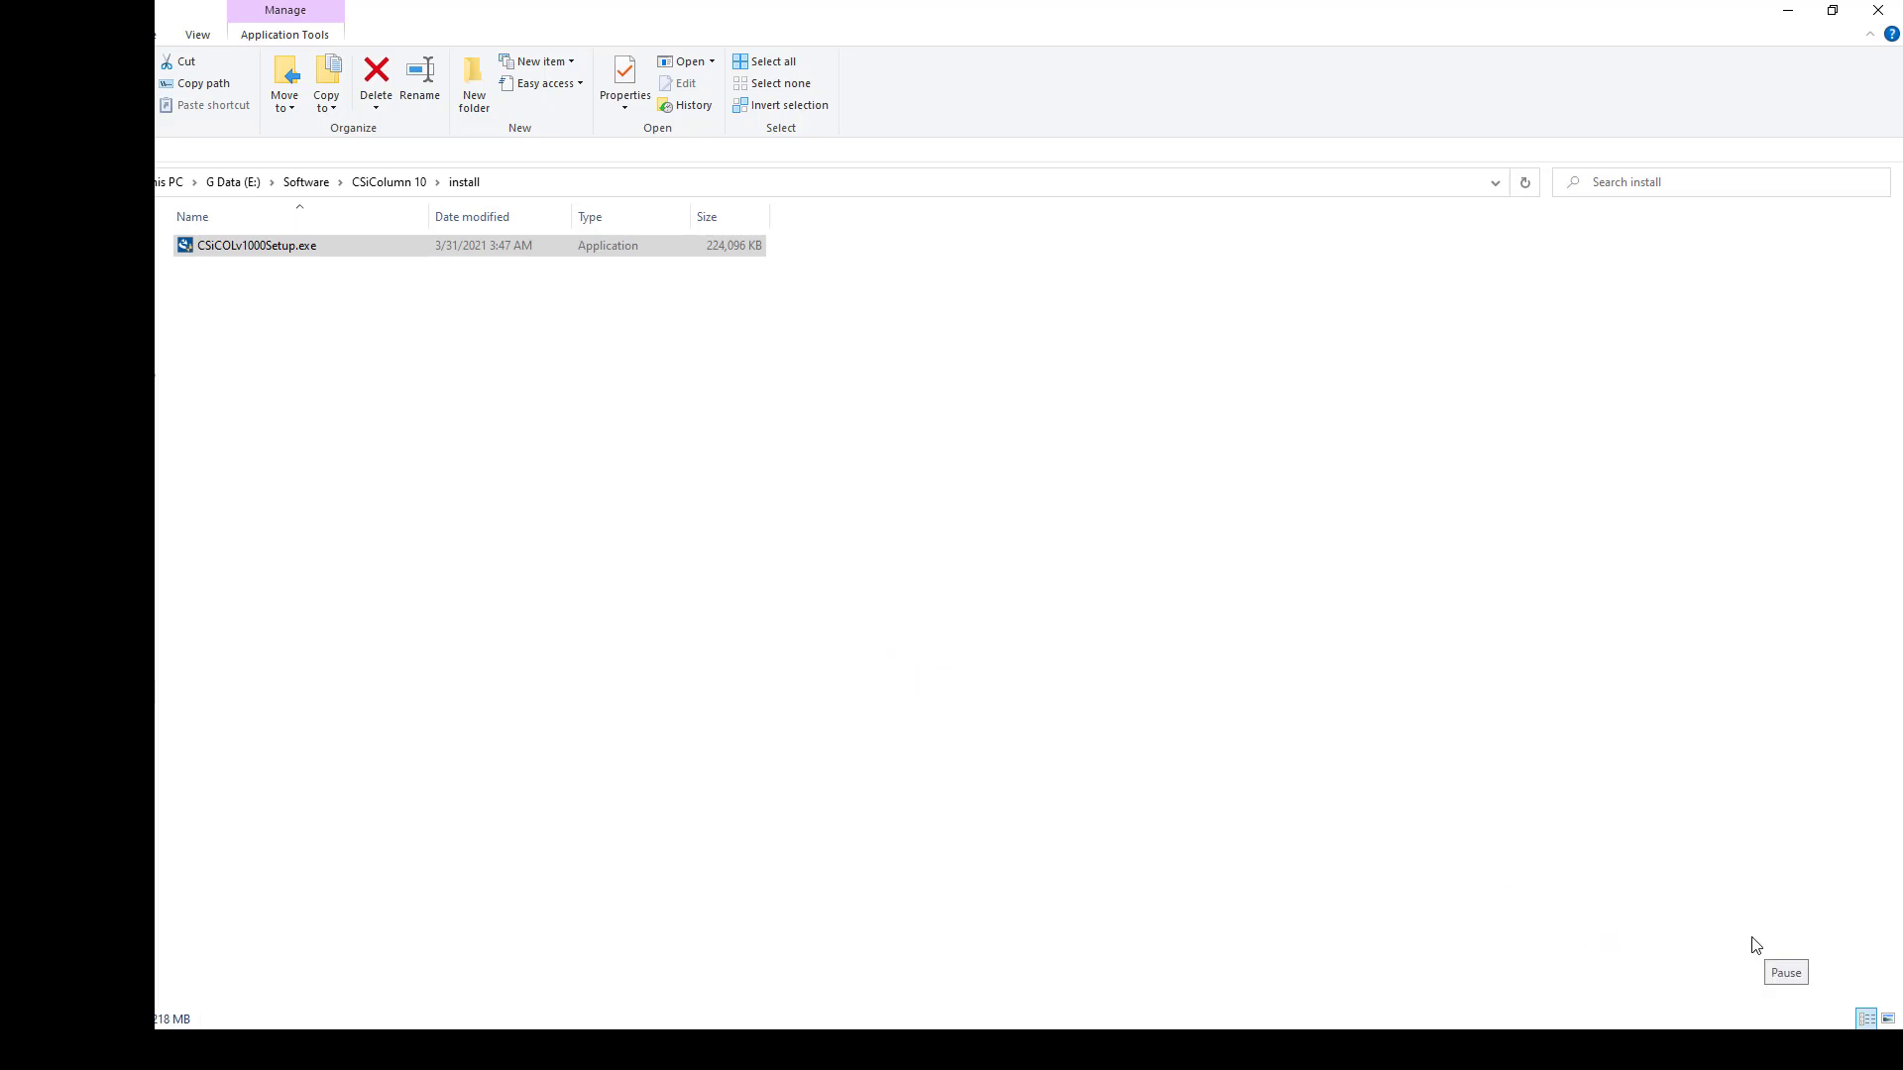
mouse_move(1116, 834)
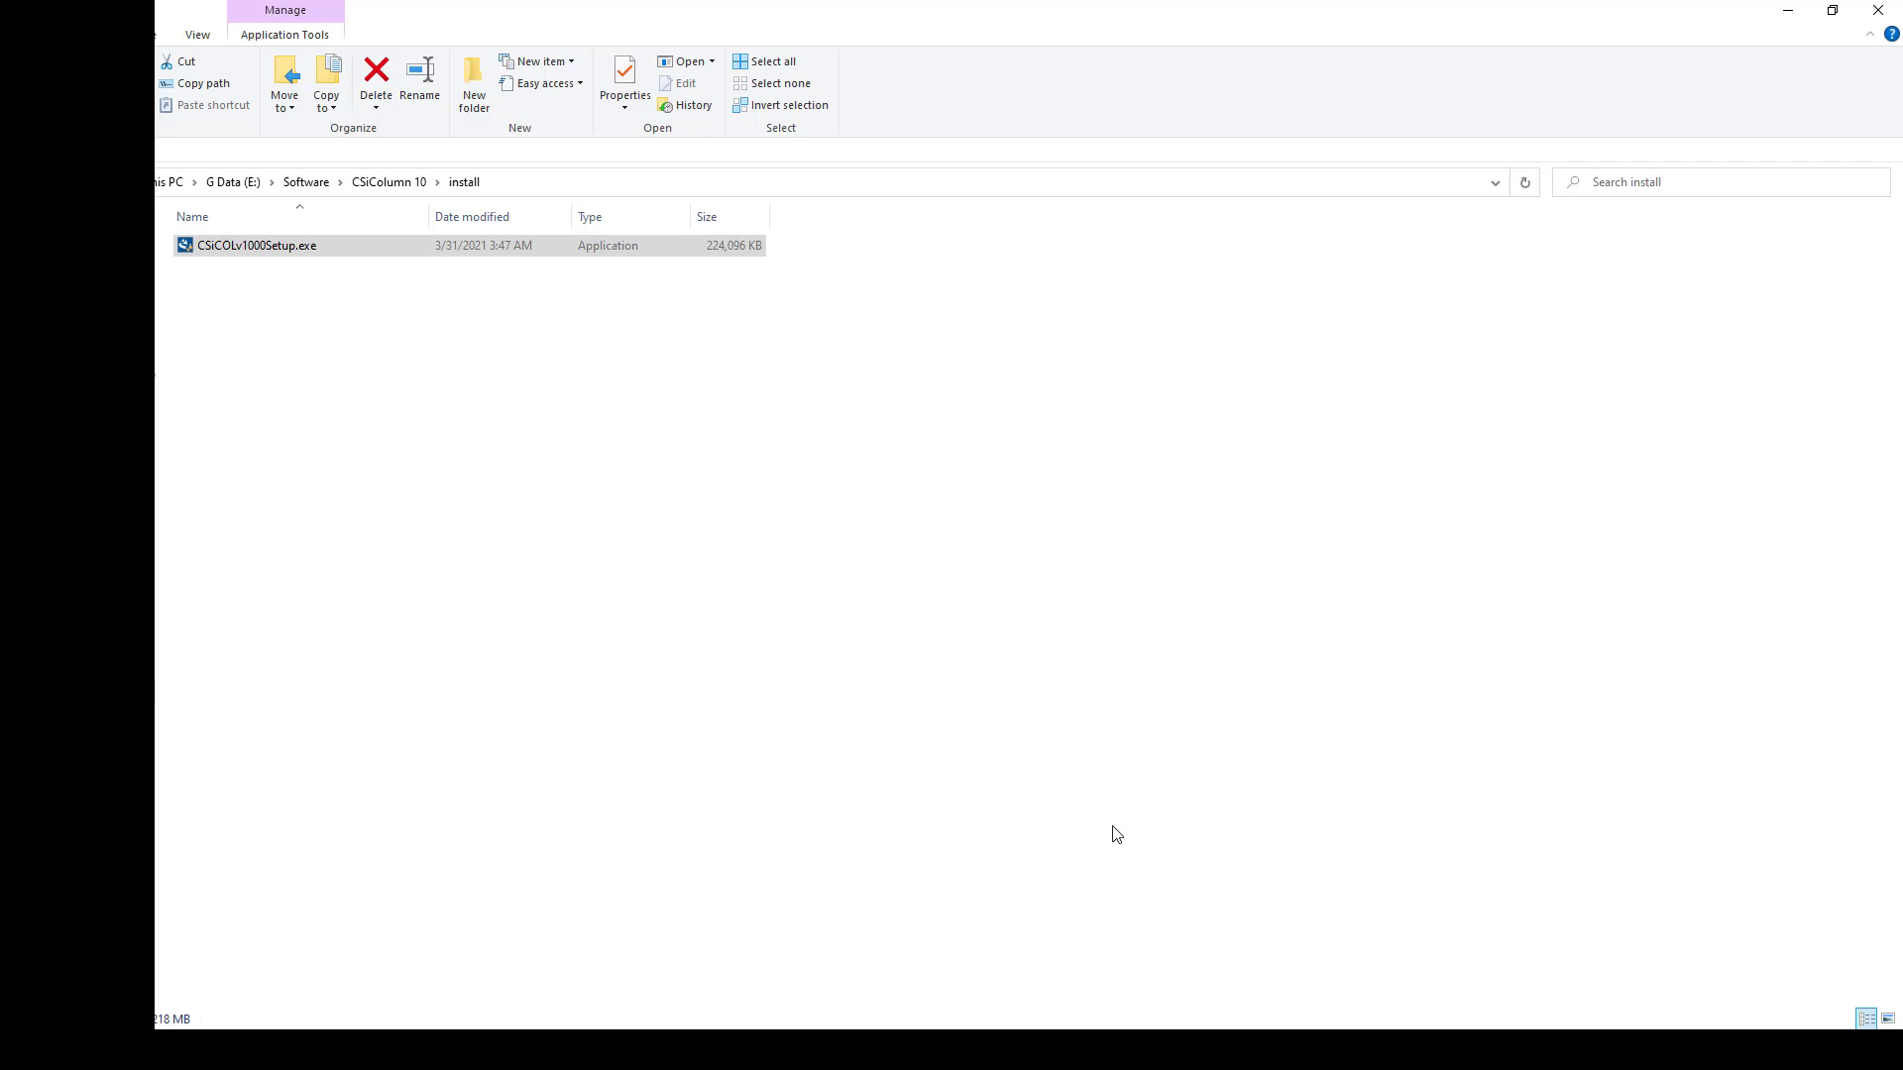
right_click(1116, 835)
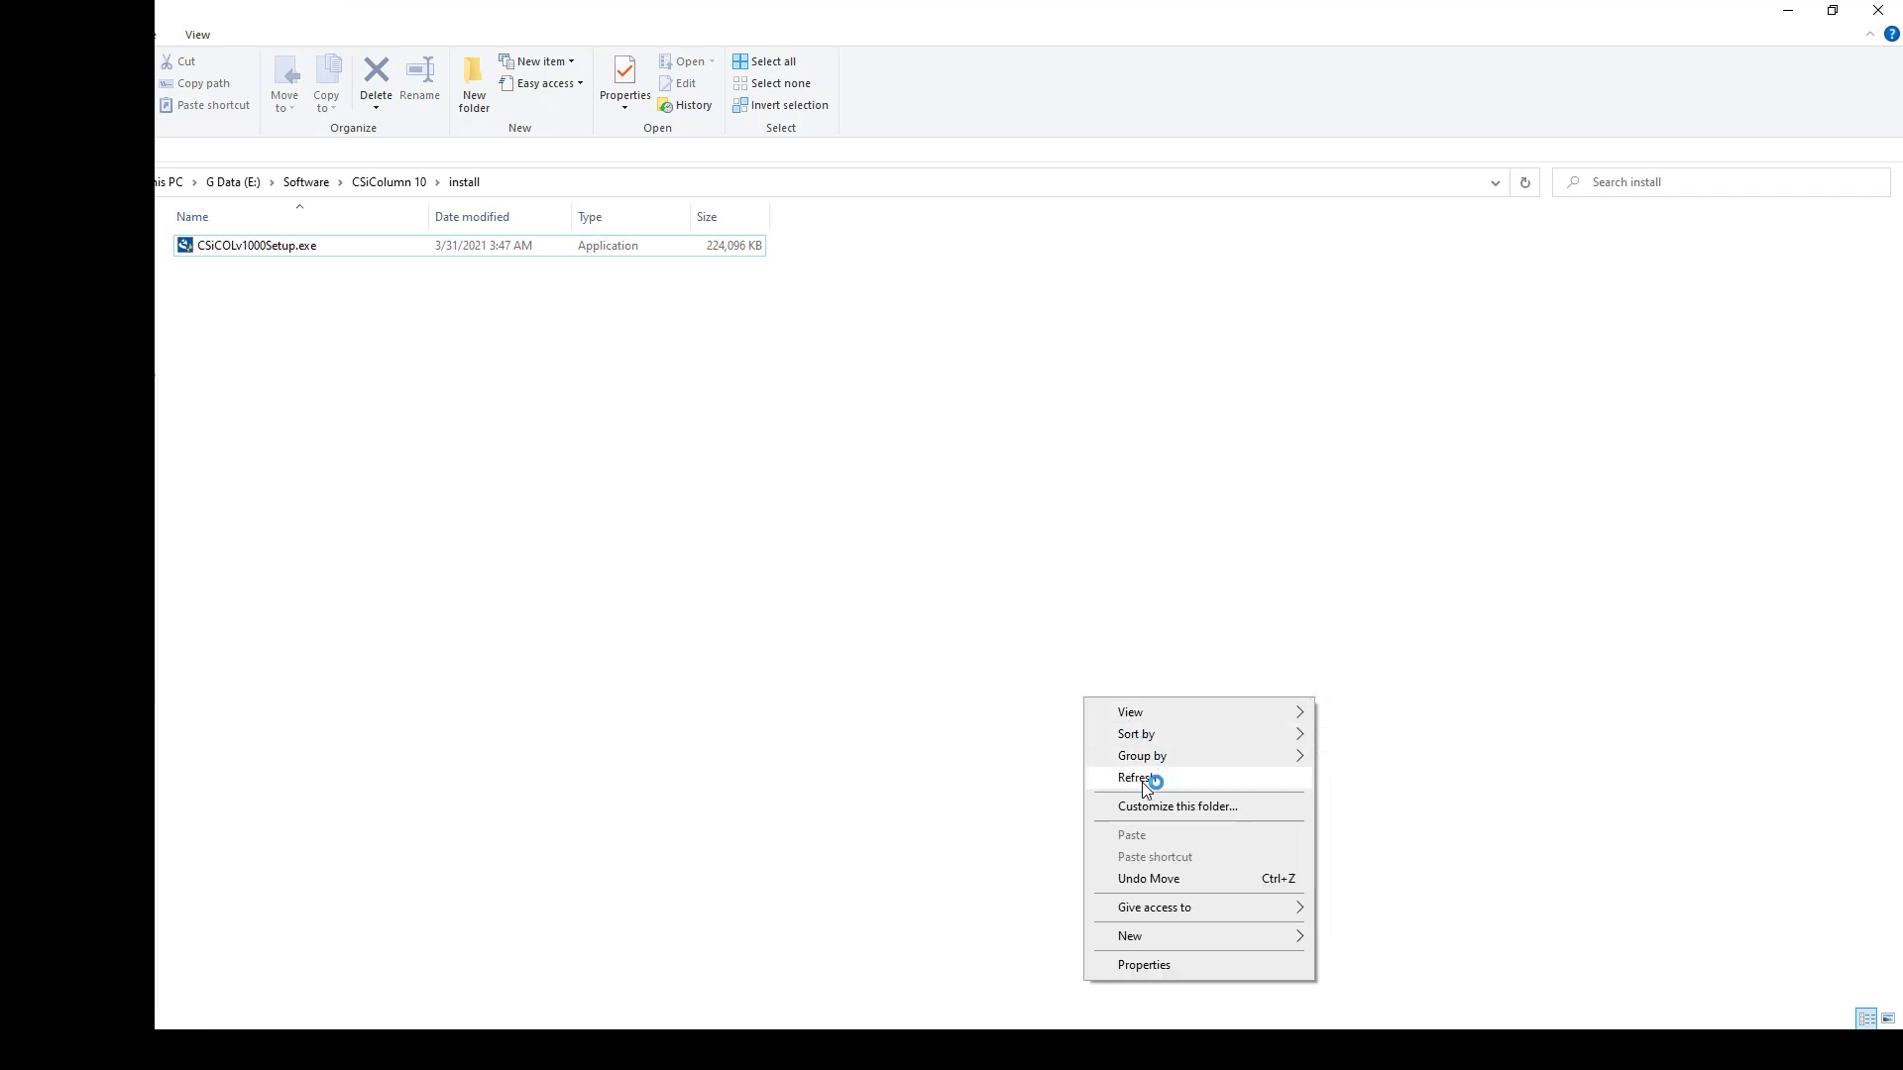
click(1138, 777)
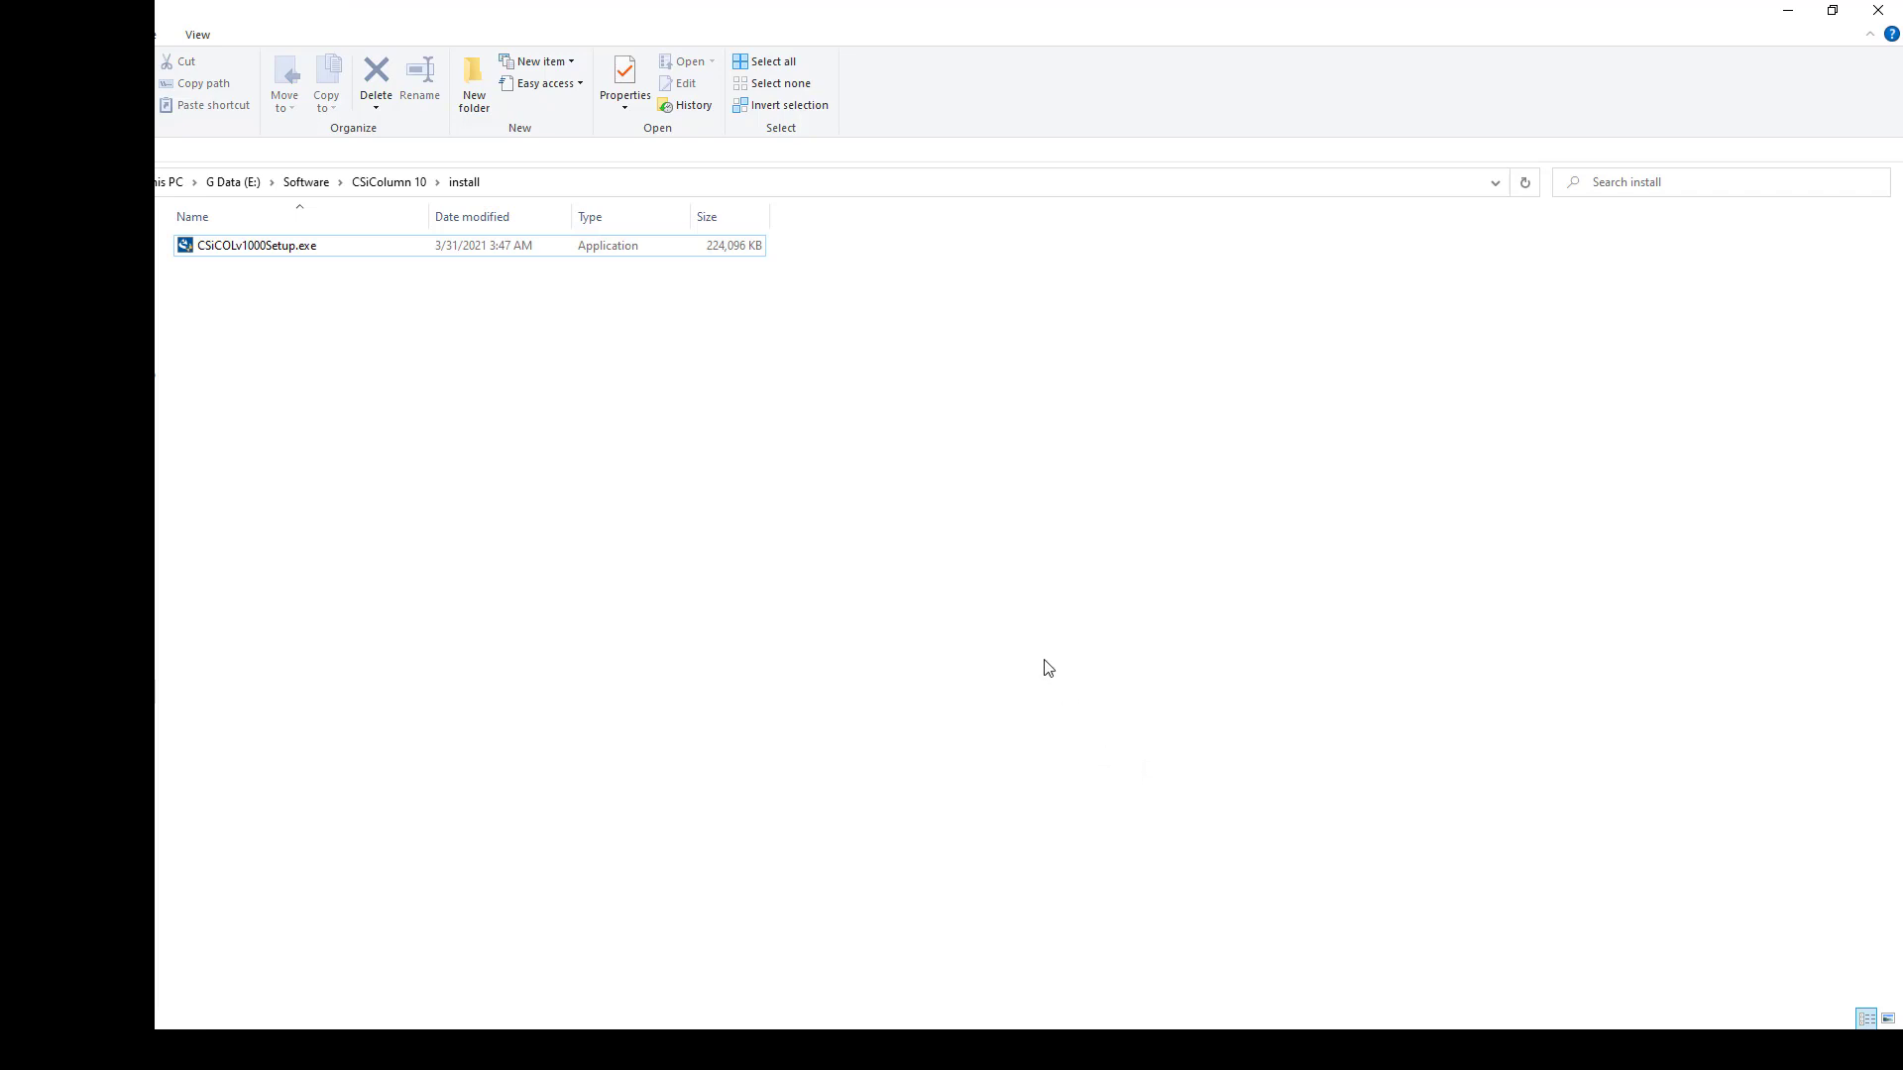
mouse_move(1054, 666)
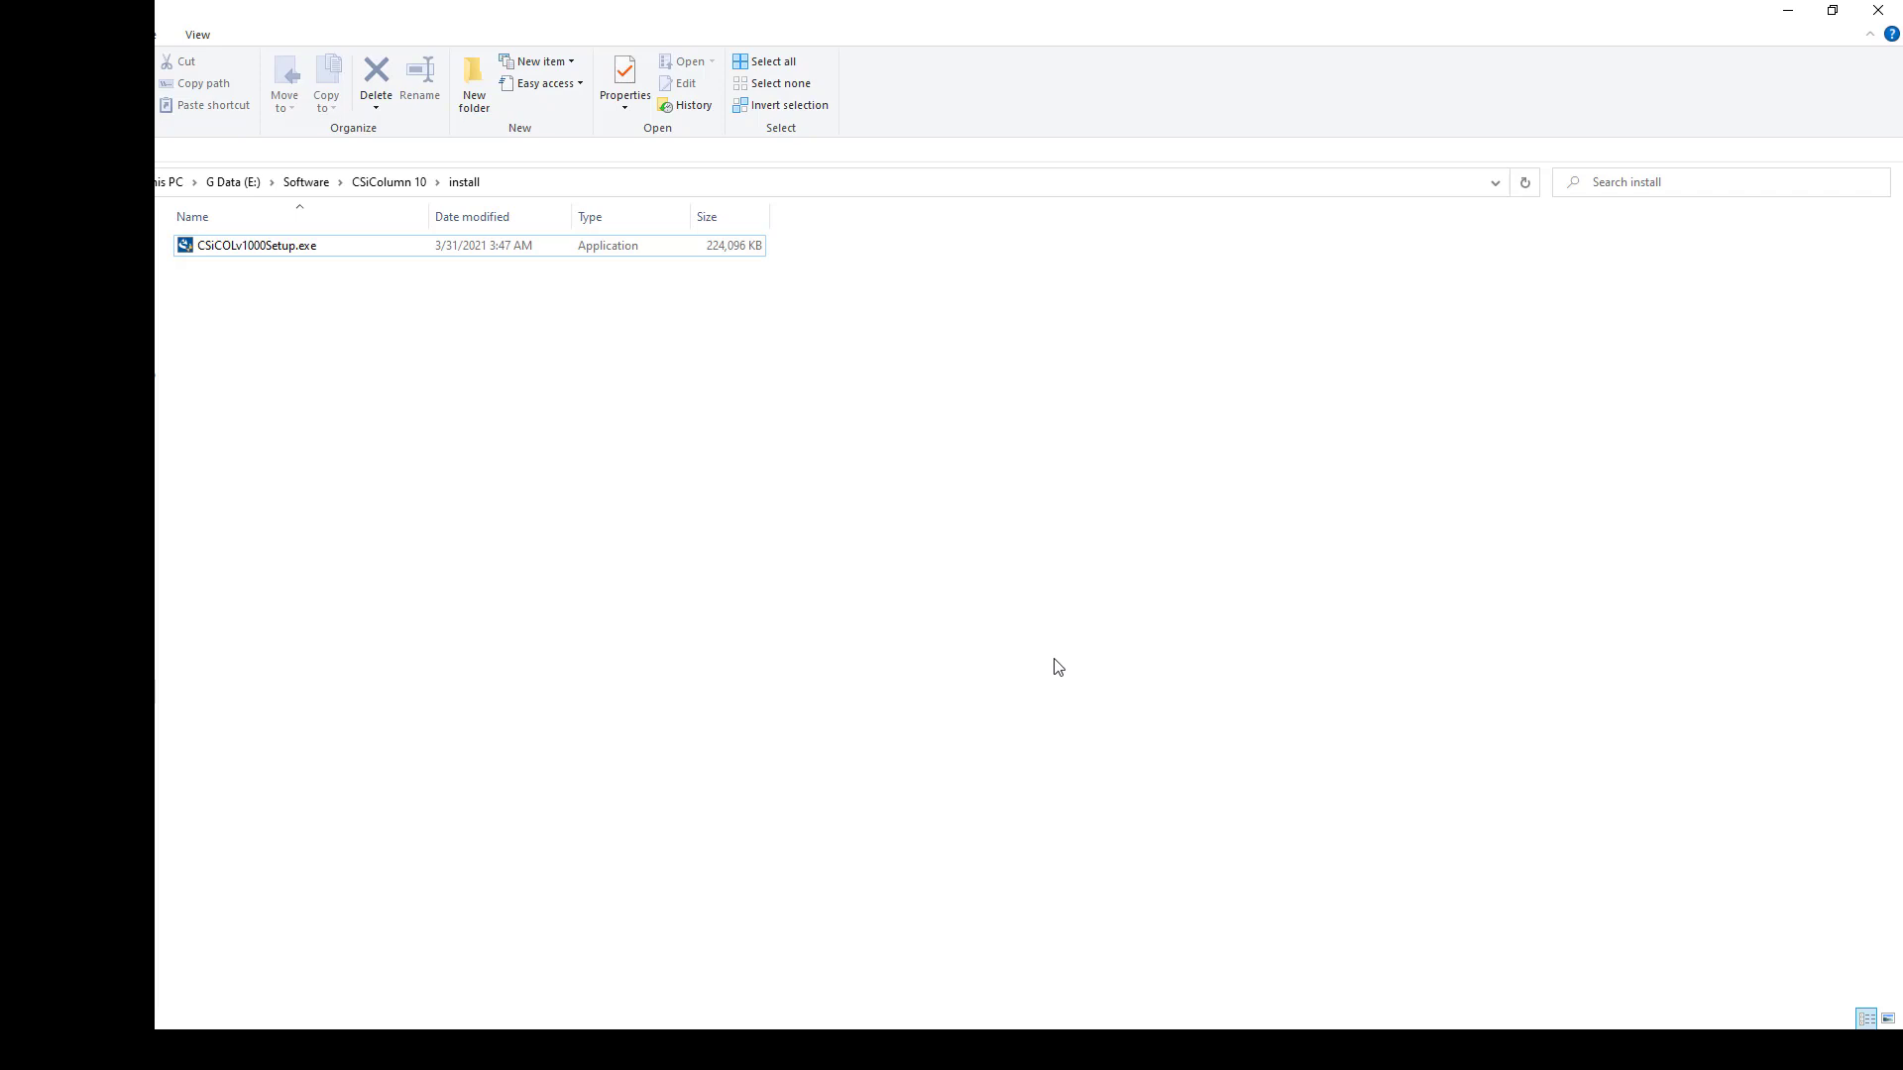
- Launch CSiCOLv1000Setup.exe and install the required Visual C++ 2017 redistributables
double_click(255, 246)
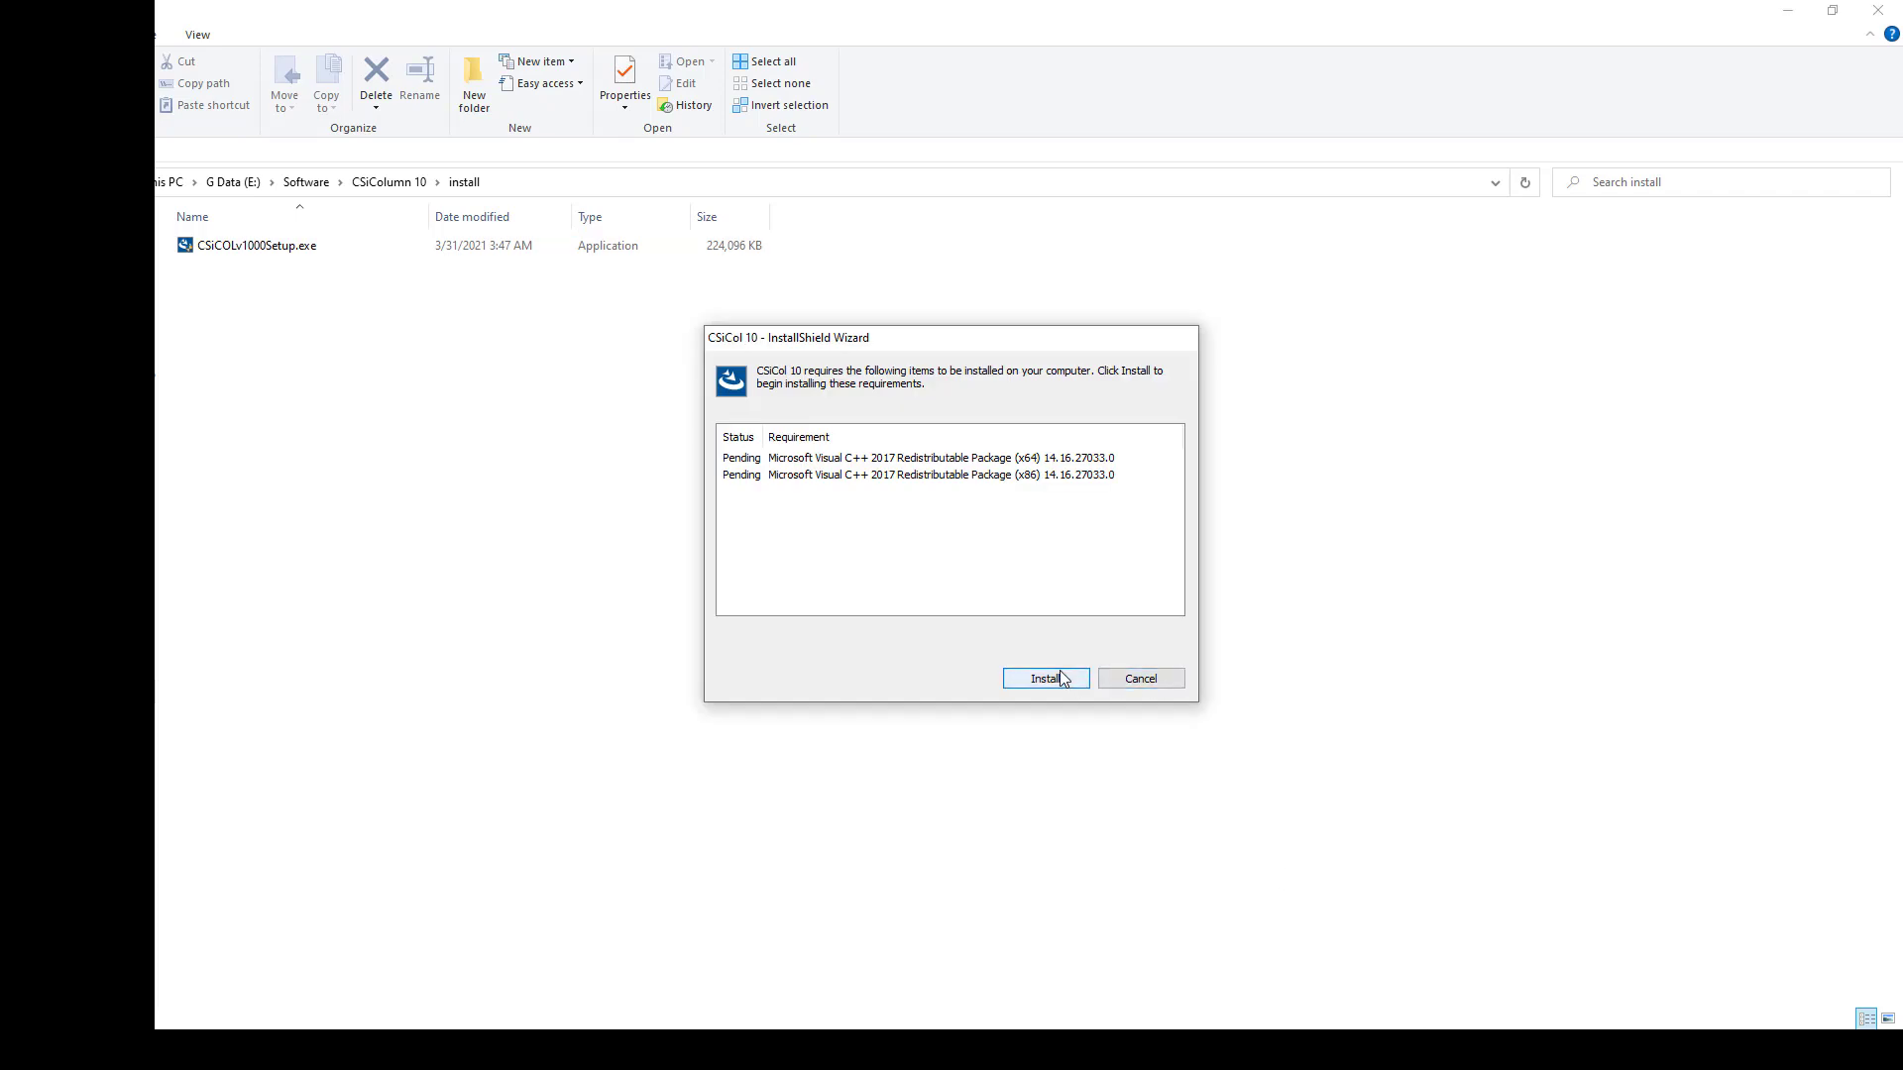
click(1045, 678)
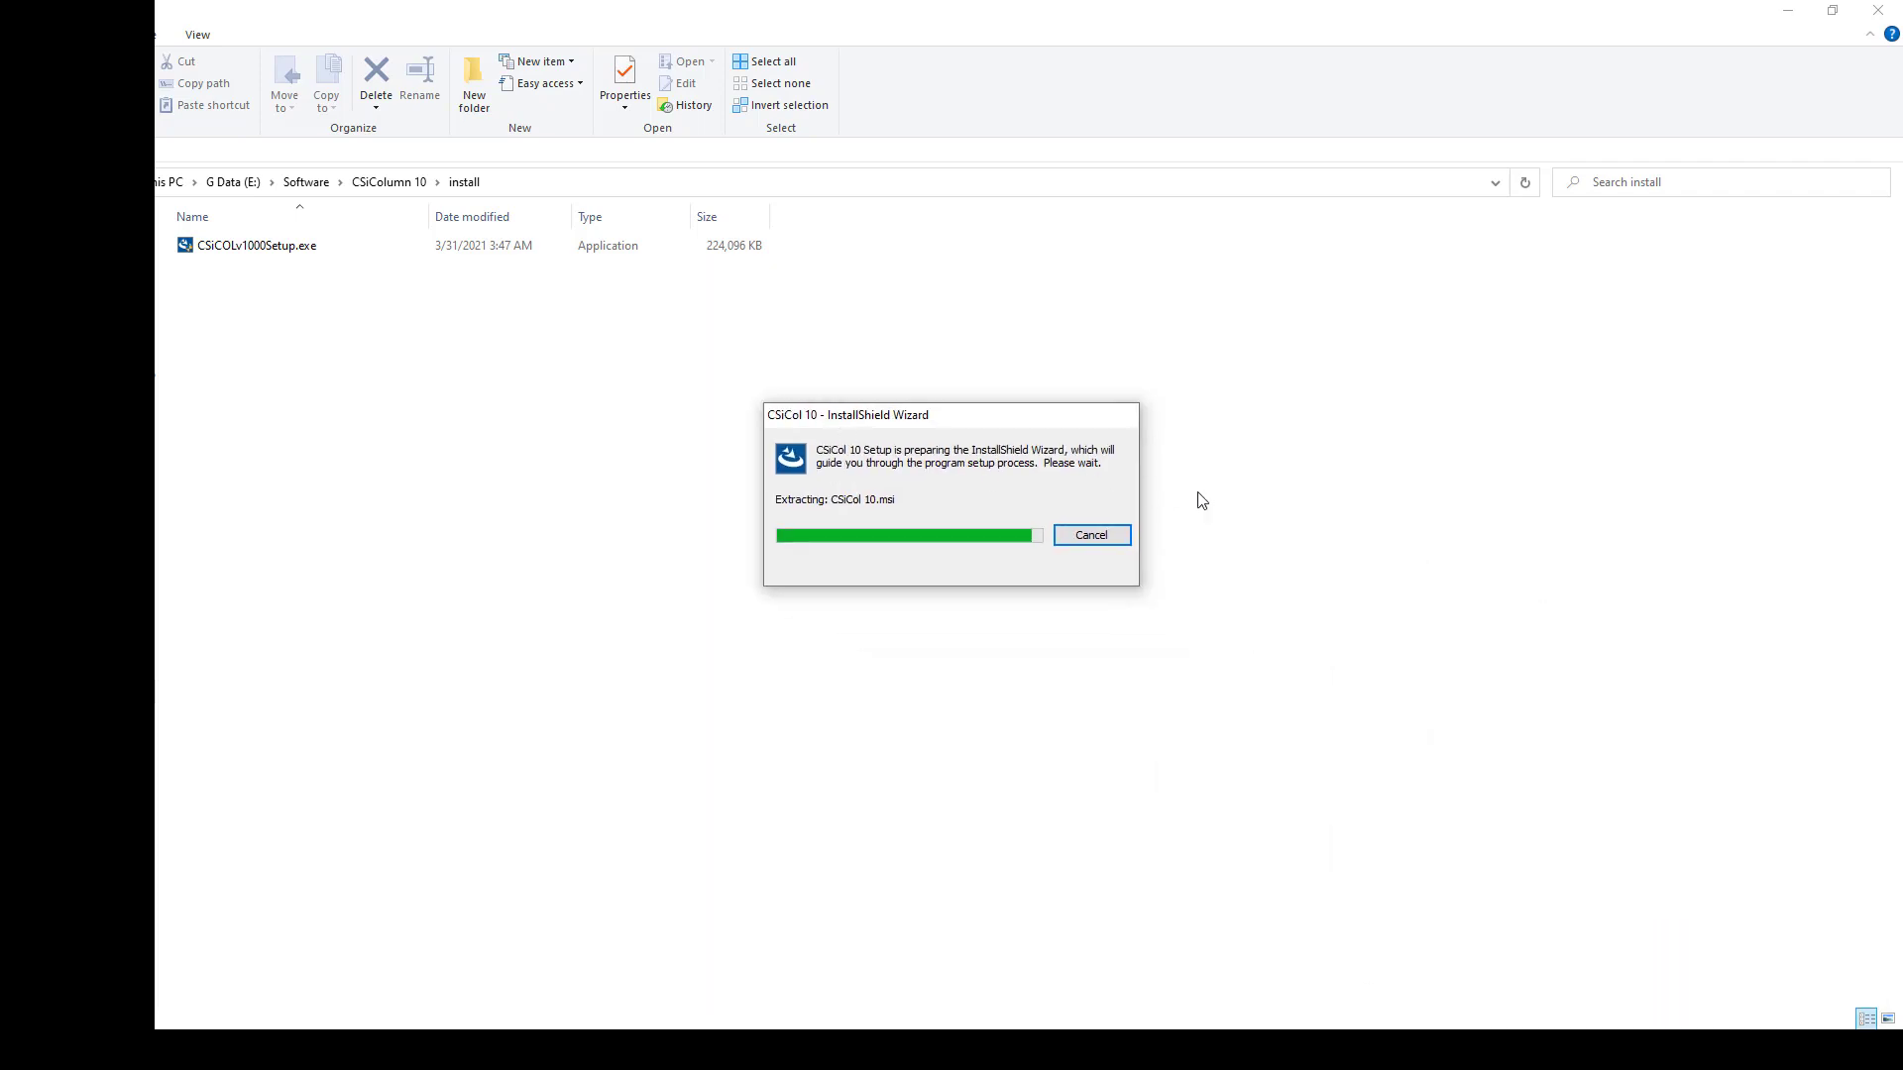
mouse_move(1193, 493)
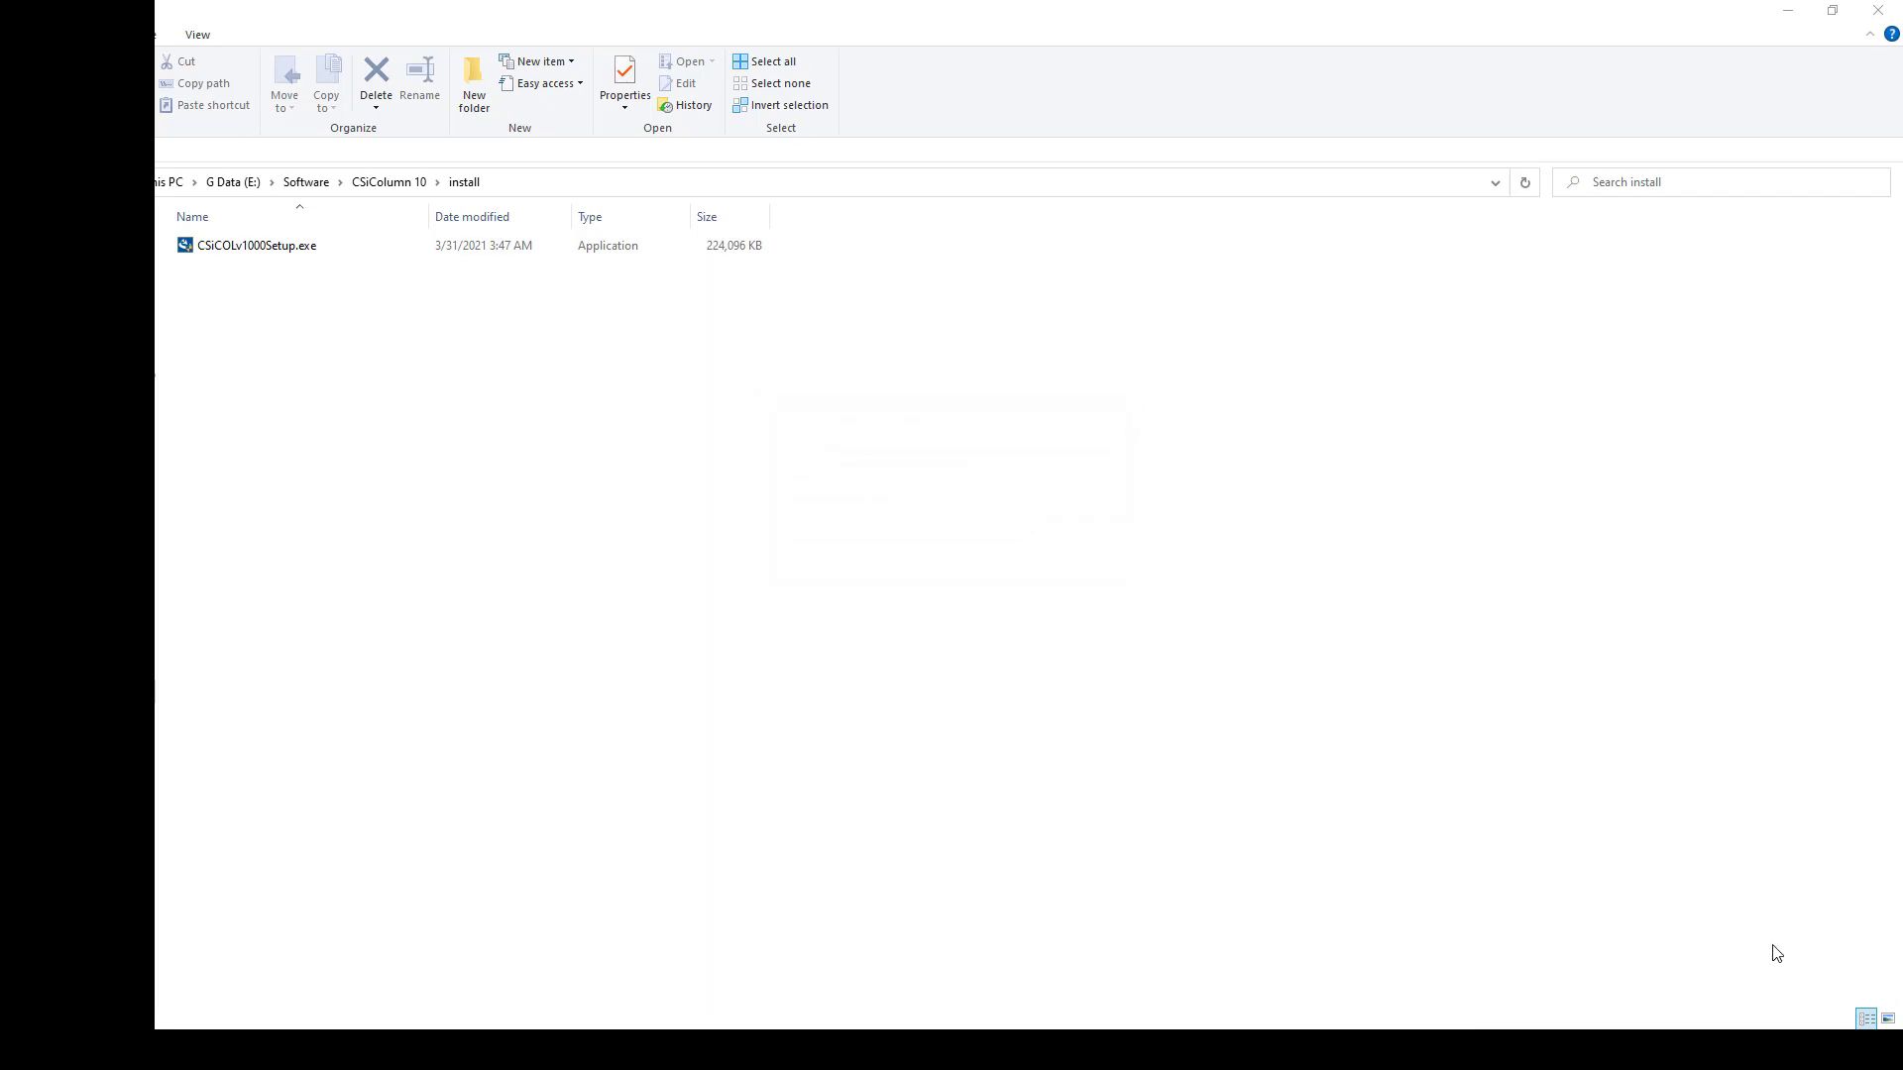
double_click(255, 246)
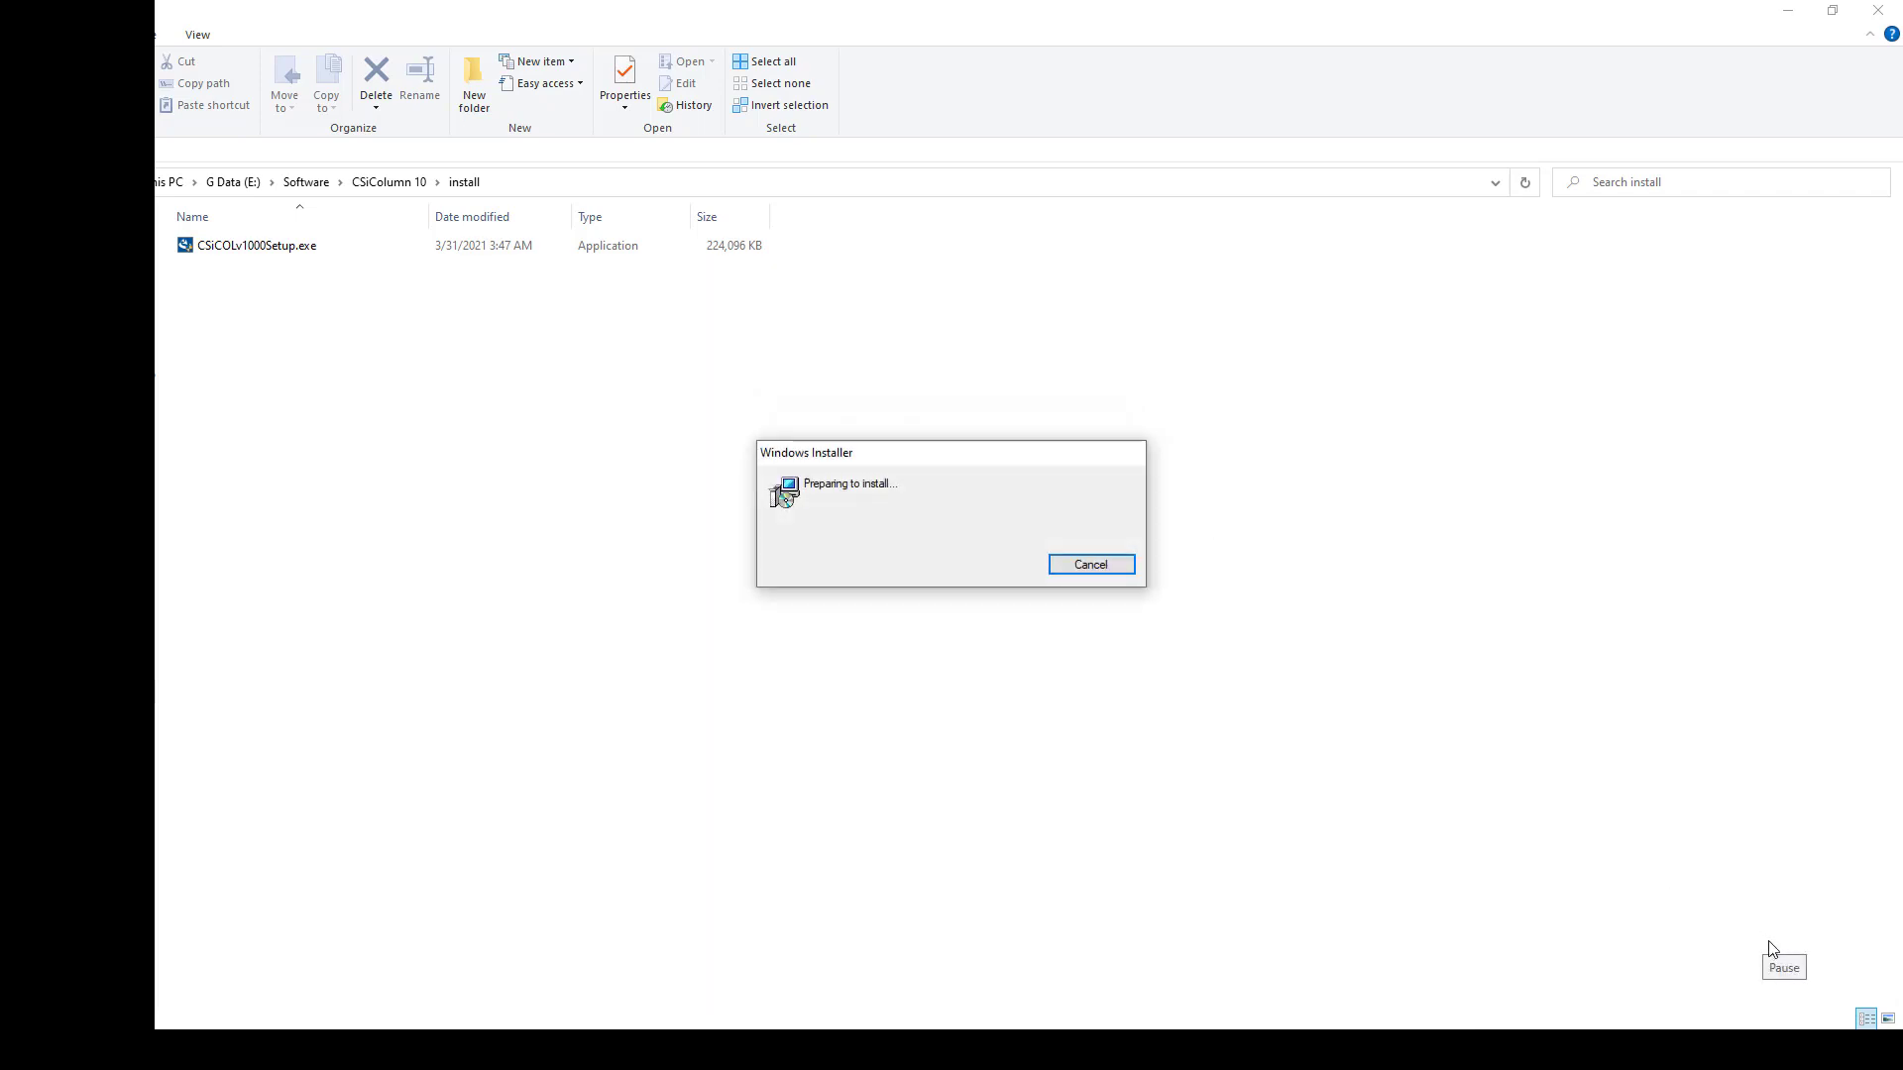
mouse_move(1522, 753)
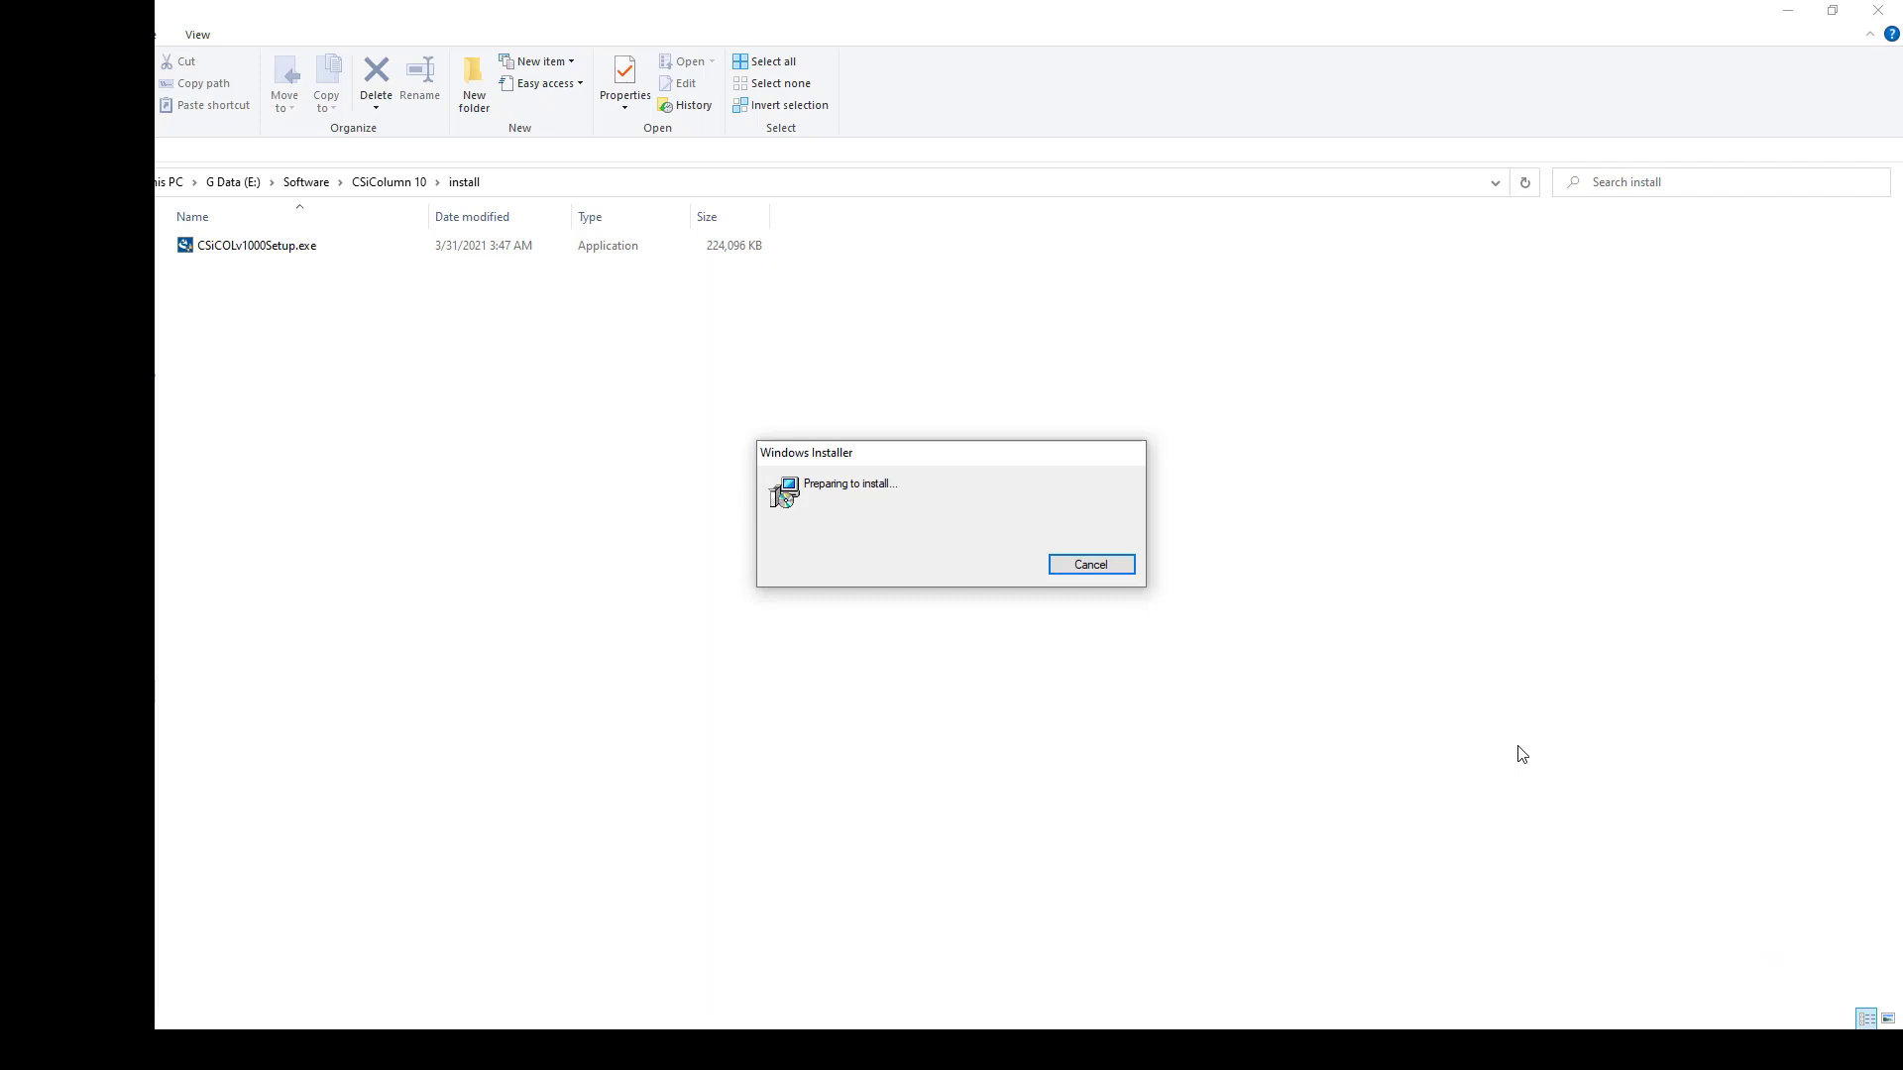
click(1088, 565)
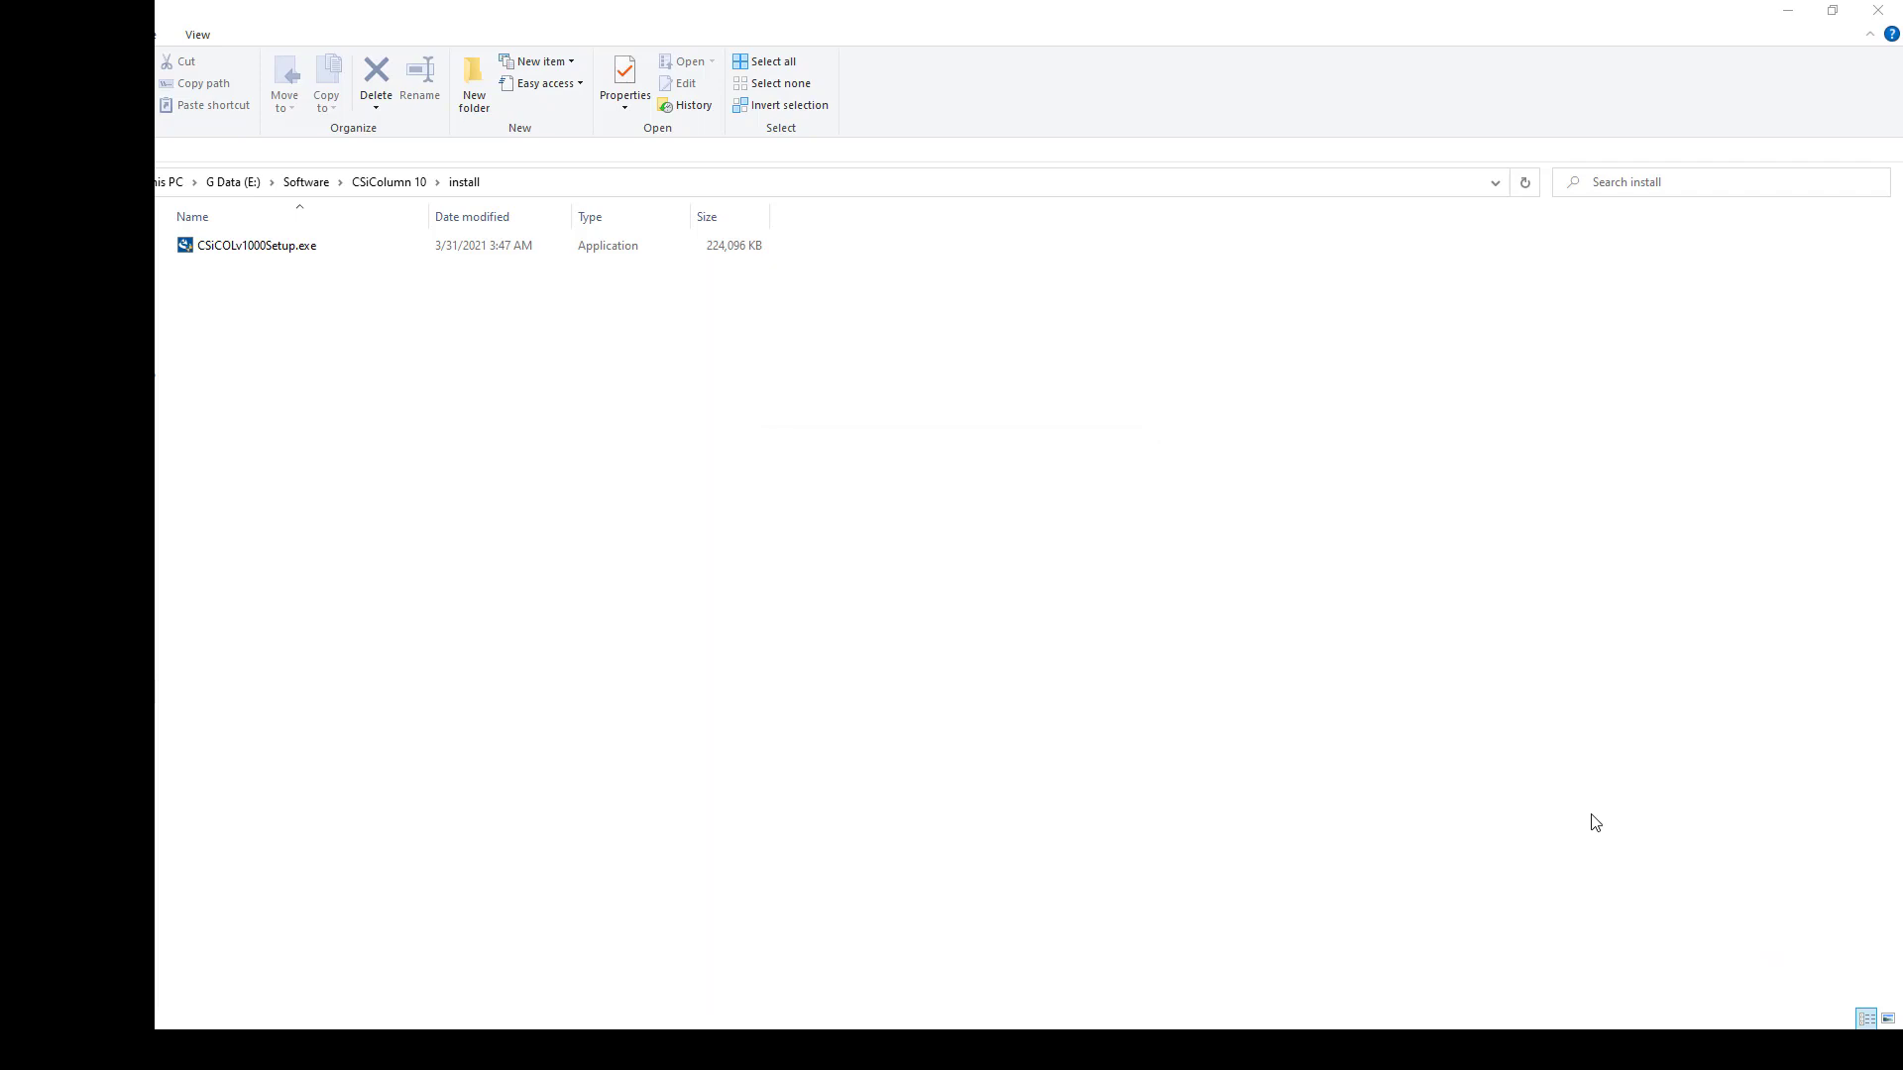
- Step through the InstallShield Wizard with default settings, install CSiCol 10, and finish
double_click(256, 245)
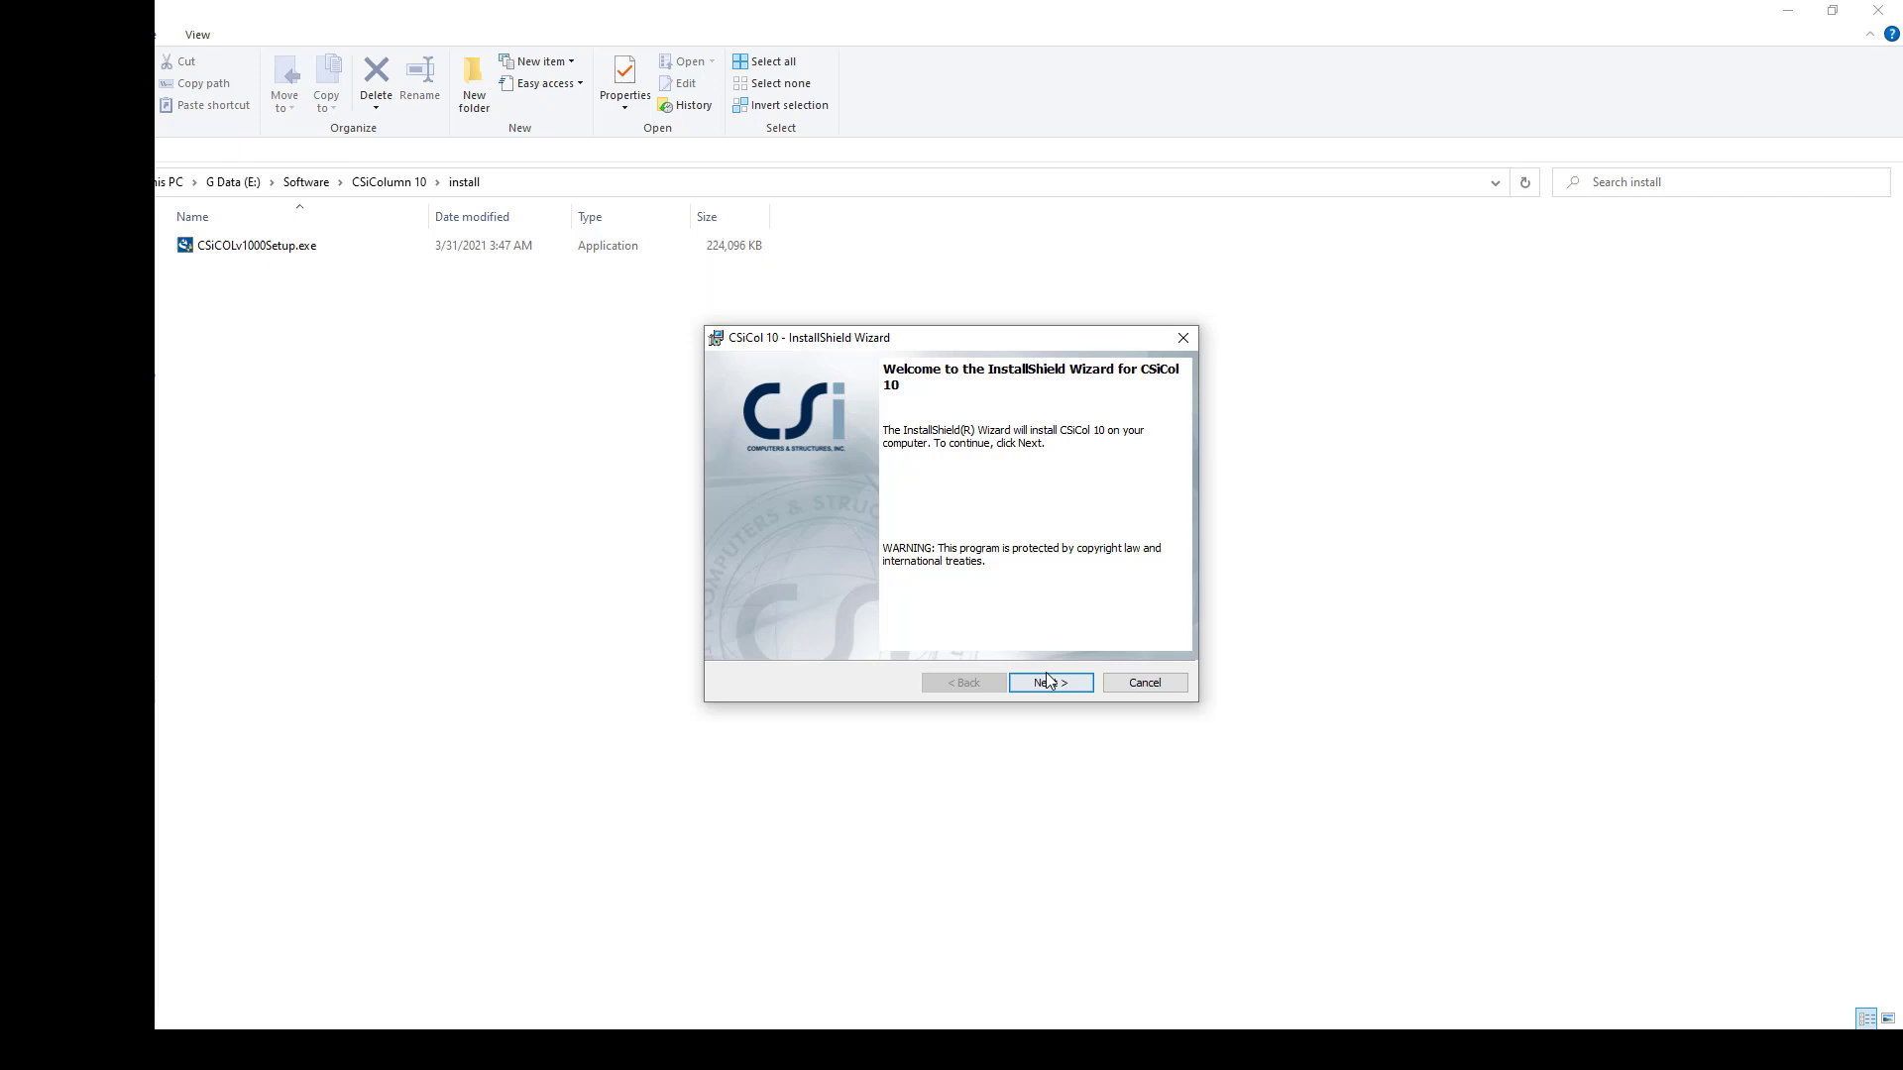
click(1048, 682)
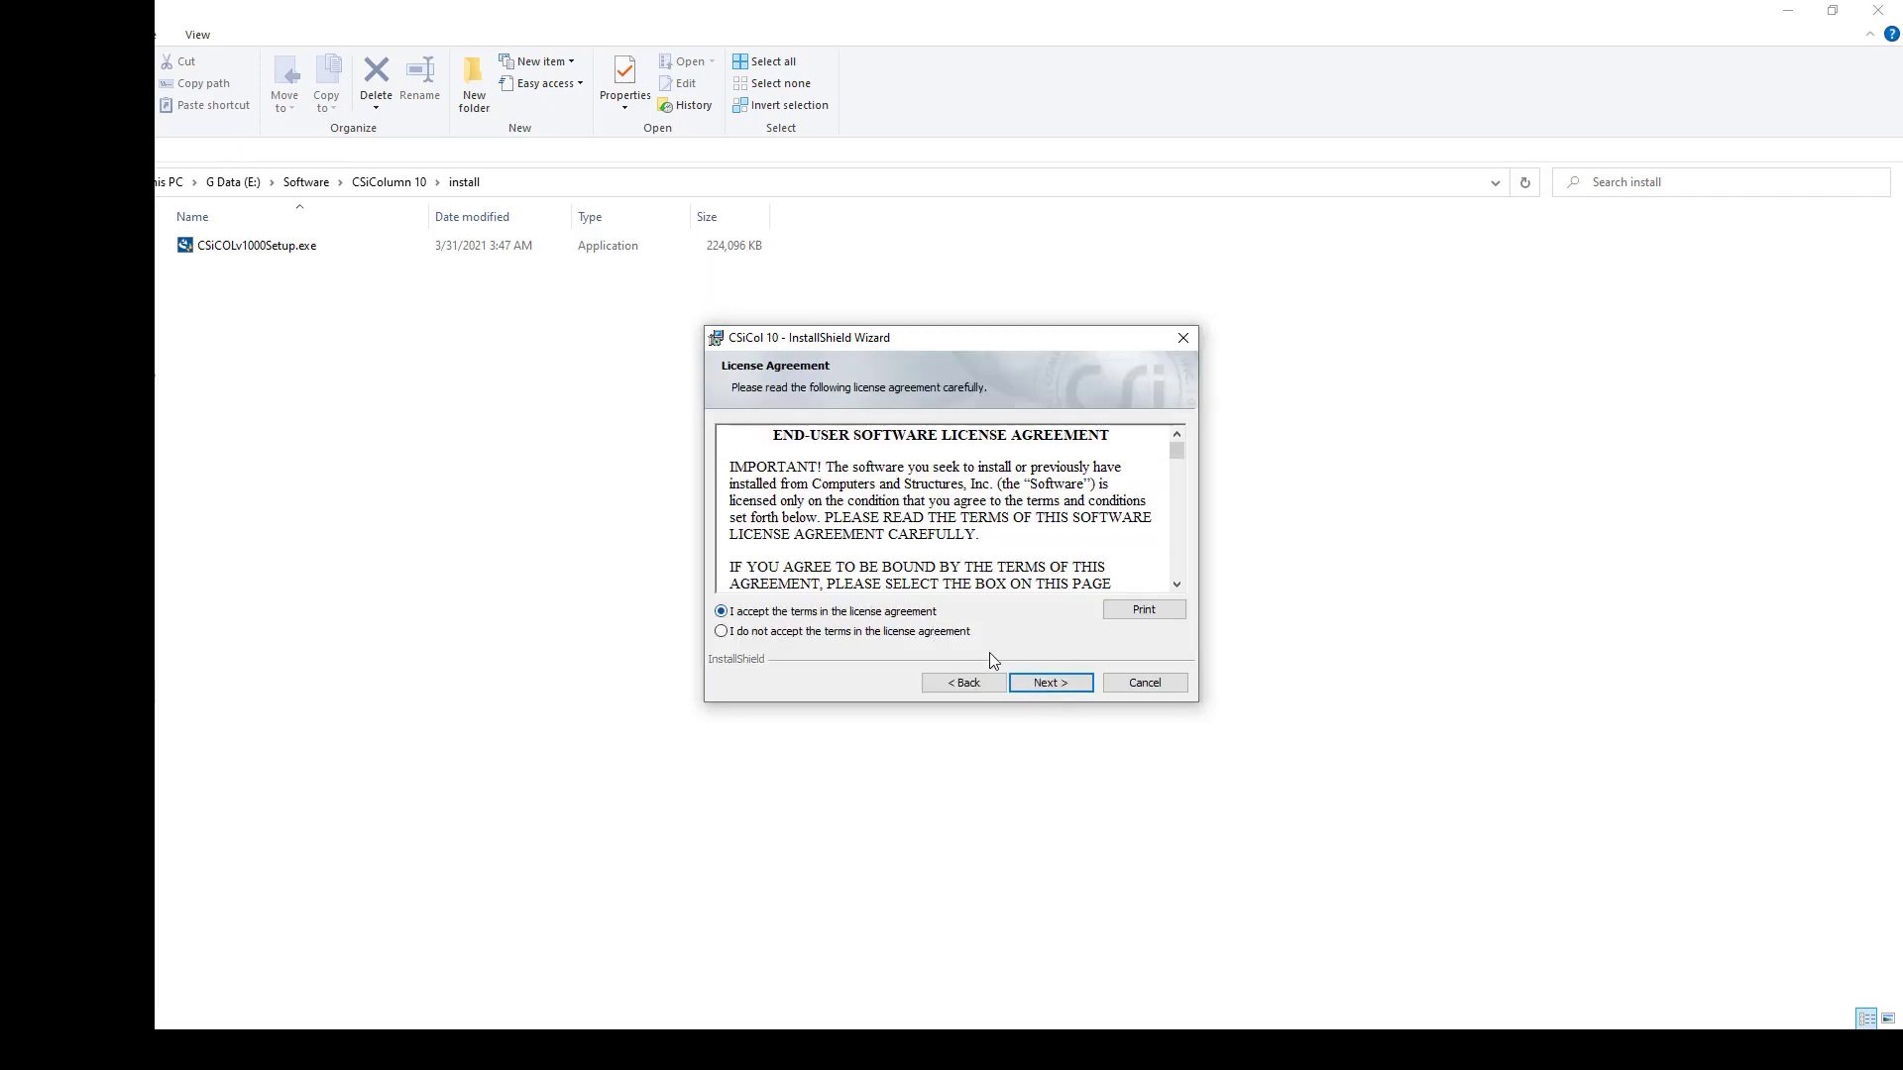
click(1048, 682)
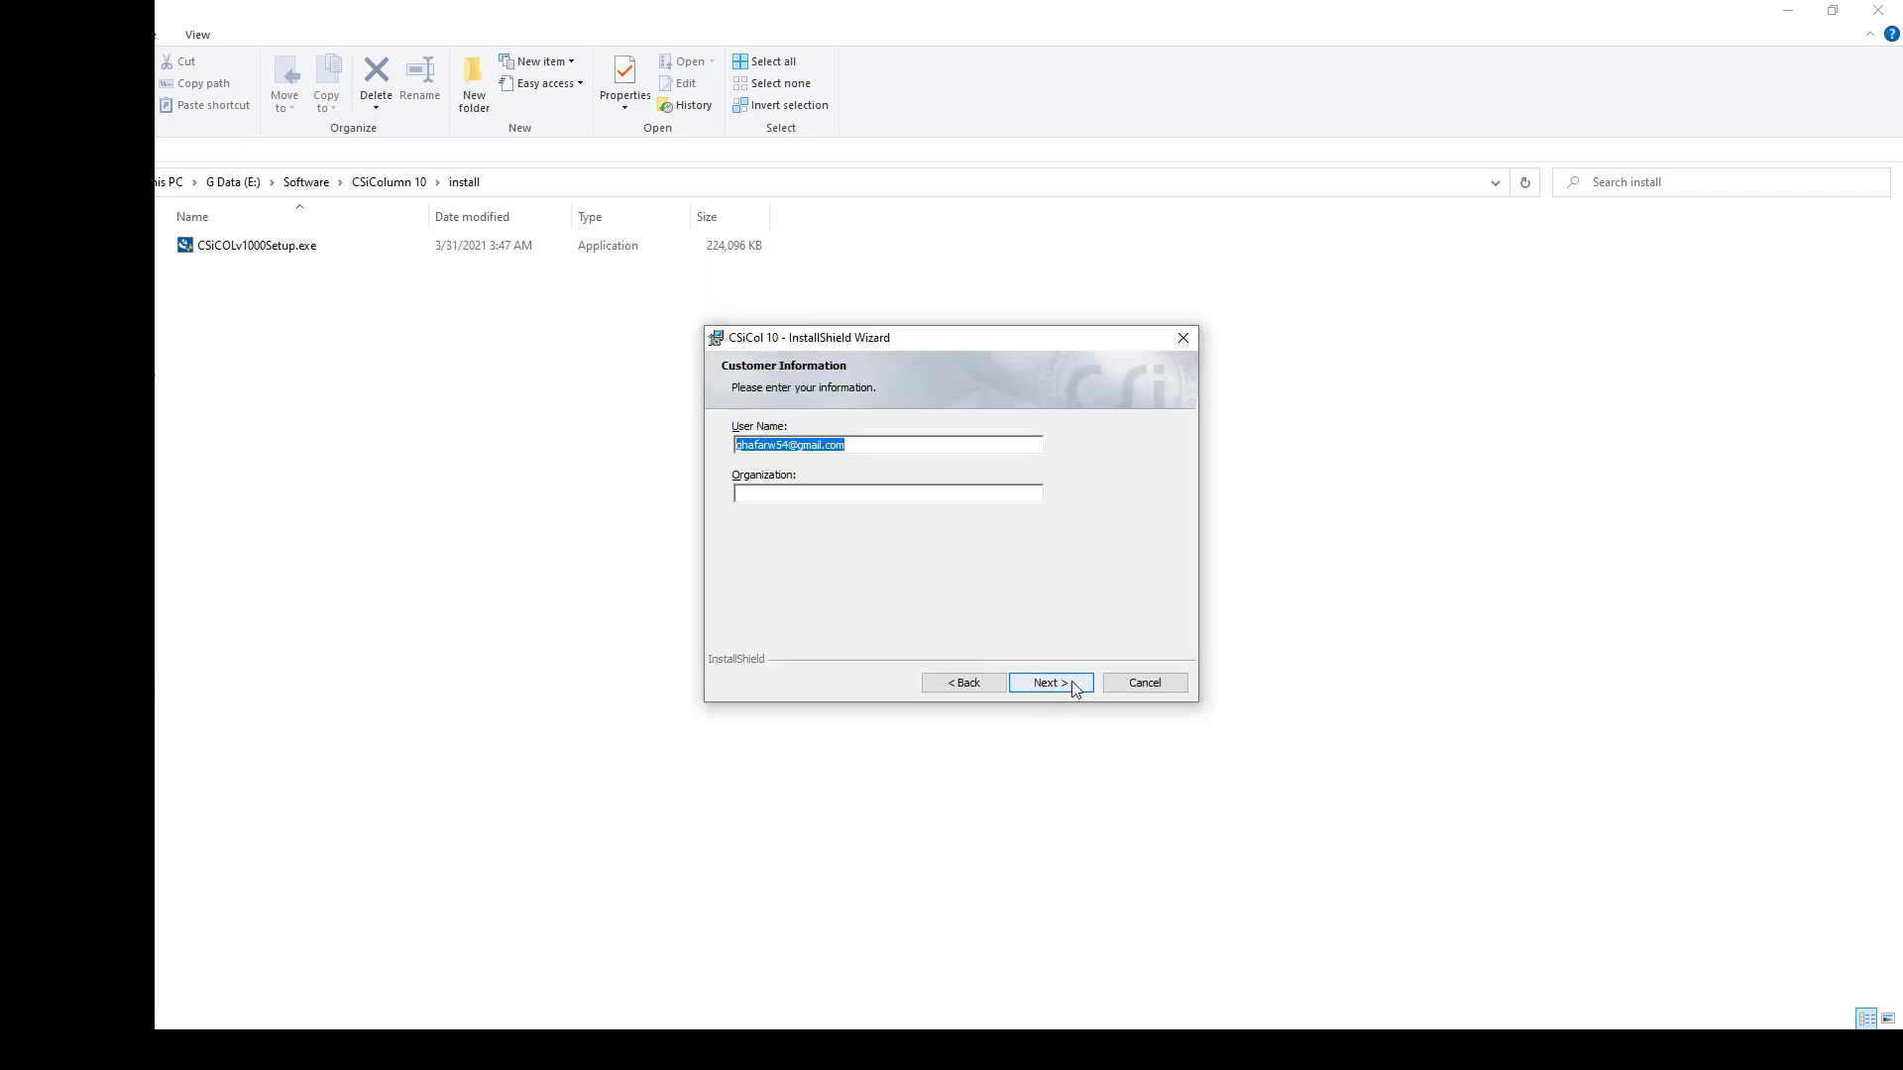
click(1048, 681)
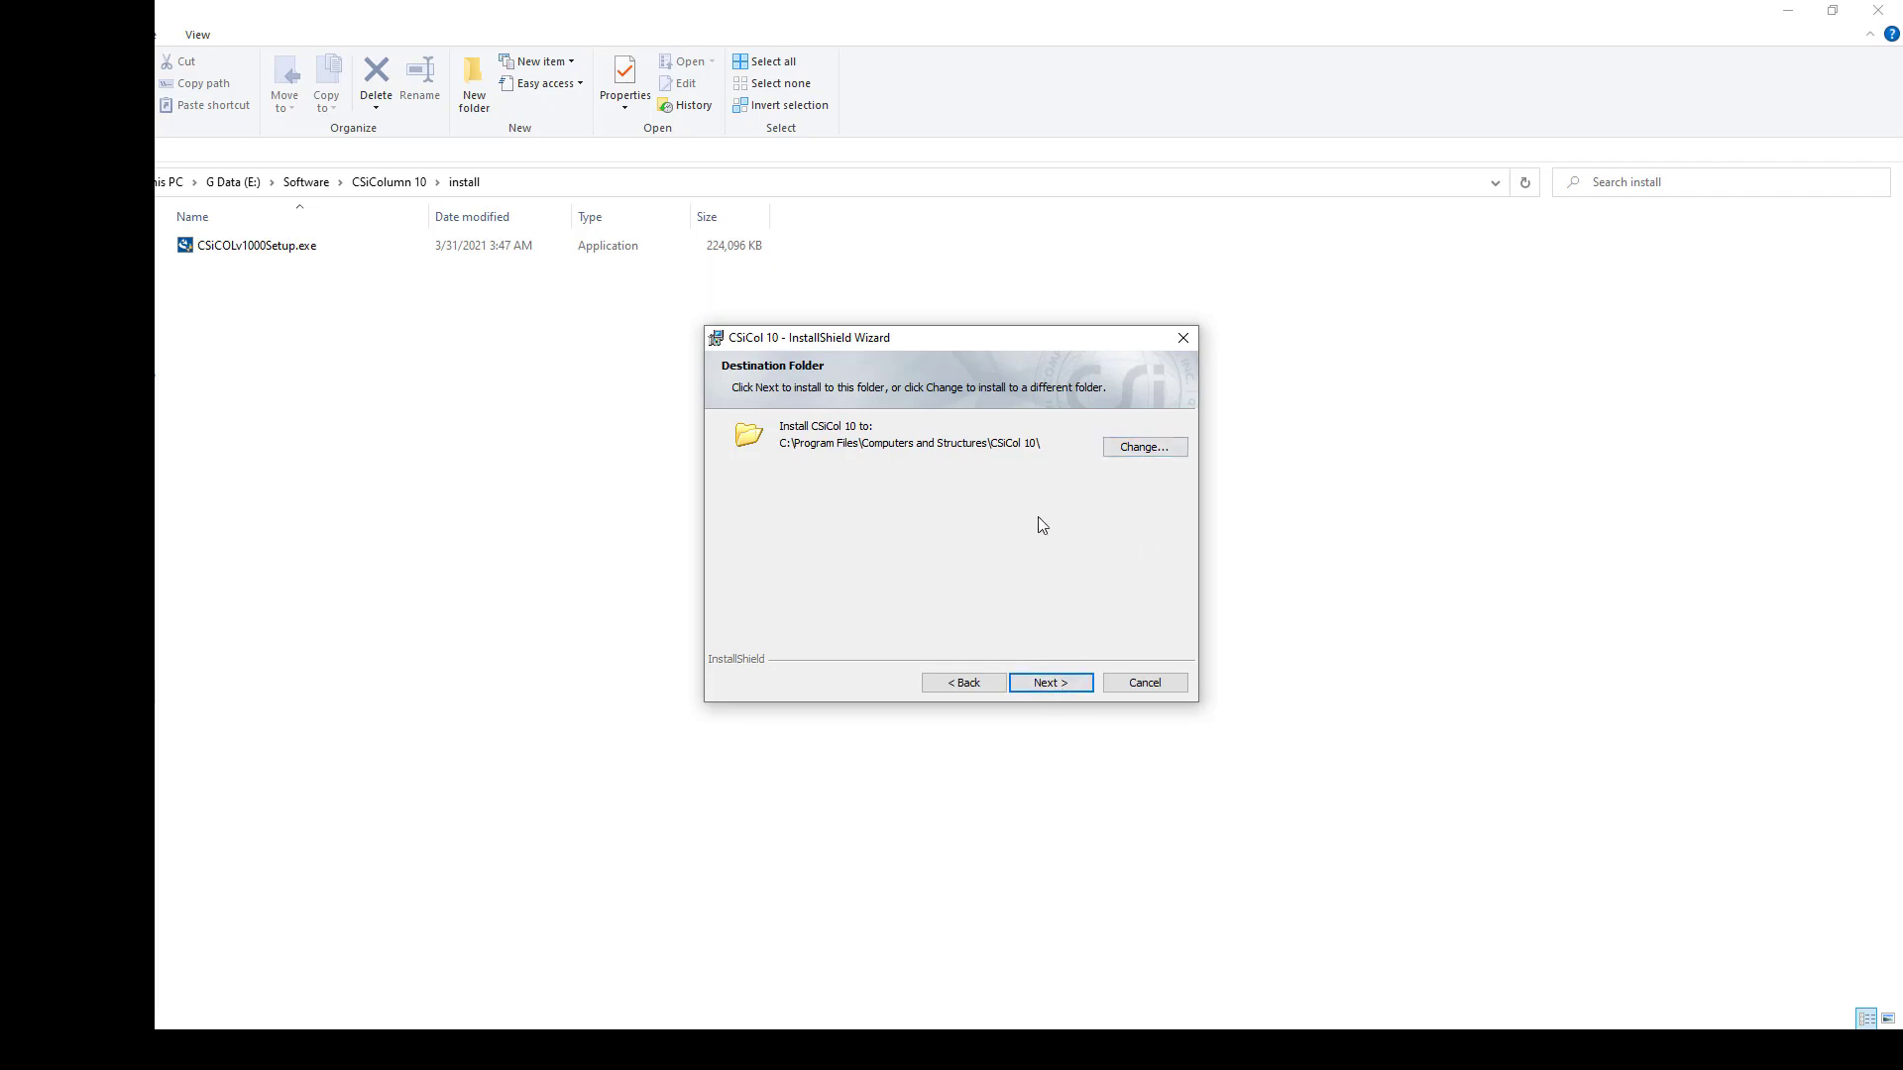
click(1046, 682)
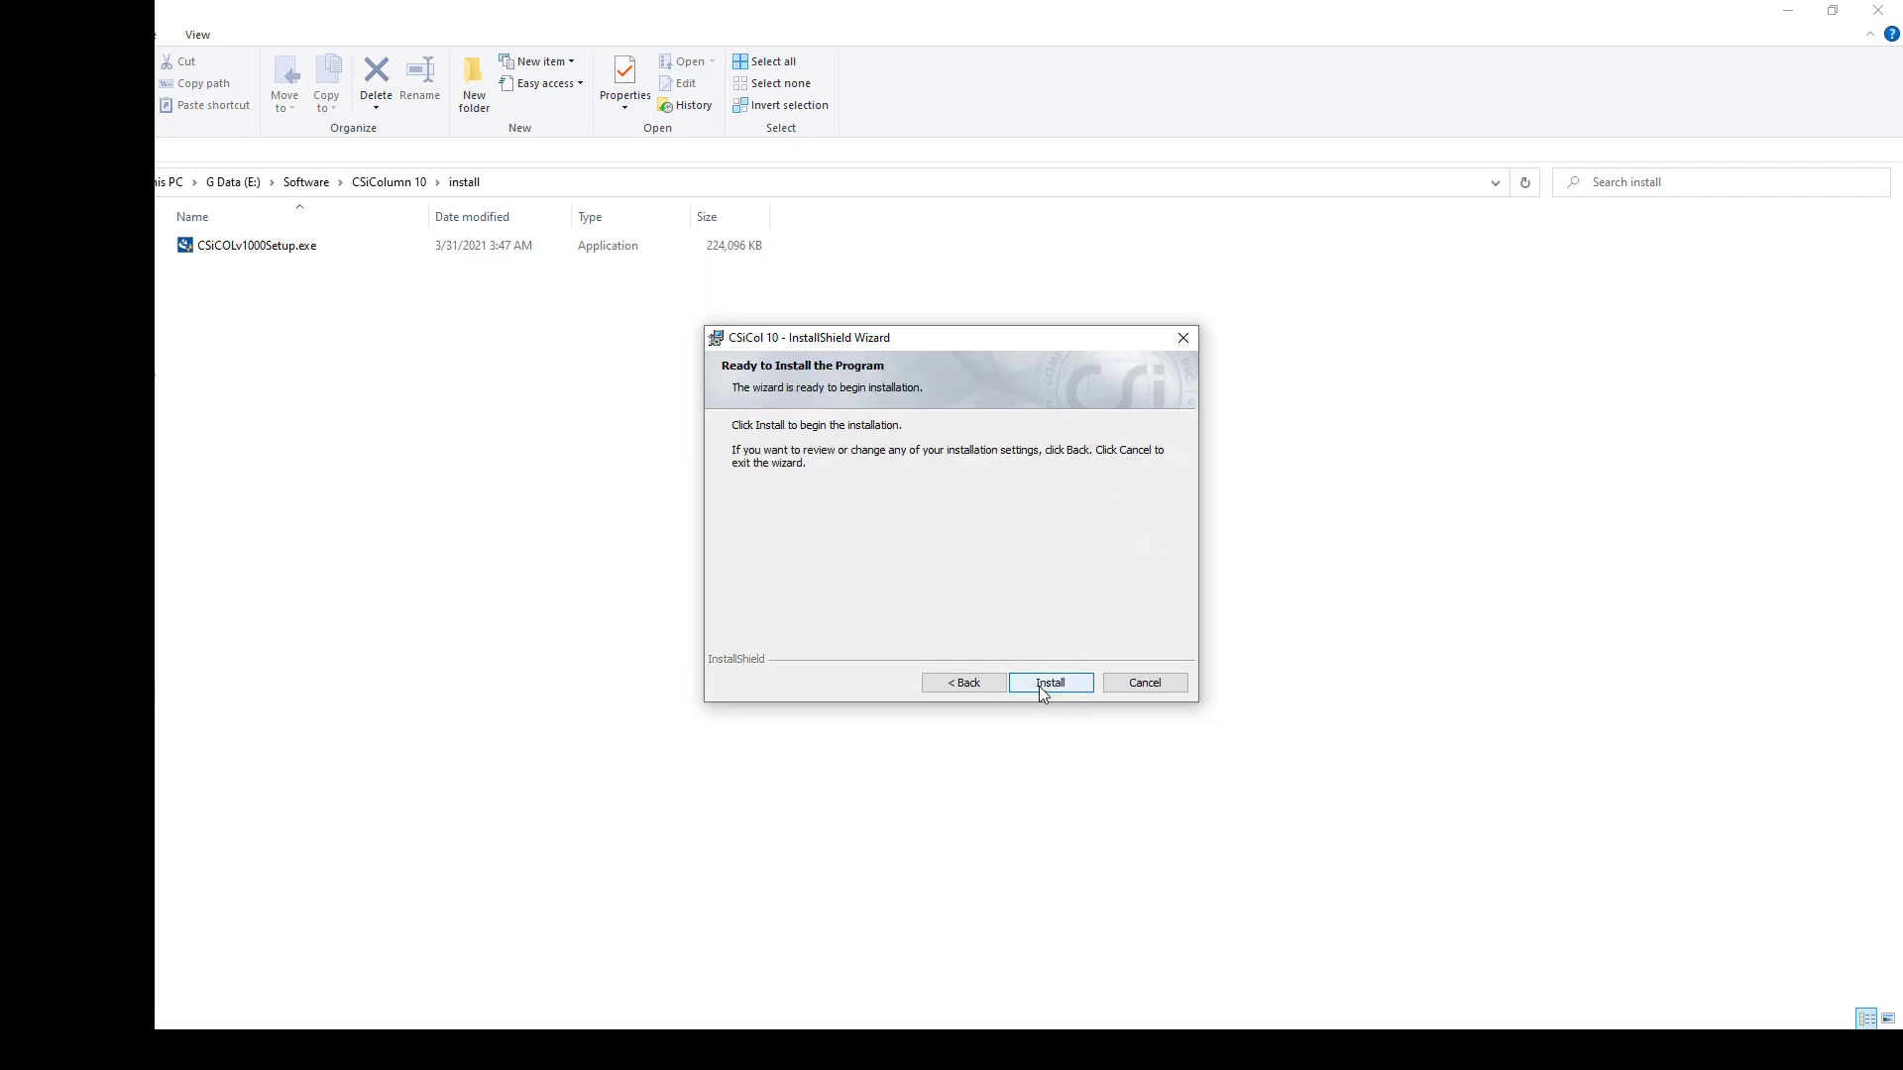
click(1048, 682)
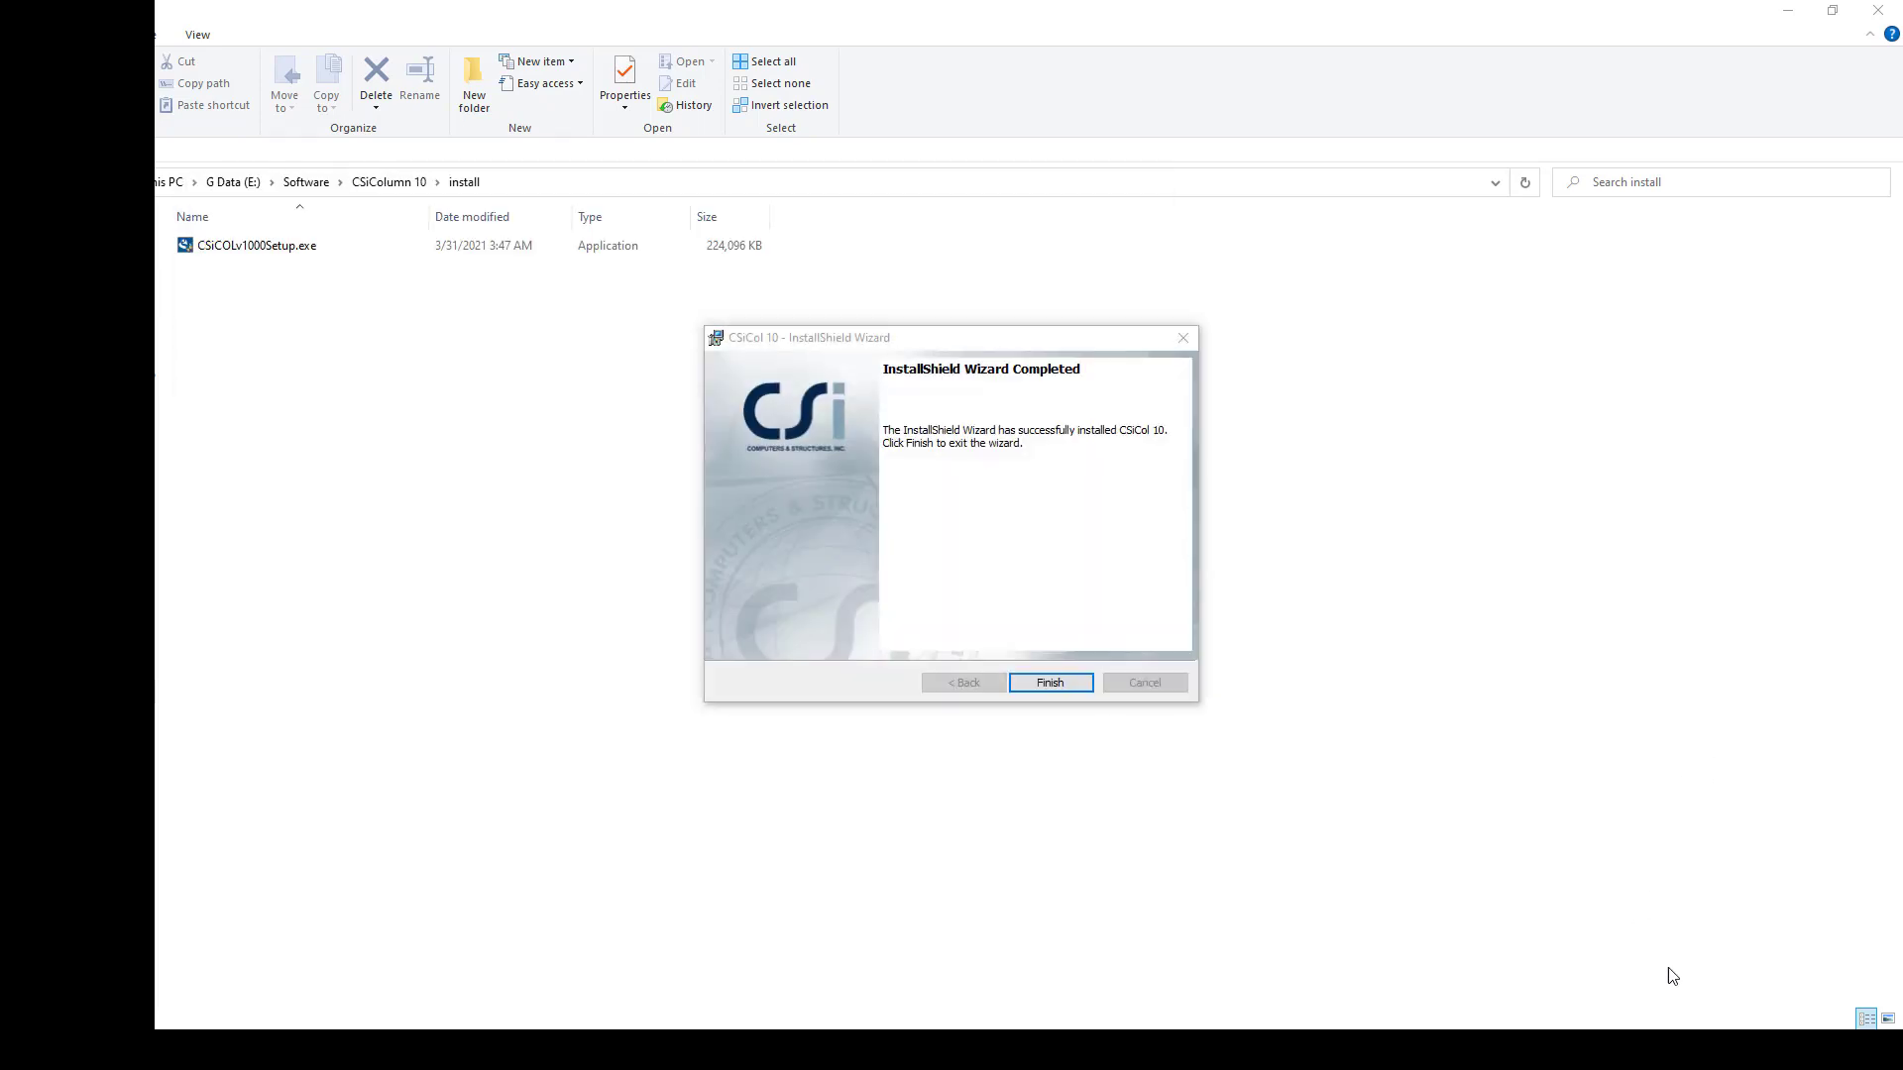
mouse_move(1120, 599)
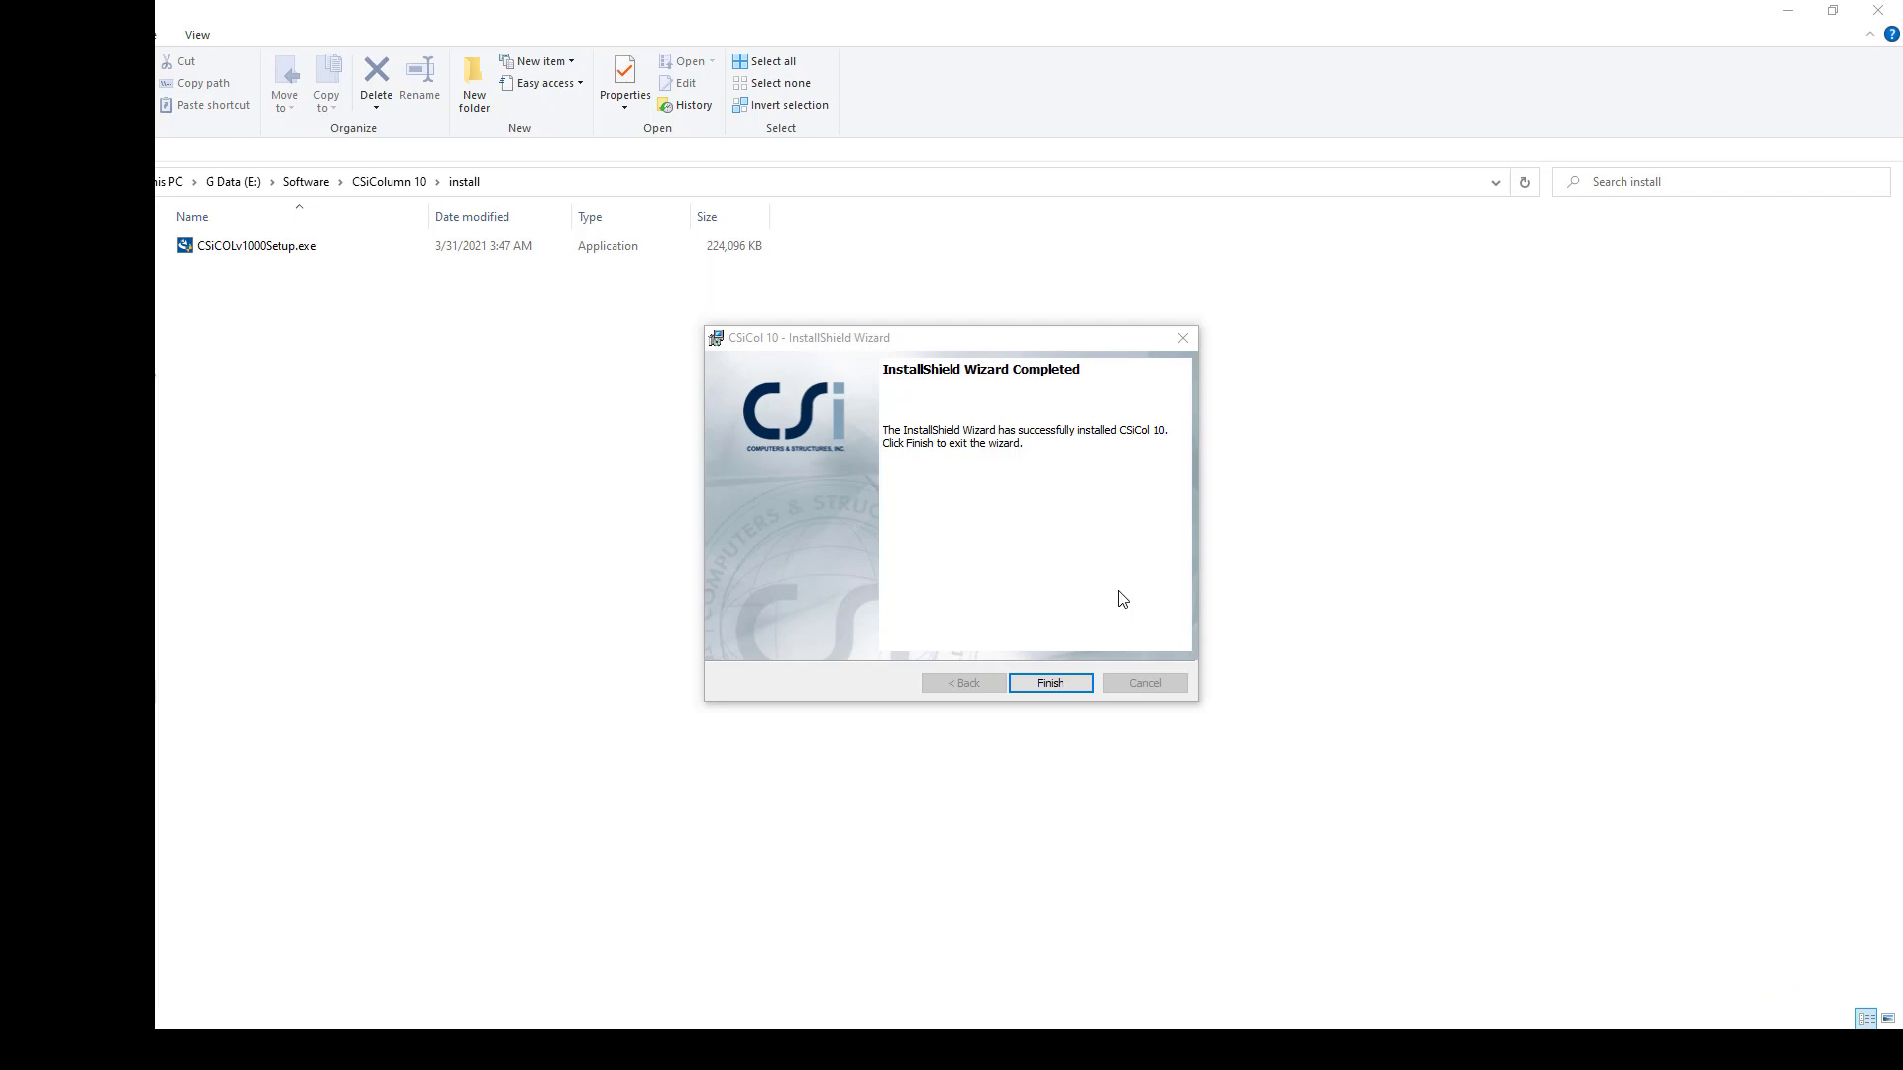
click(1048, 682)
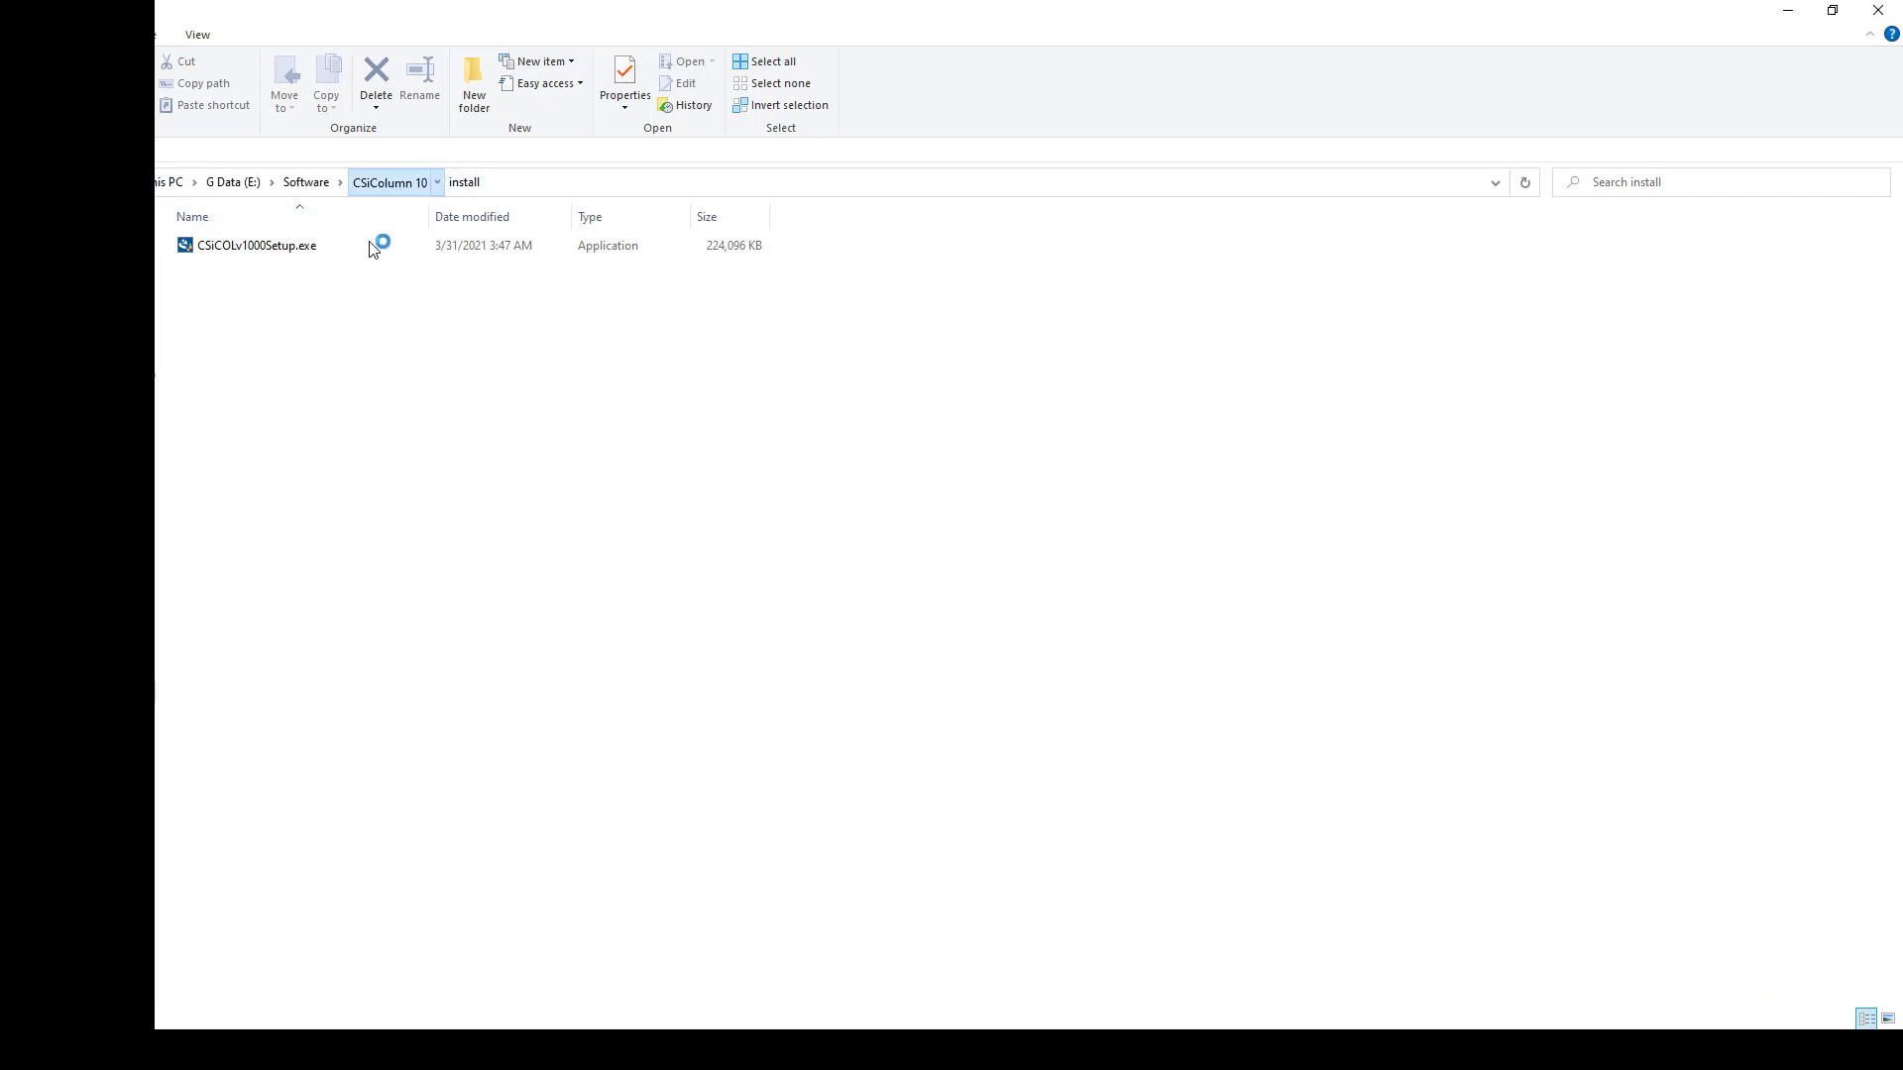
- Copy the patched CSiSent.dll from the CSiColumn 10 patched folder
click(388, 182)
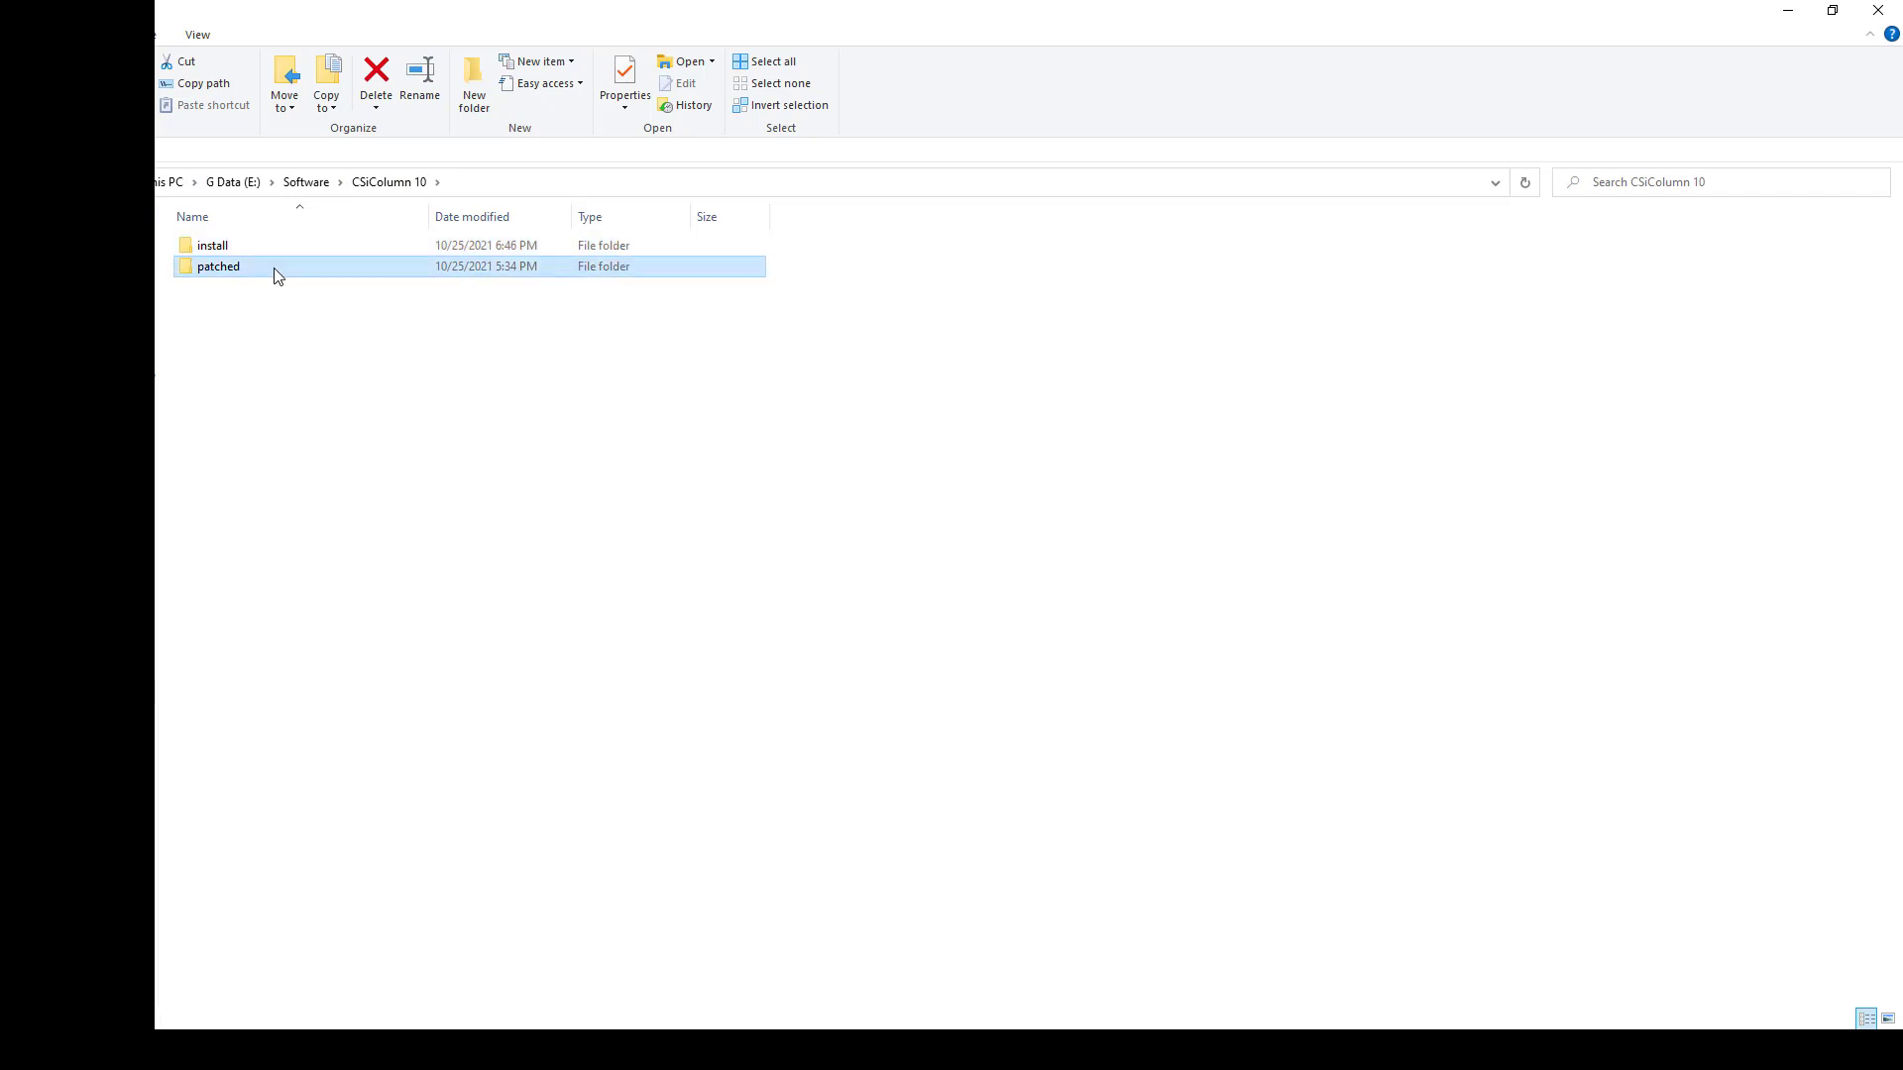
double_click(218, 266)
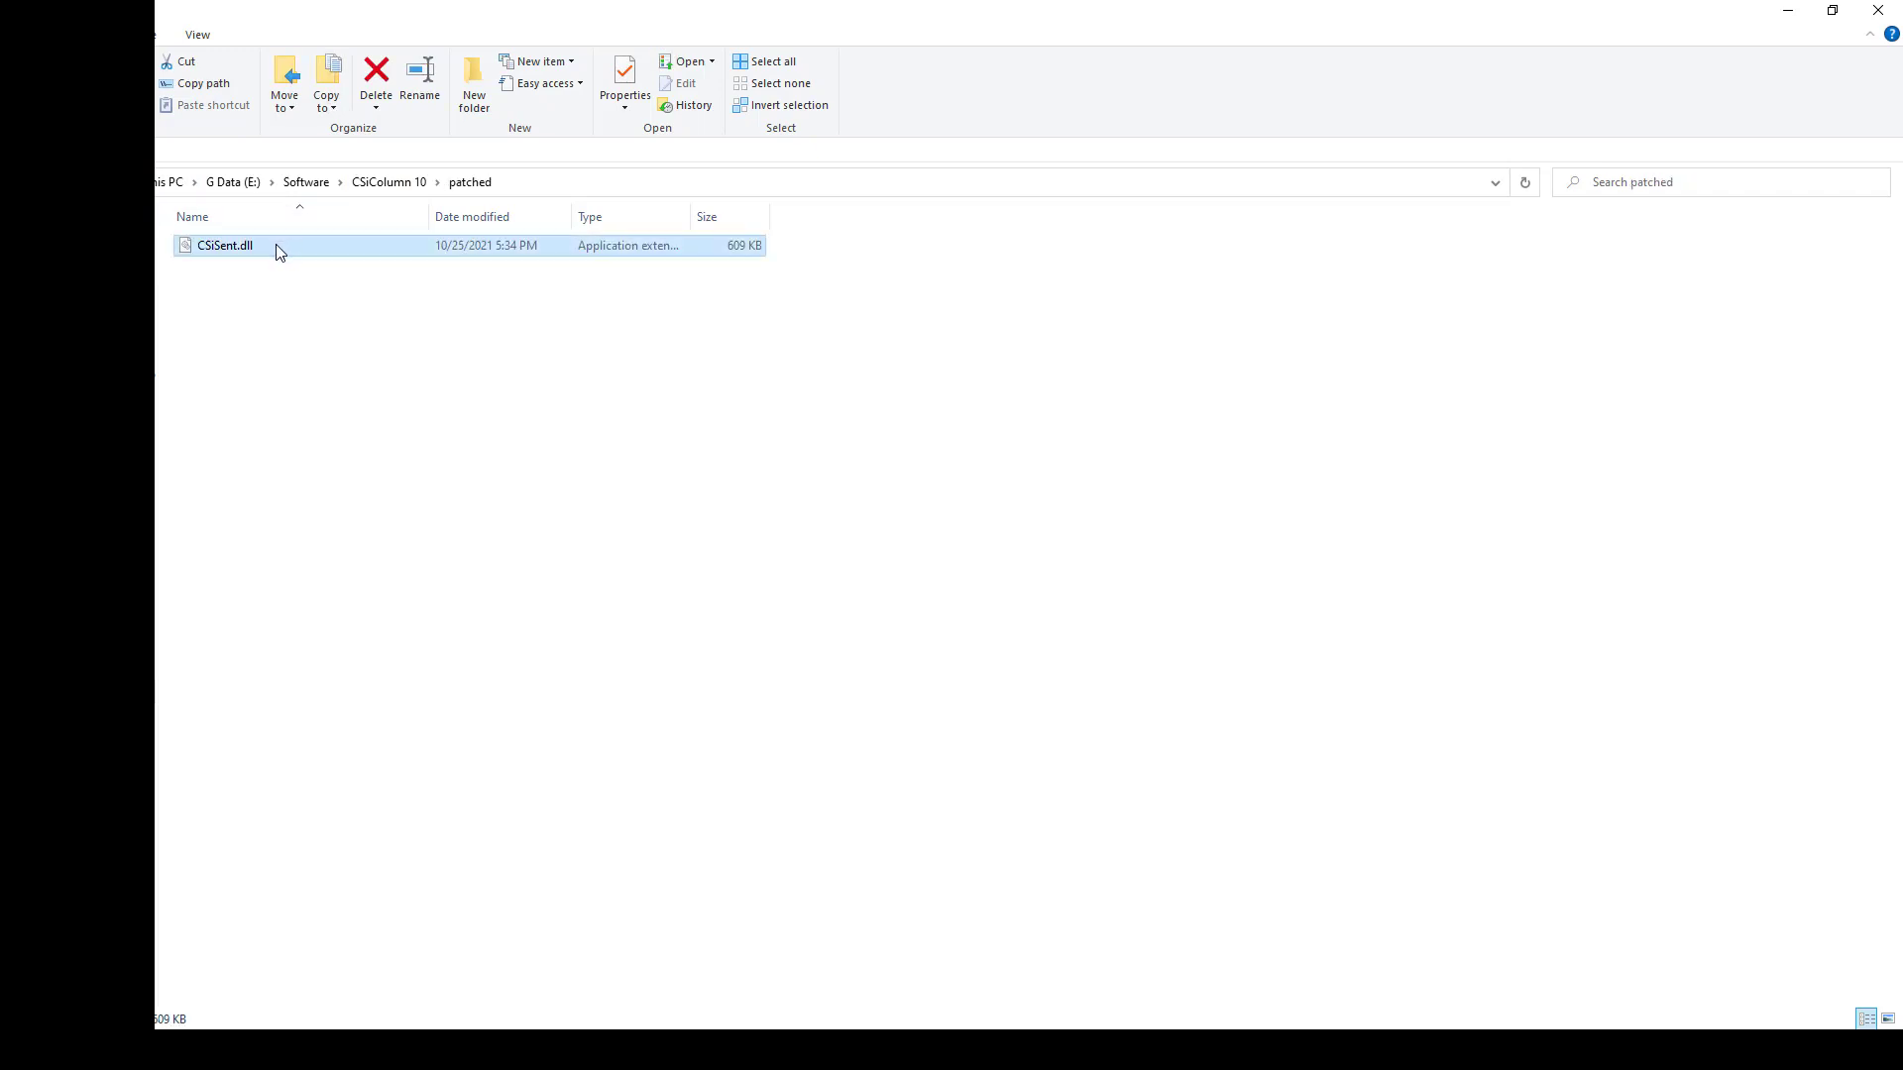
right_click(224, 246)
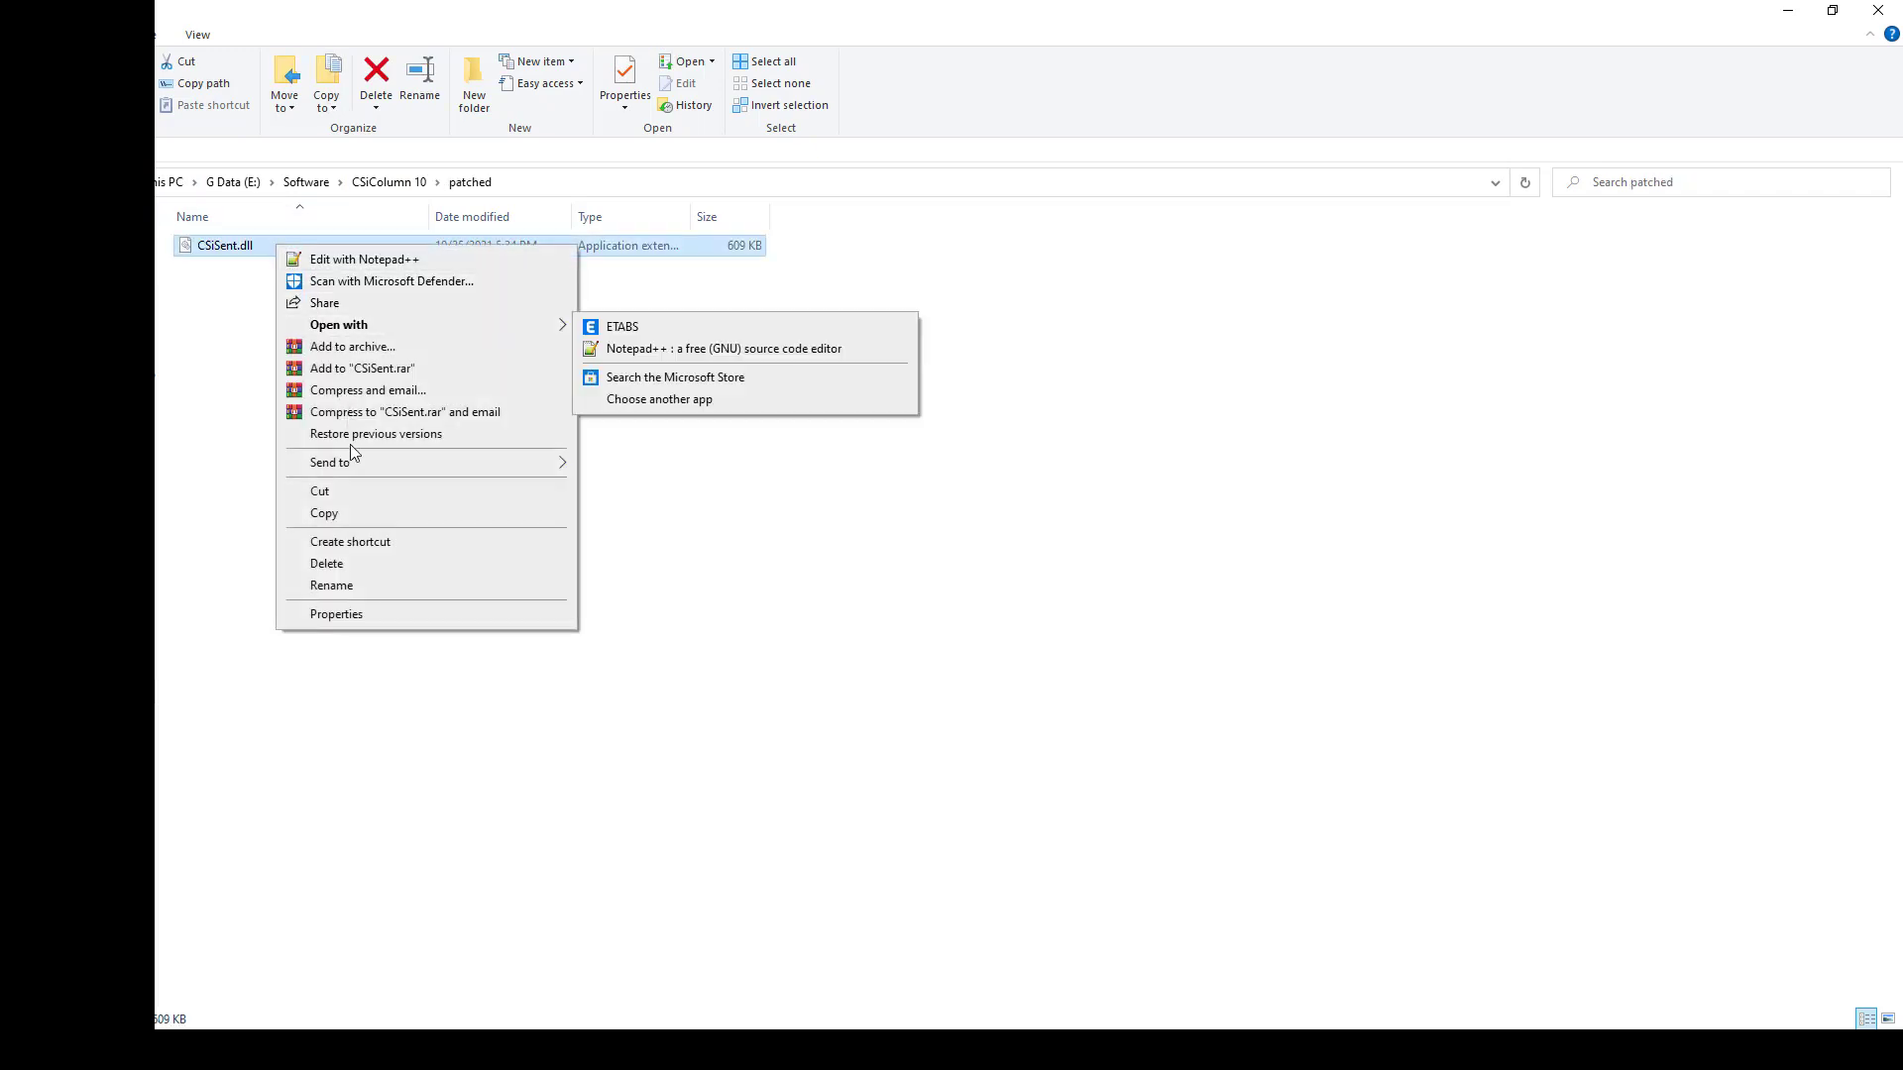
click(224, 767)
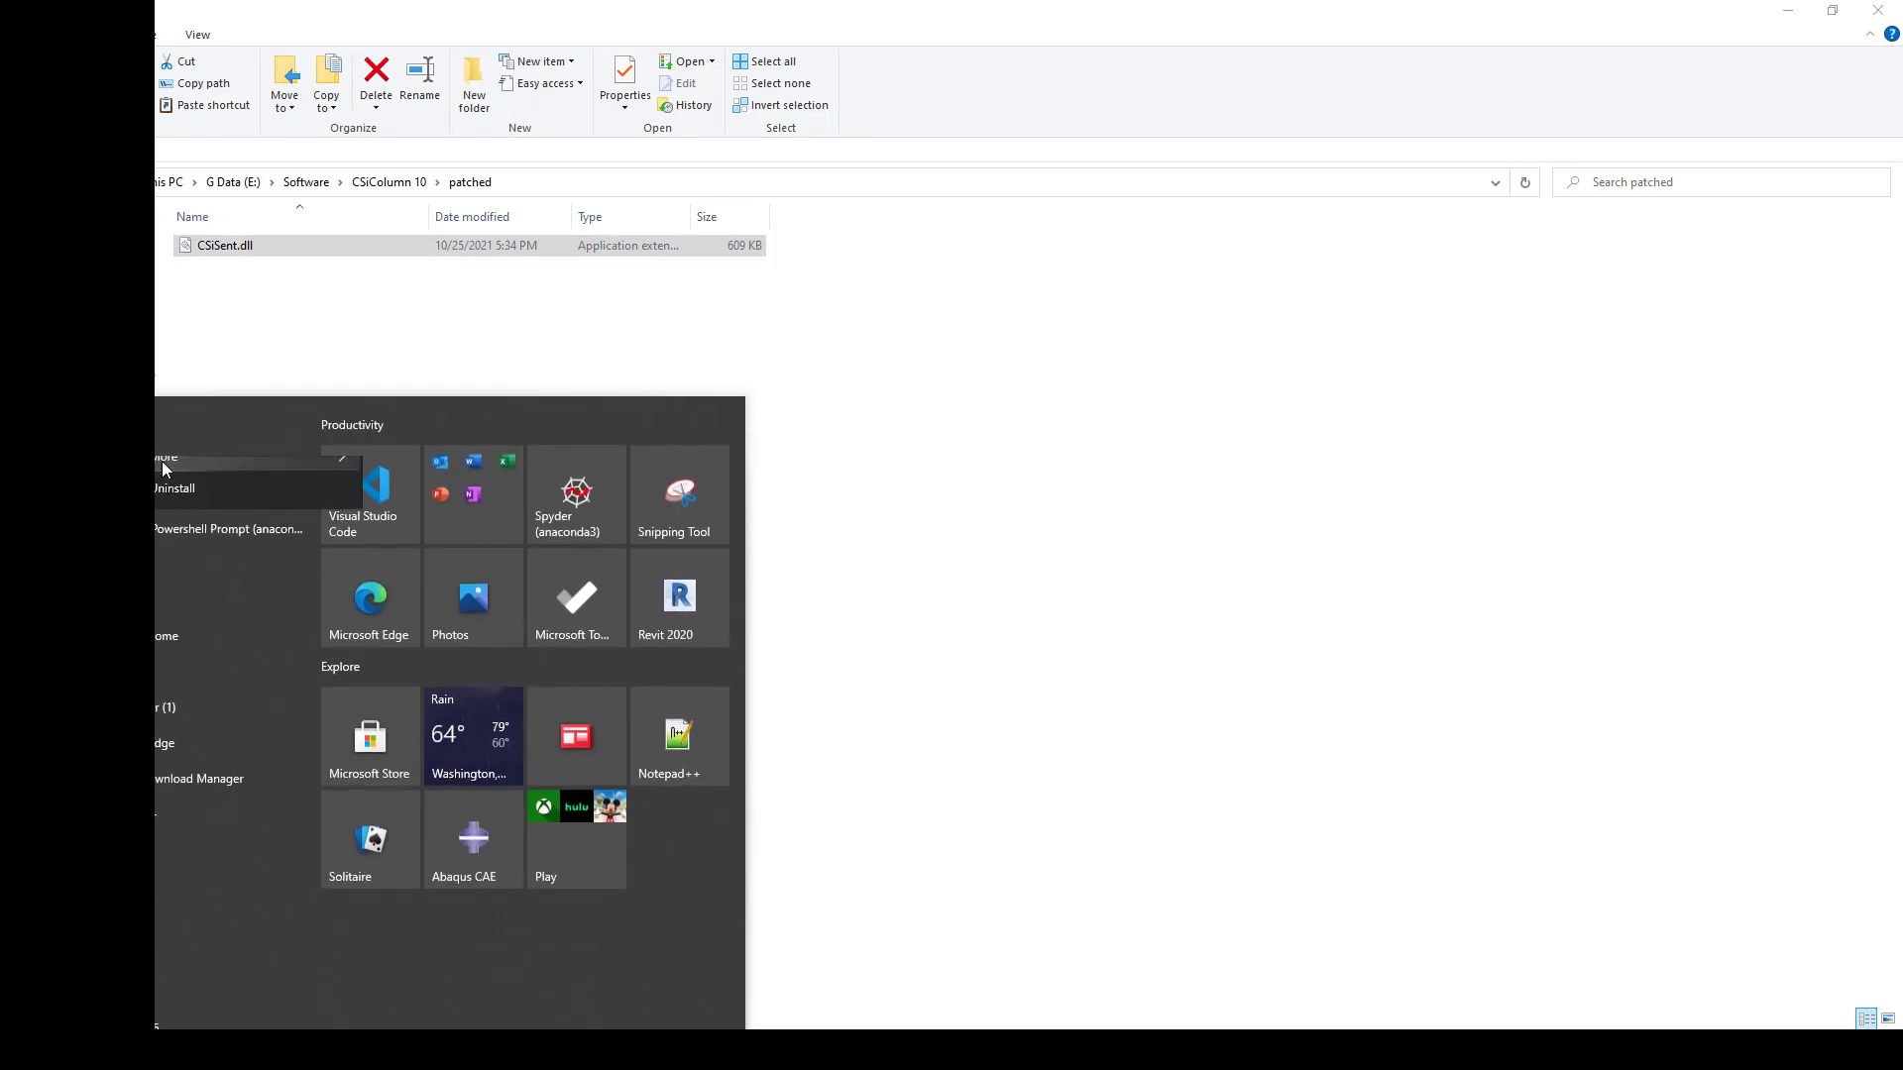
- Open the file location of the CSiCol 10 Start Menu shortcut
click(166, 509)
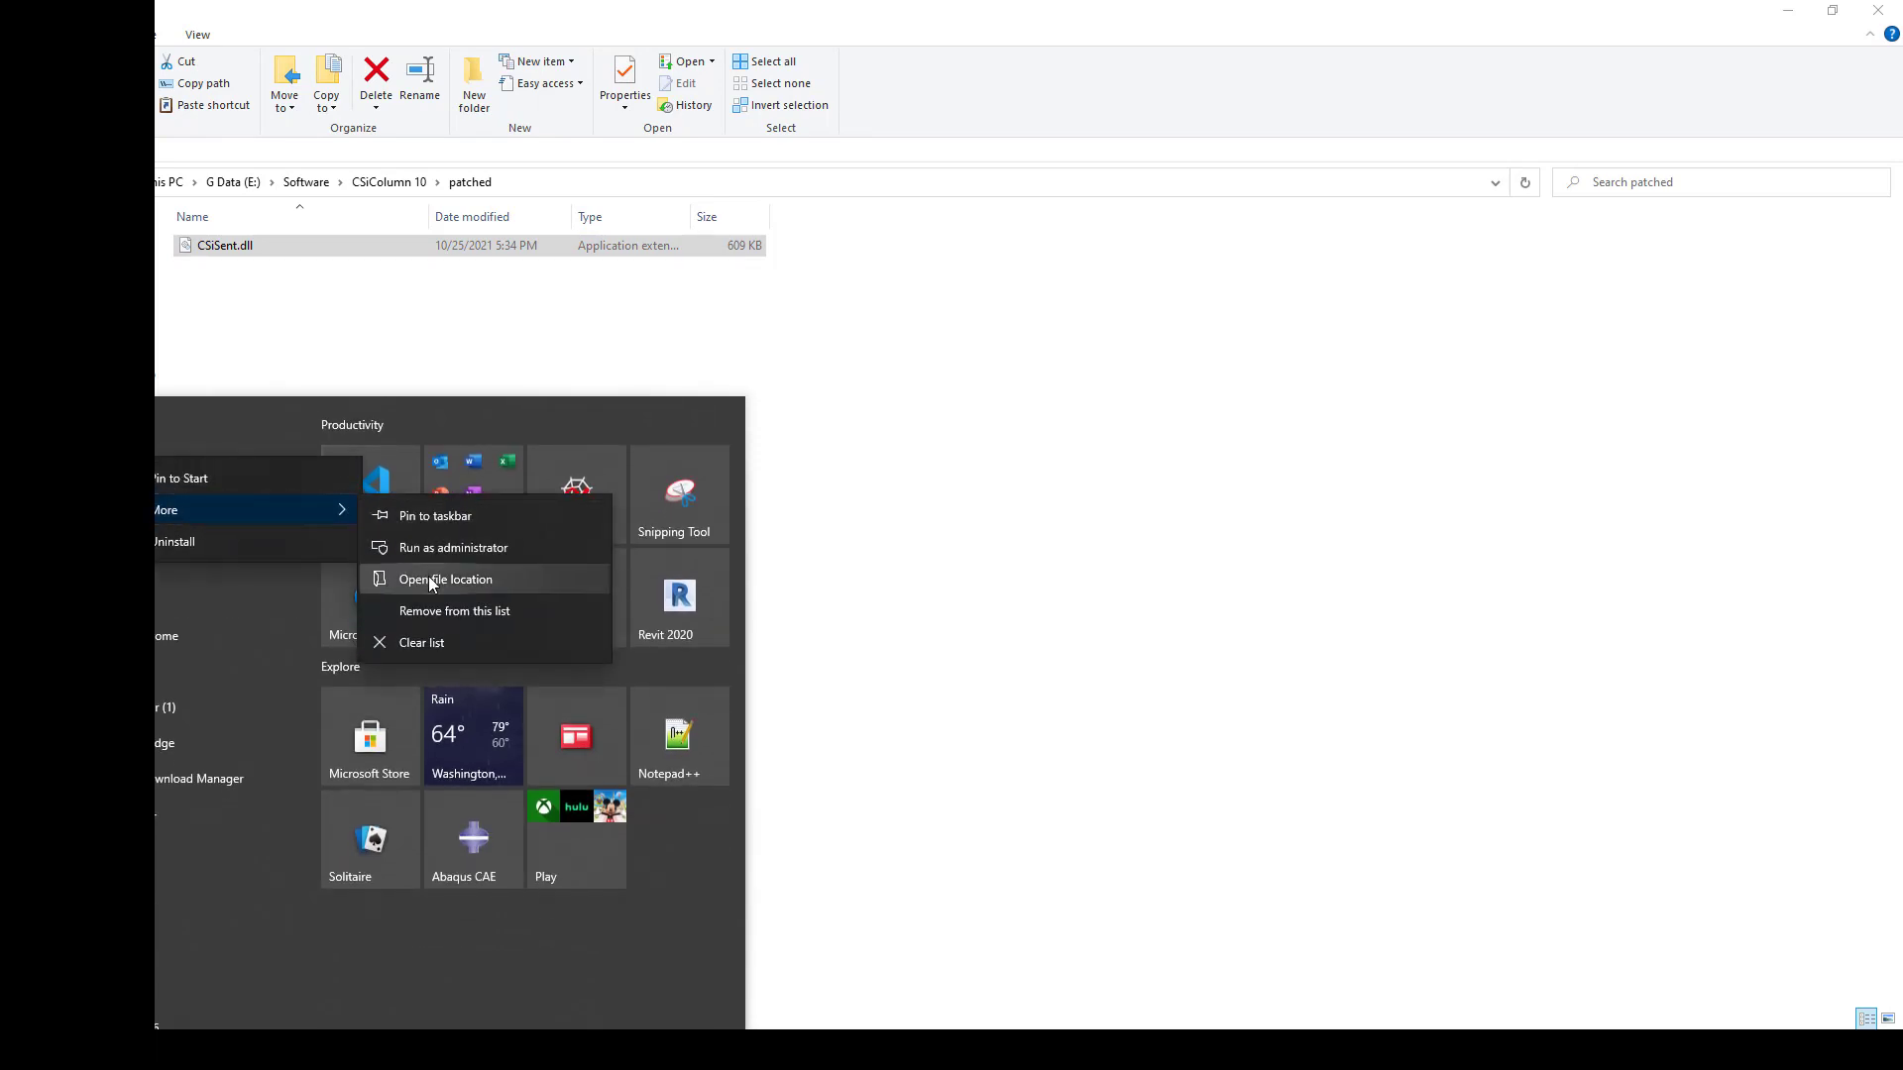
click(446, 579)
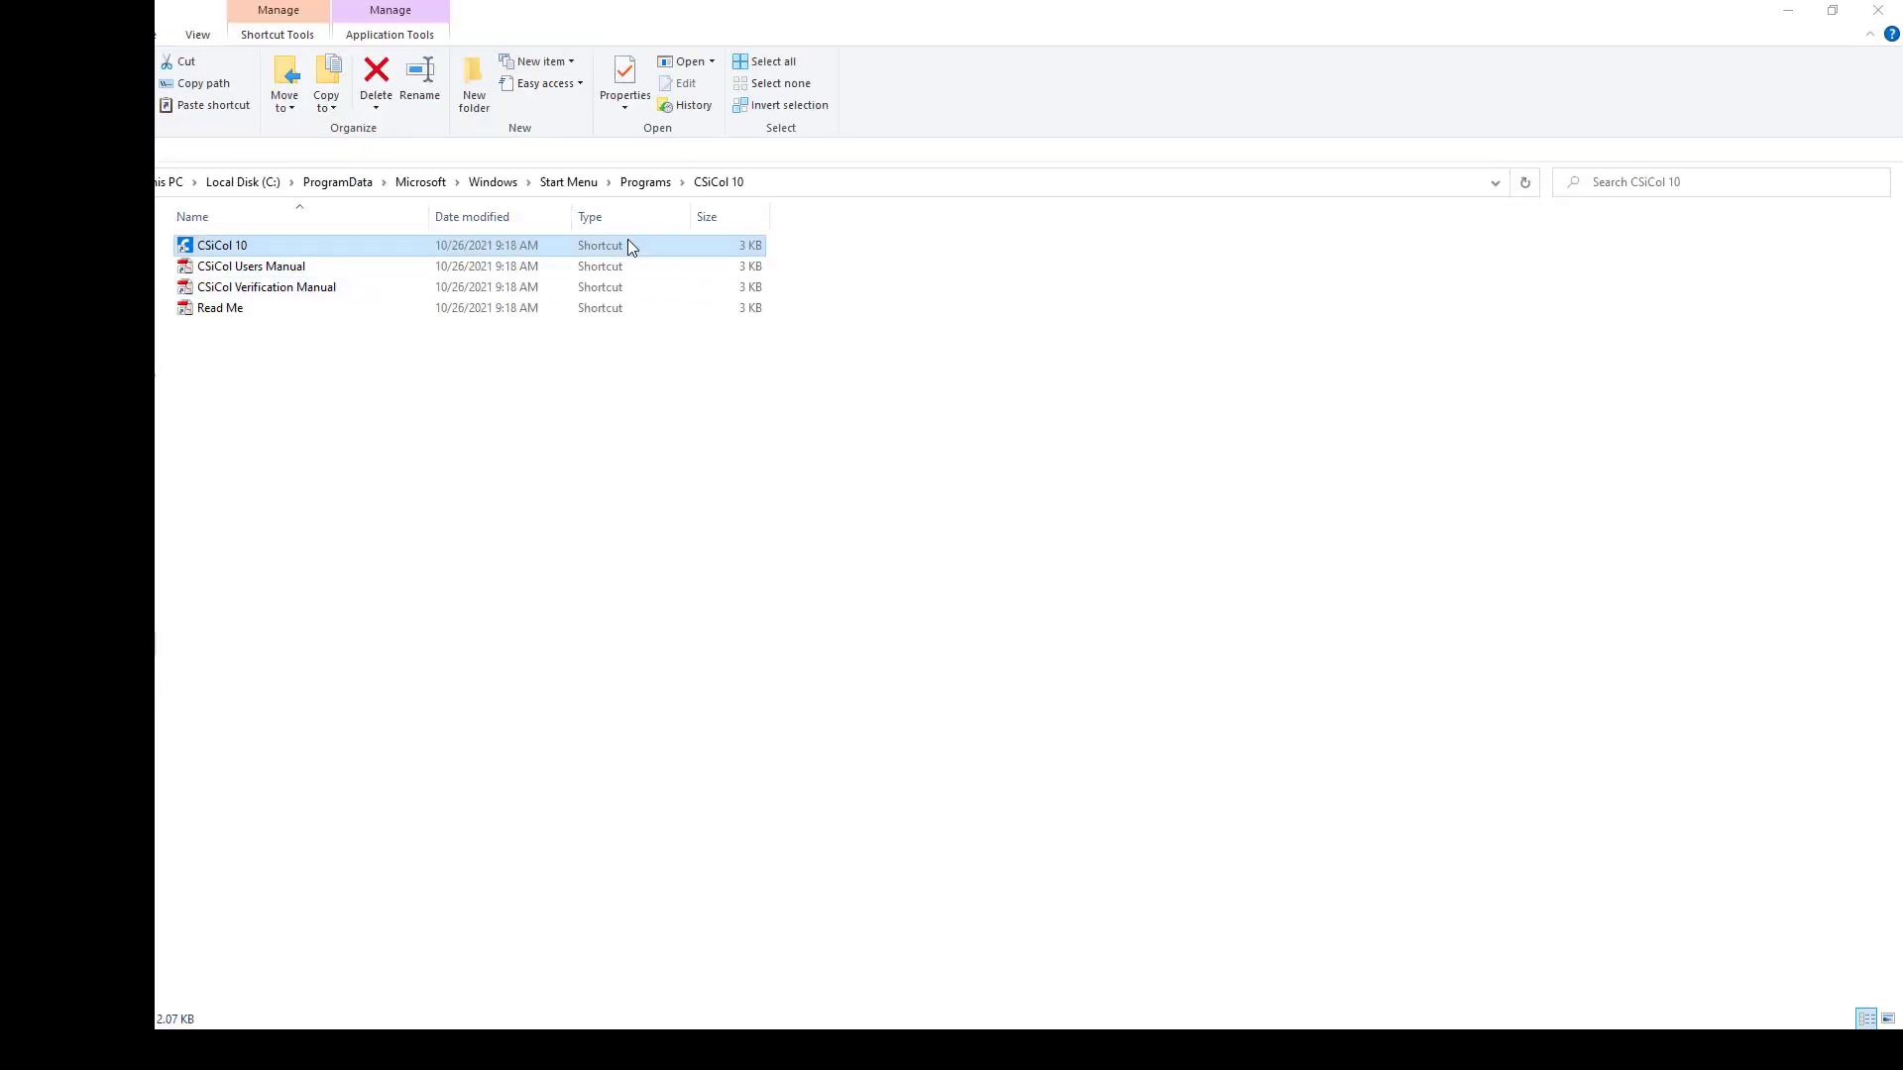
- Paste the patched CSiSent.dll into the CSiCol 10 program folder, replacing the original
double_click(220, 246)
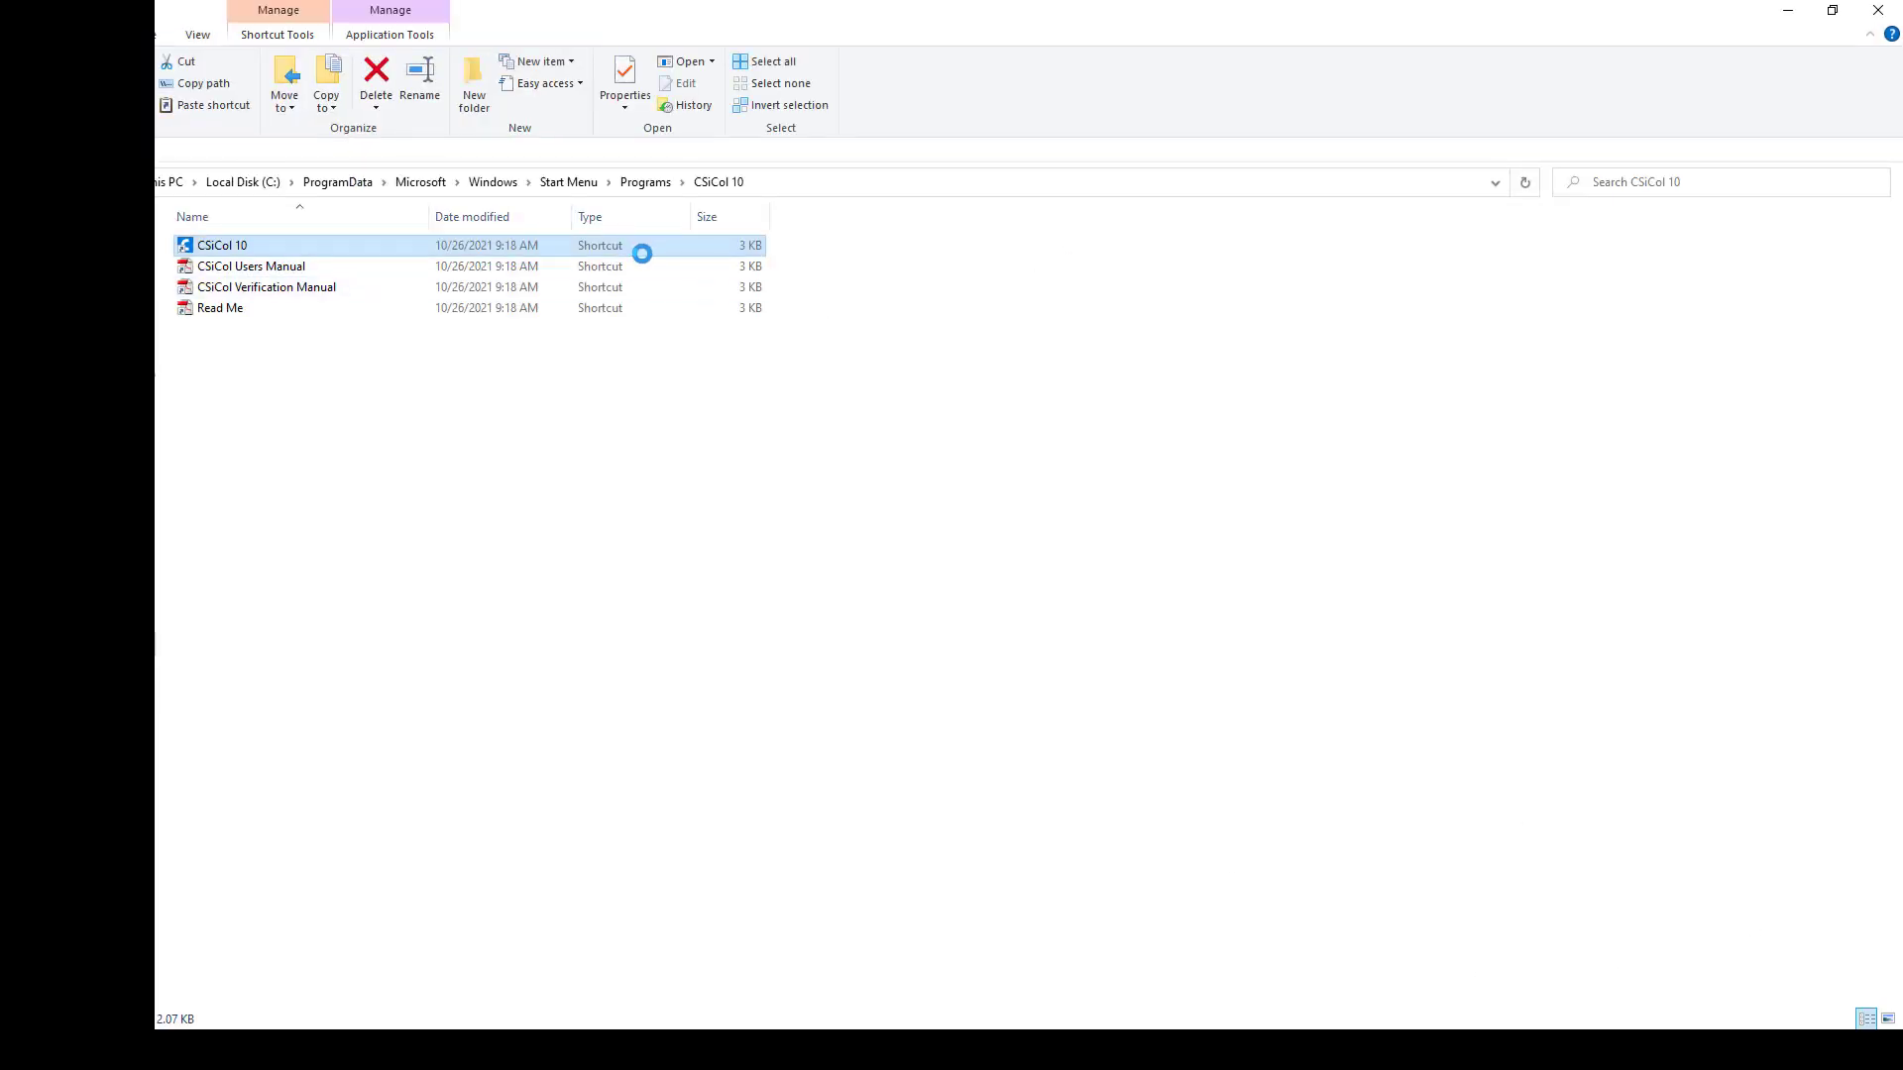
double_click(220, 246)
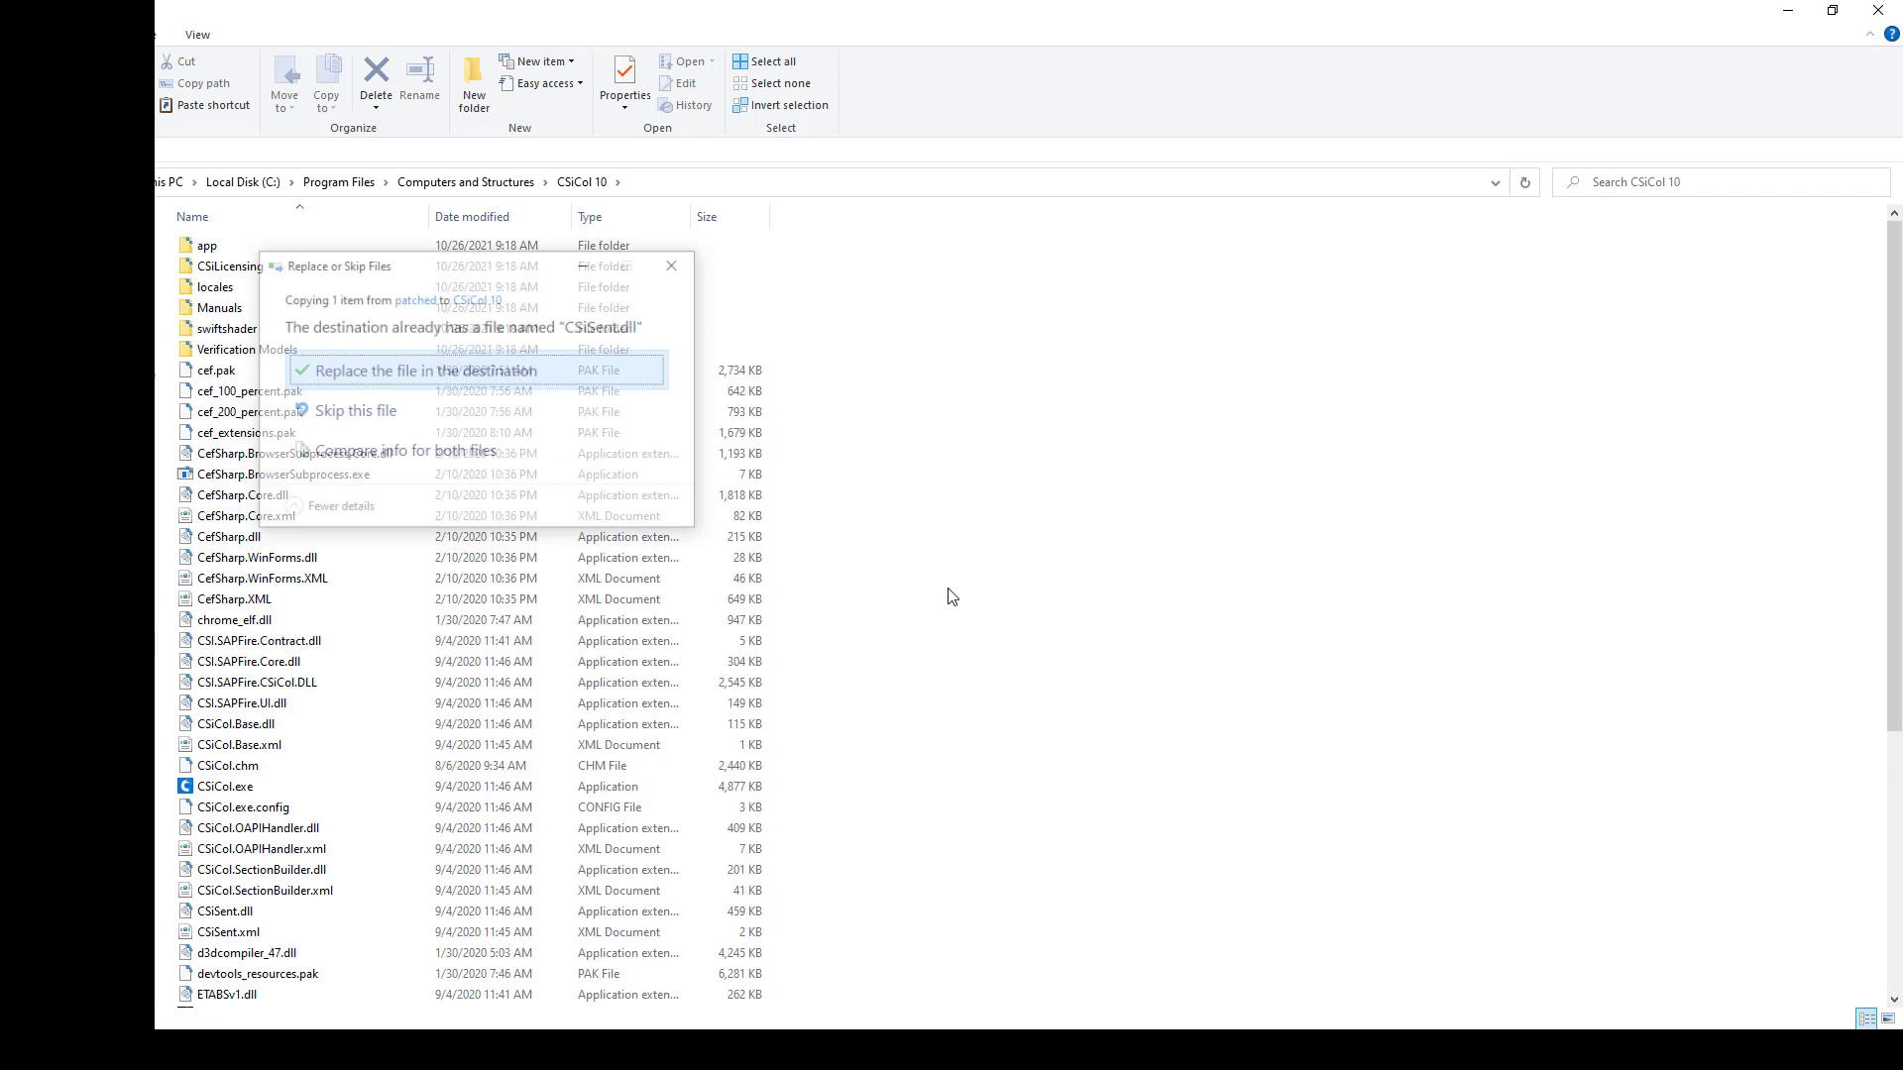
click(420, 371)
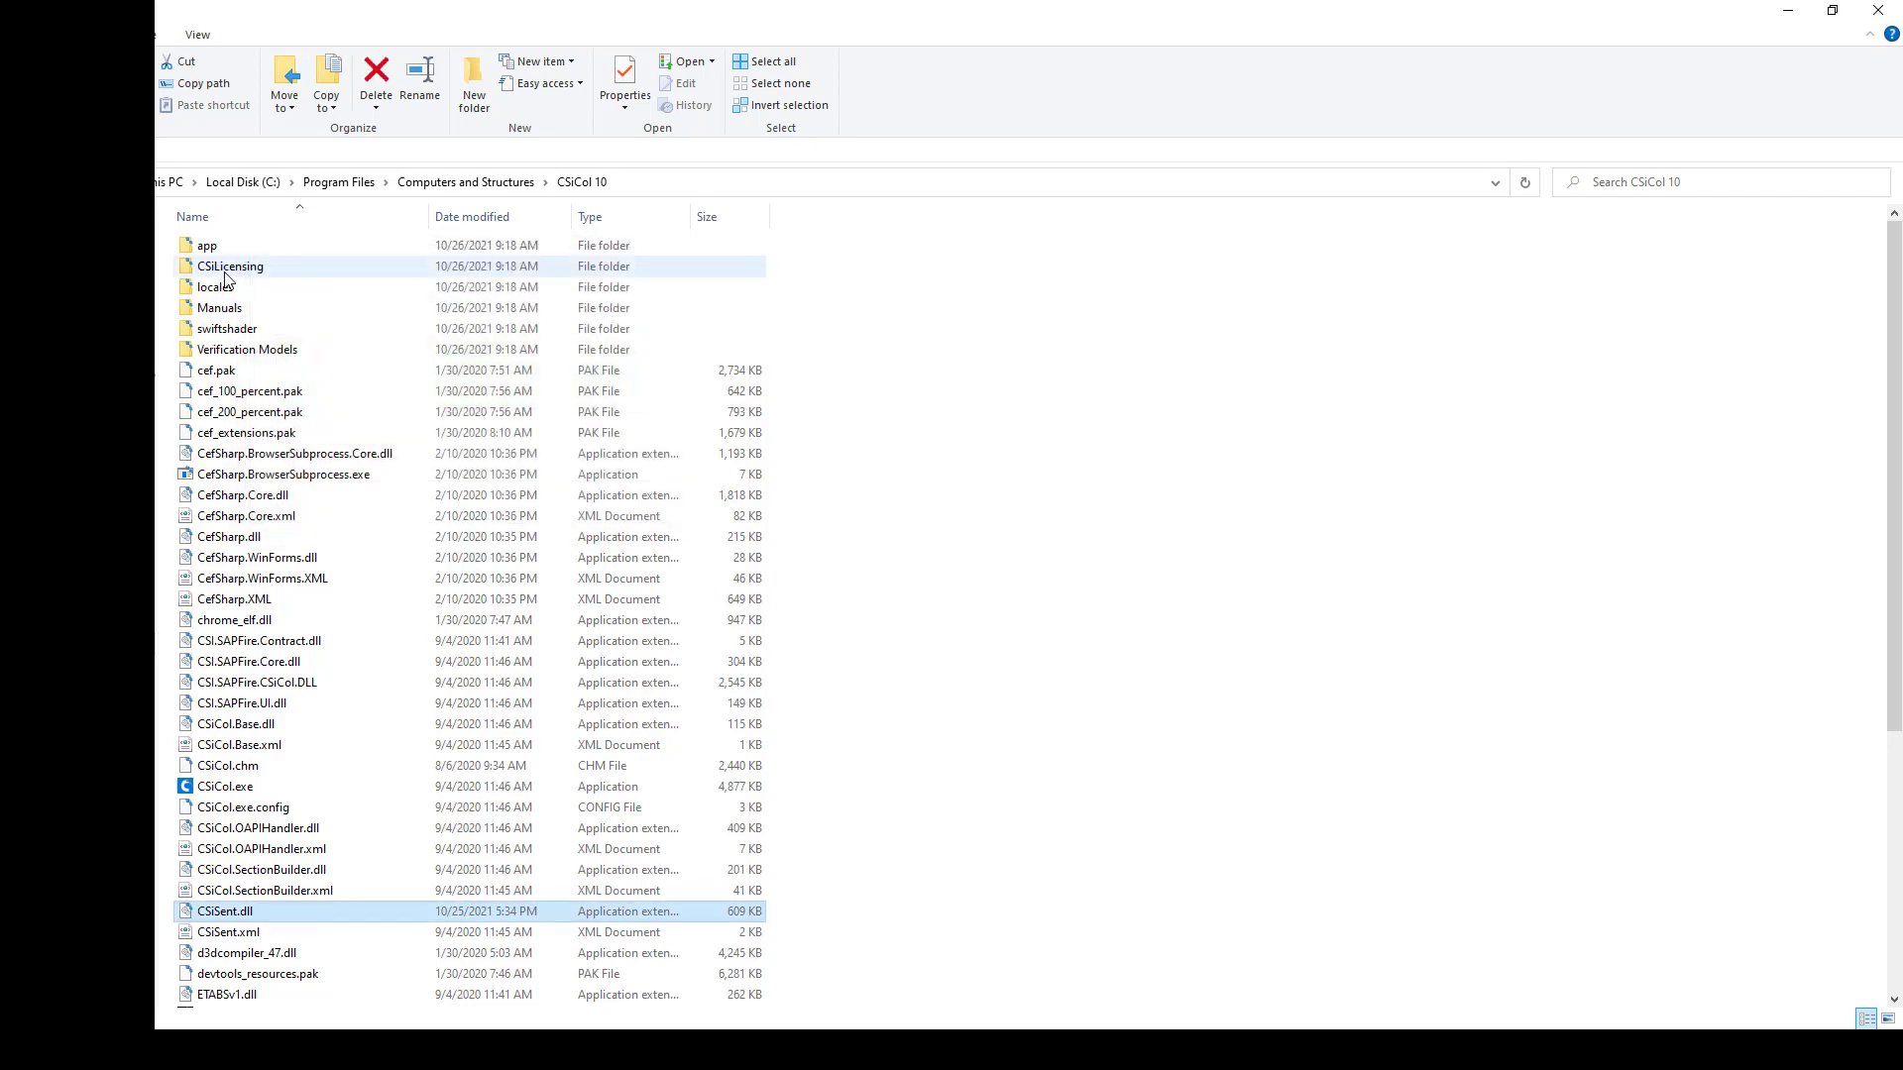
- Paste into the CSiLicensing folder, continuing past the administrator-permission prompt
double_click(230, 266)
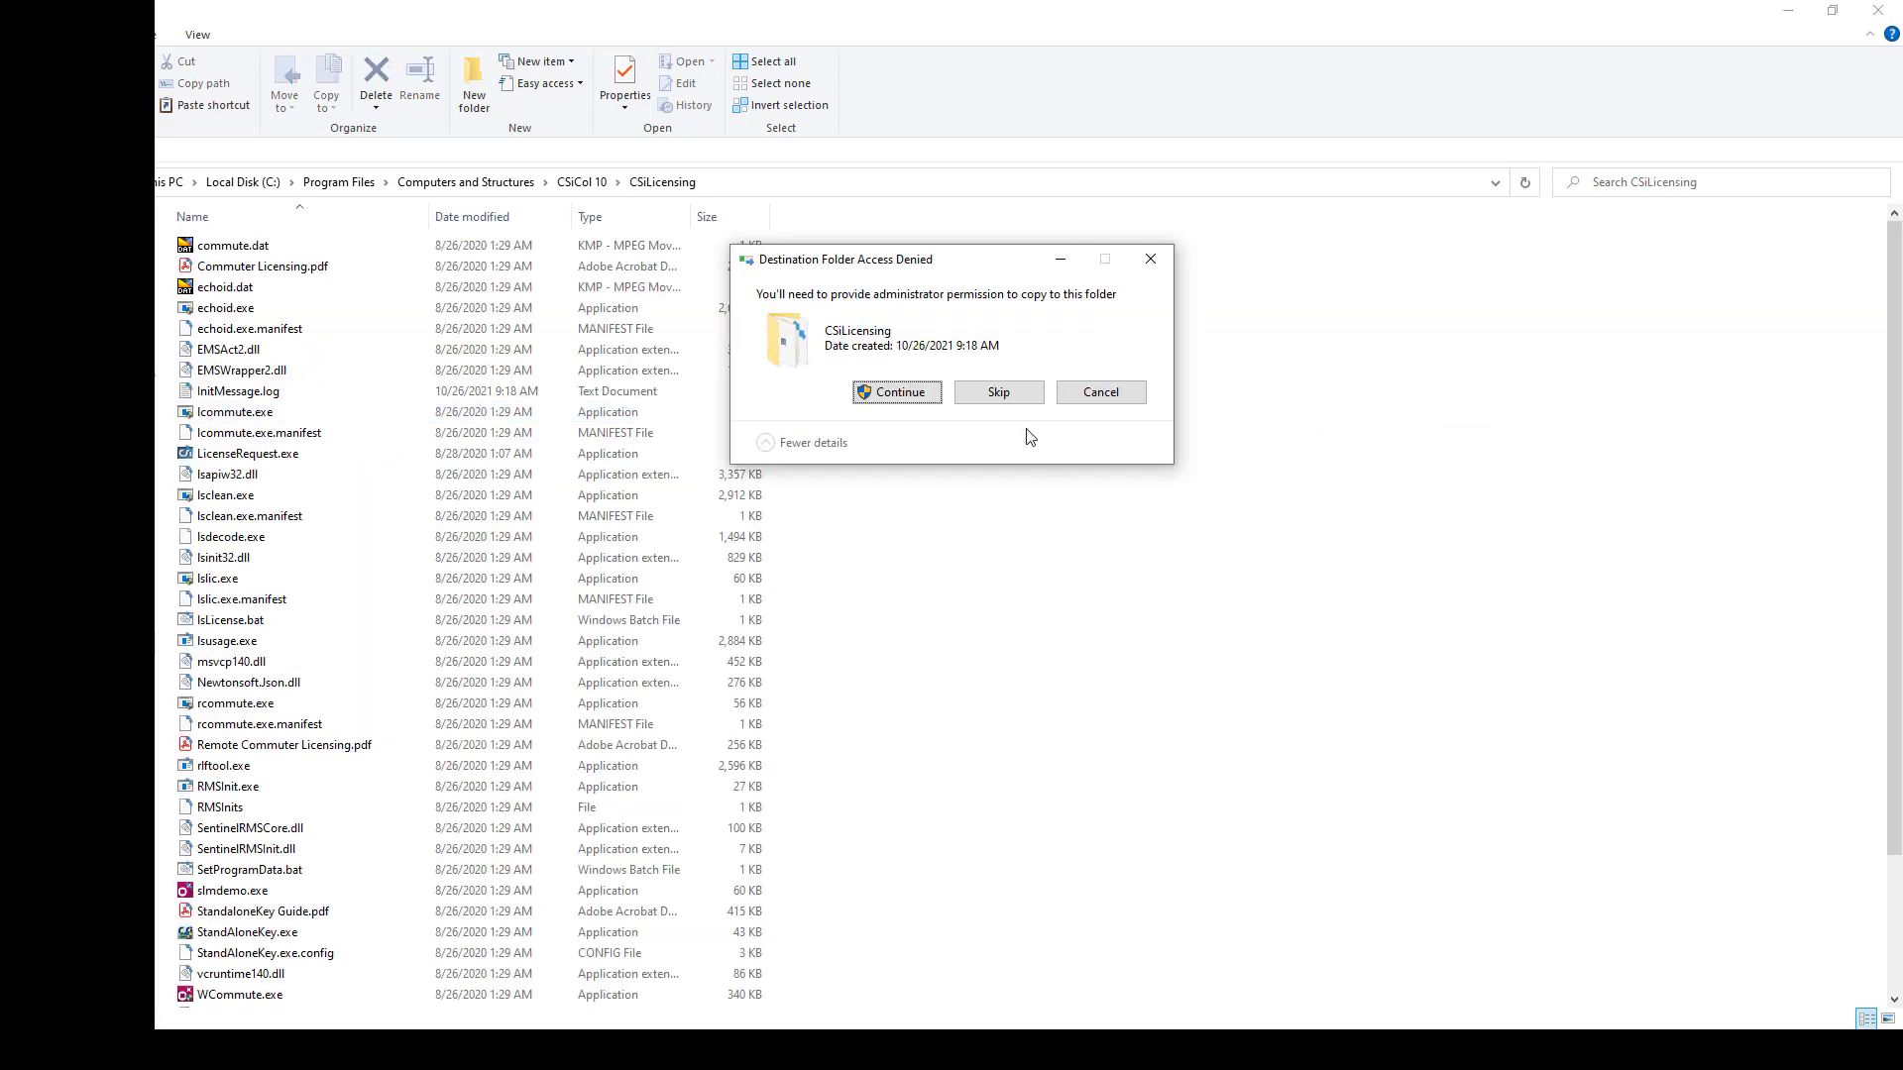
click(896, 393)
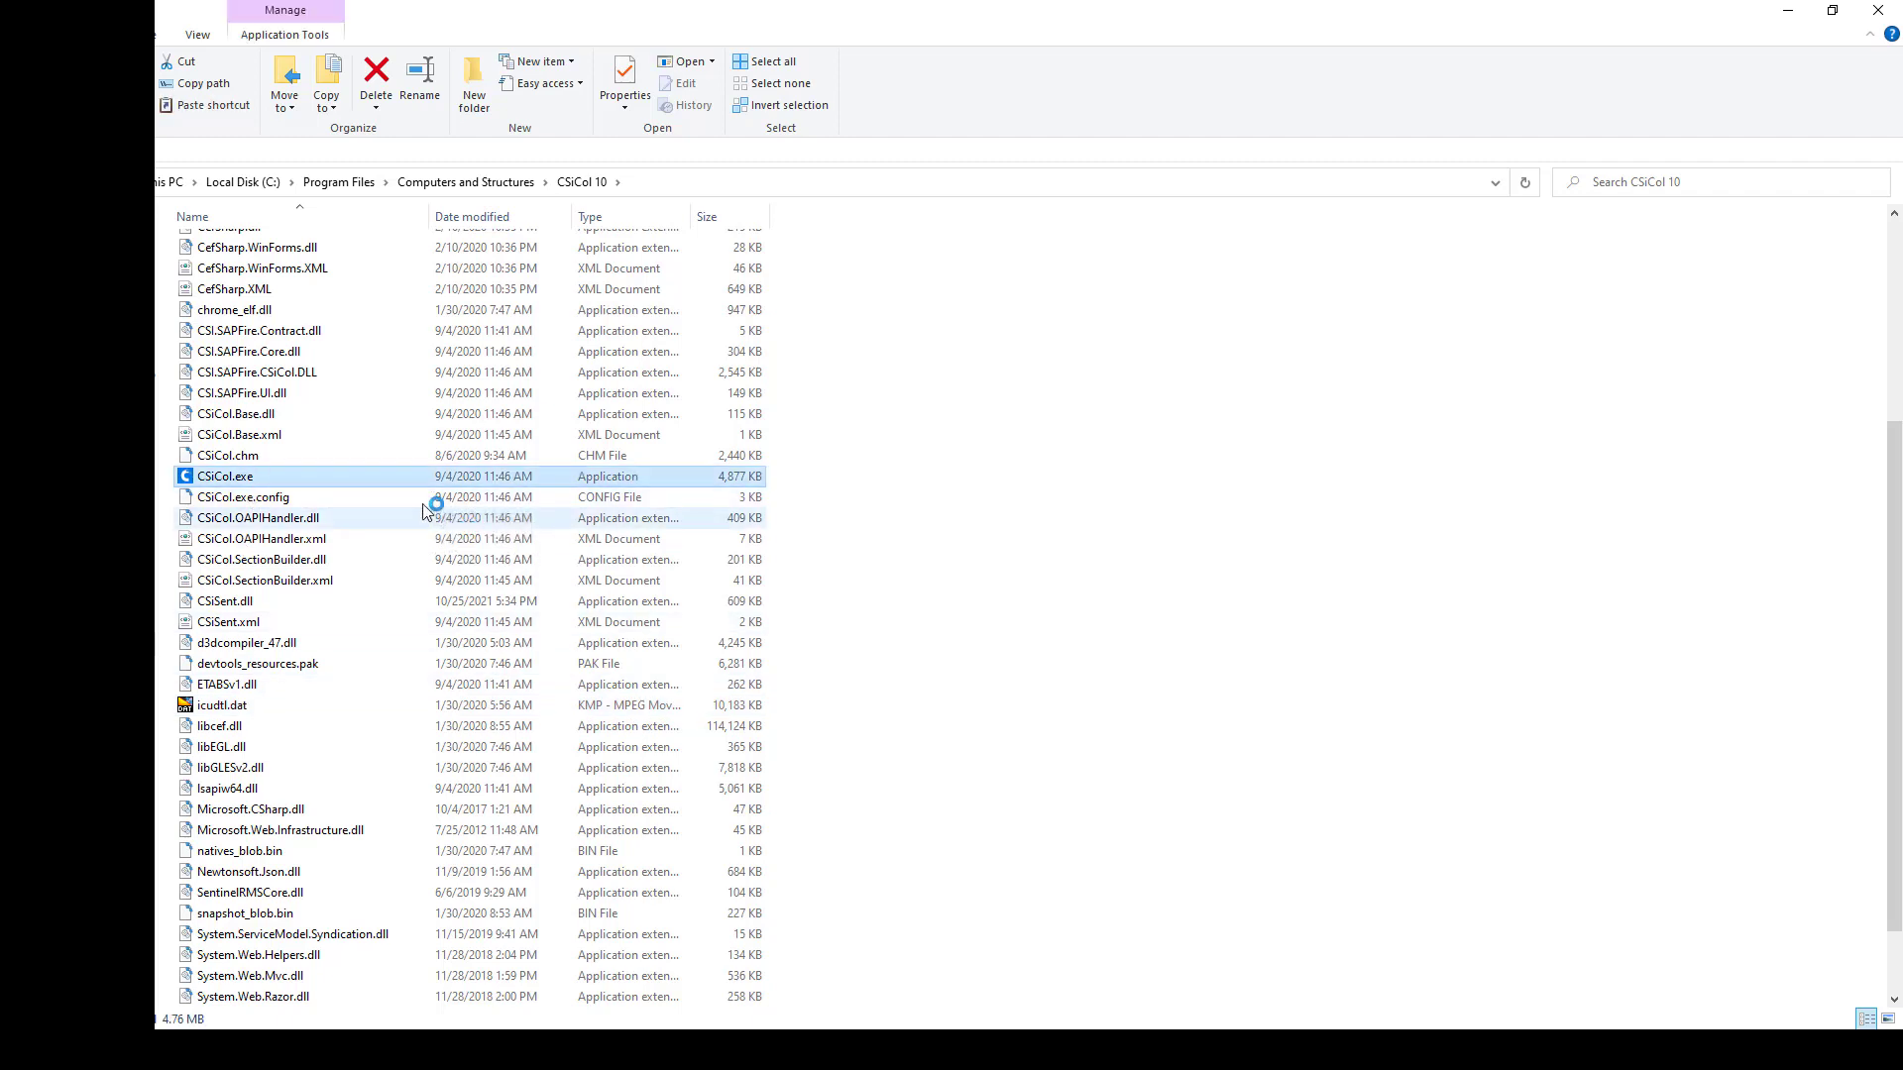
- Launch CSiCol.exe from the CSiCol 10 program folder
double_click(224, 475)
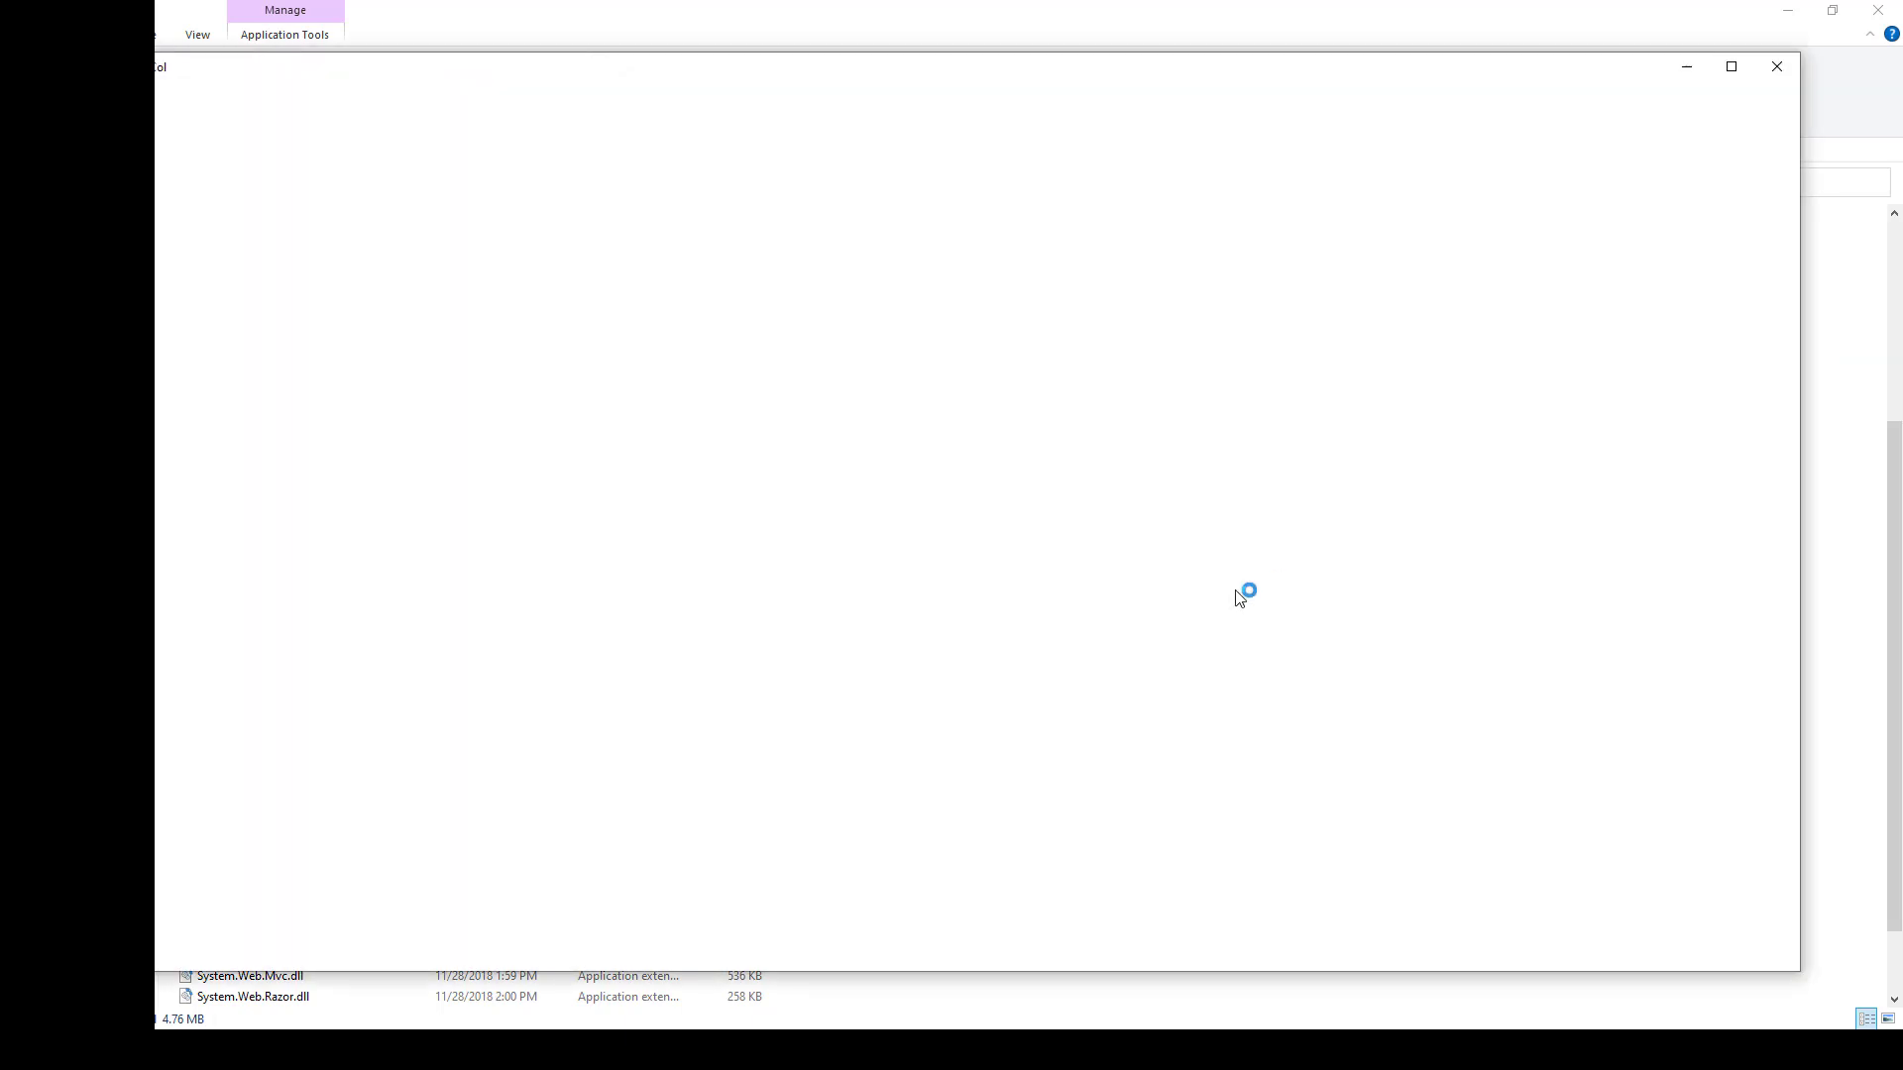
mouse_move(1113, 609)
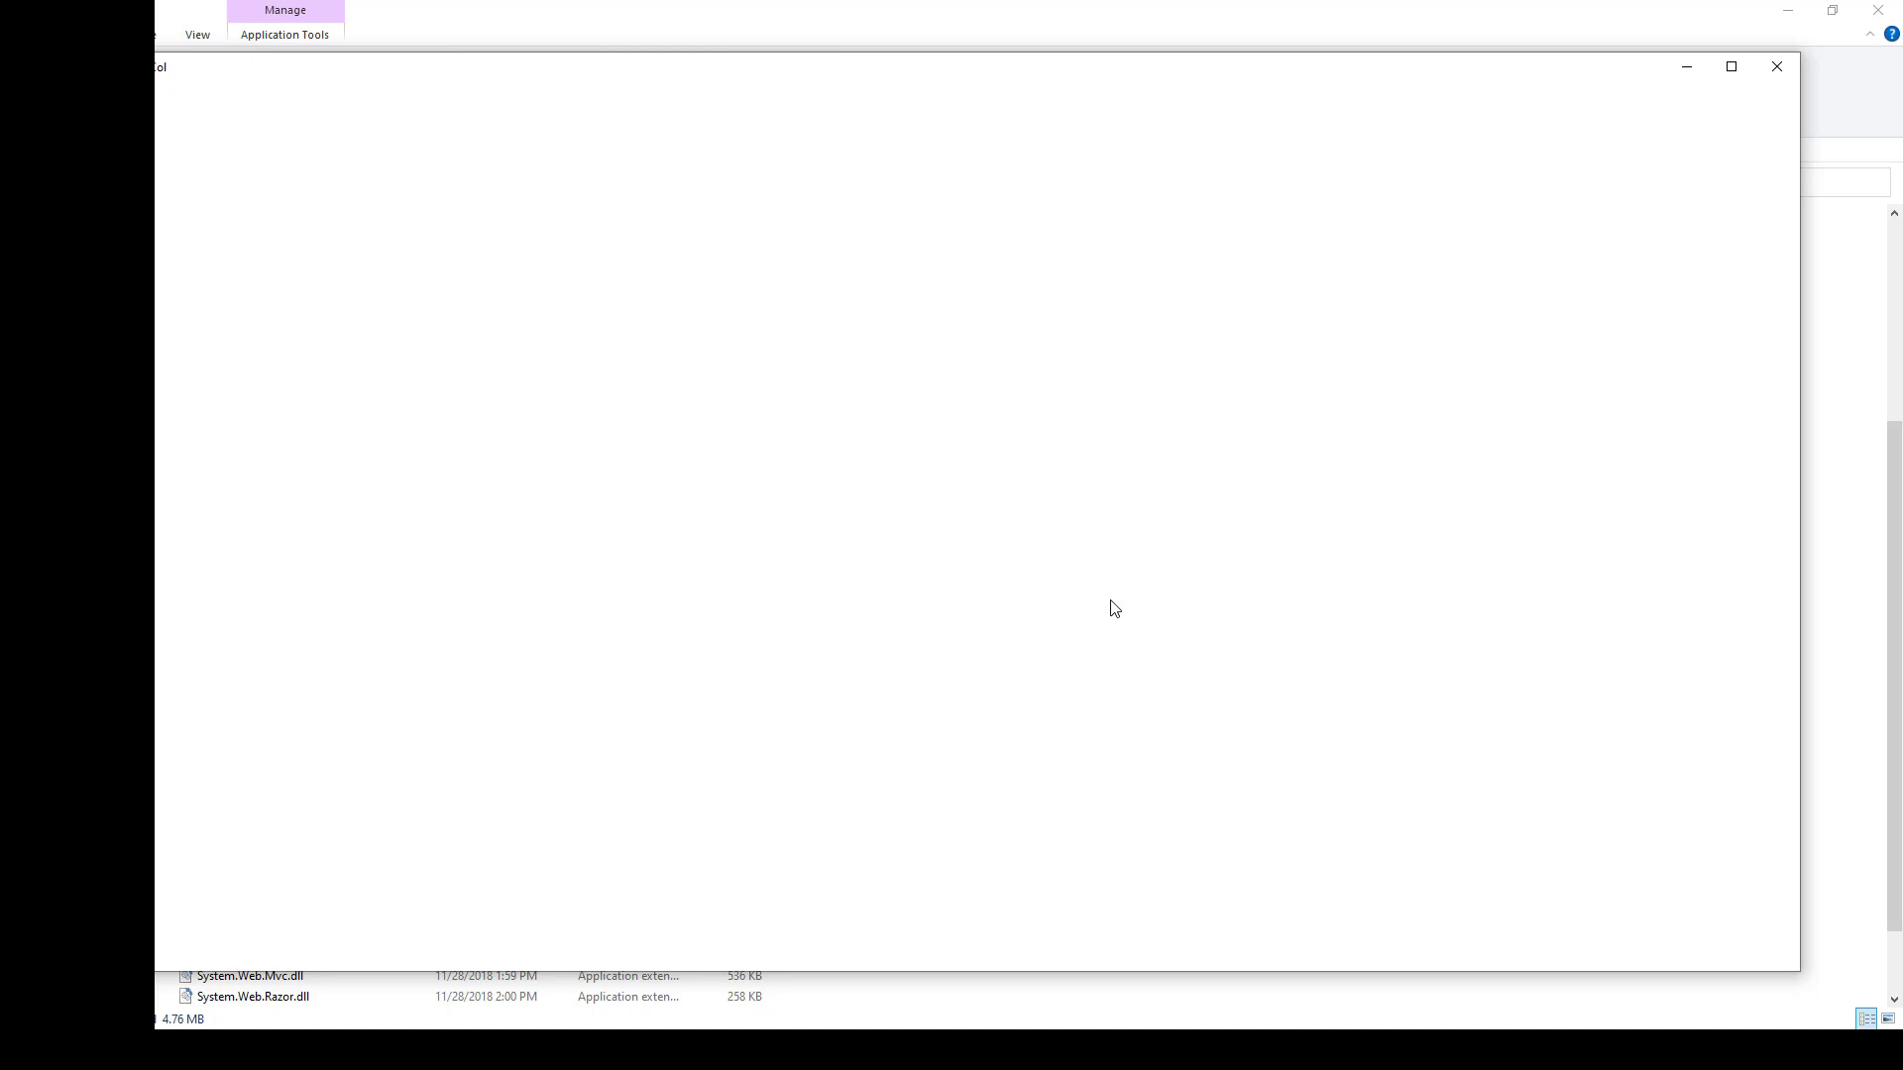
mouse_move(1034, 589)
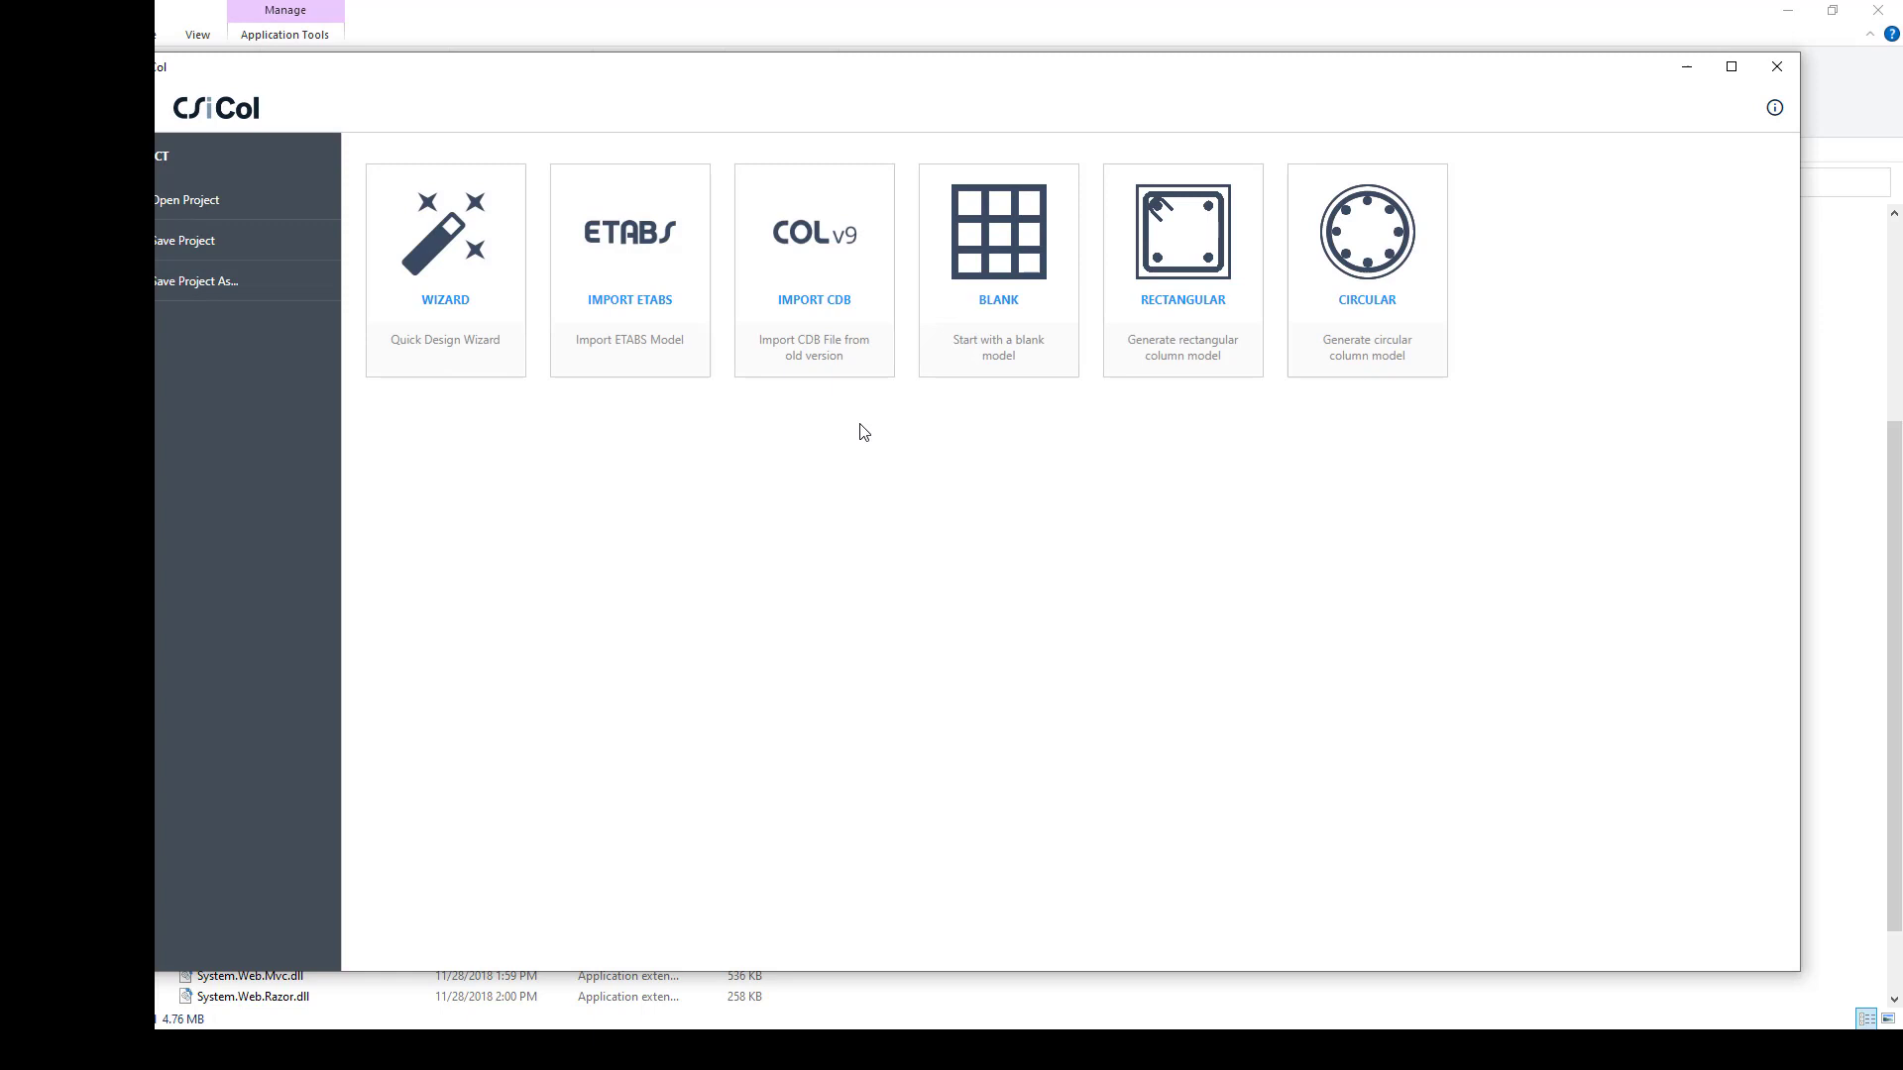
mouse_move(438, 353)
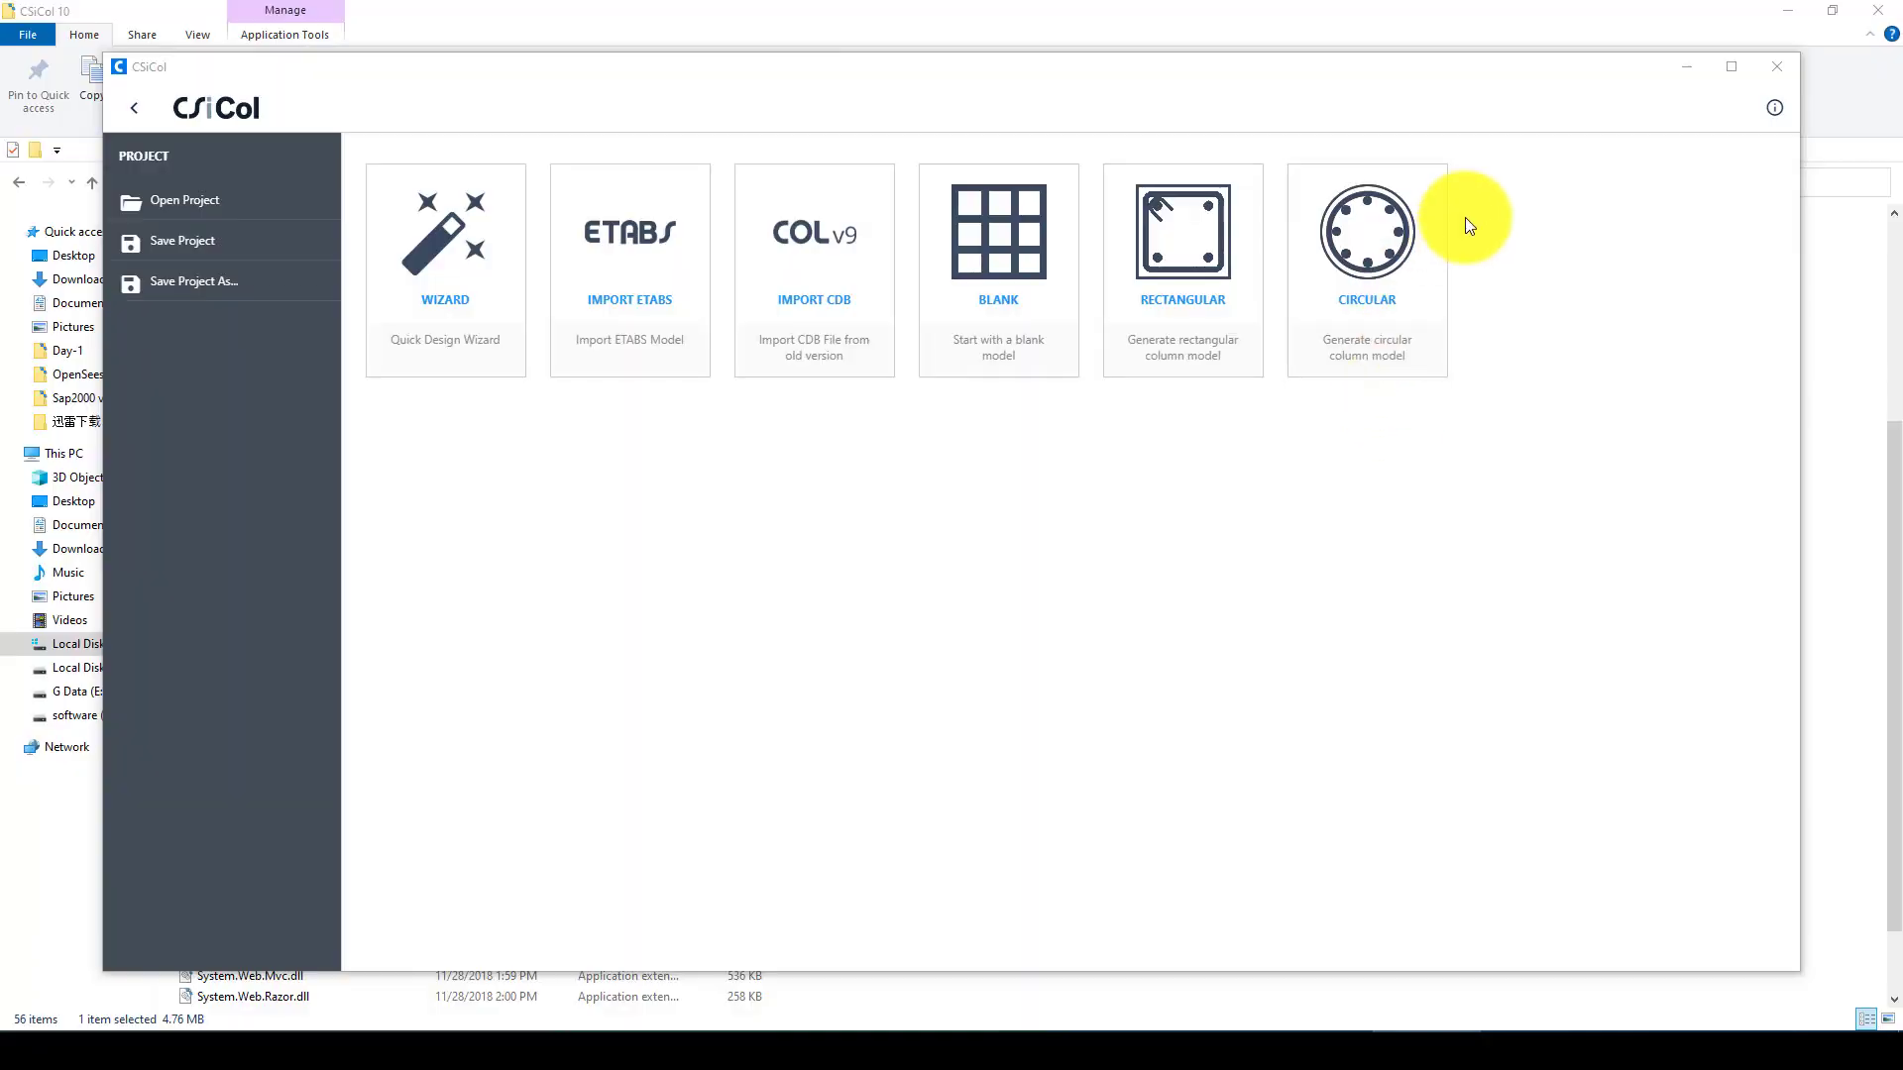
mouse_move(1310, 858)
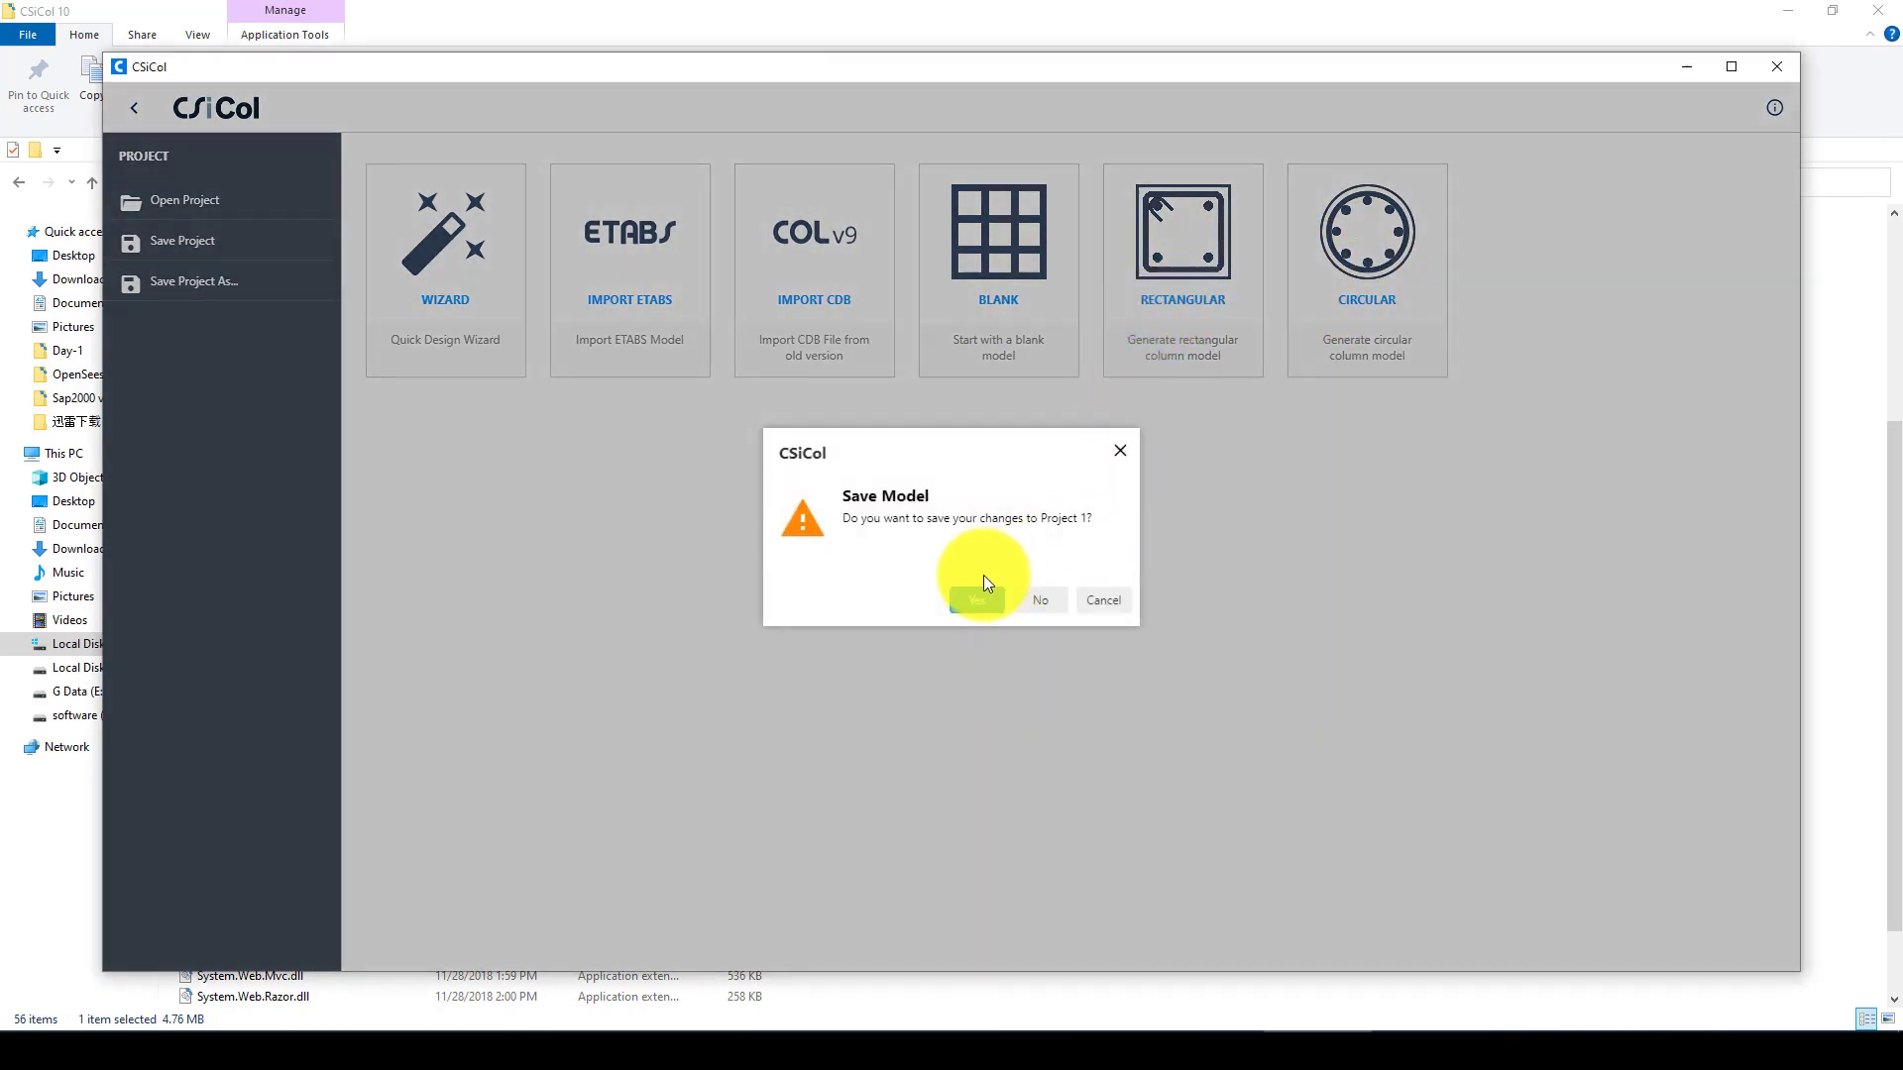
- Discard Project 1's changes, create a 24 × 36 rectangular column model, and maximize the window
click(977, 598)
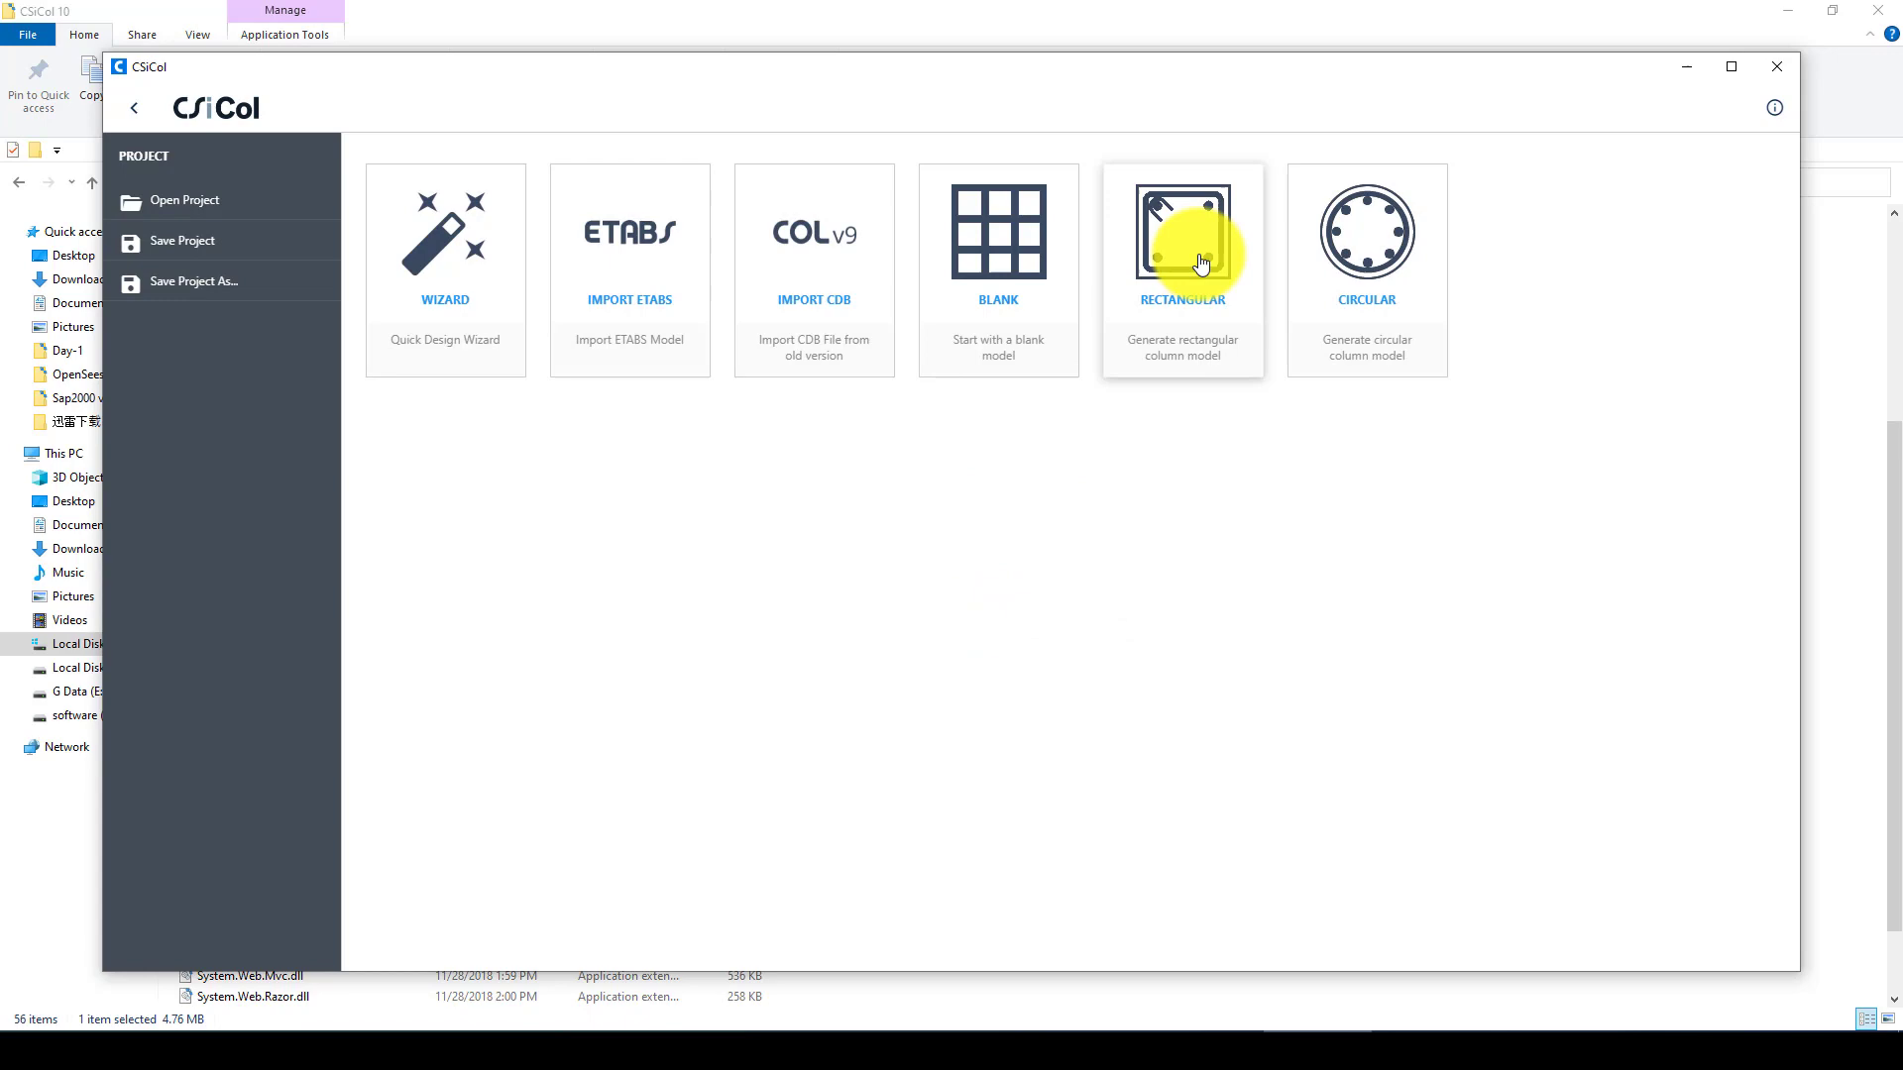
click(1181, 236)
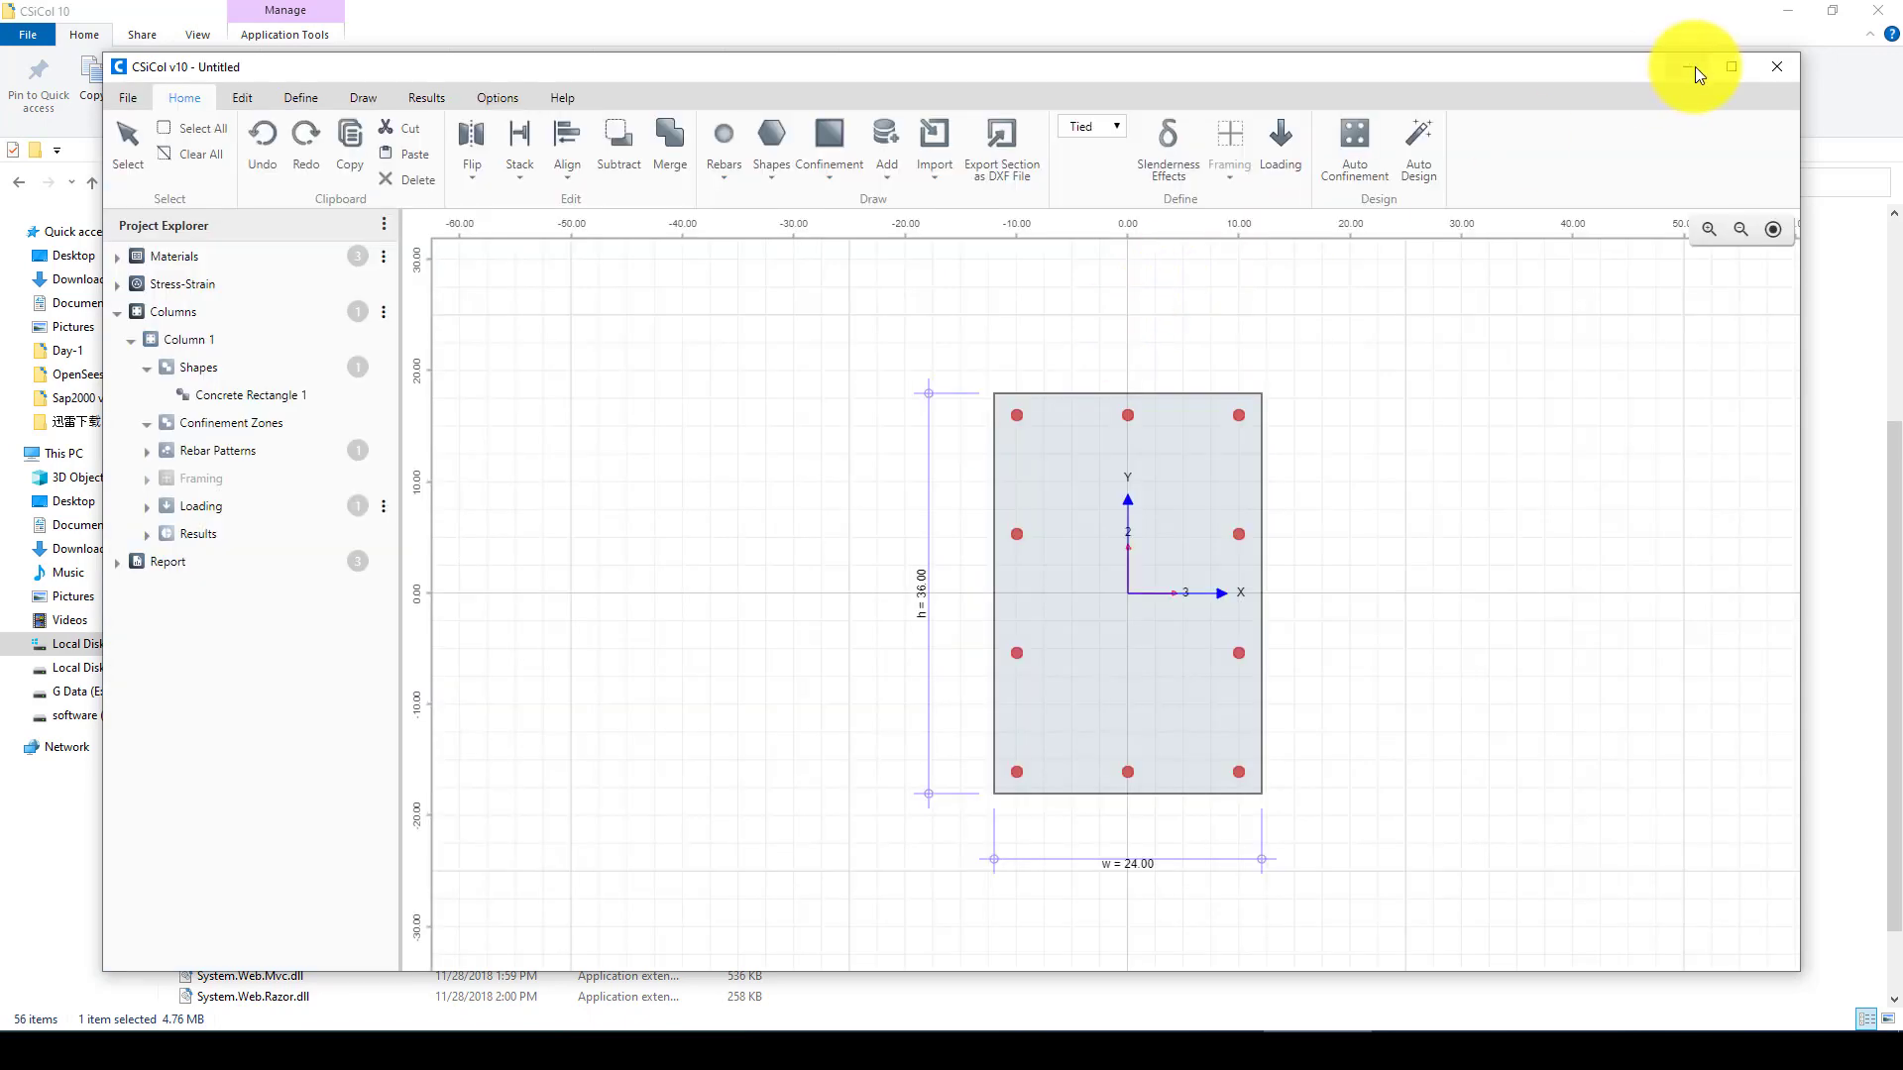
click(1729, 67)
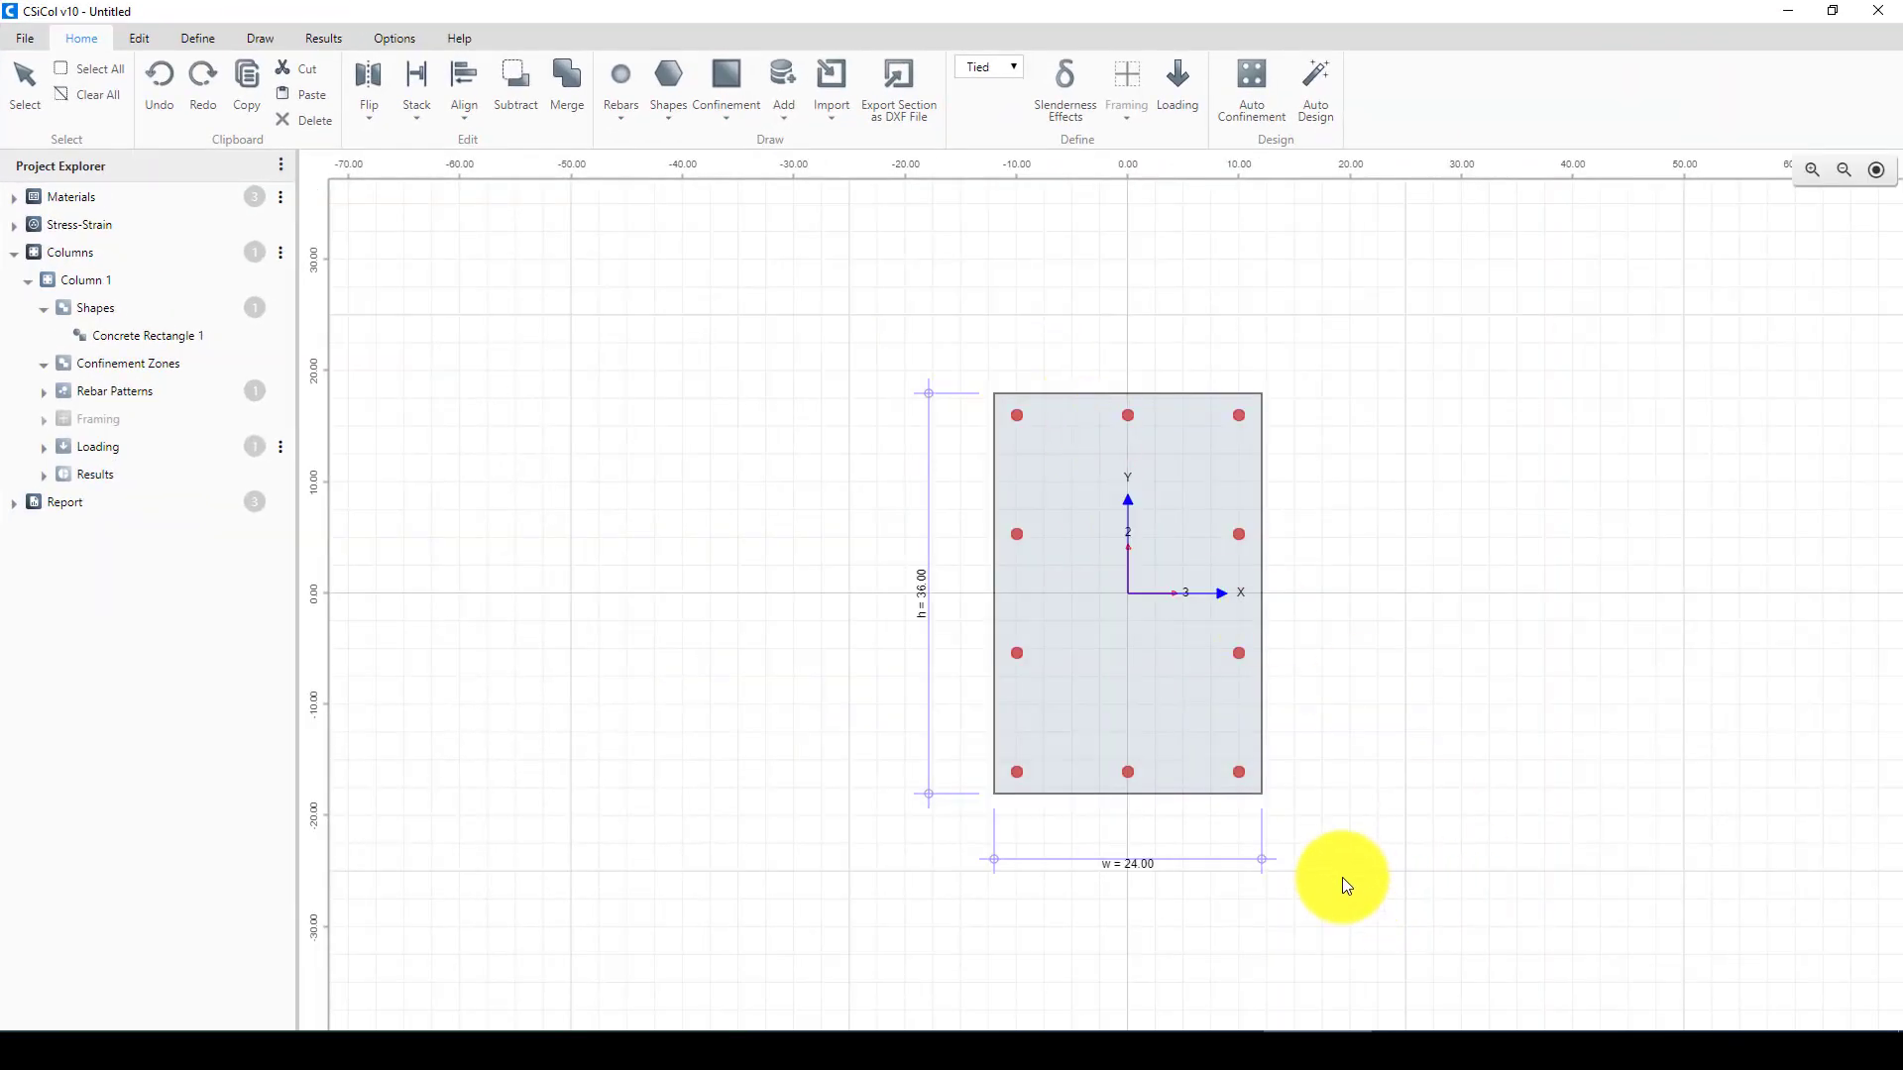
mouse_move(1074, 480)
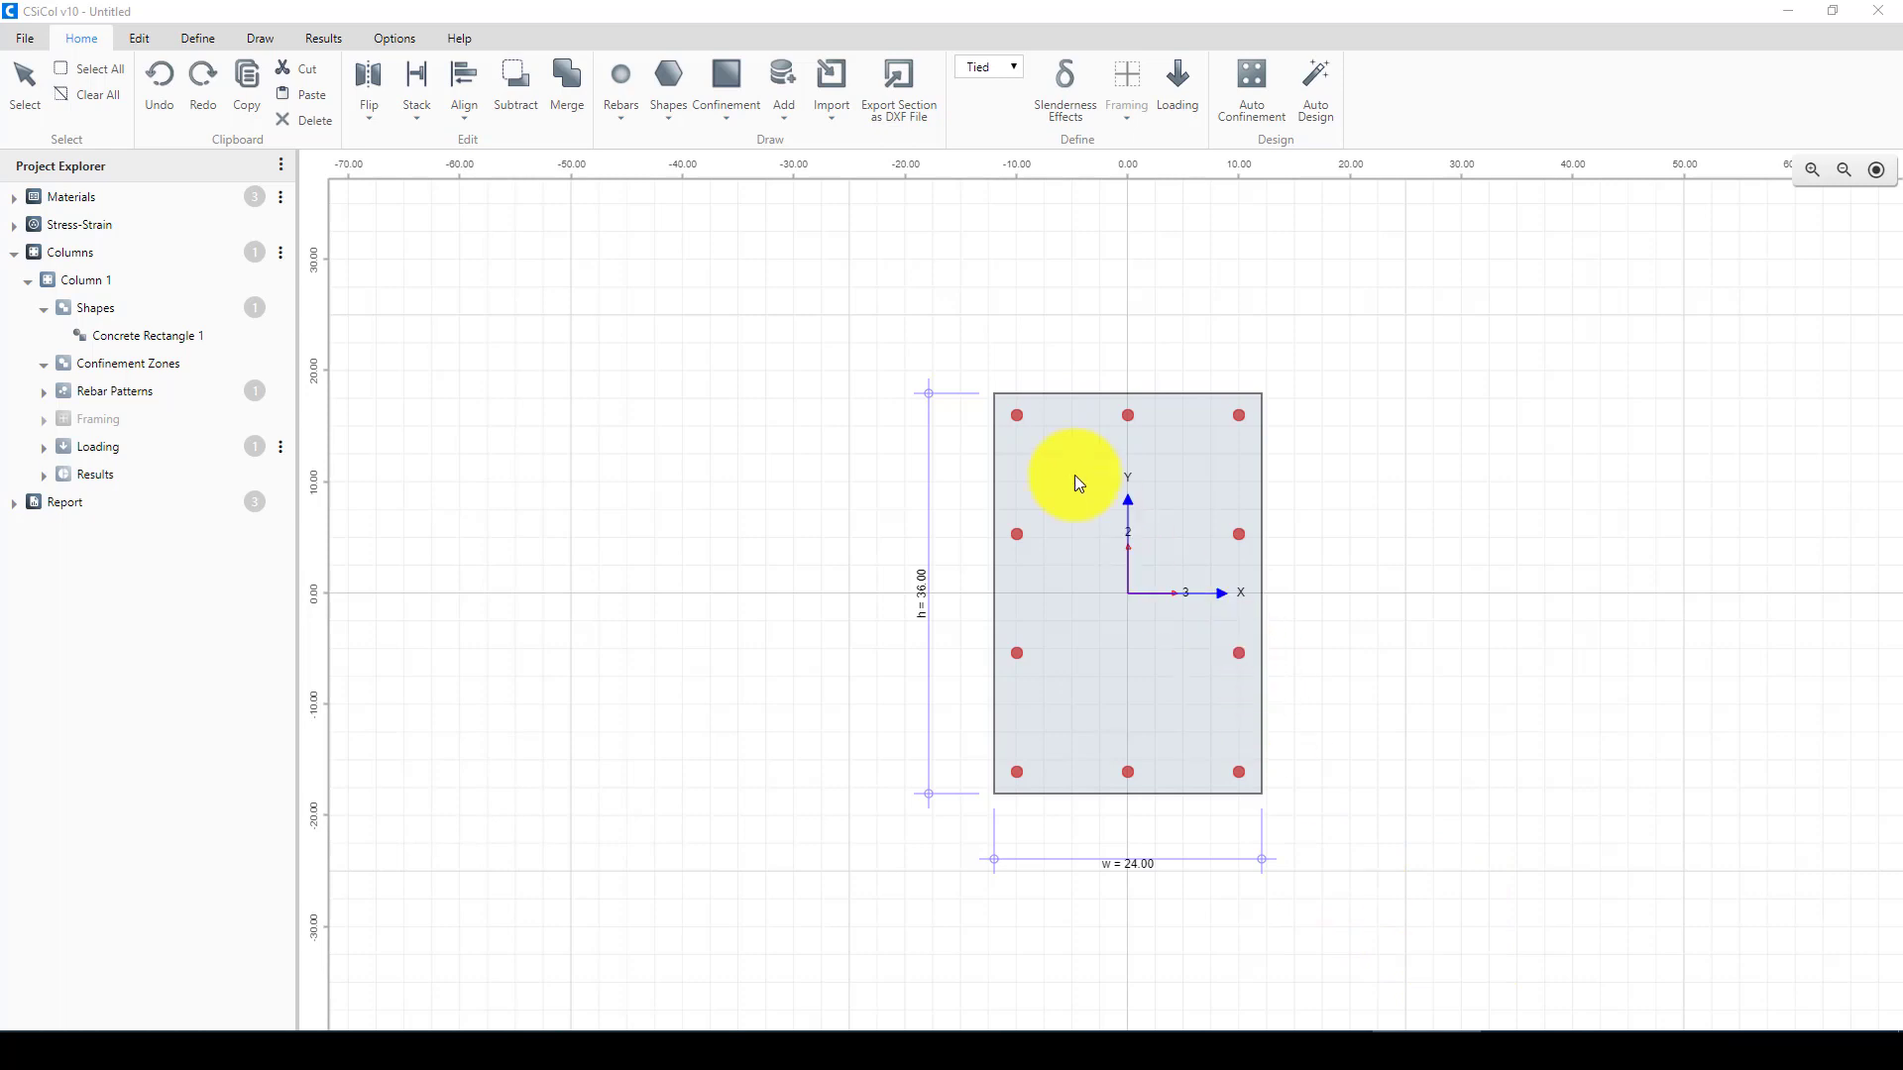
mouse_move(1141, 876)
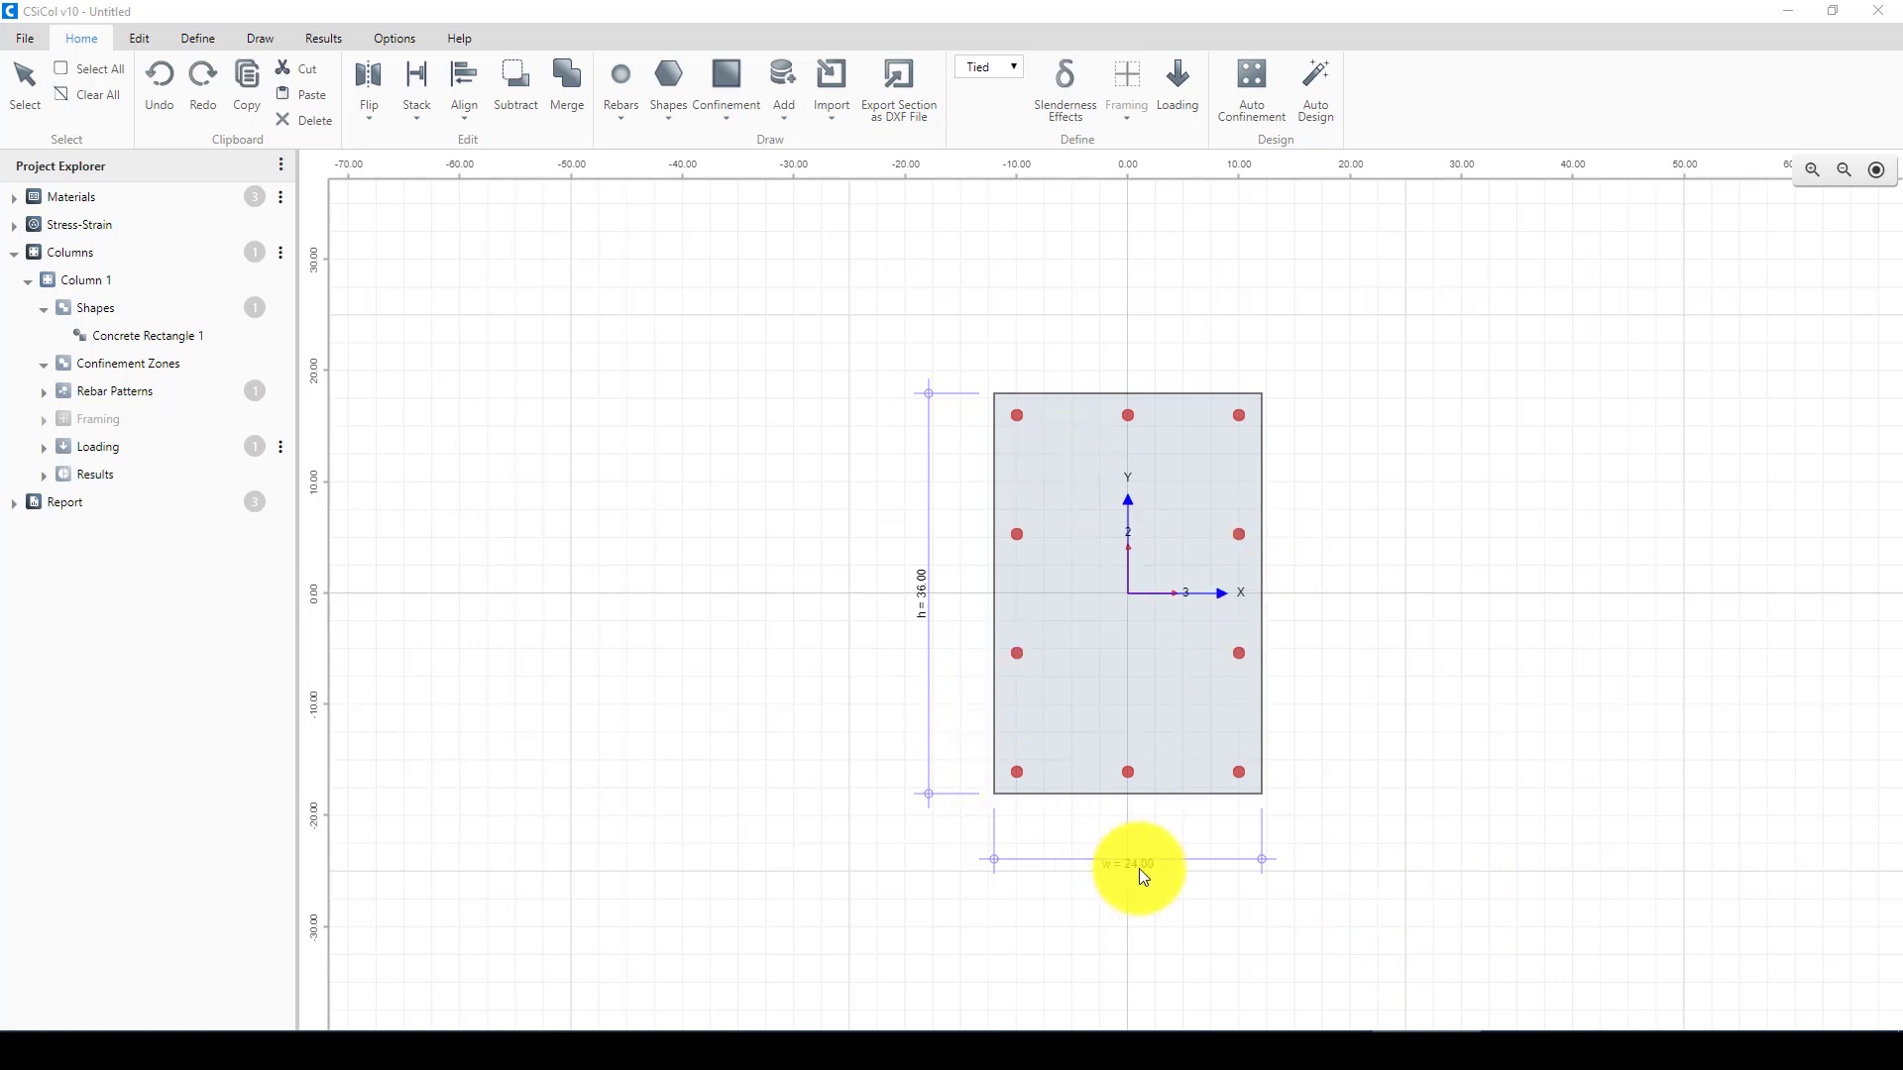
mouse_move(424, 198)
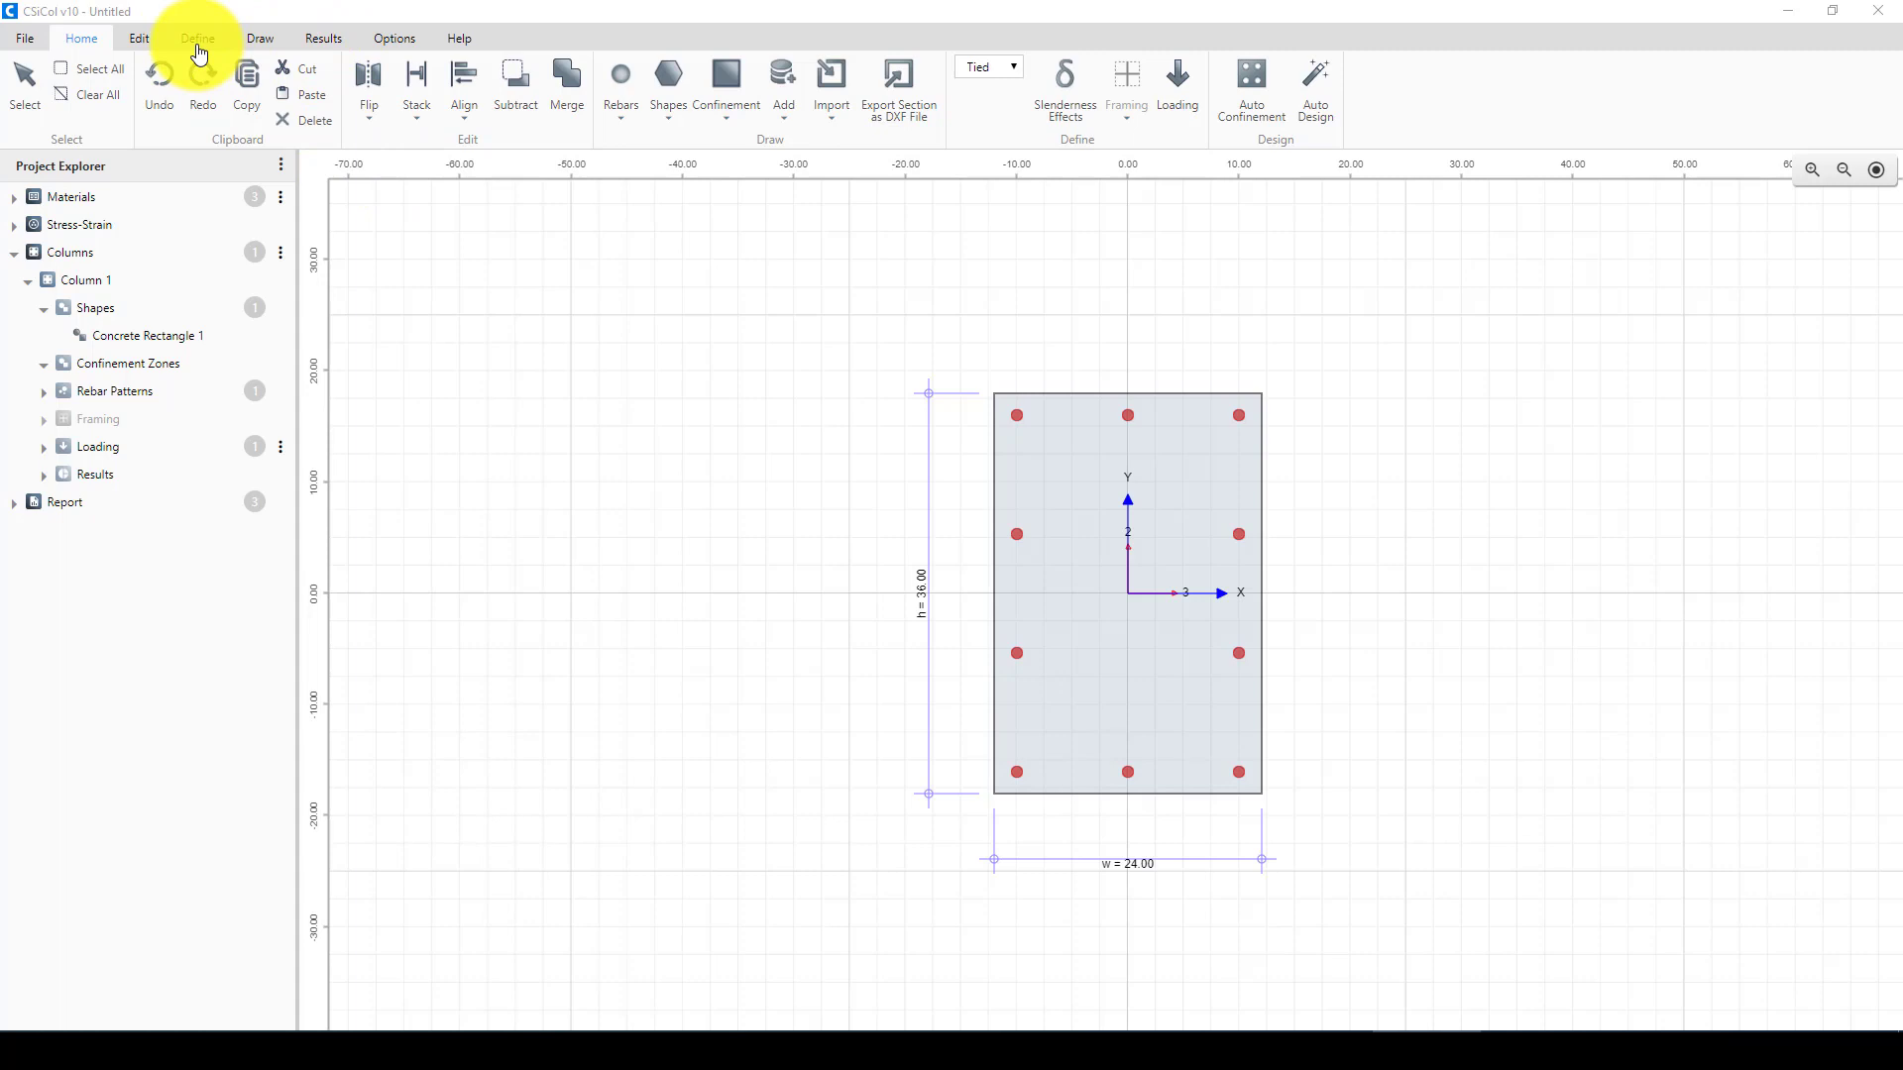
- From Results, show the moment-curvature curve and then the maximum curvature plot
click(323, 37)
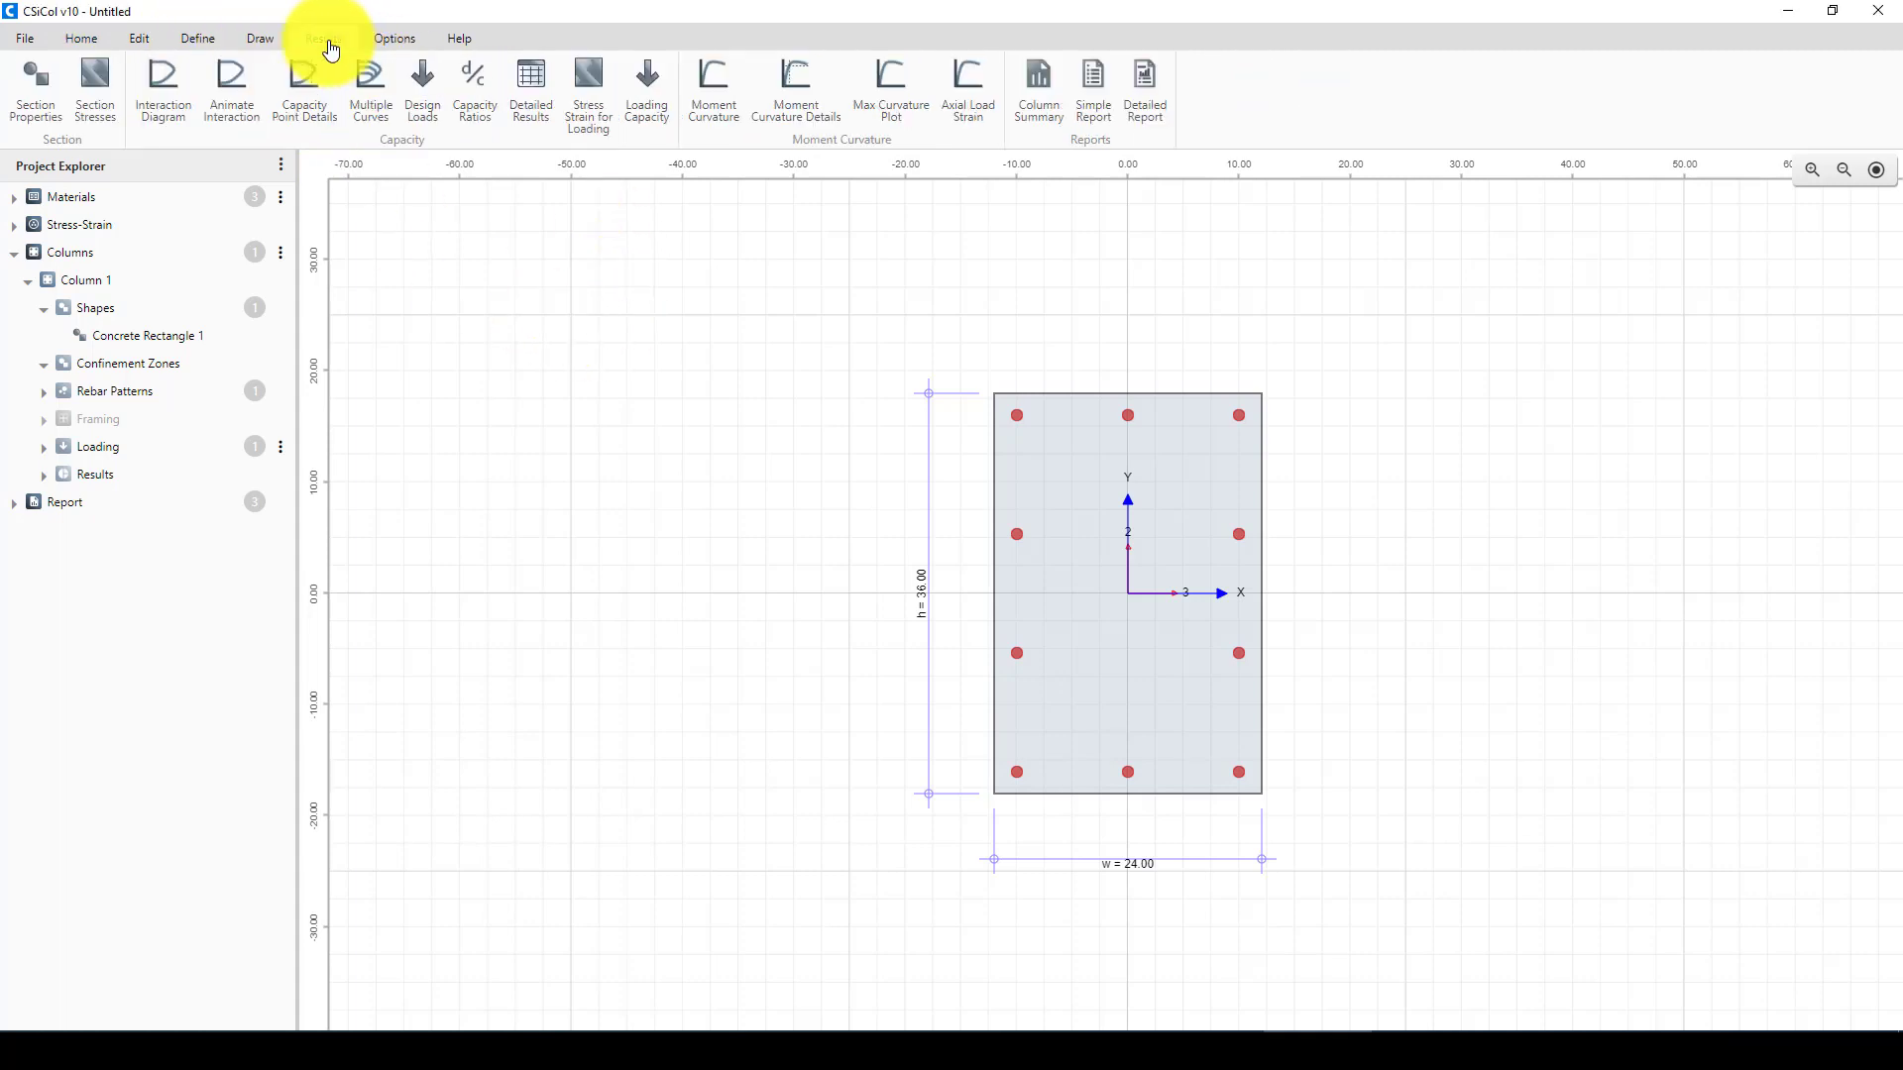
click(321, 38)
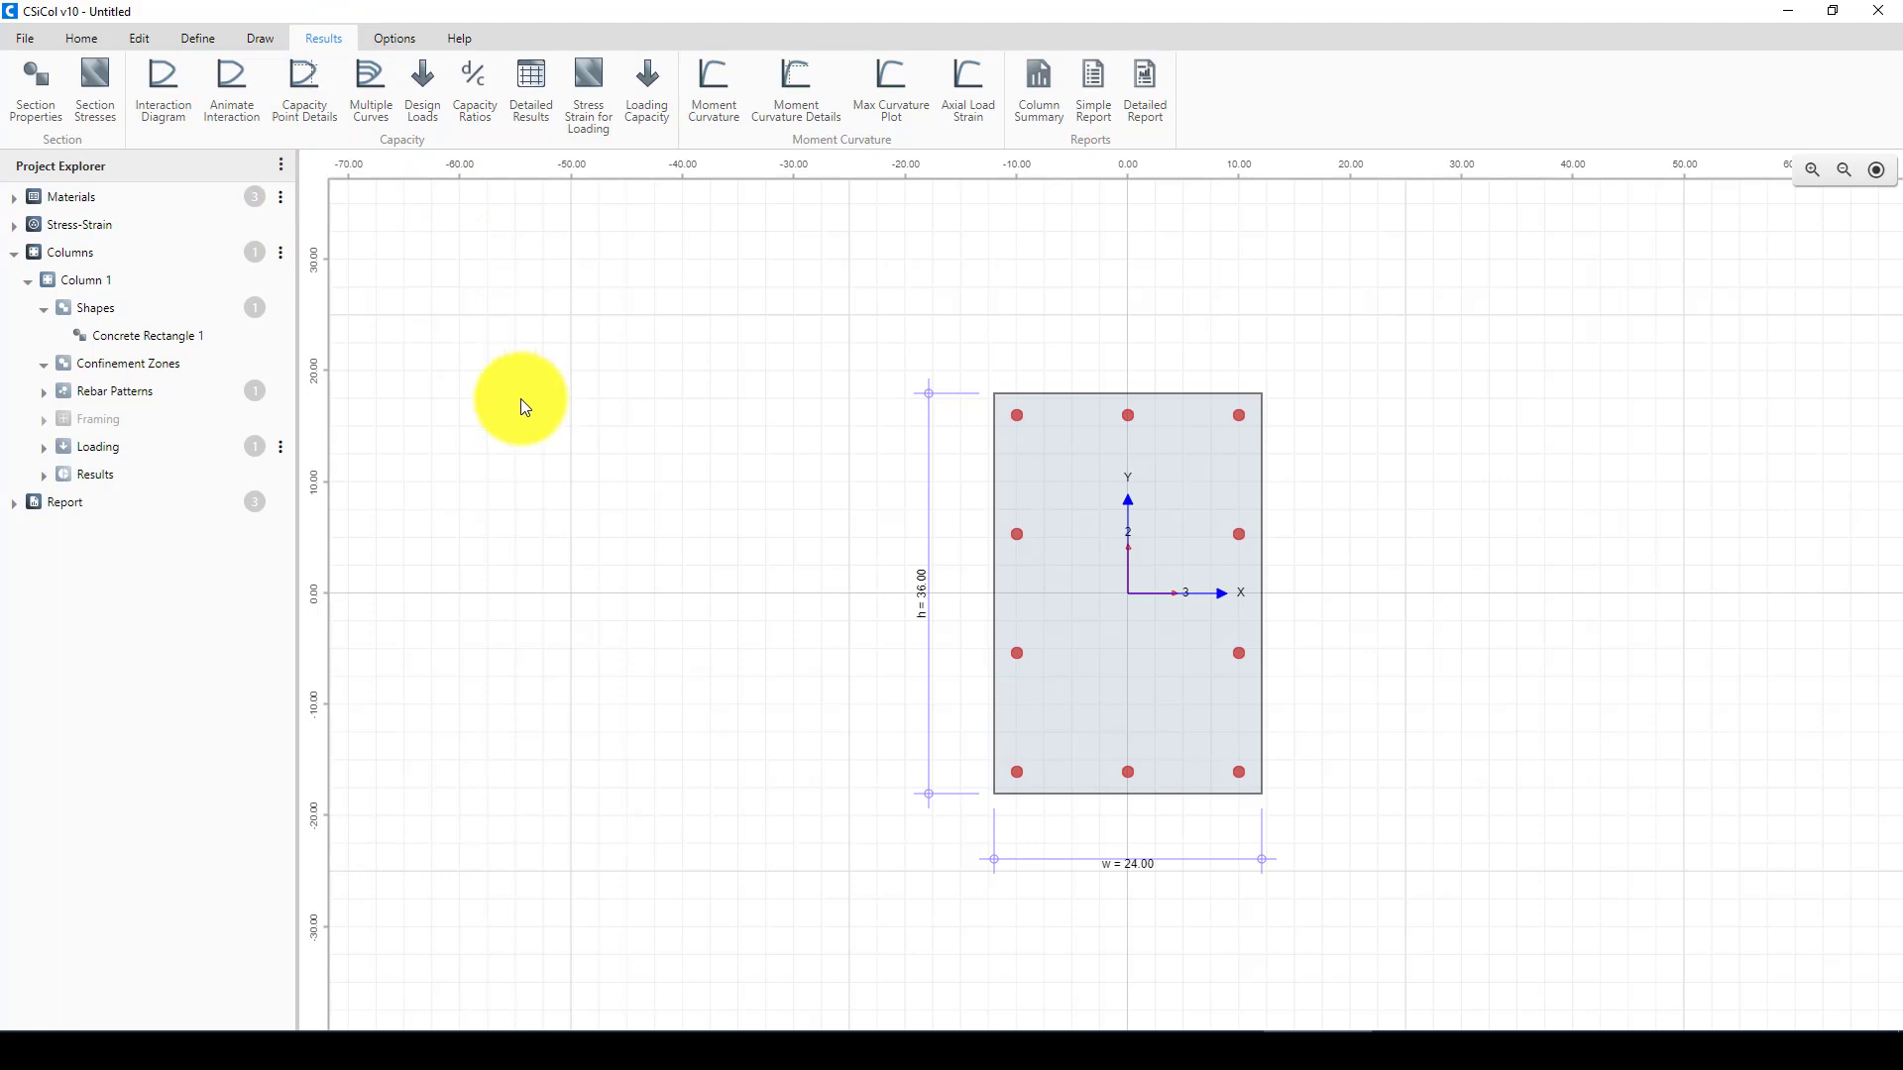
mouse_move(872, 152)
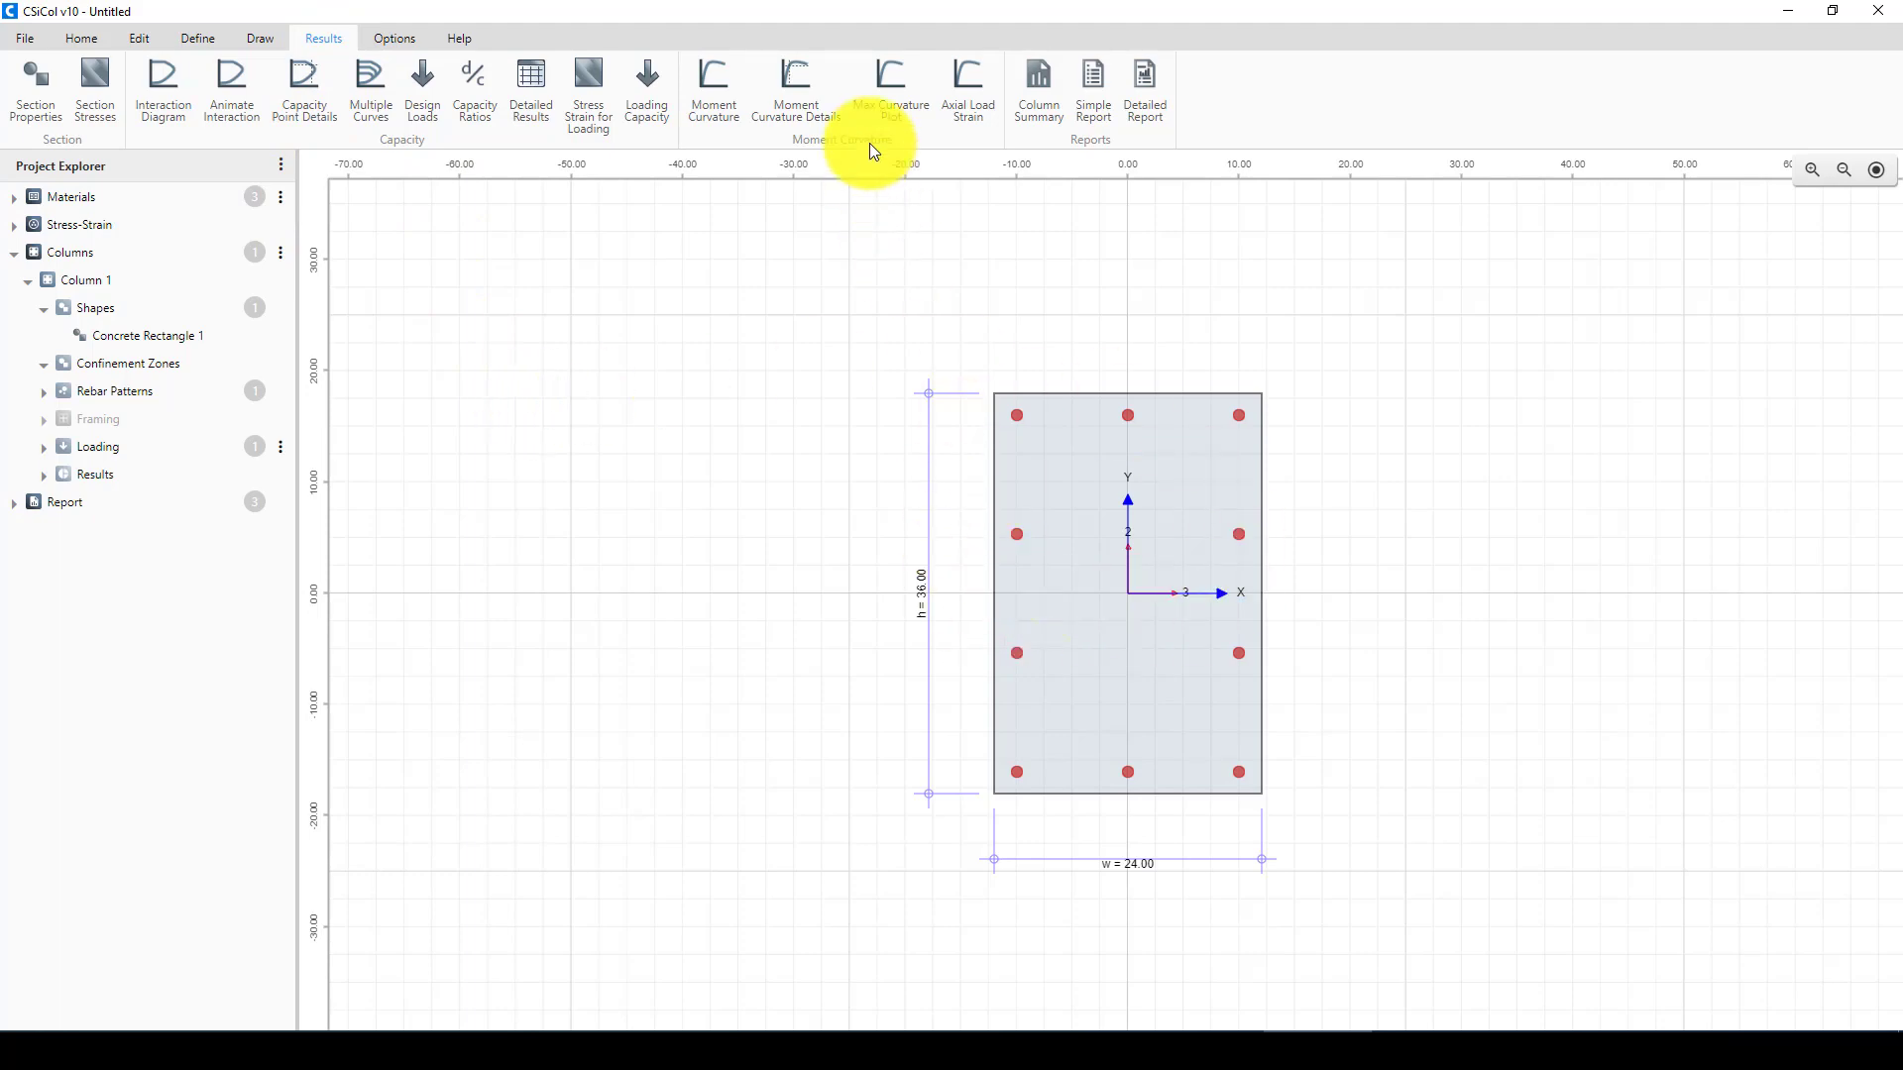
click(712, 92)
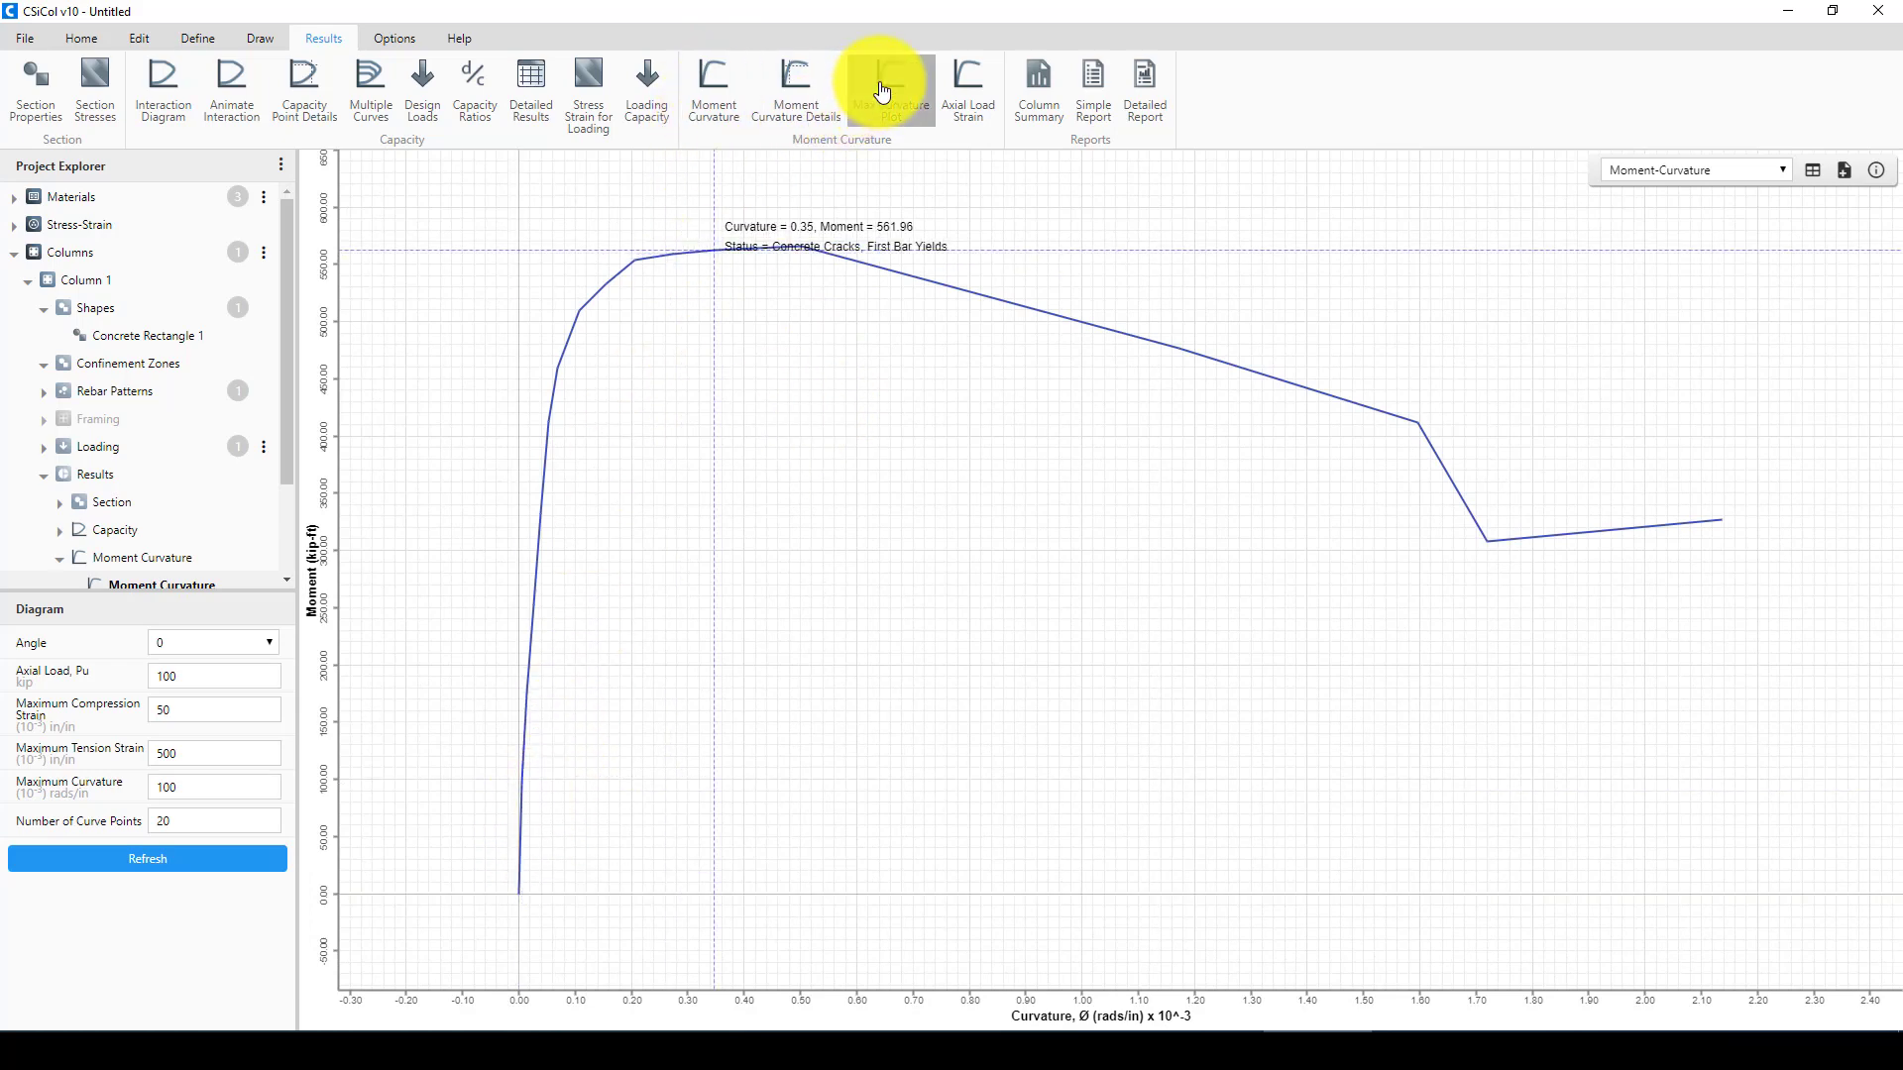
click(890, 86)
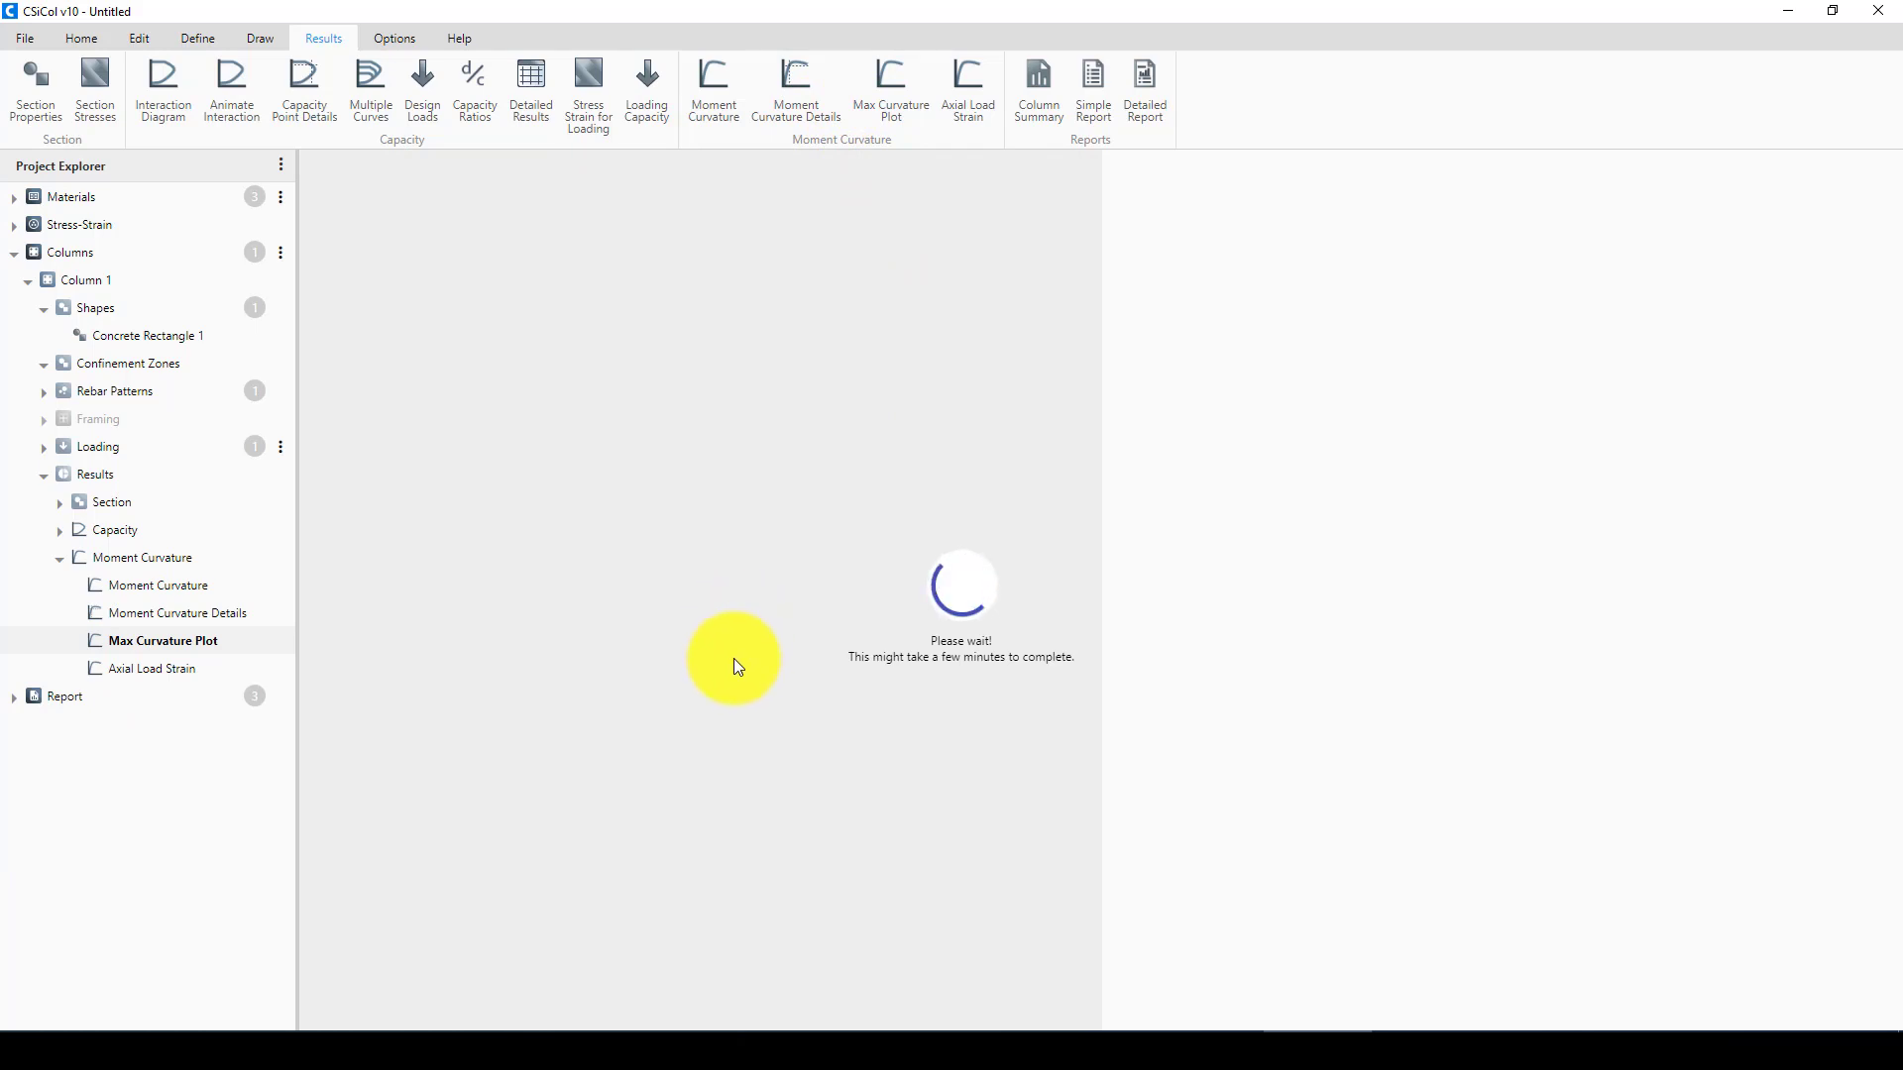
mouse_move(781, 555)
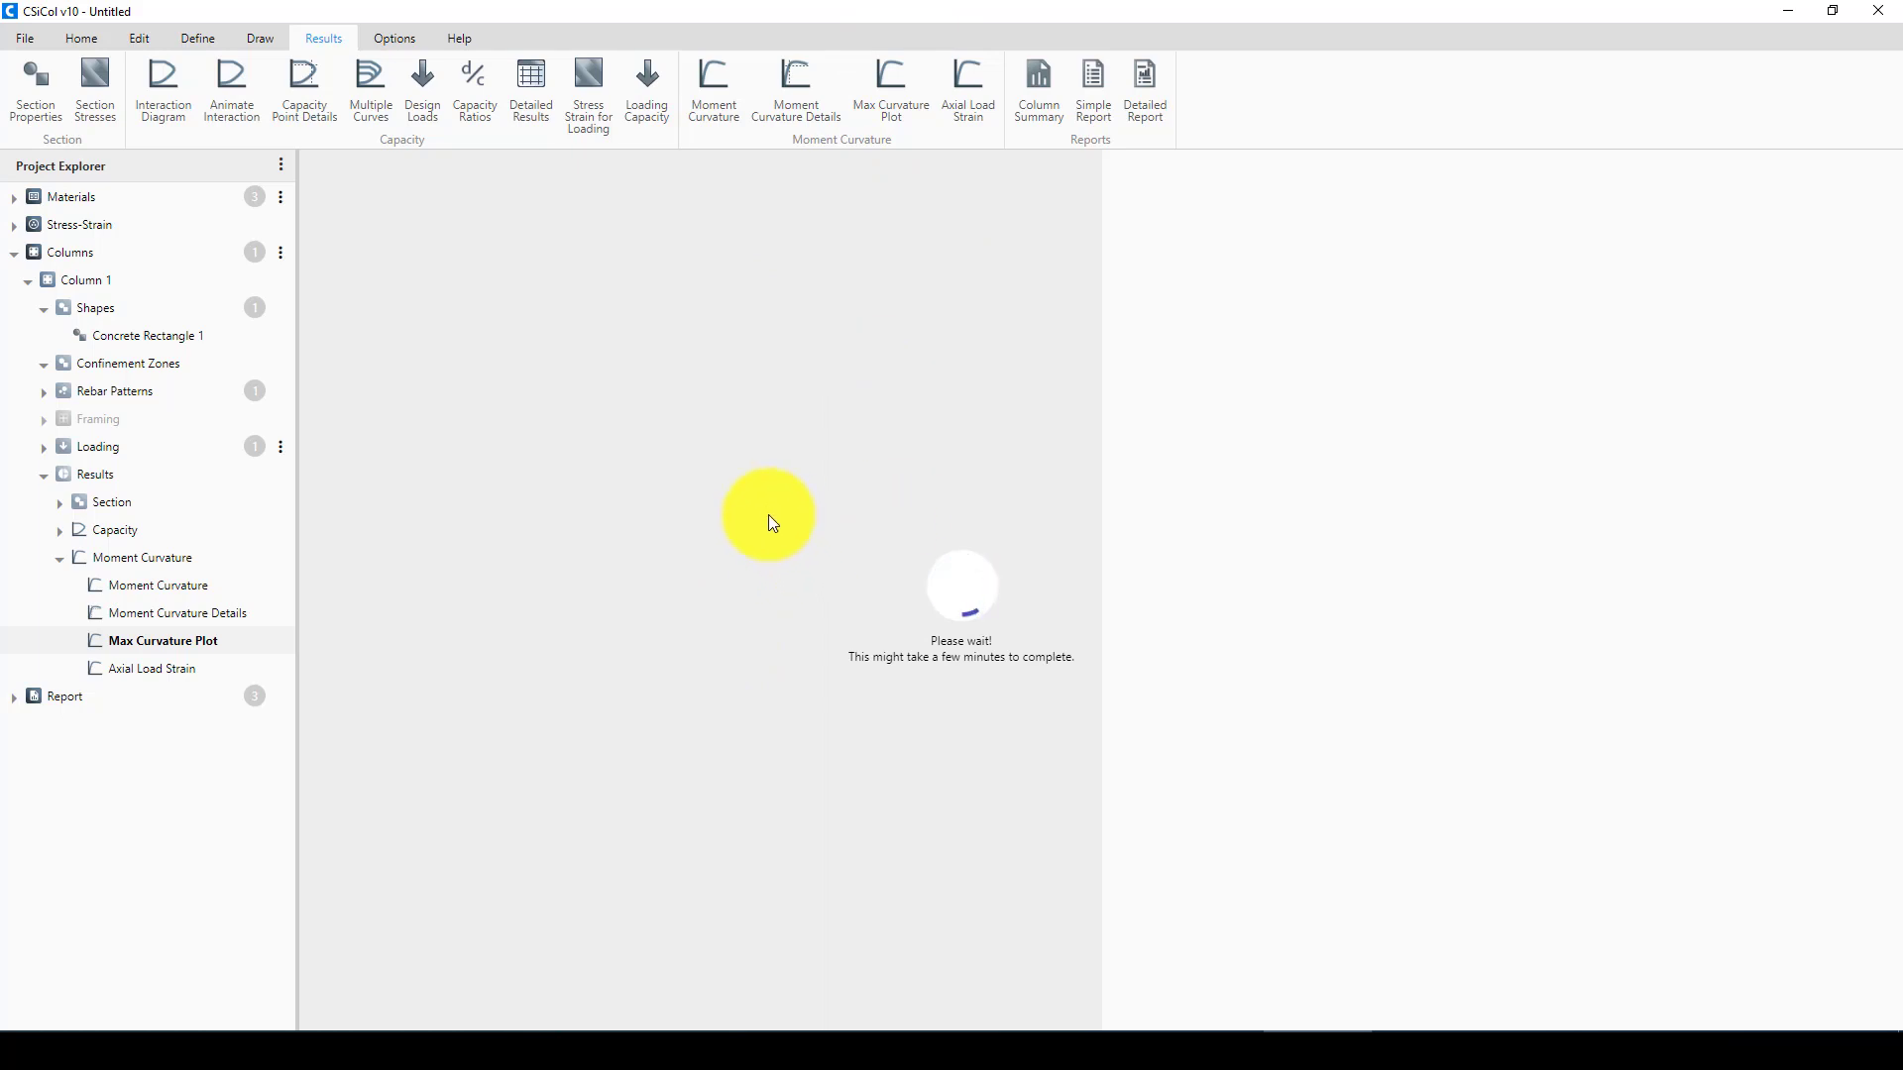
click(161, 641)
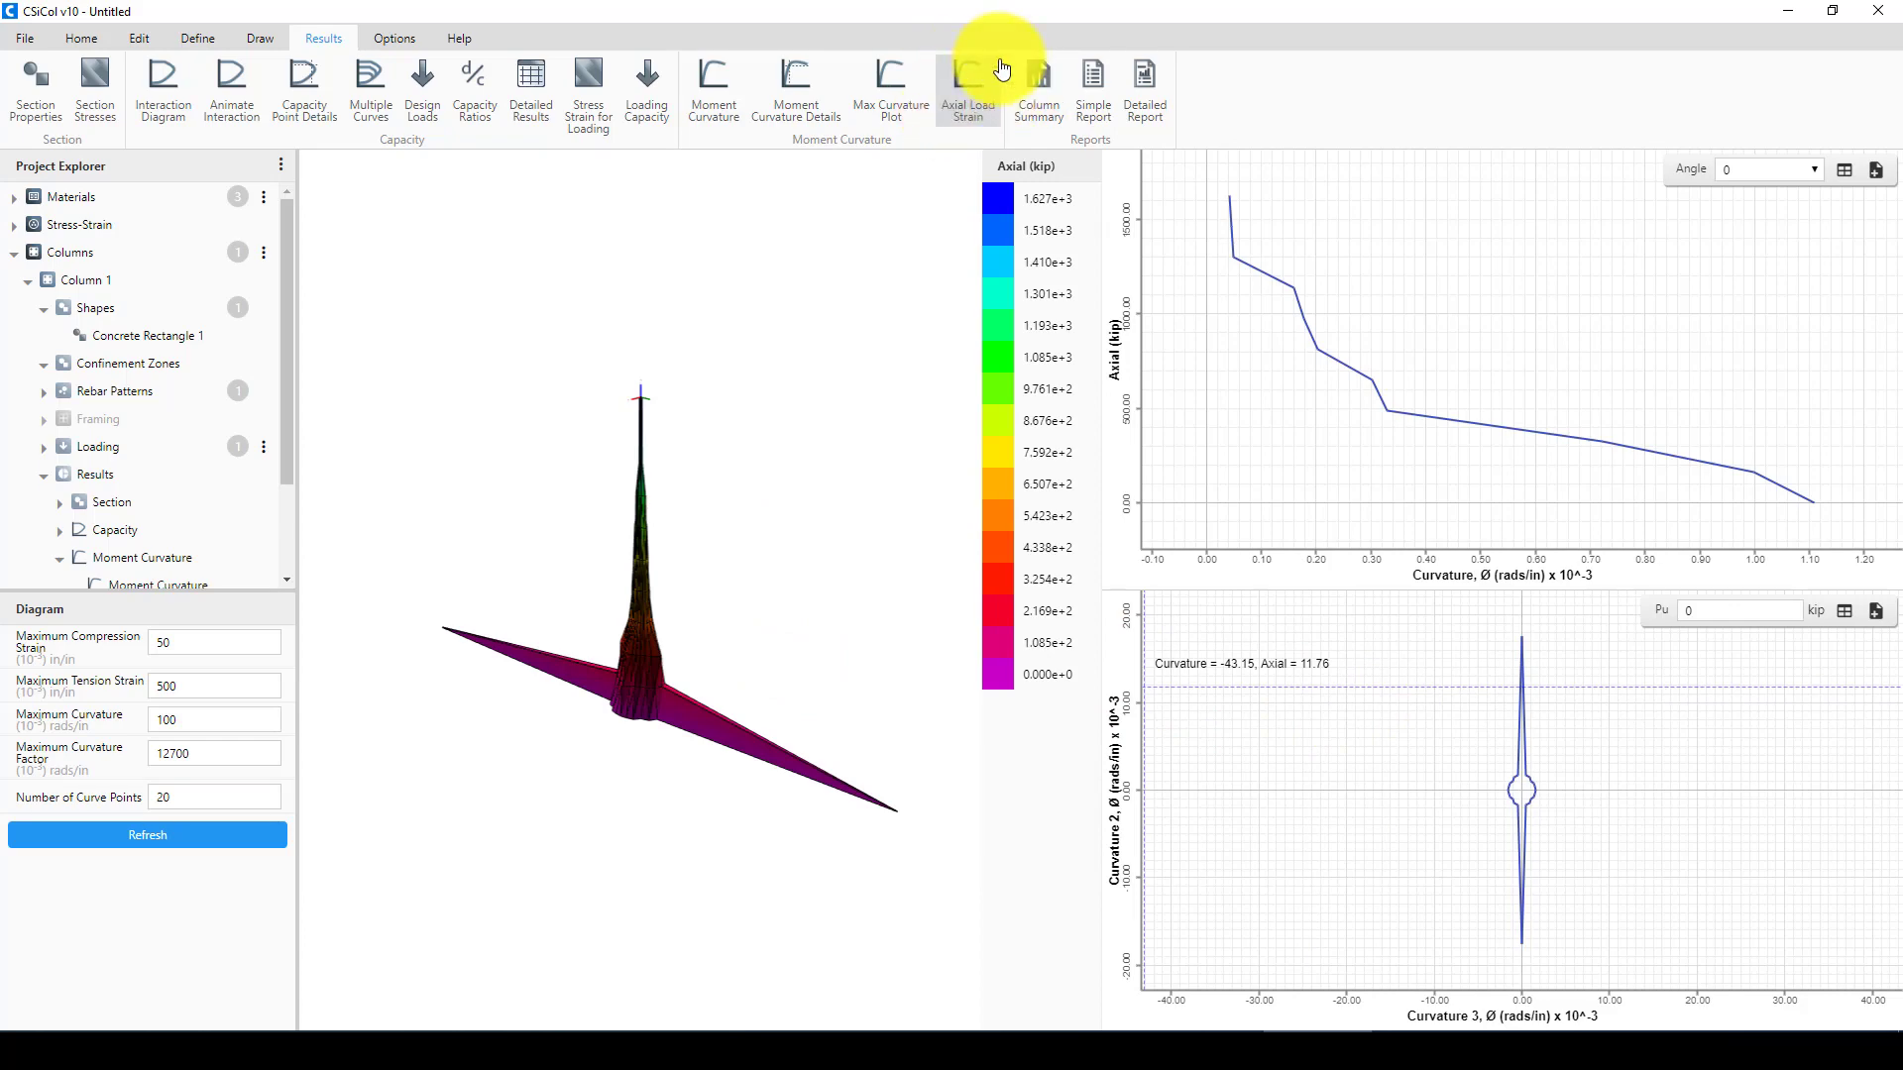
- Show the axial load–strain curve, check the column summary, and generate the simple report
click(967, 91)
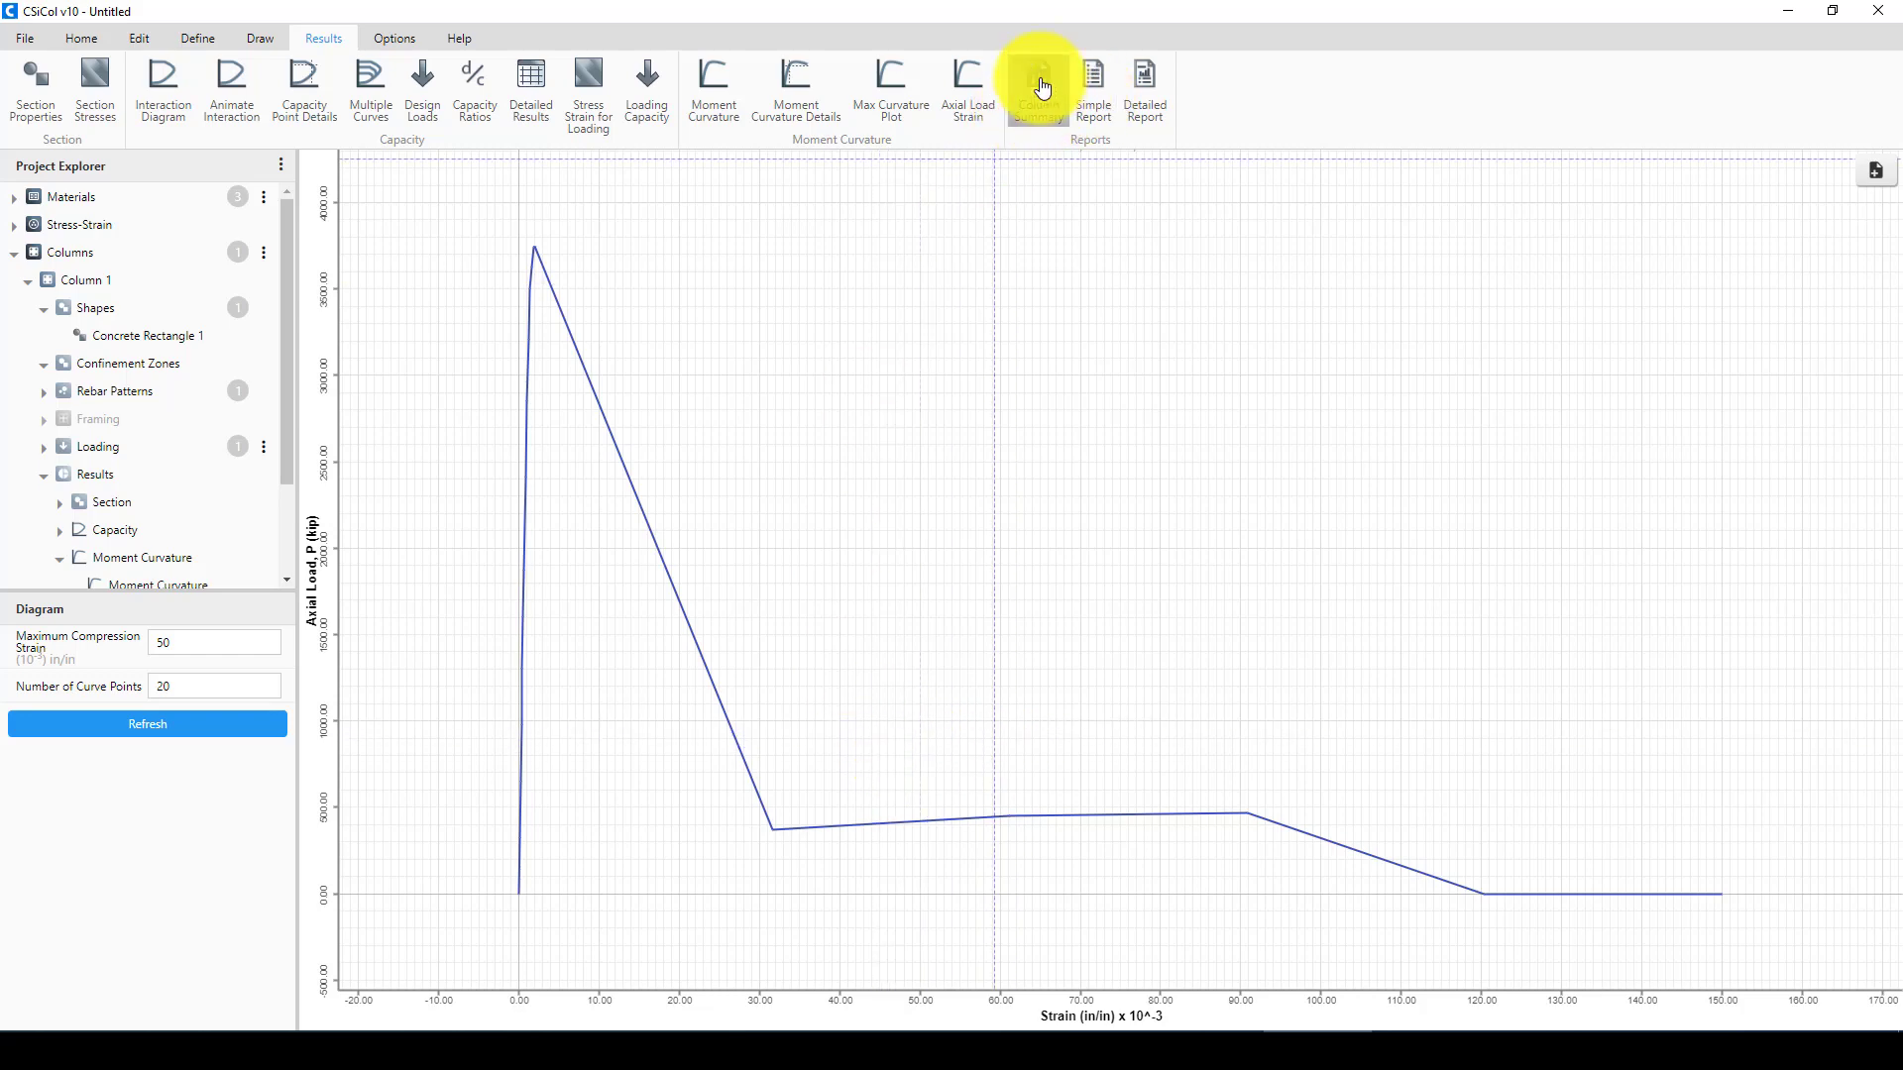
click(1037, 91)
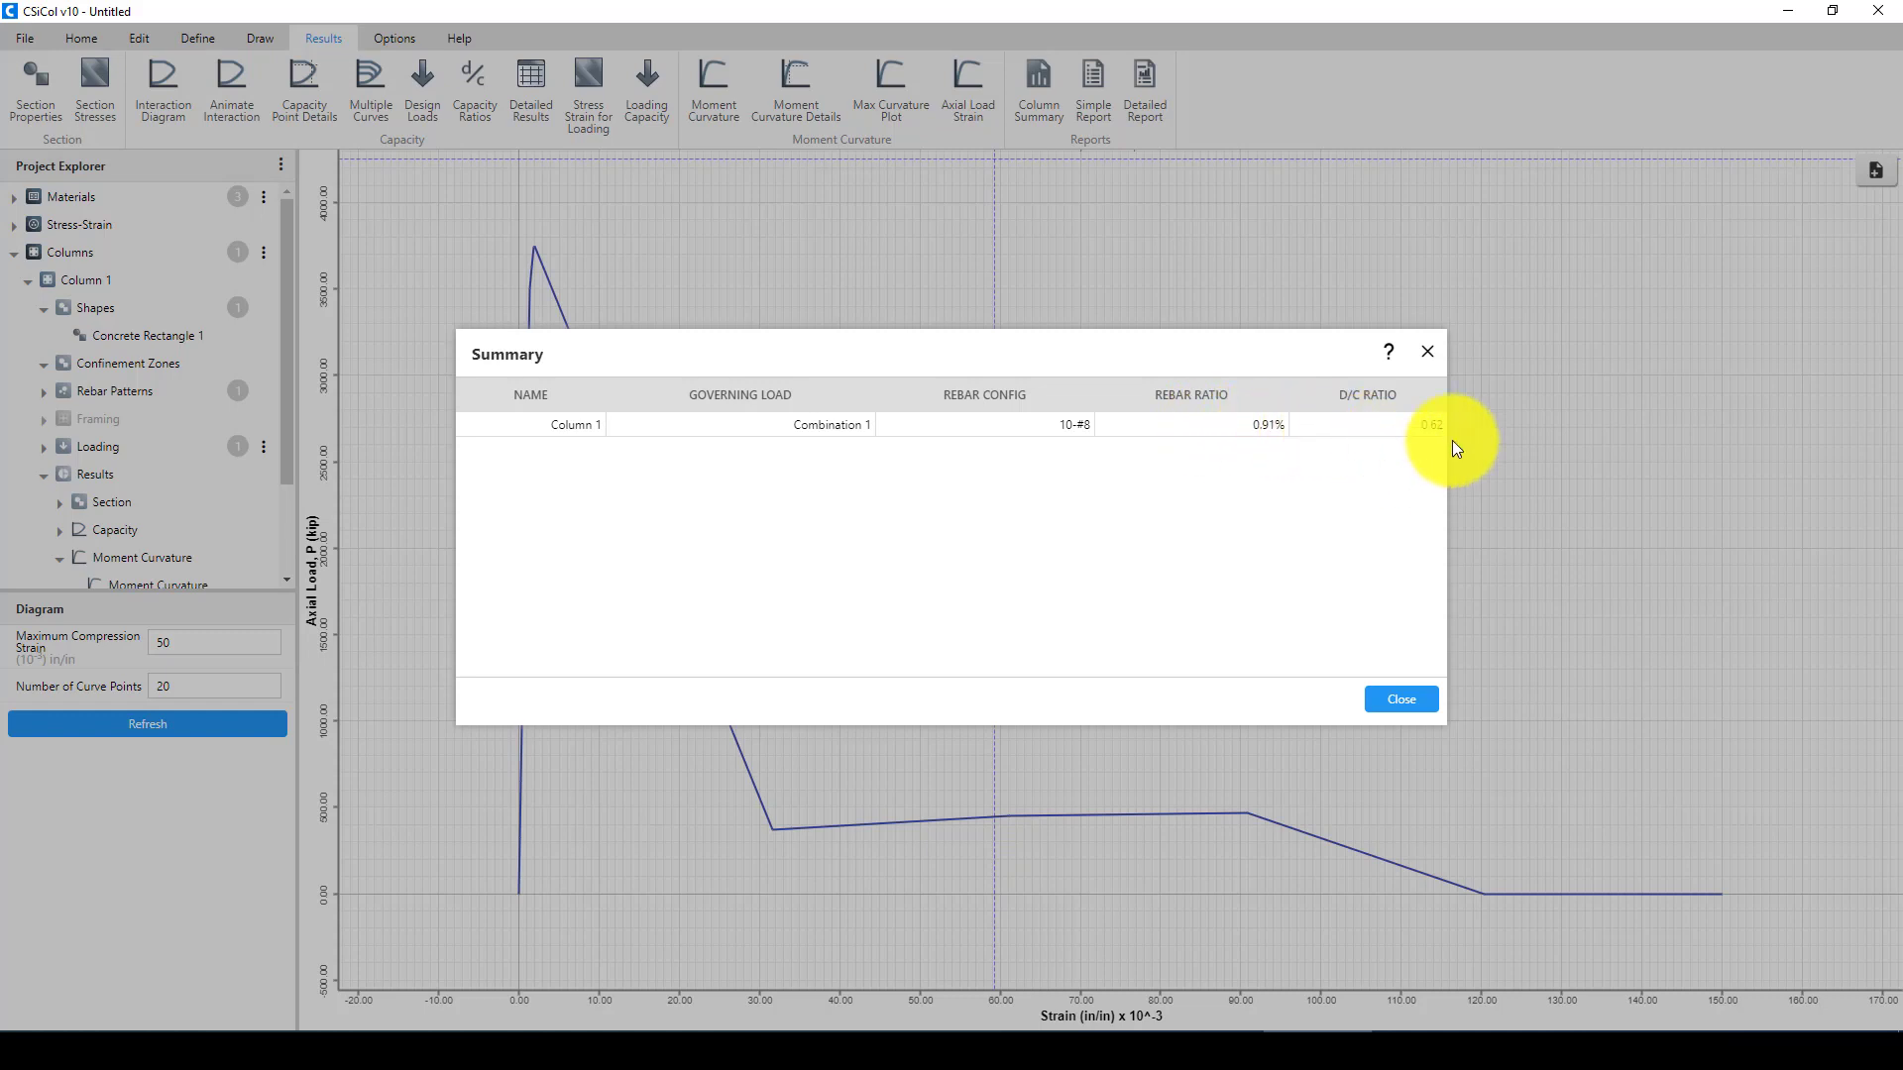
mouse_move(1430, 442)
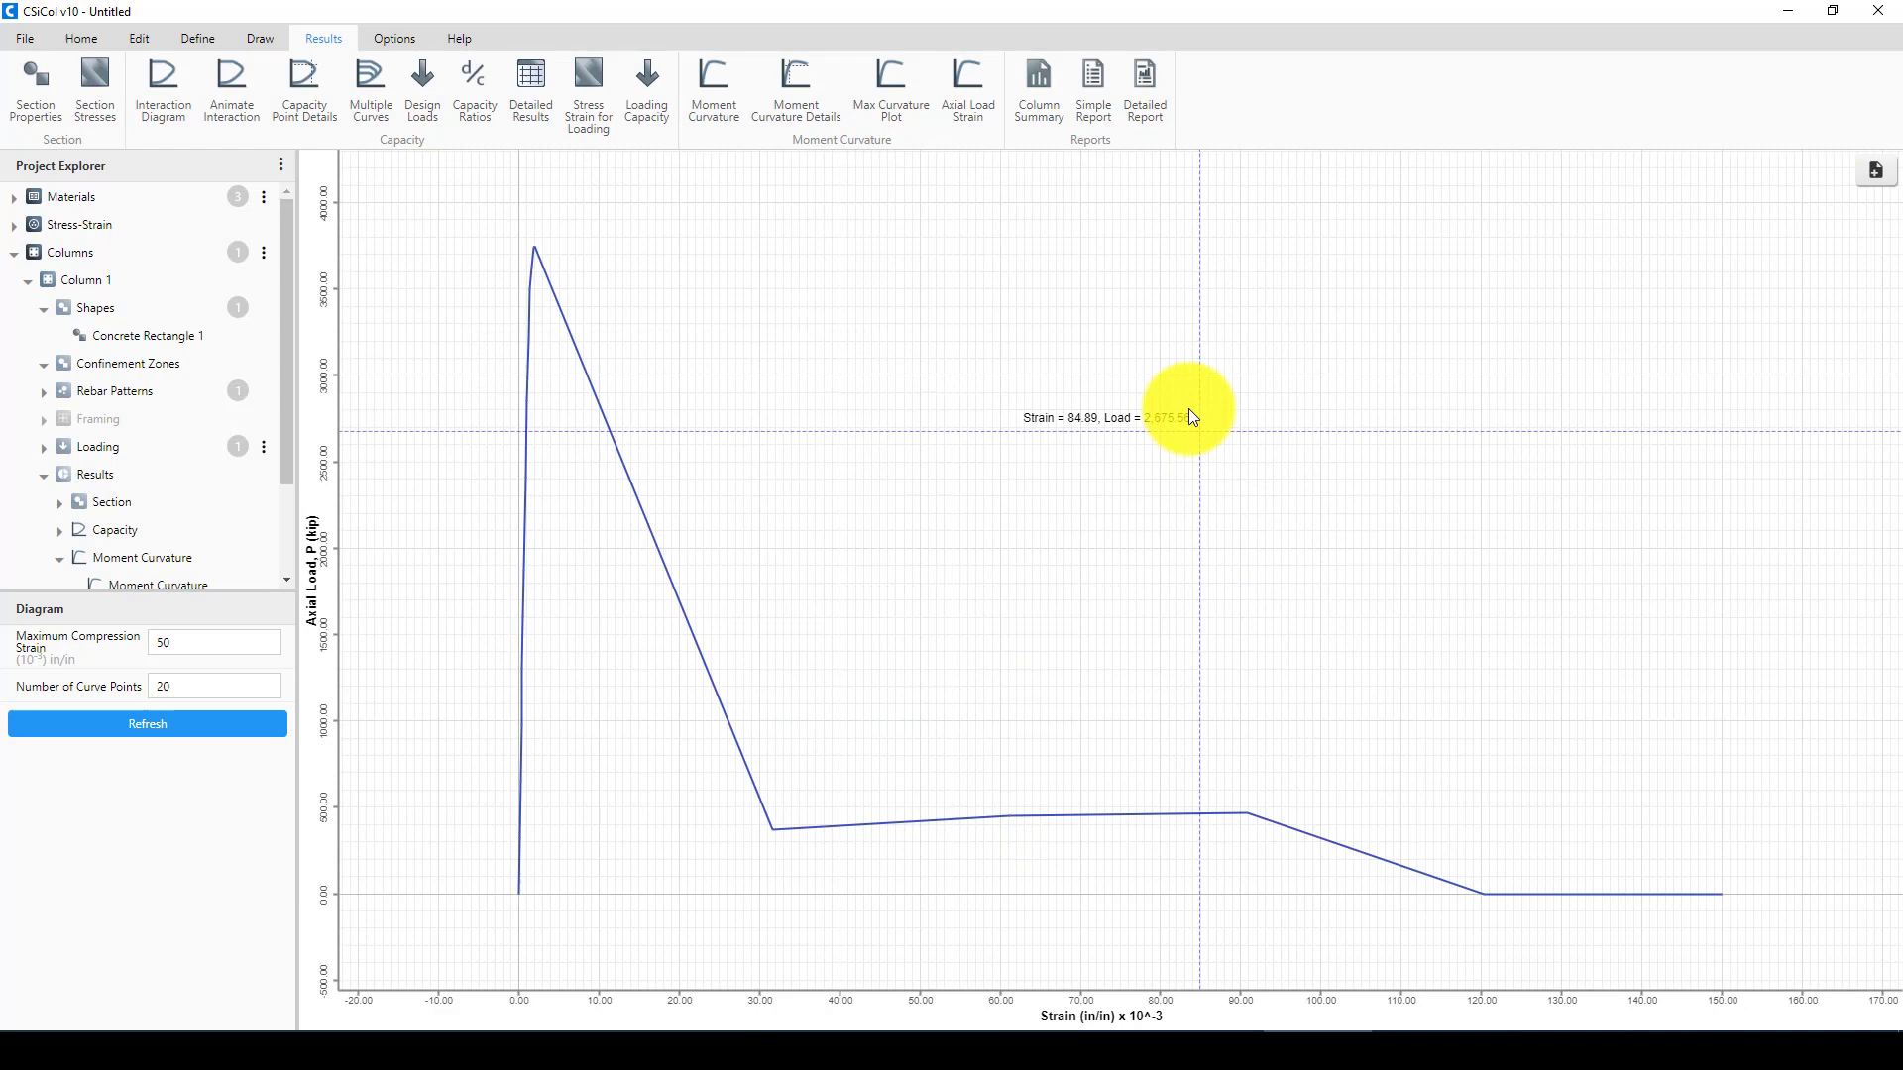
click(1090, 86)
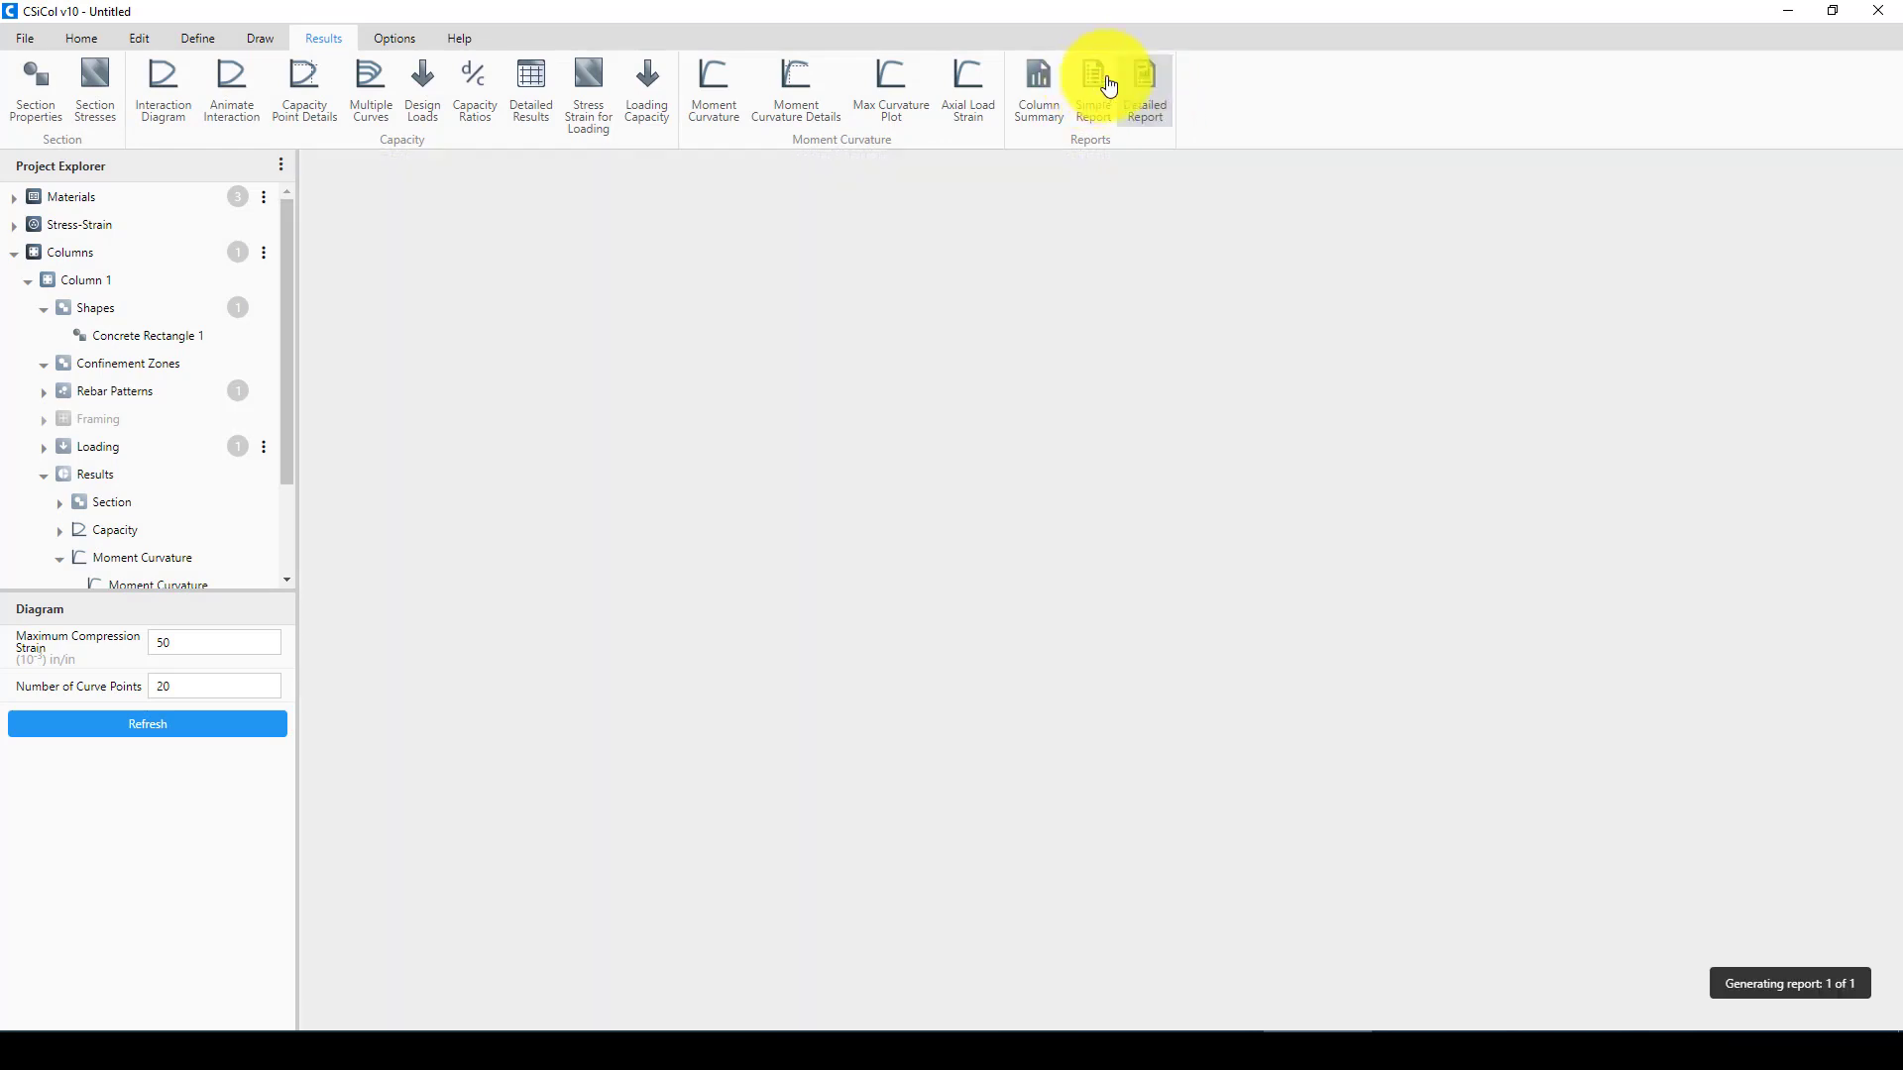
- Scroll the simple report through all four pages to the column summary and Design Information table showing D/C ratio 0.62
click(1090, 91)
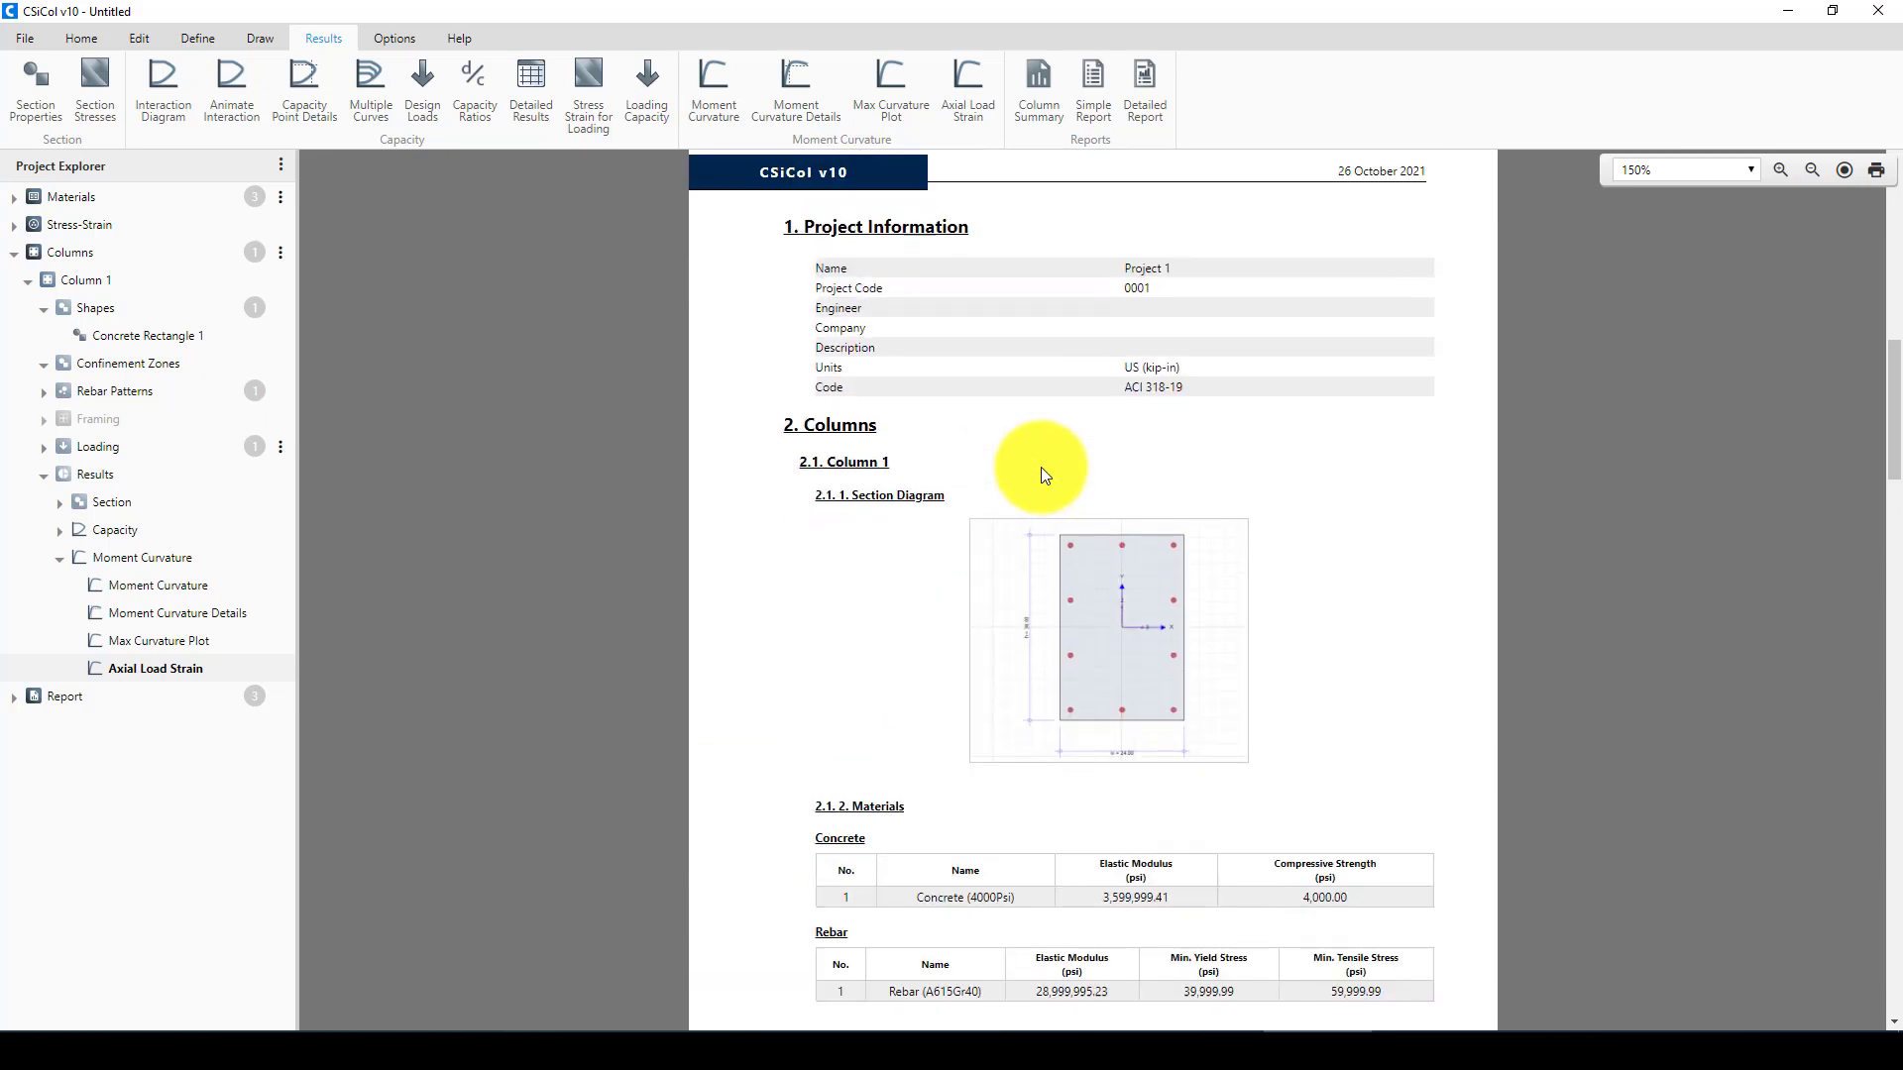
scroll(down, 3)
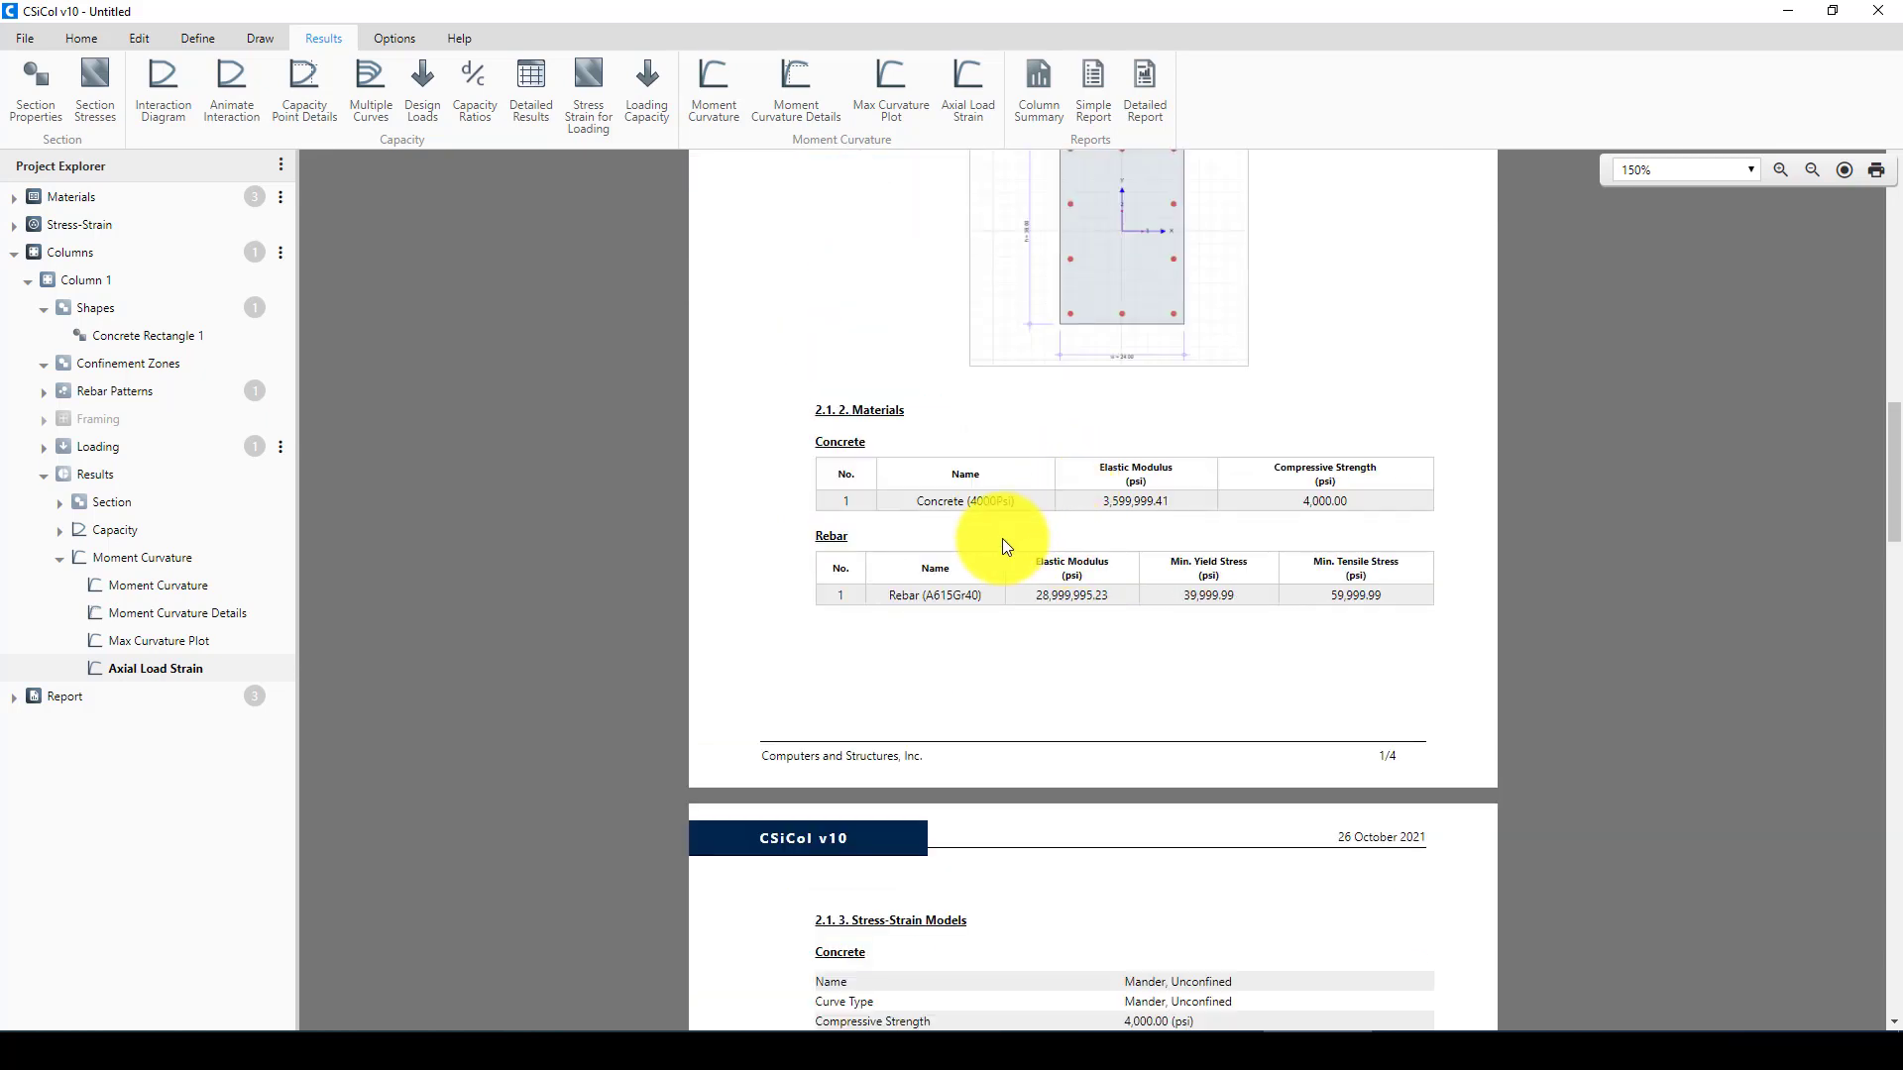
scroll(down, 3)
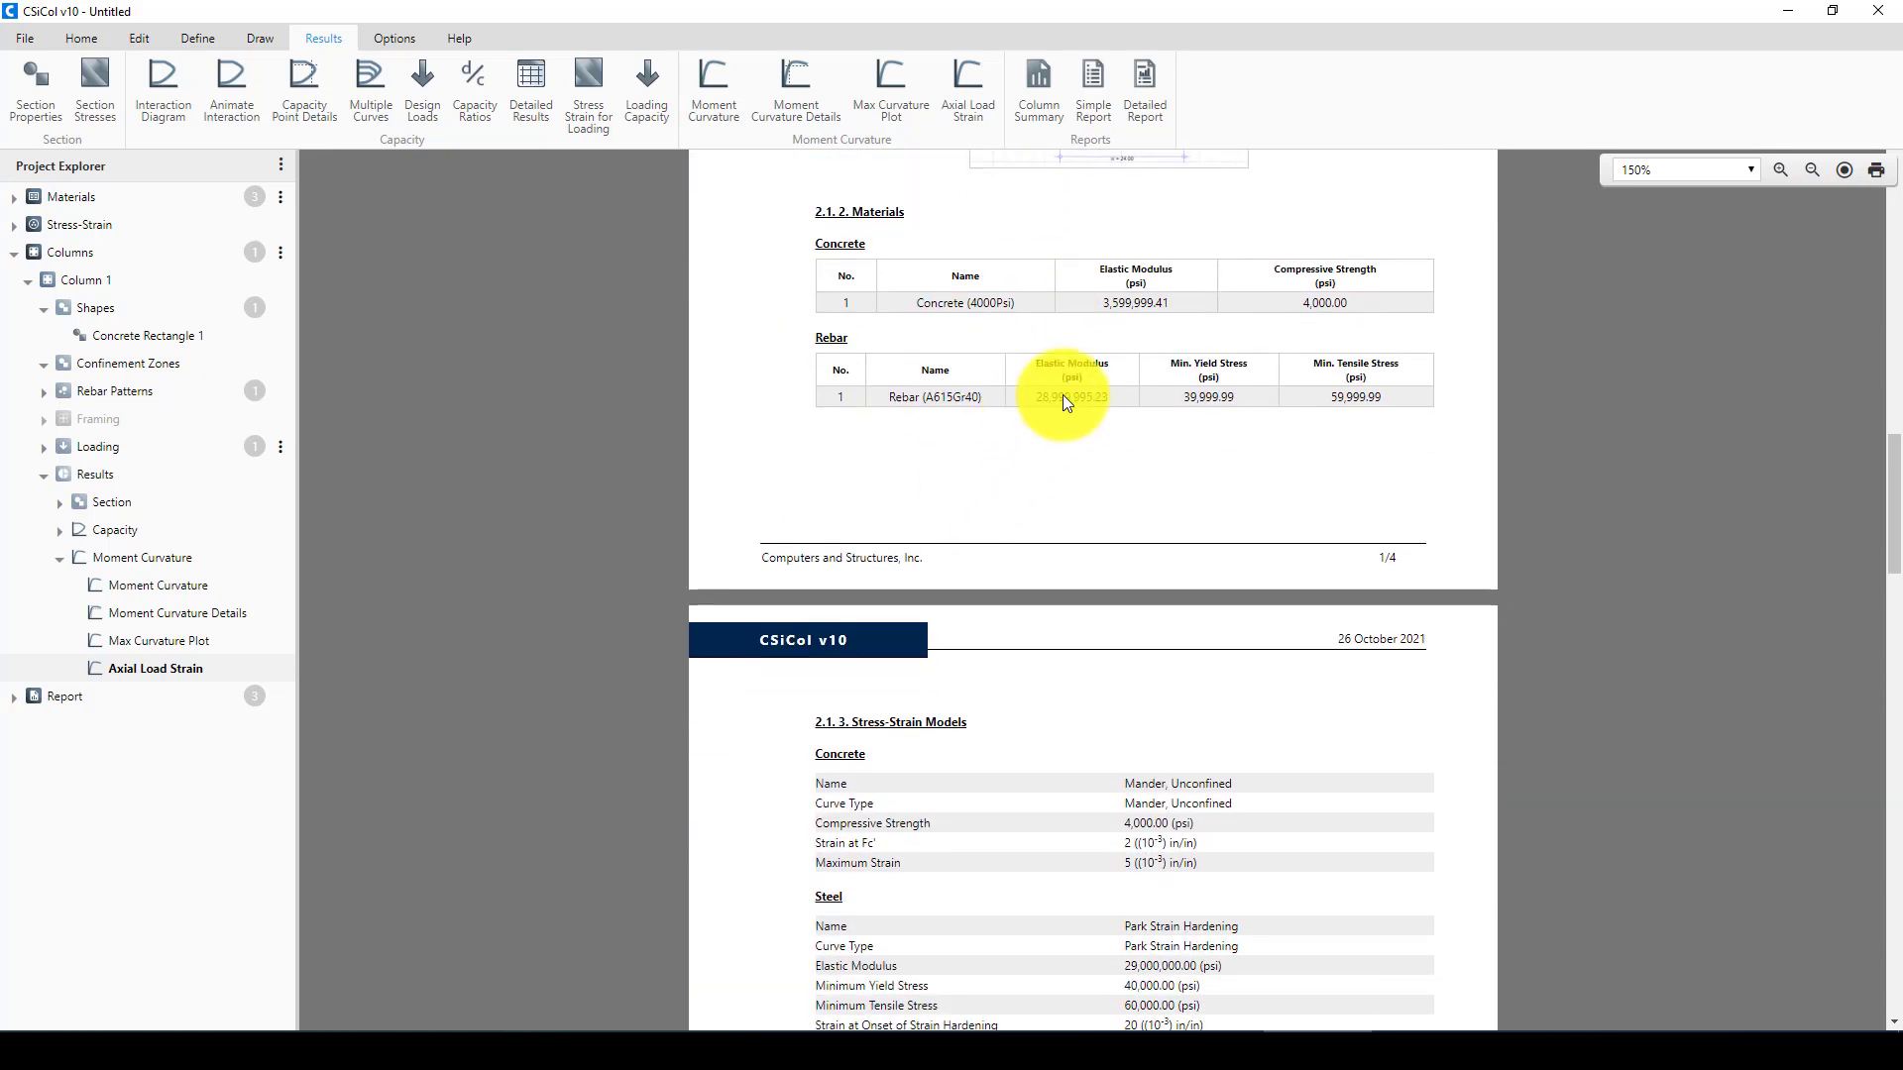
scroll(down, 3)
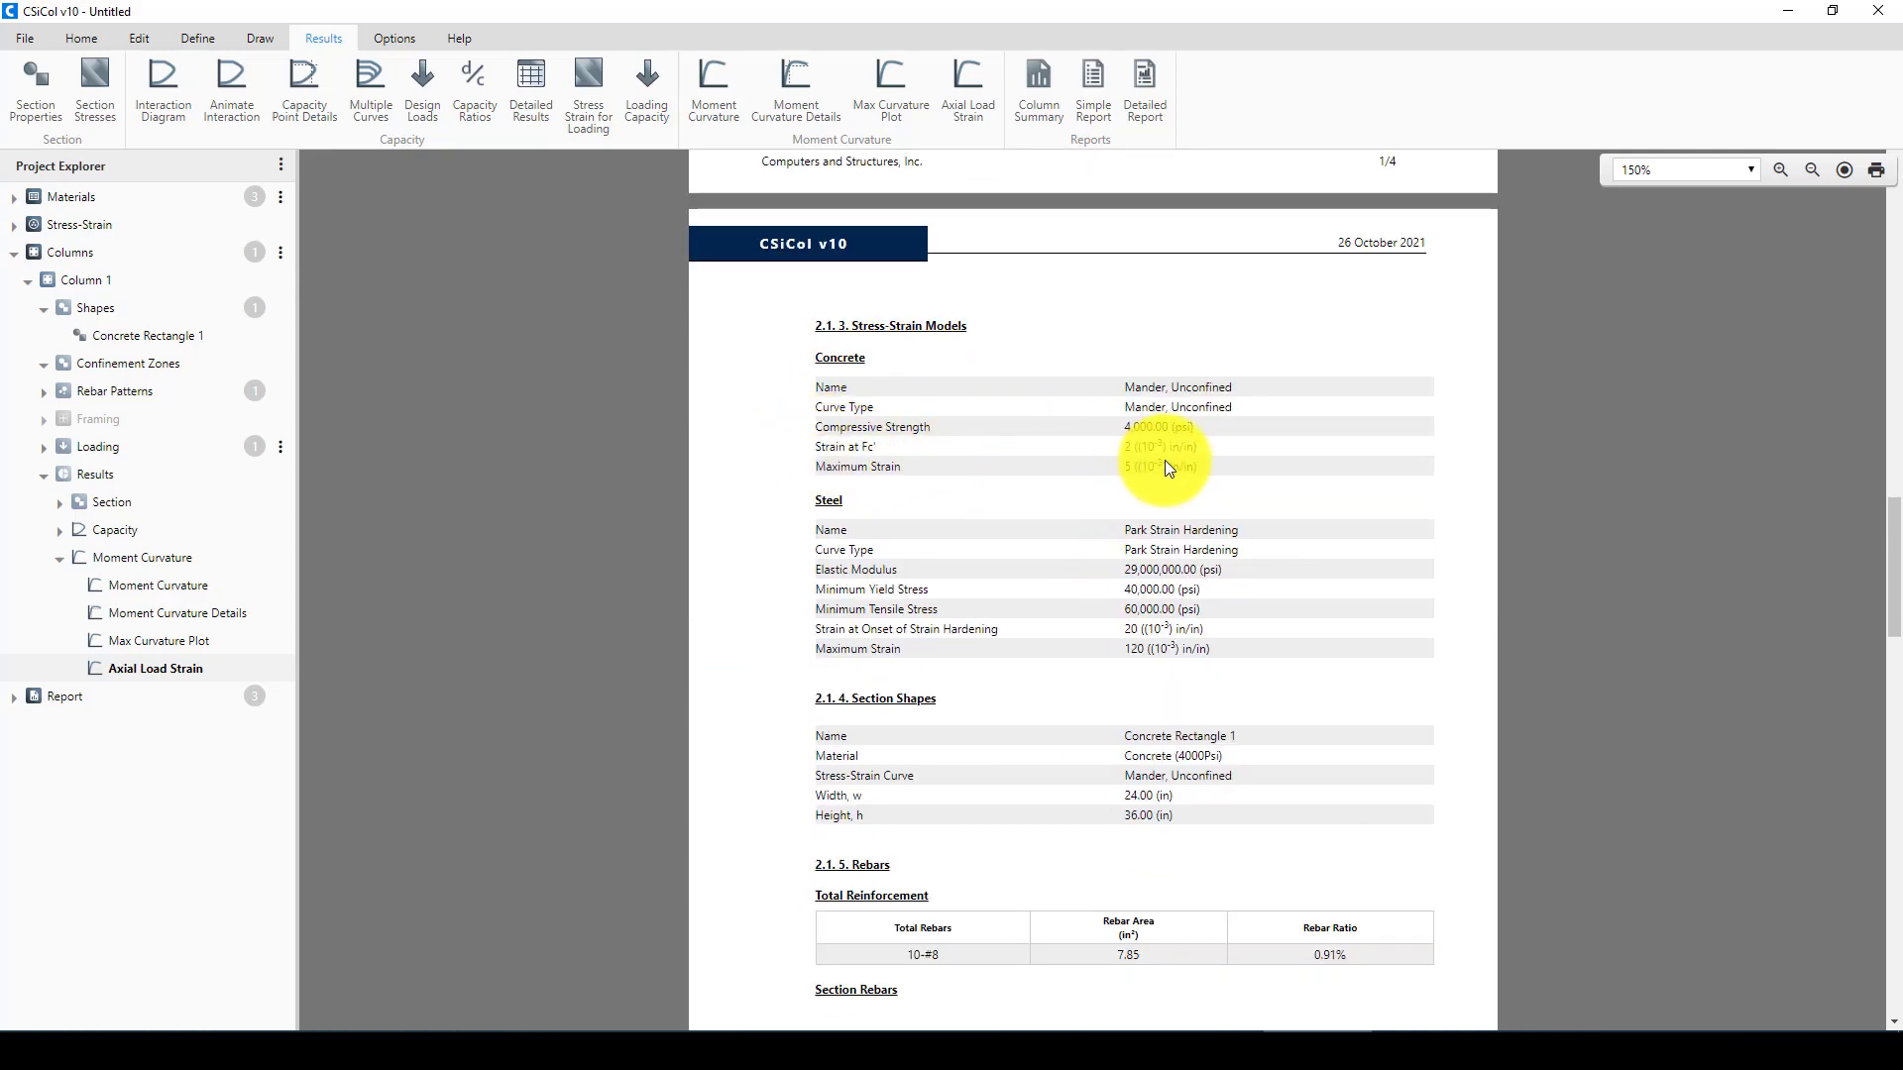
scroll(down, 3)
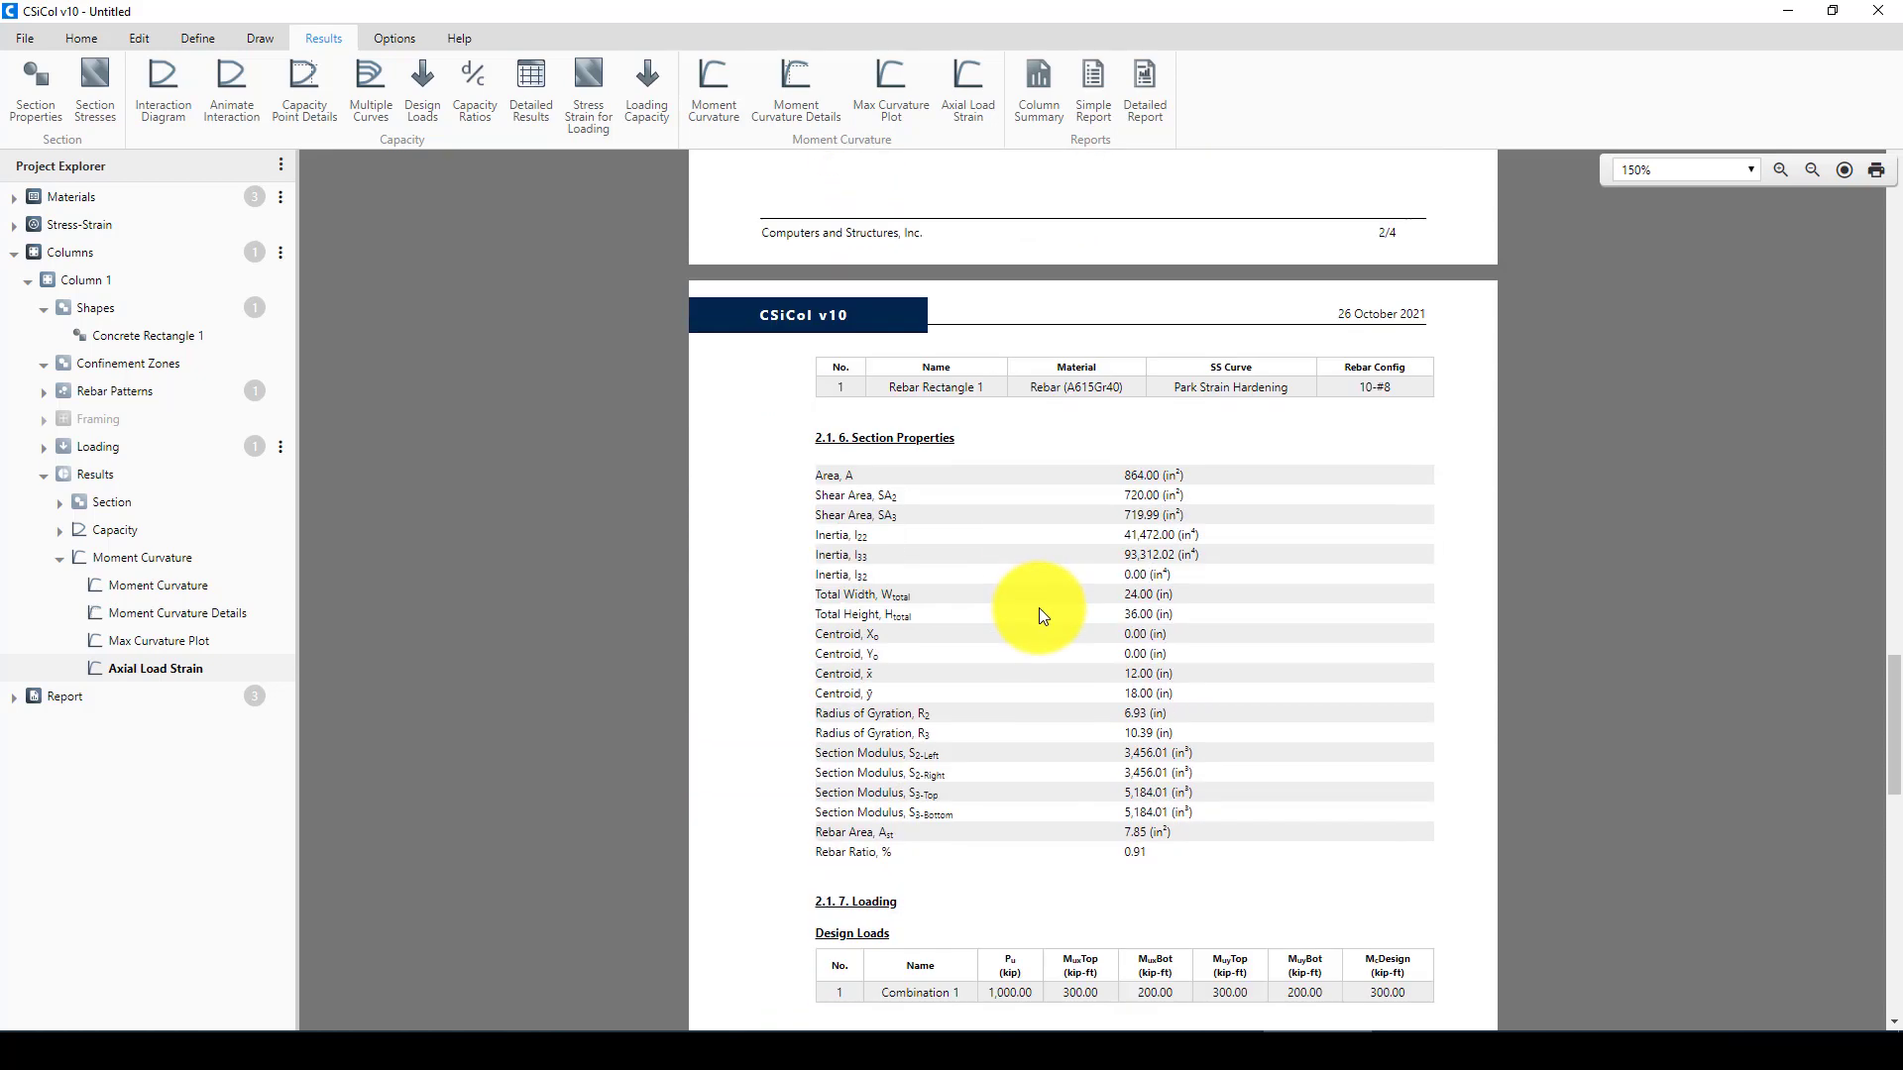
scroll(down, 3)
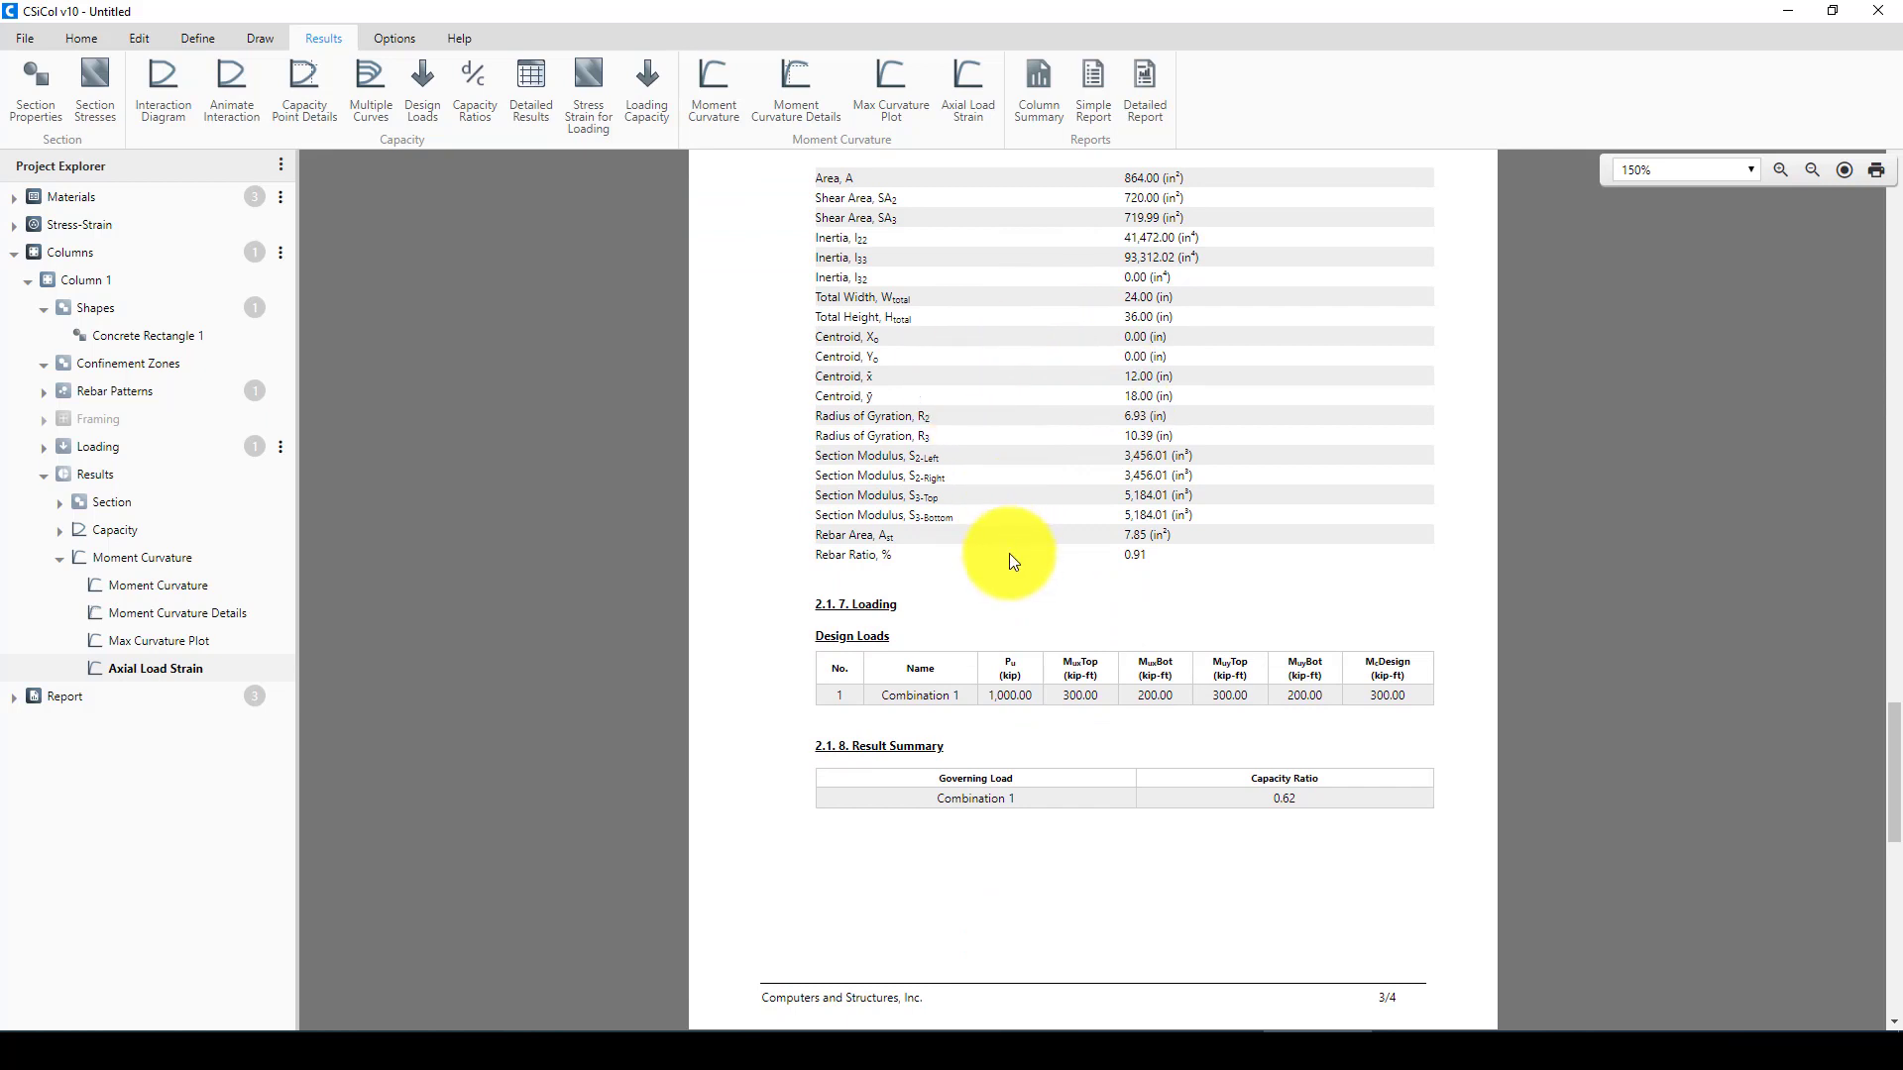
scroll(down, 3)
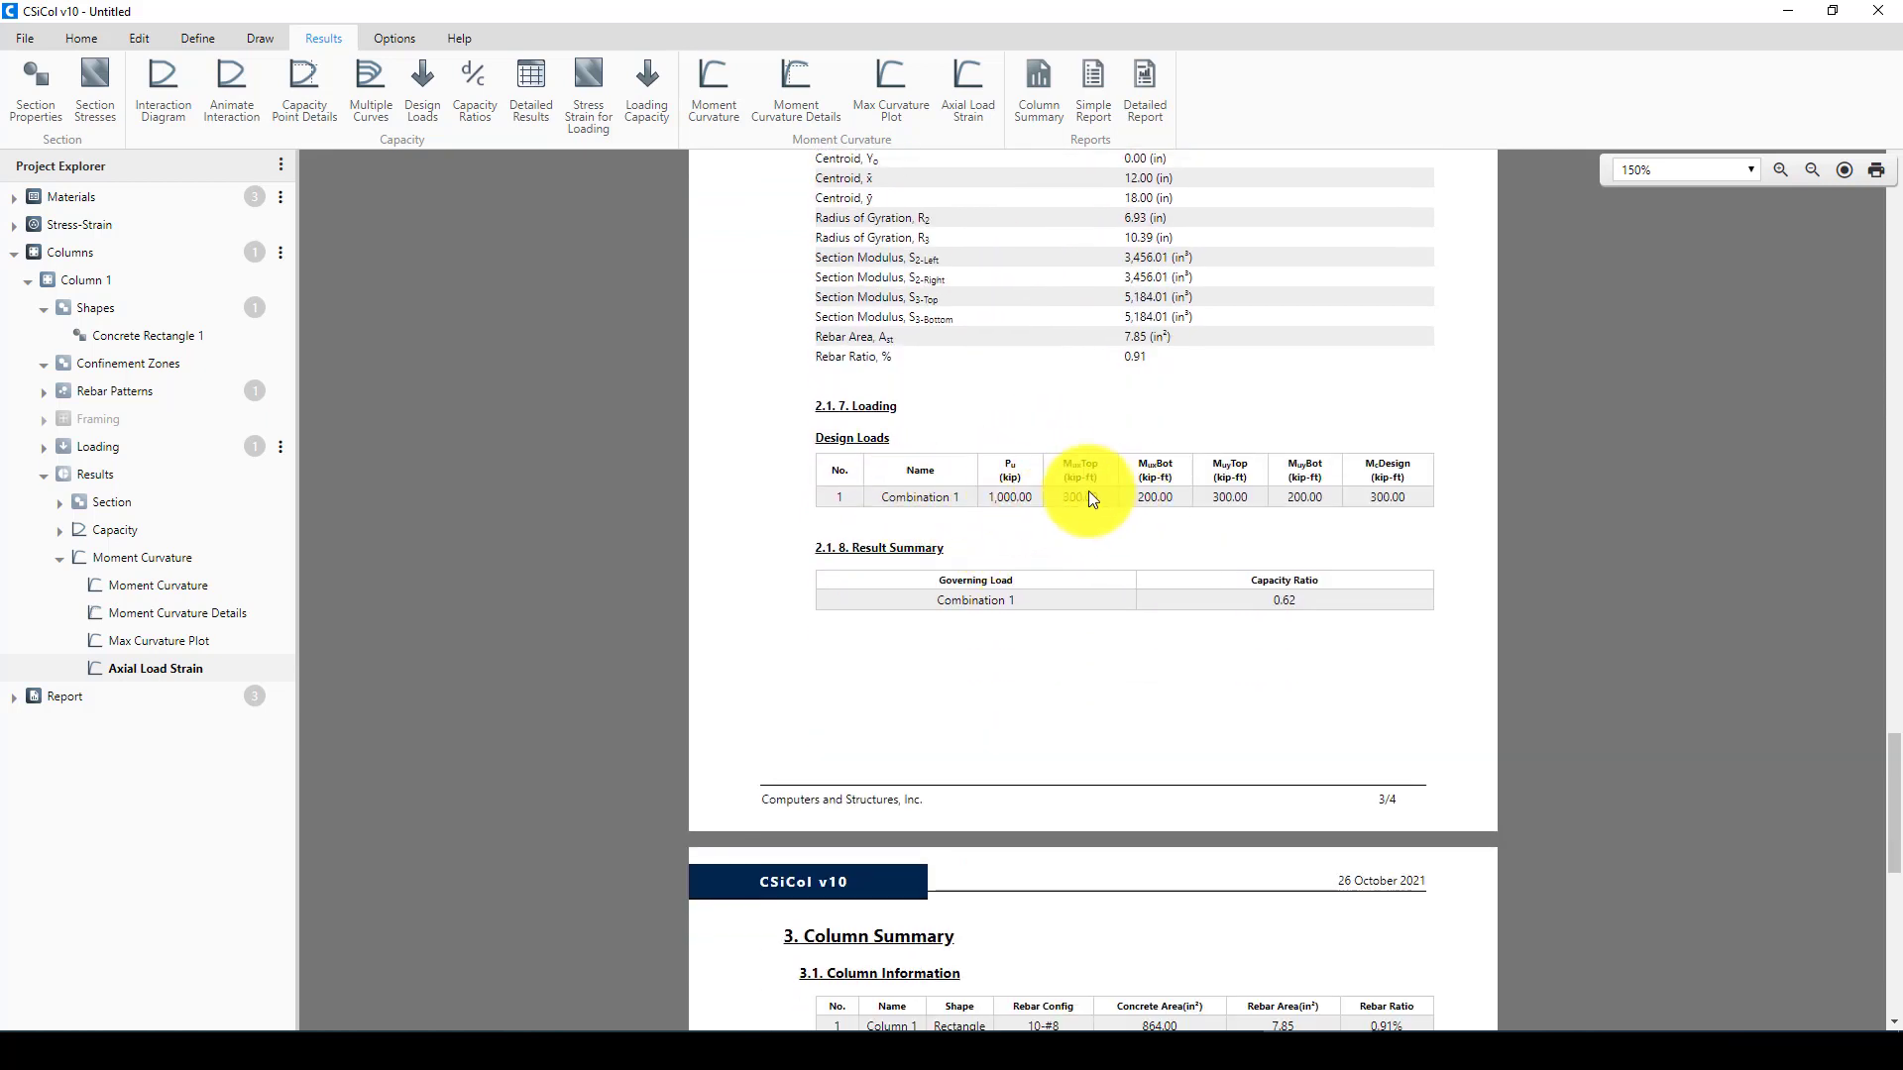
scroll(down, 3)
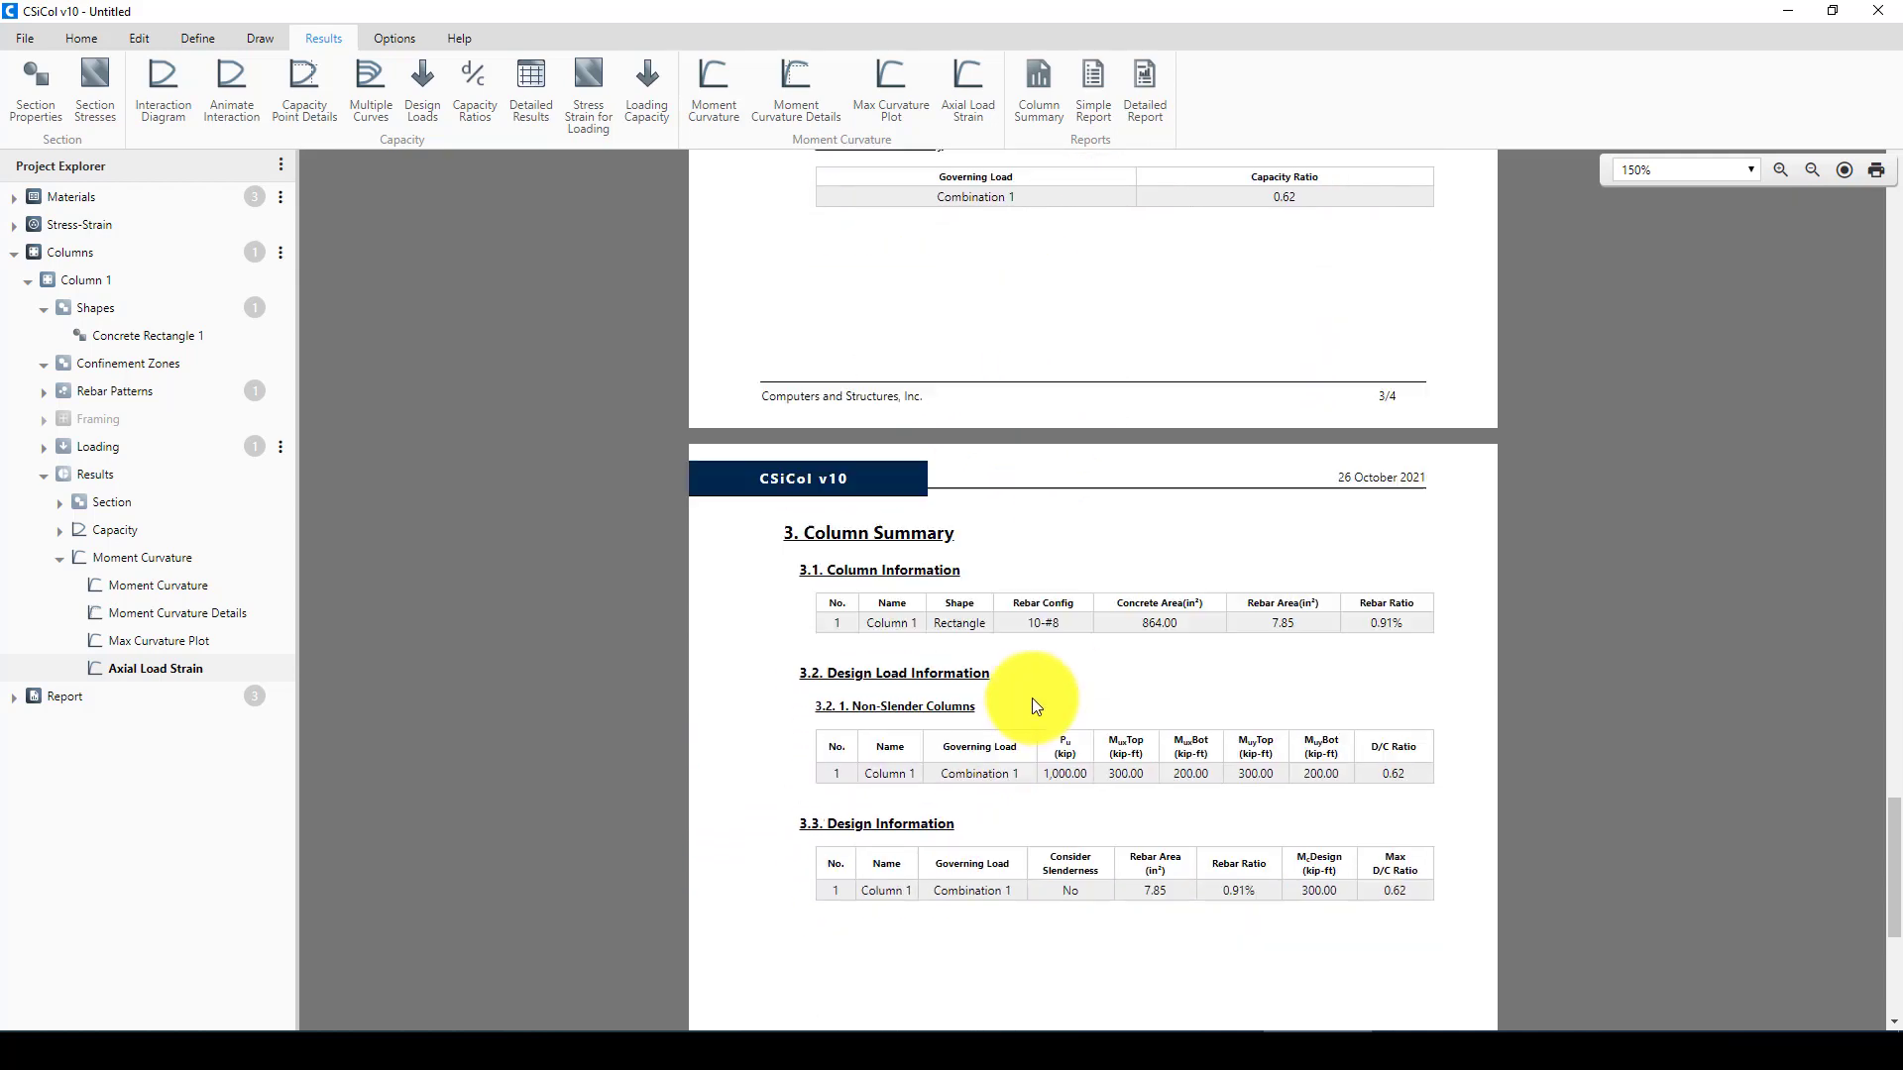
scroll(down, 3)
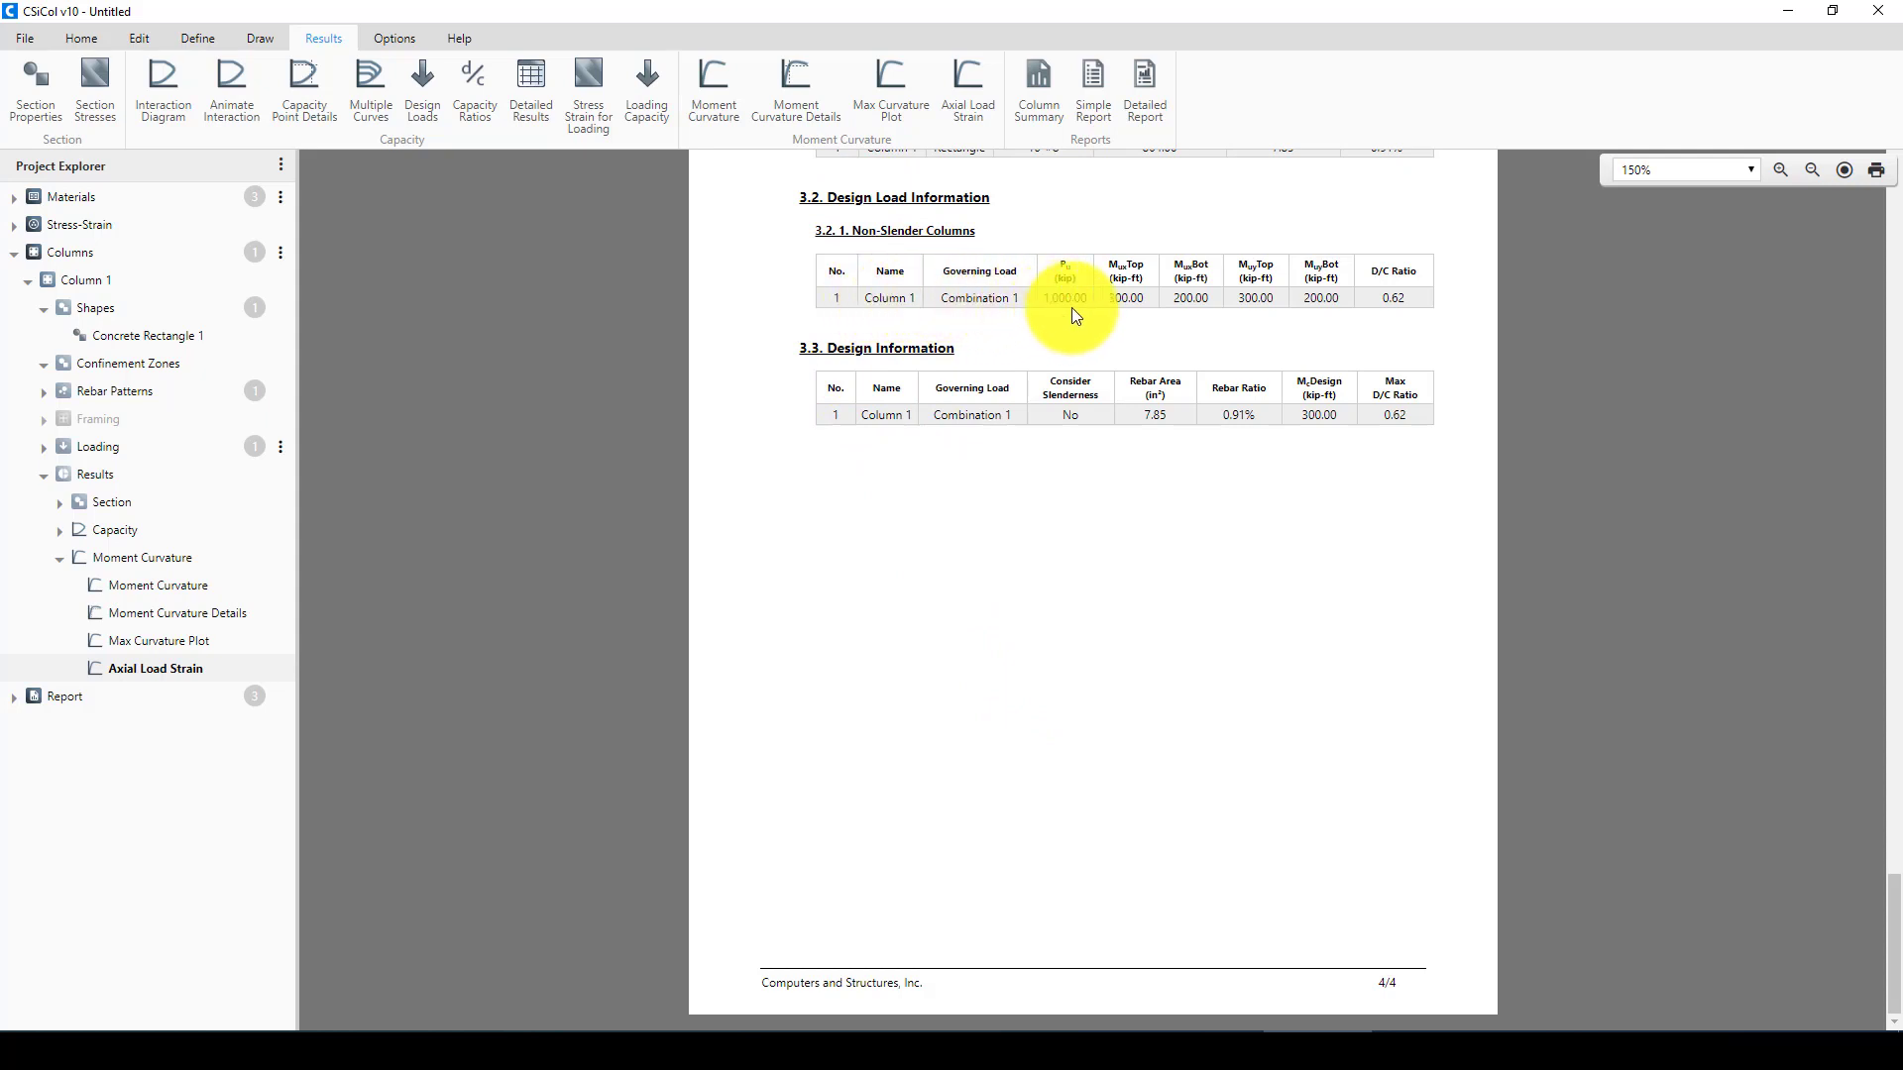
mouse_move(1403, 303)
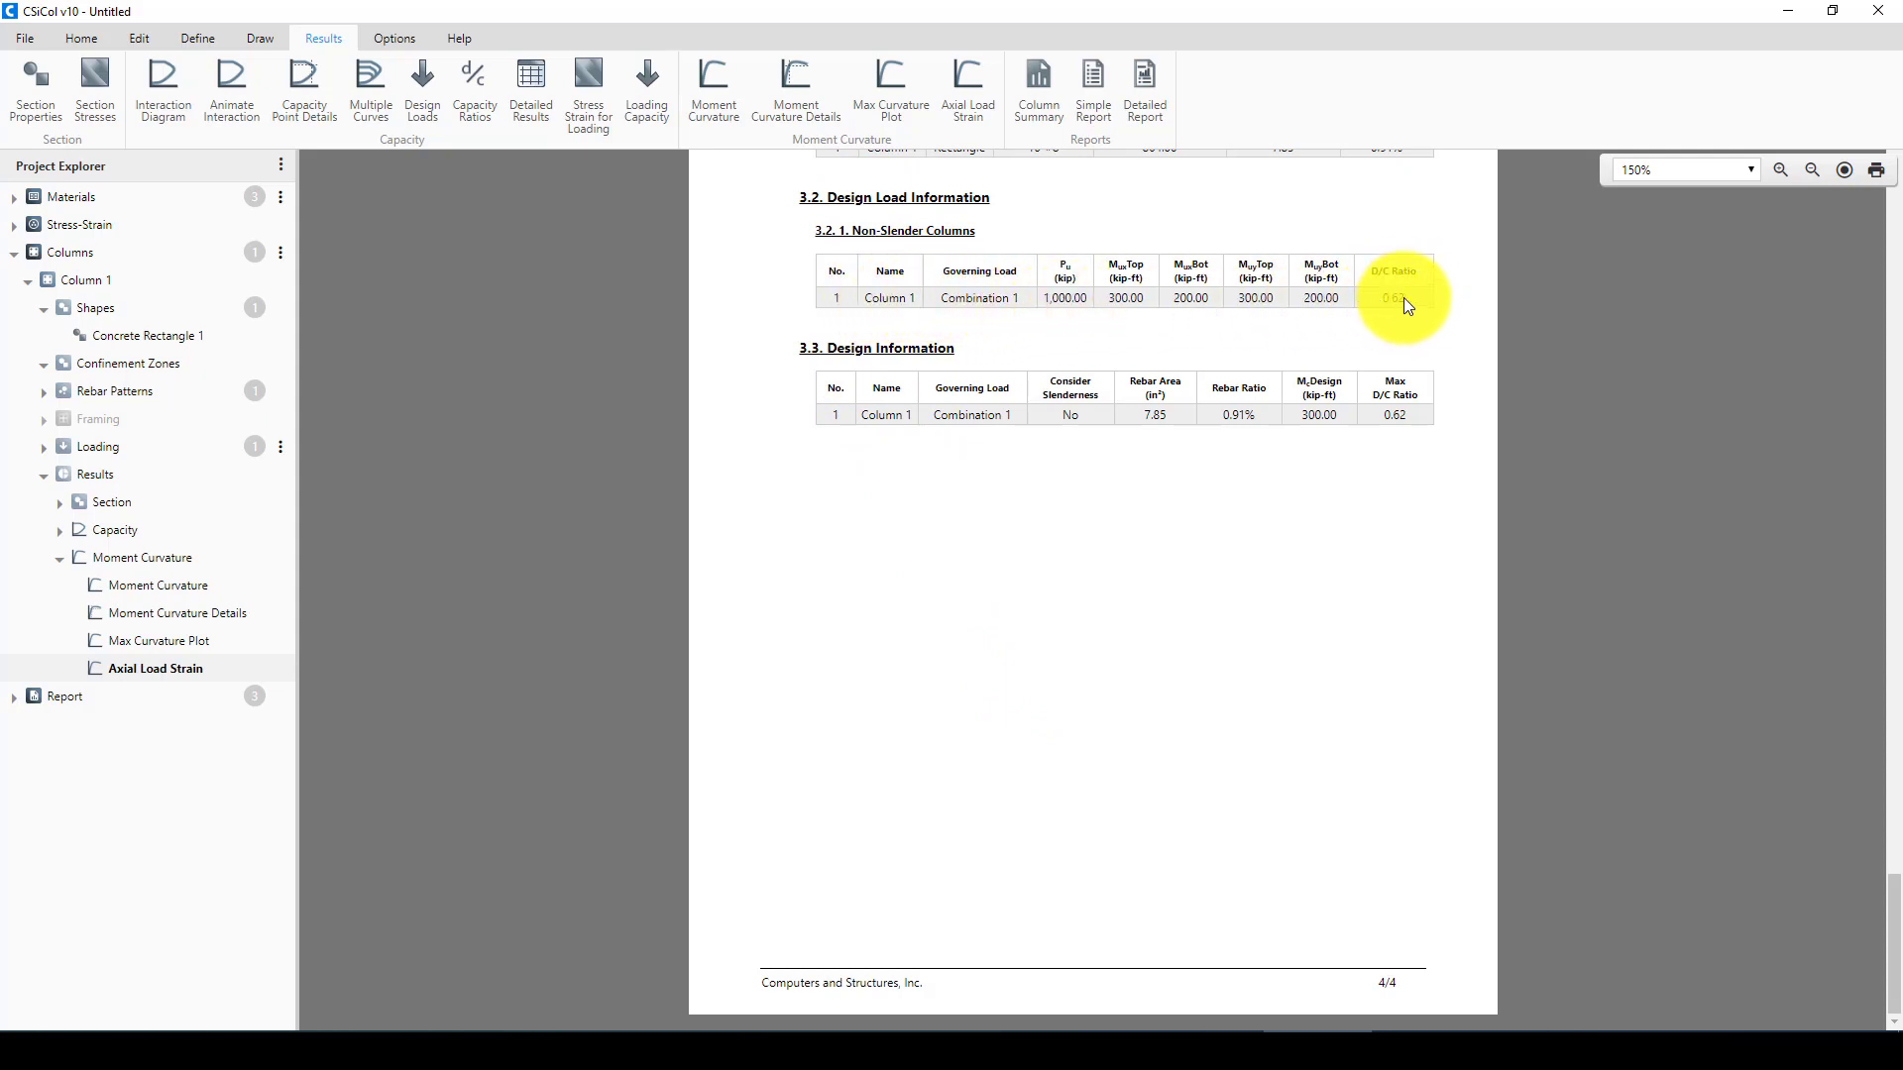
mouse_move(1245, 301)
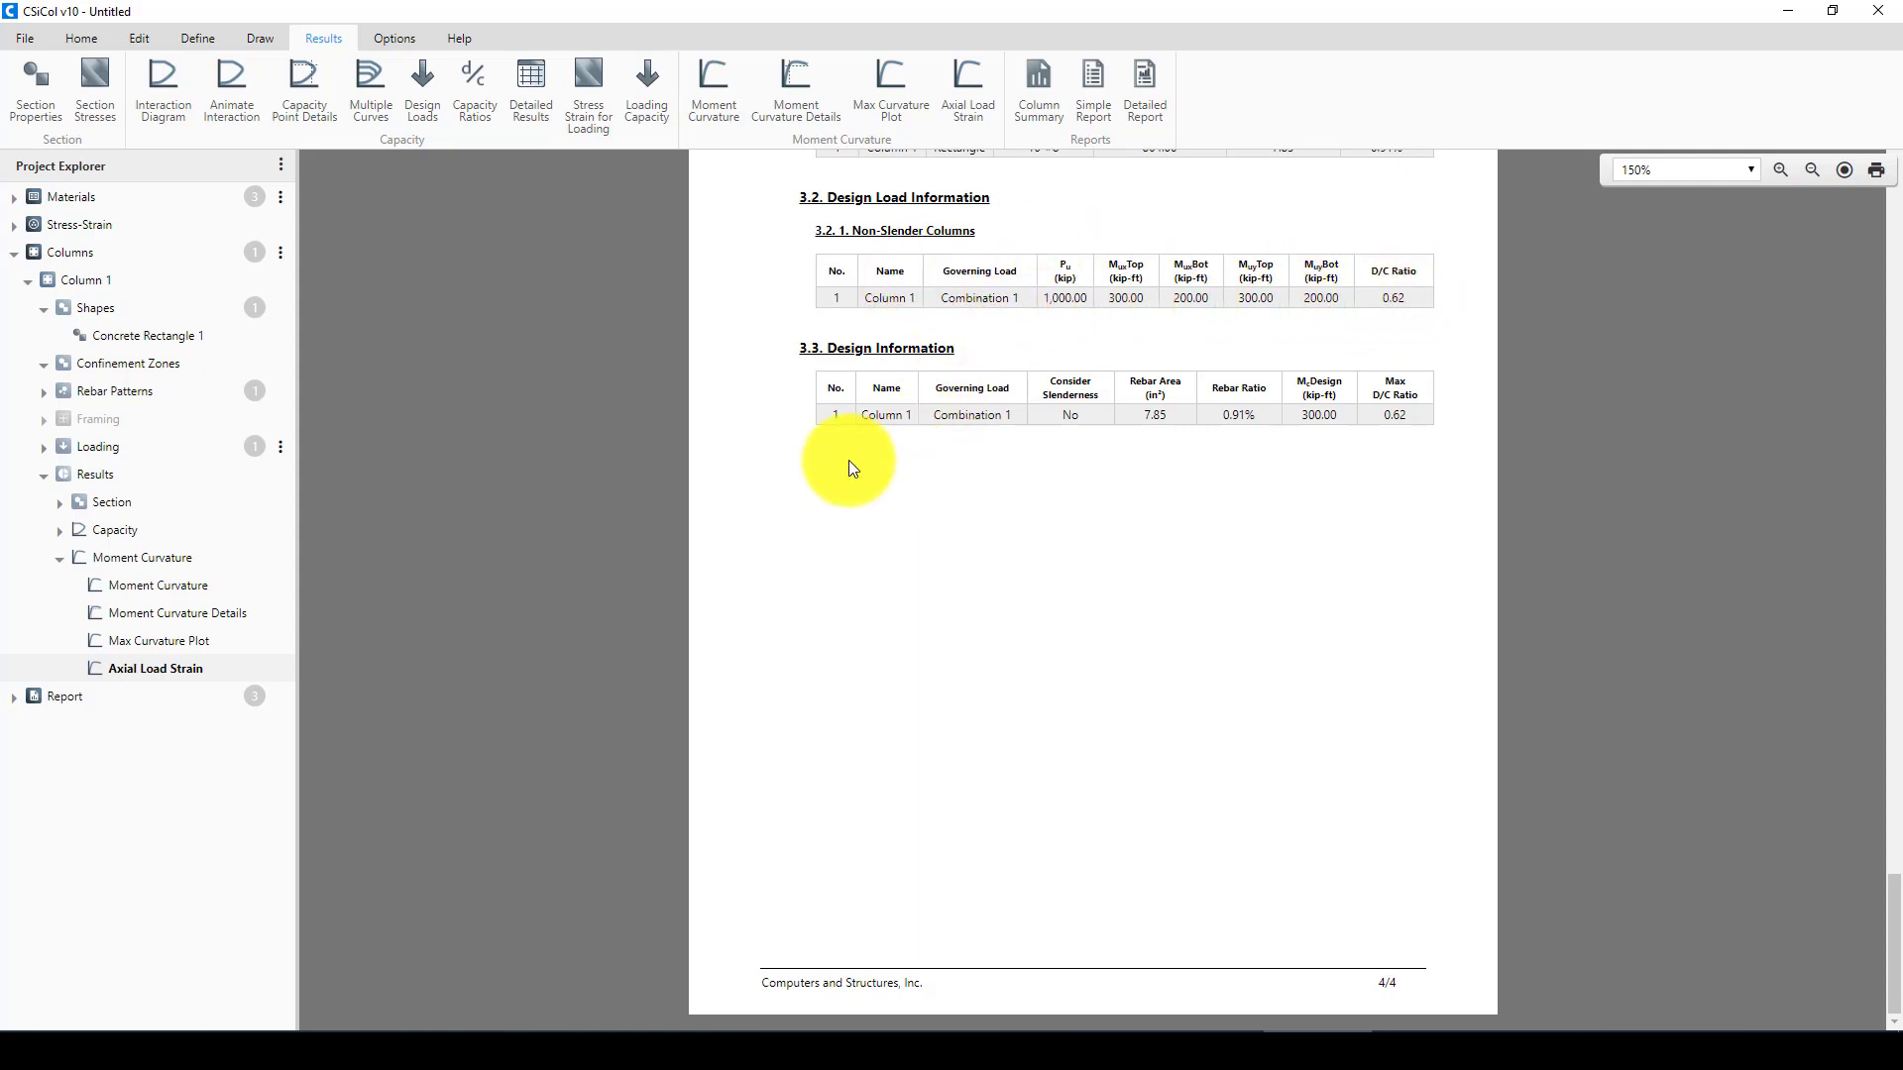
mouse_move(1159, 436)
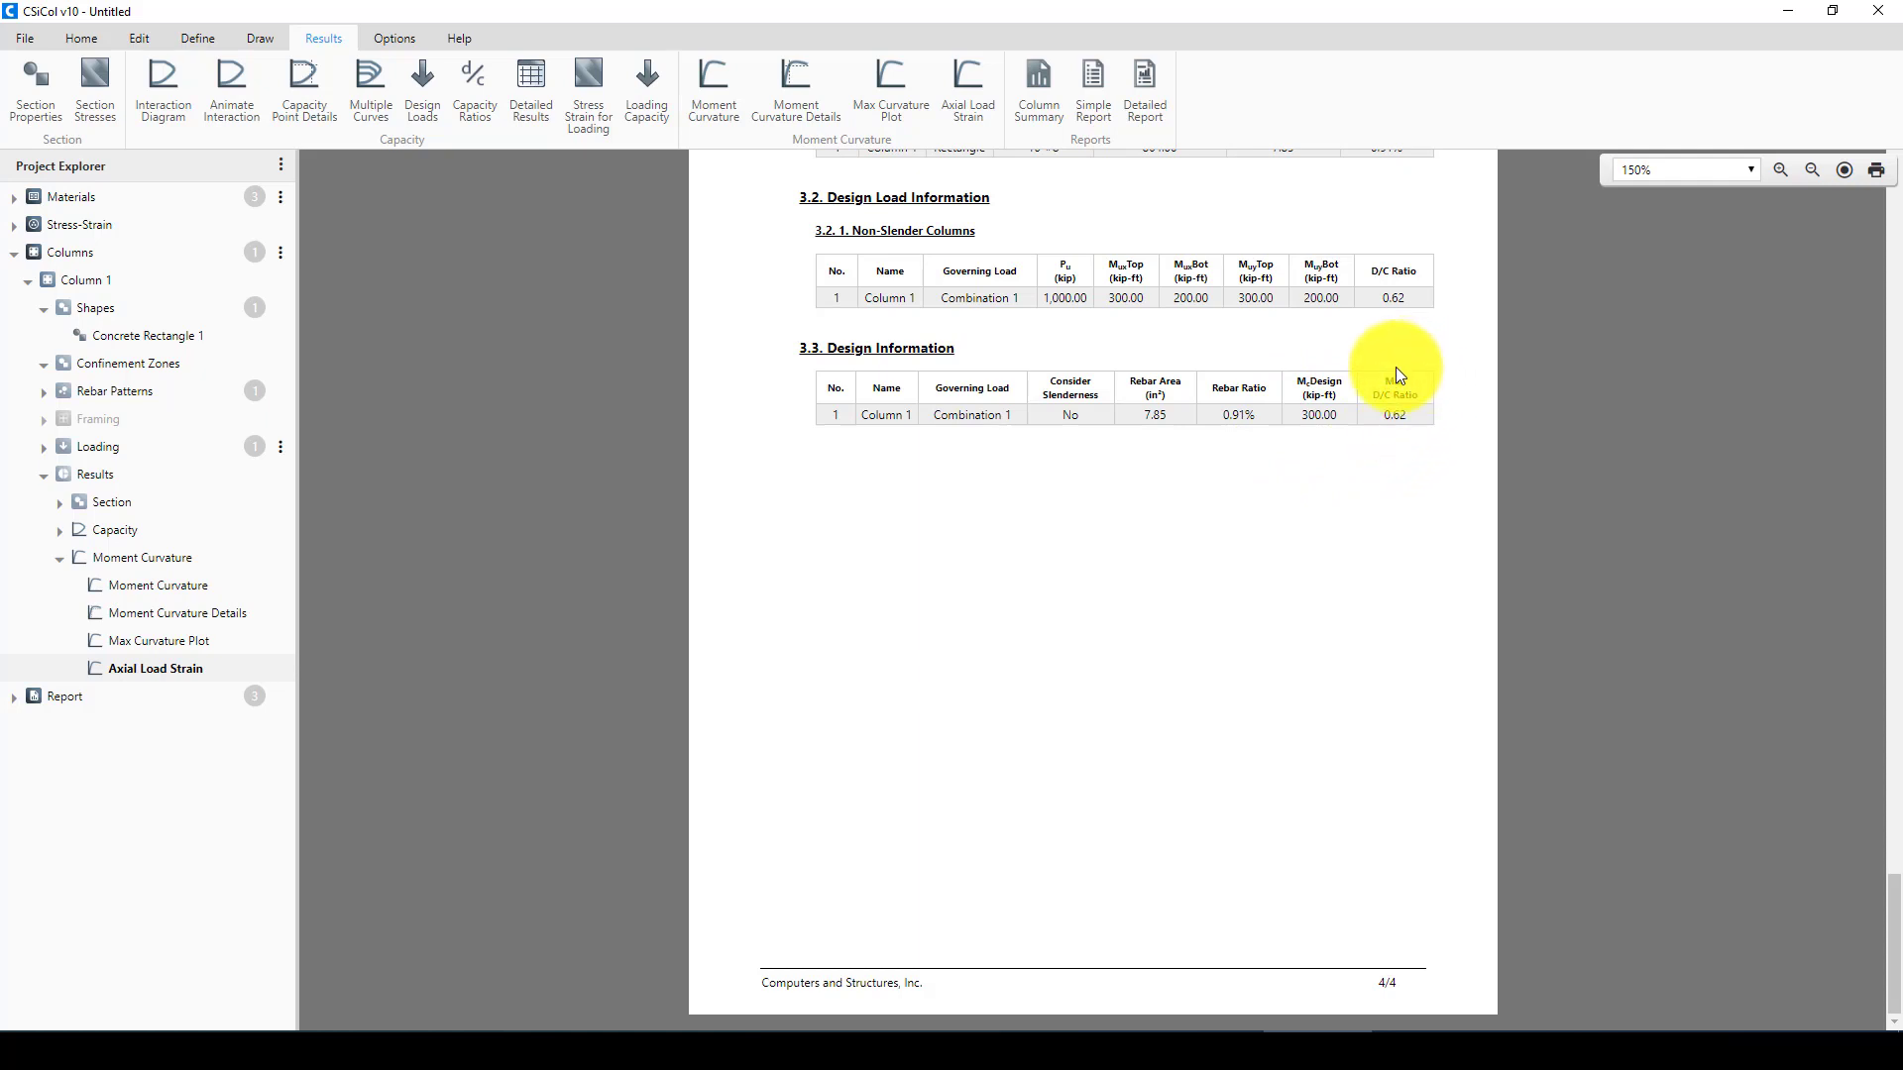
mouse_move(977, 571)
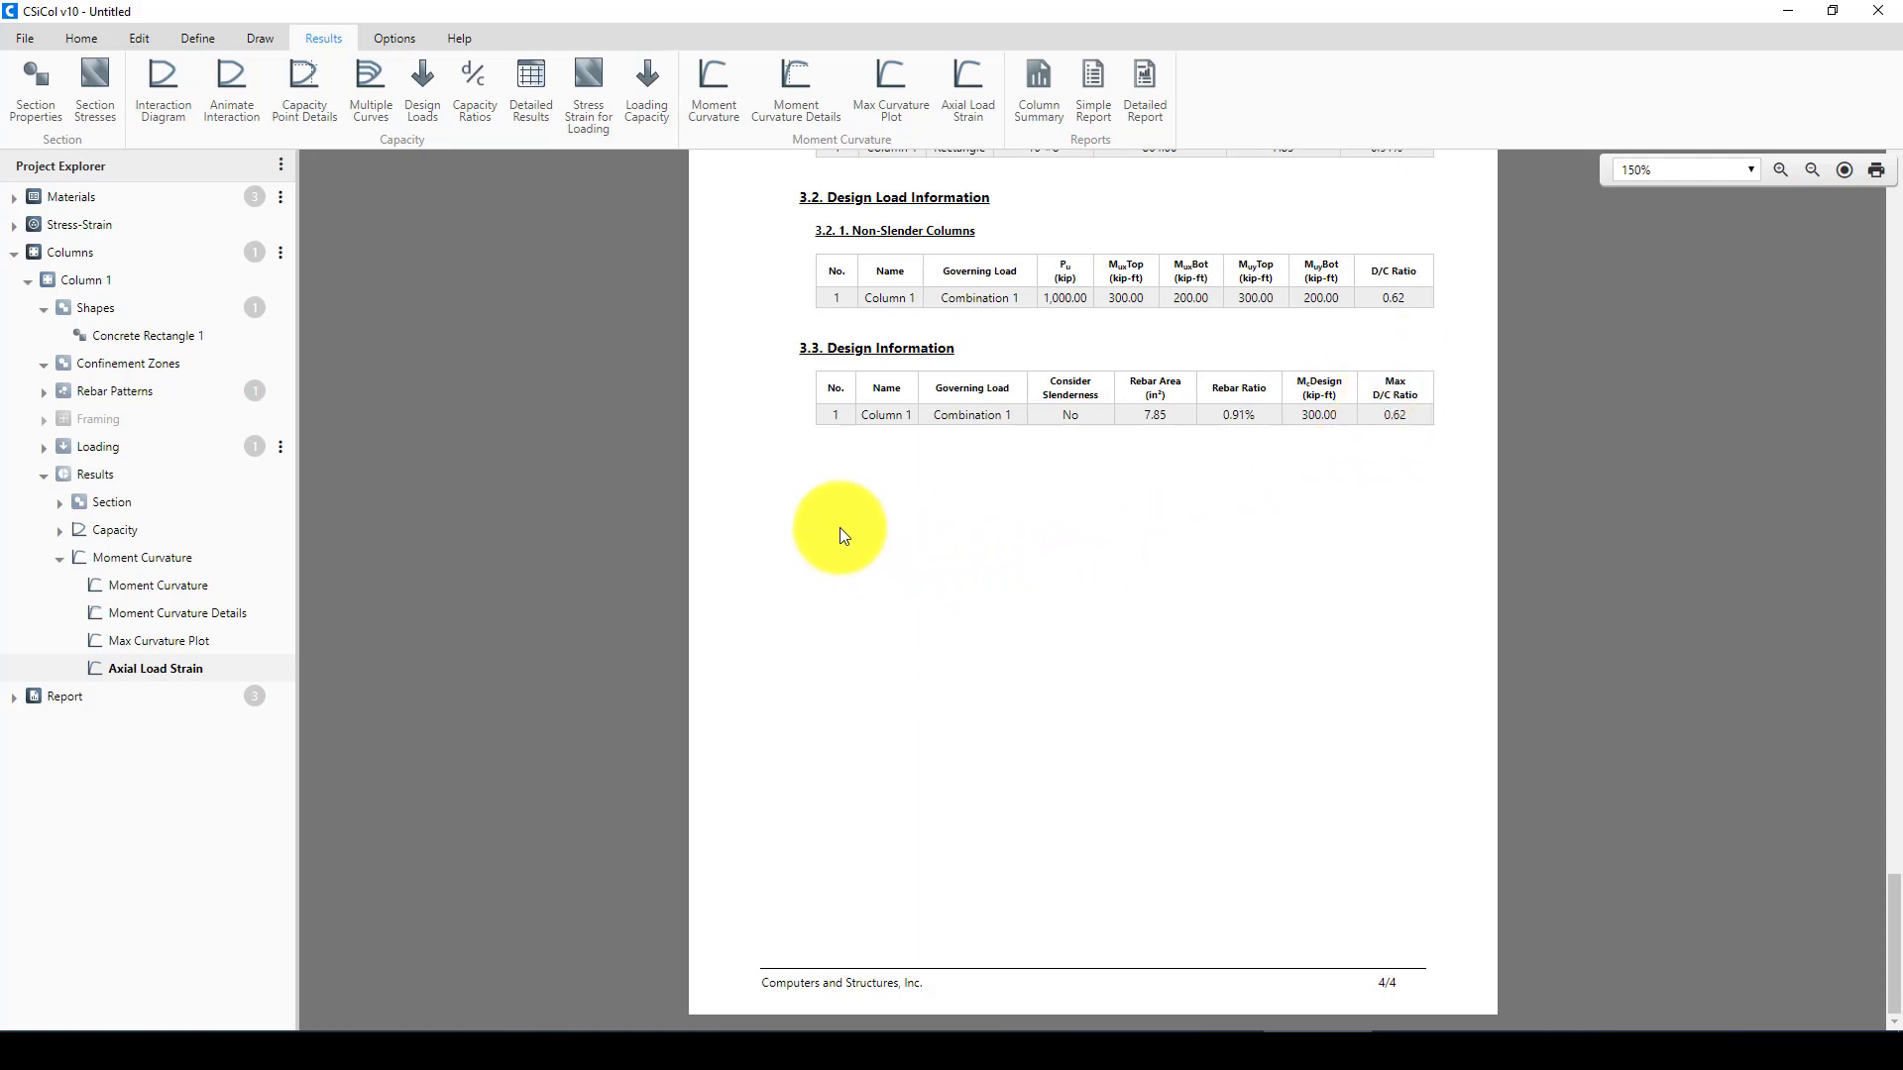
mouse_move(1228, 662)
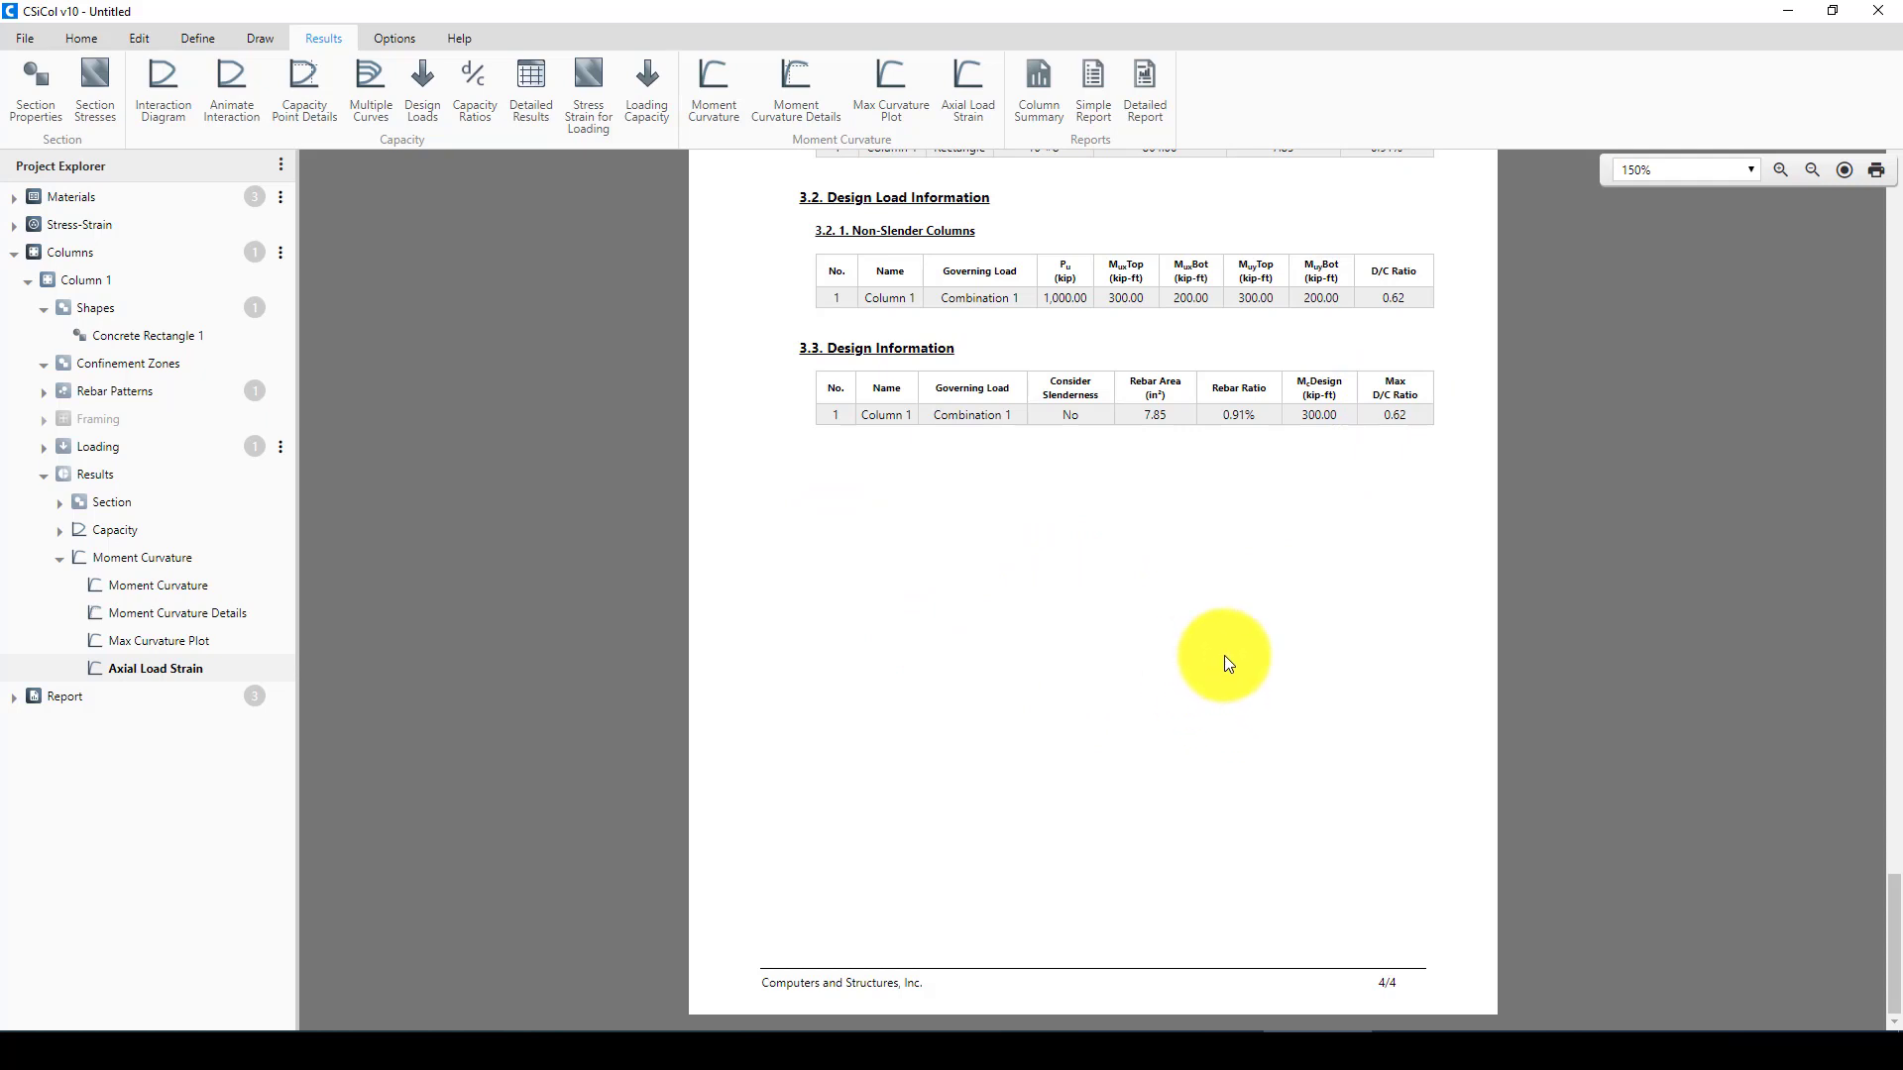
mouse_move(1777, 997)
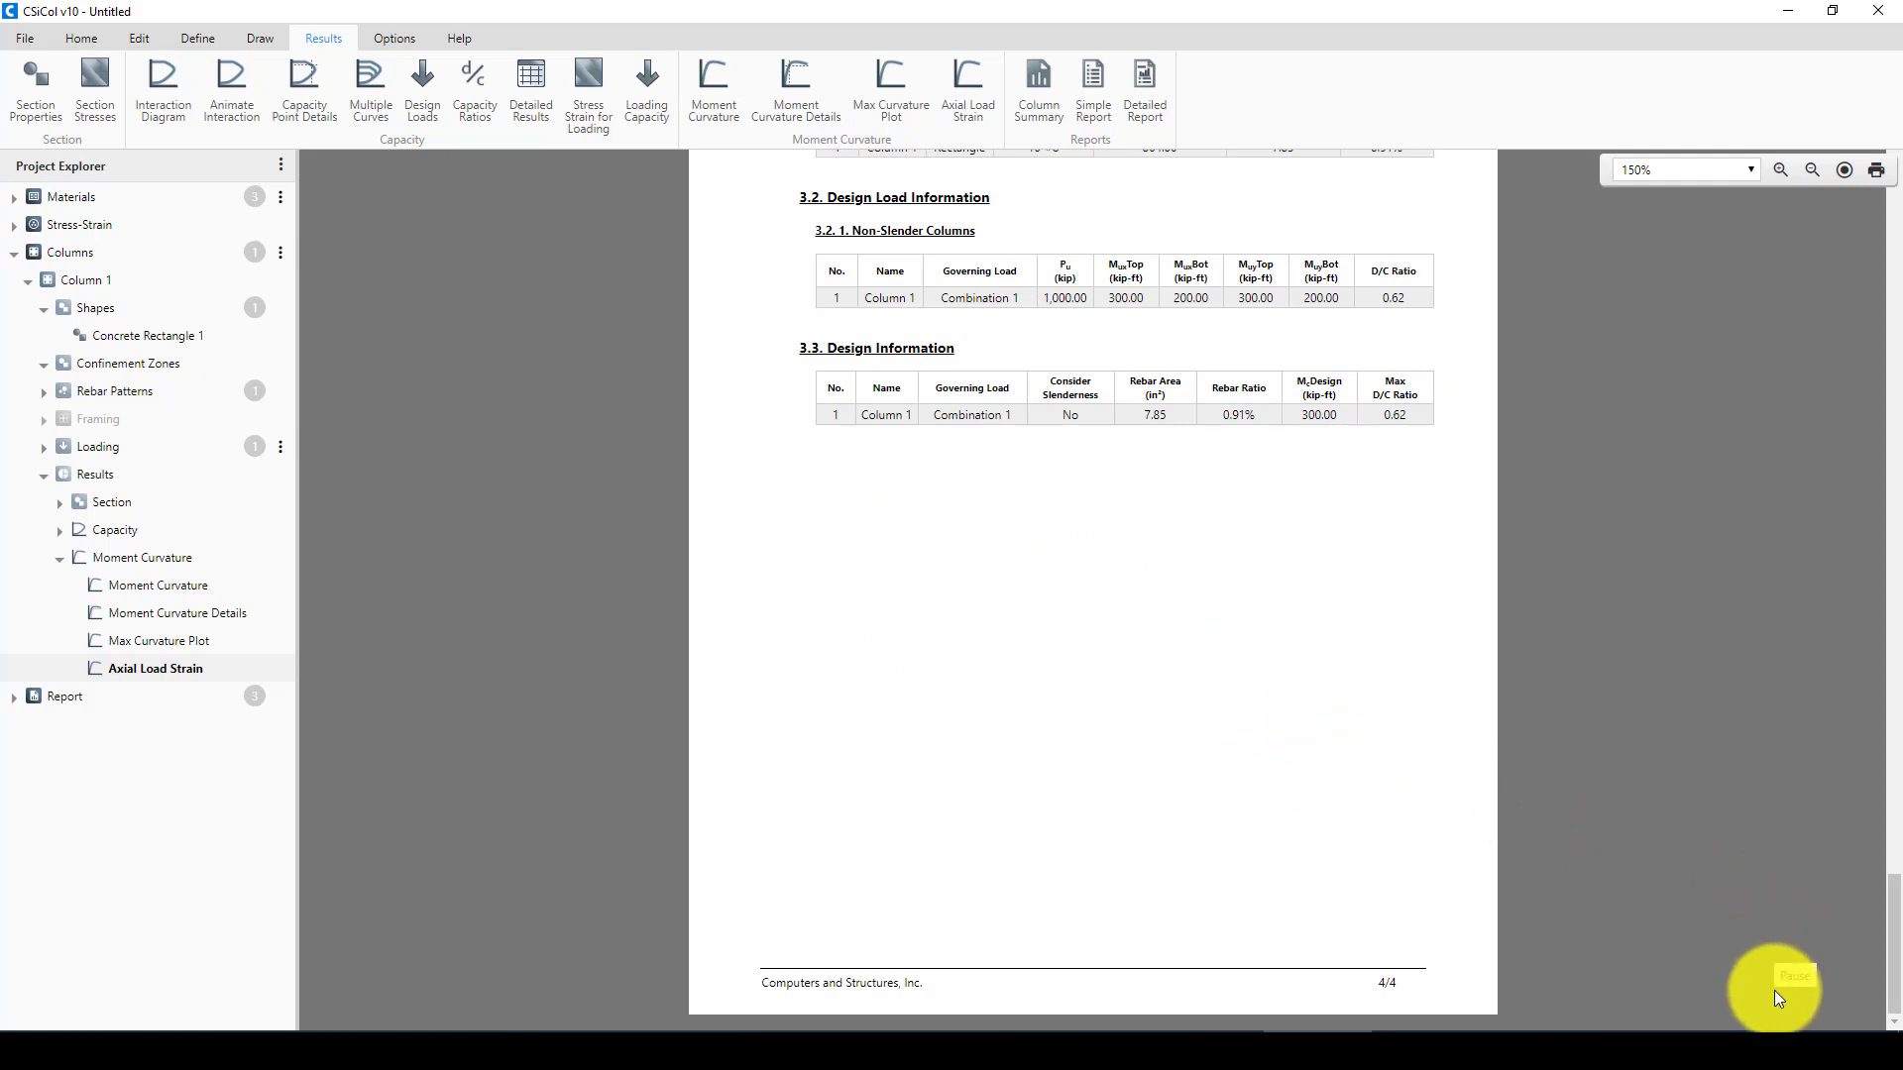